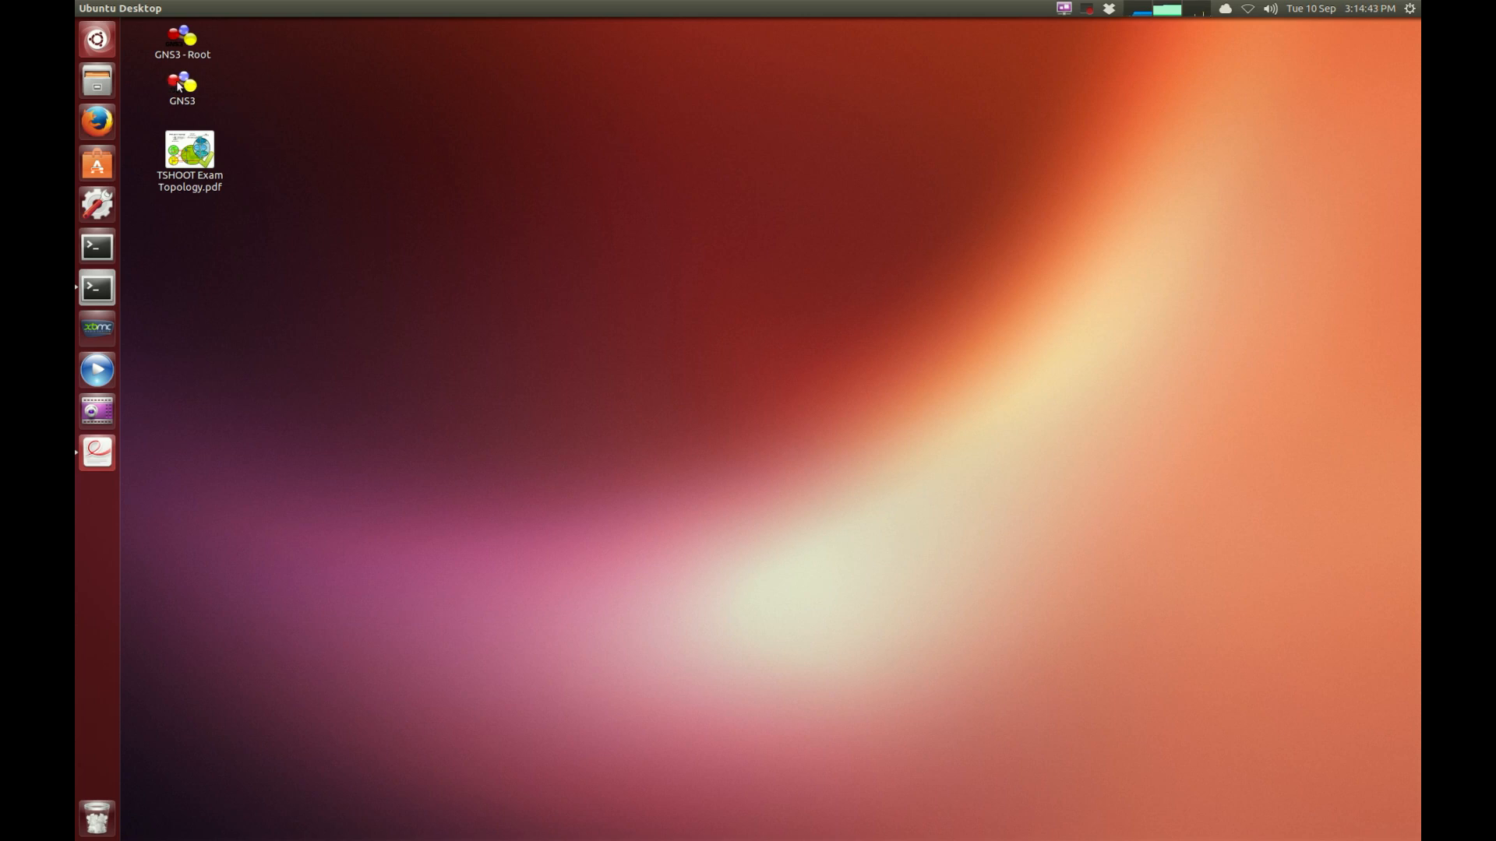
# Launch GNS3, dismiss the tips dialog and open tshoot.net from the Ticket 12 folder
pyautogui.doubleClick(182, 86)
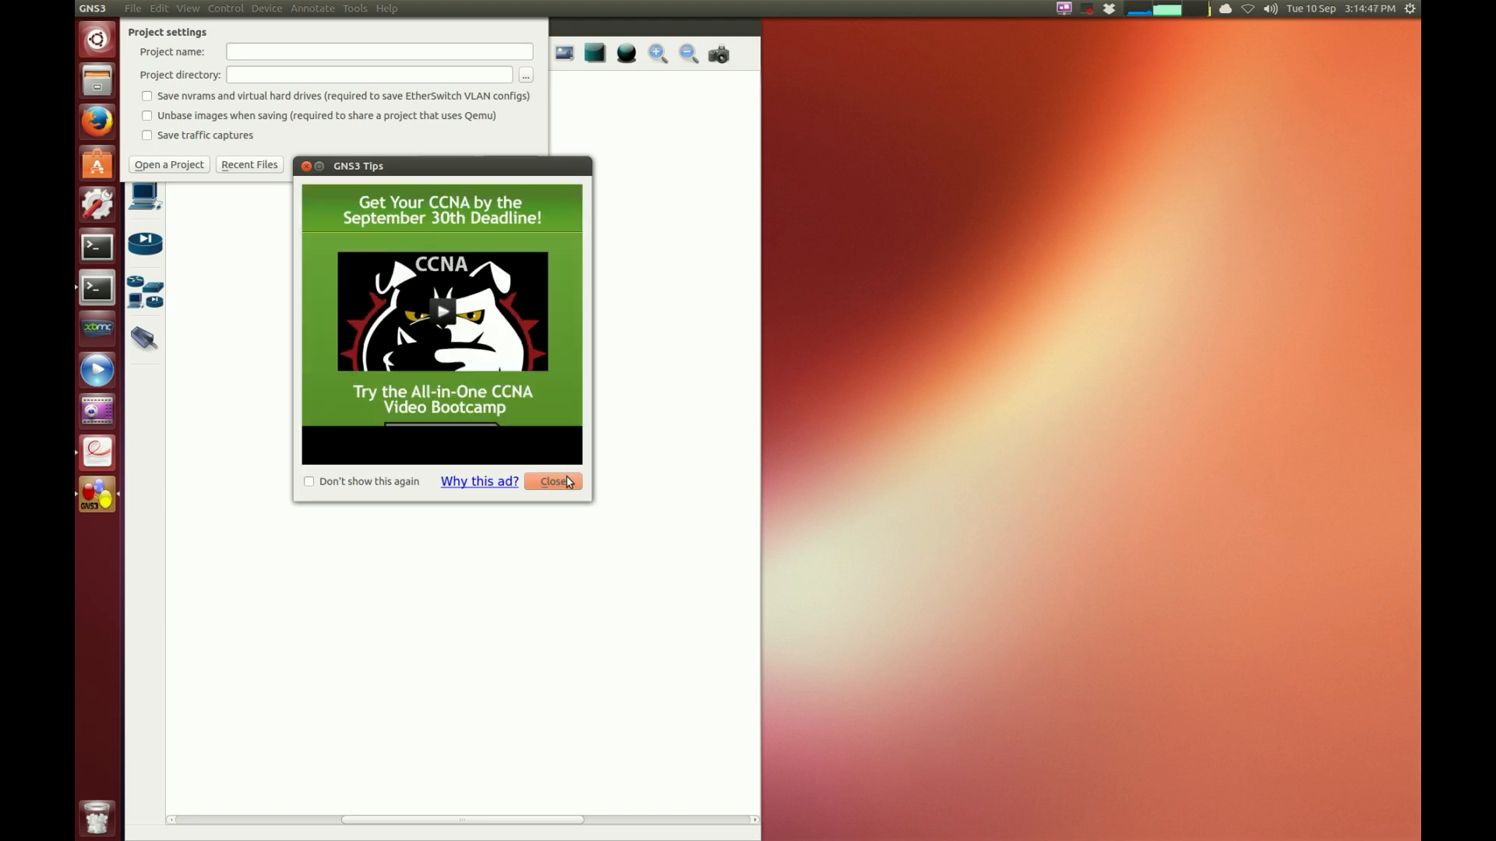
pyautogui.click(169, 164)
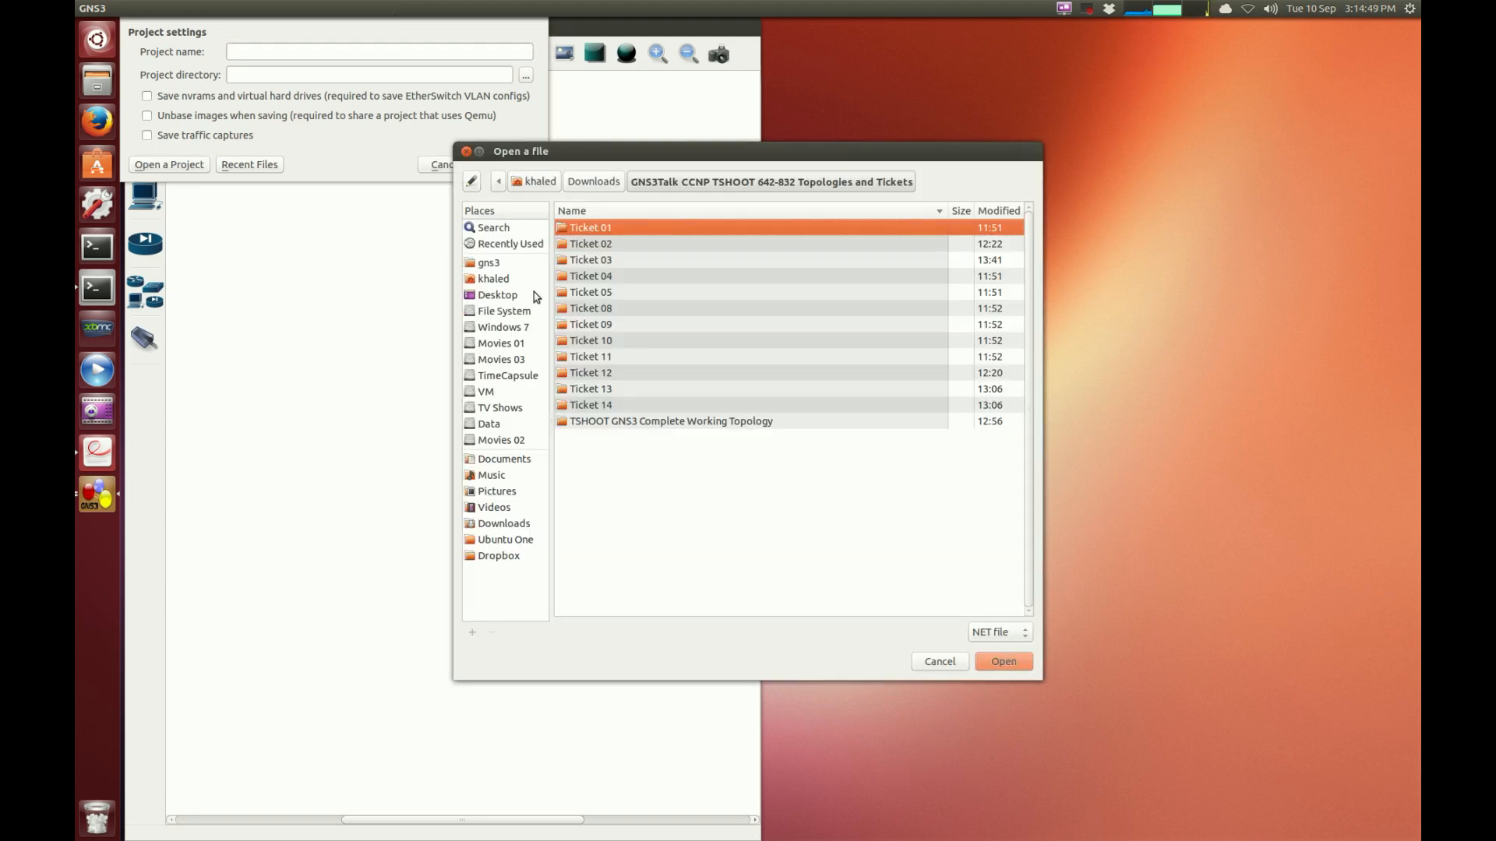
pyautogui.doubleClick(591, 372)
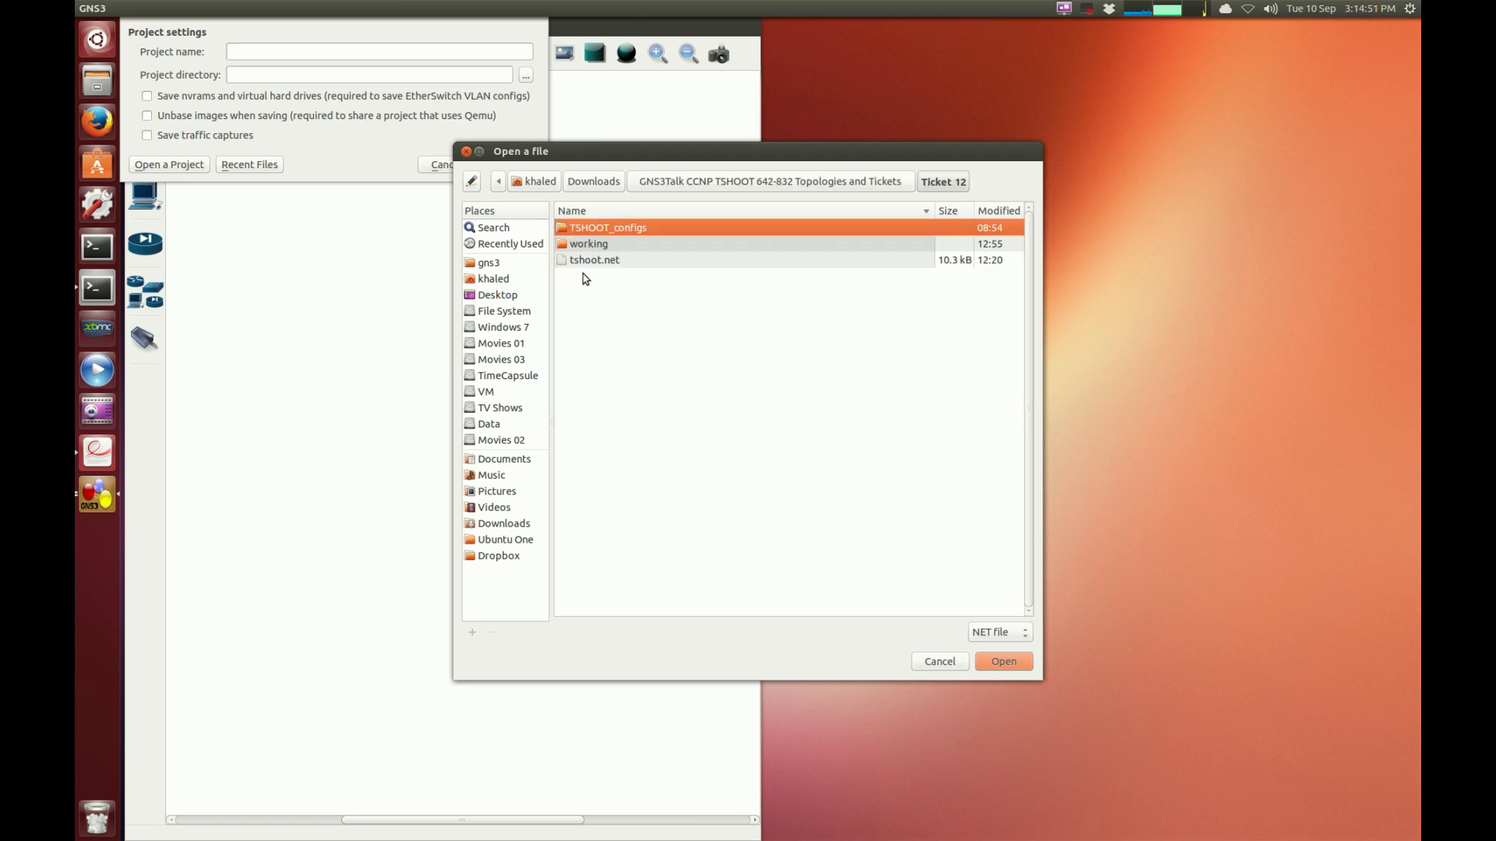
pyautogui.click(938, 662)
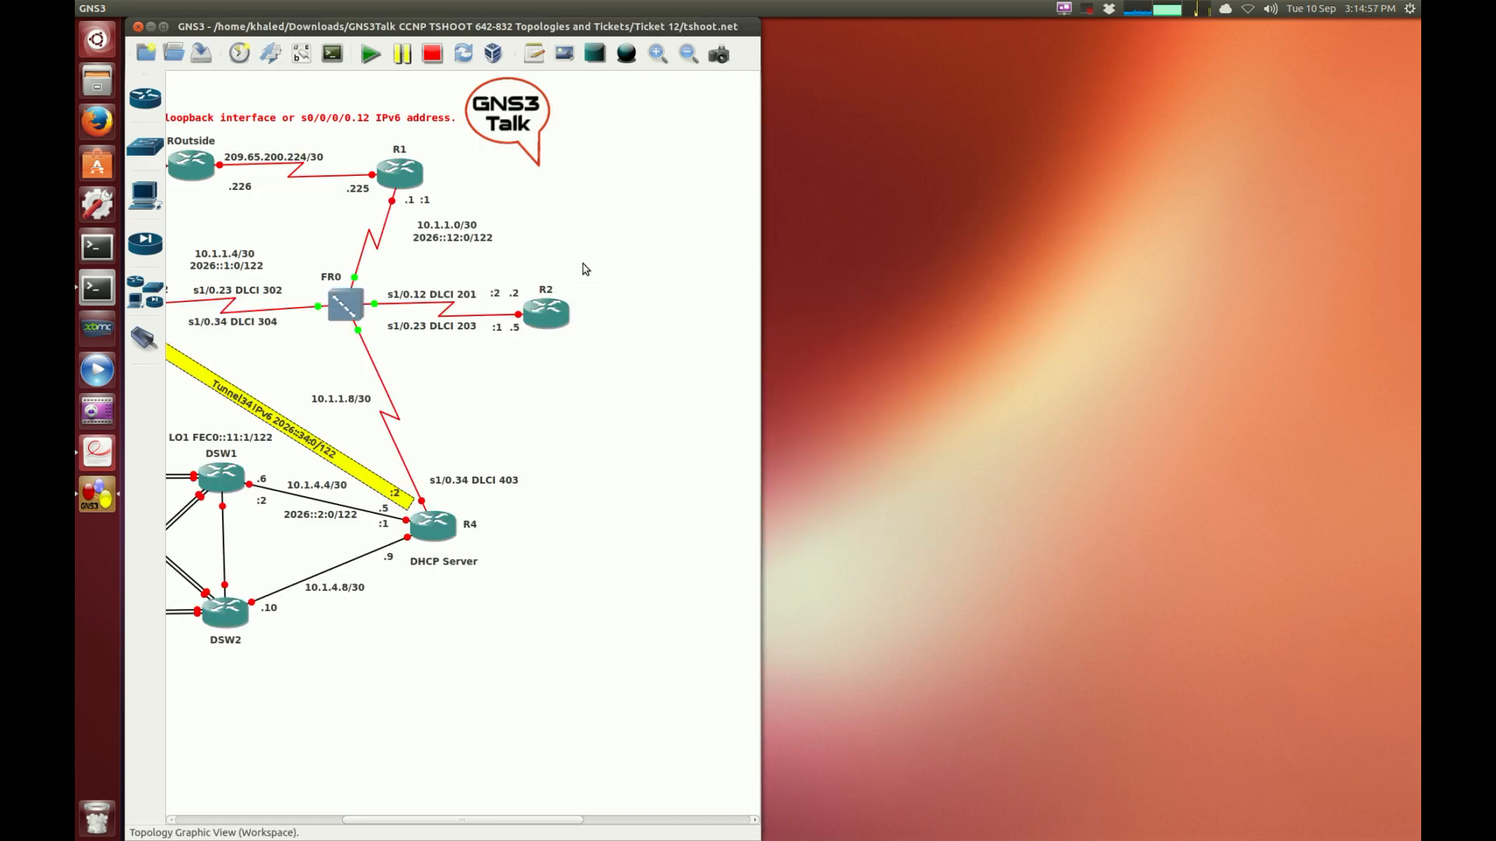
# Bring the whole topology into view and start all devices
pyautogui.hscroll(3)
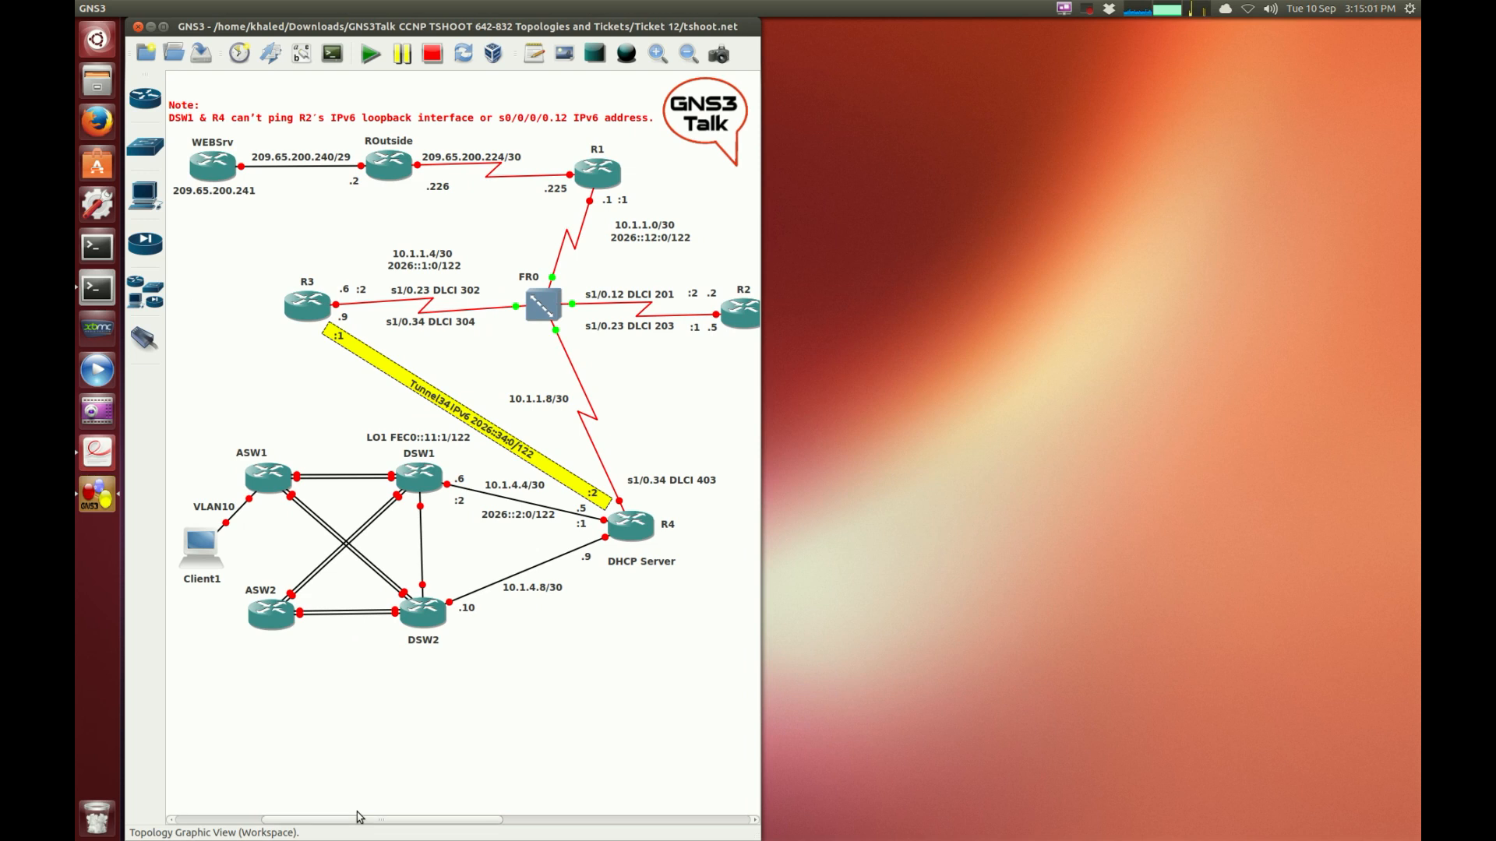
pyautogui.moveTo(492, 734)
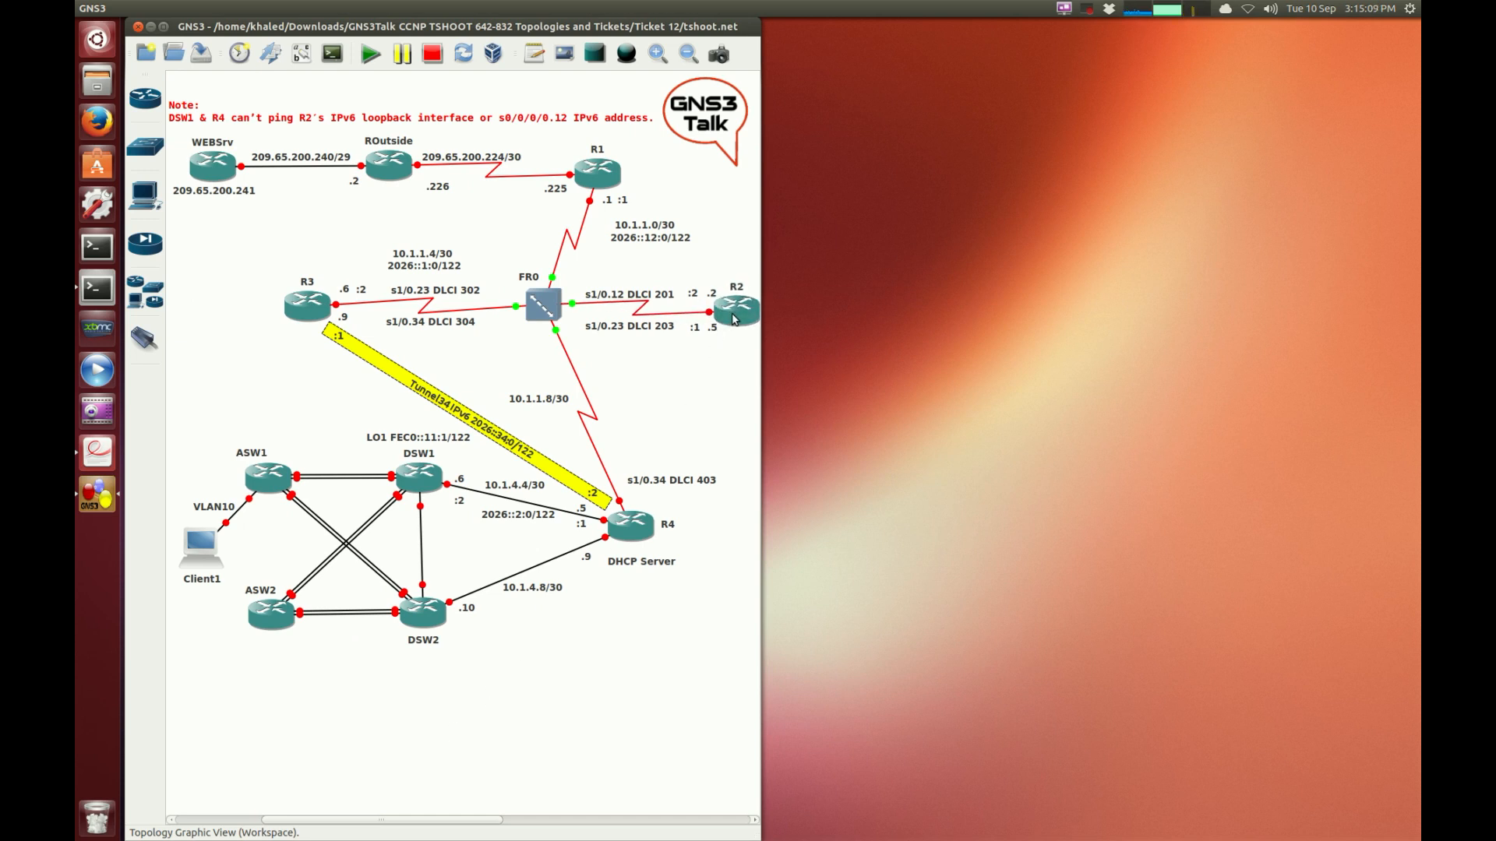
pyautogui.moveTo(235, 275)
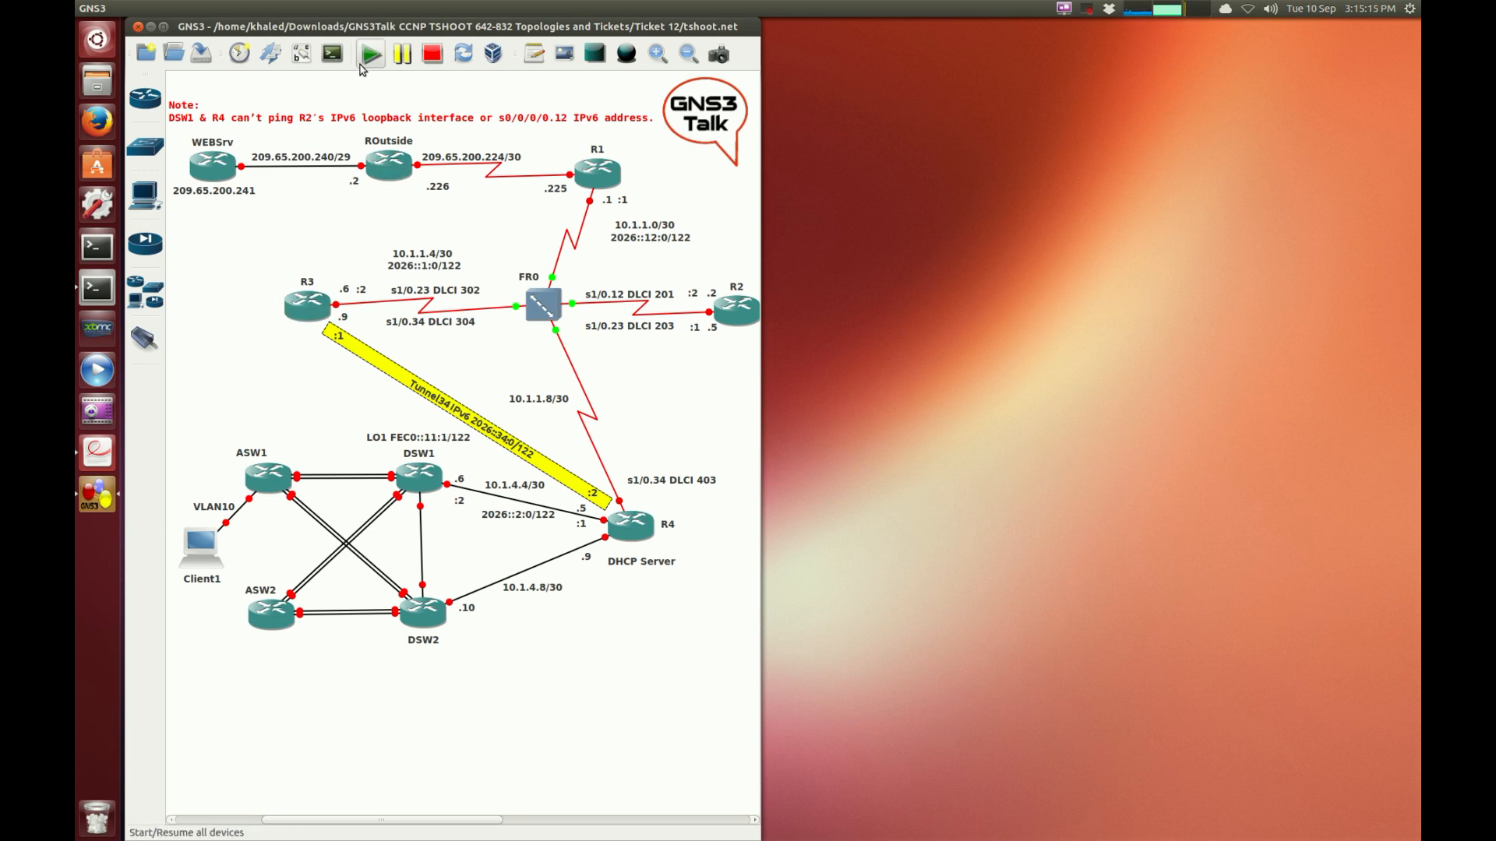
pyautogui.click(369, 54)
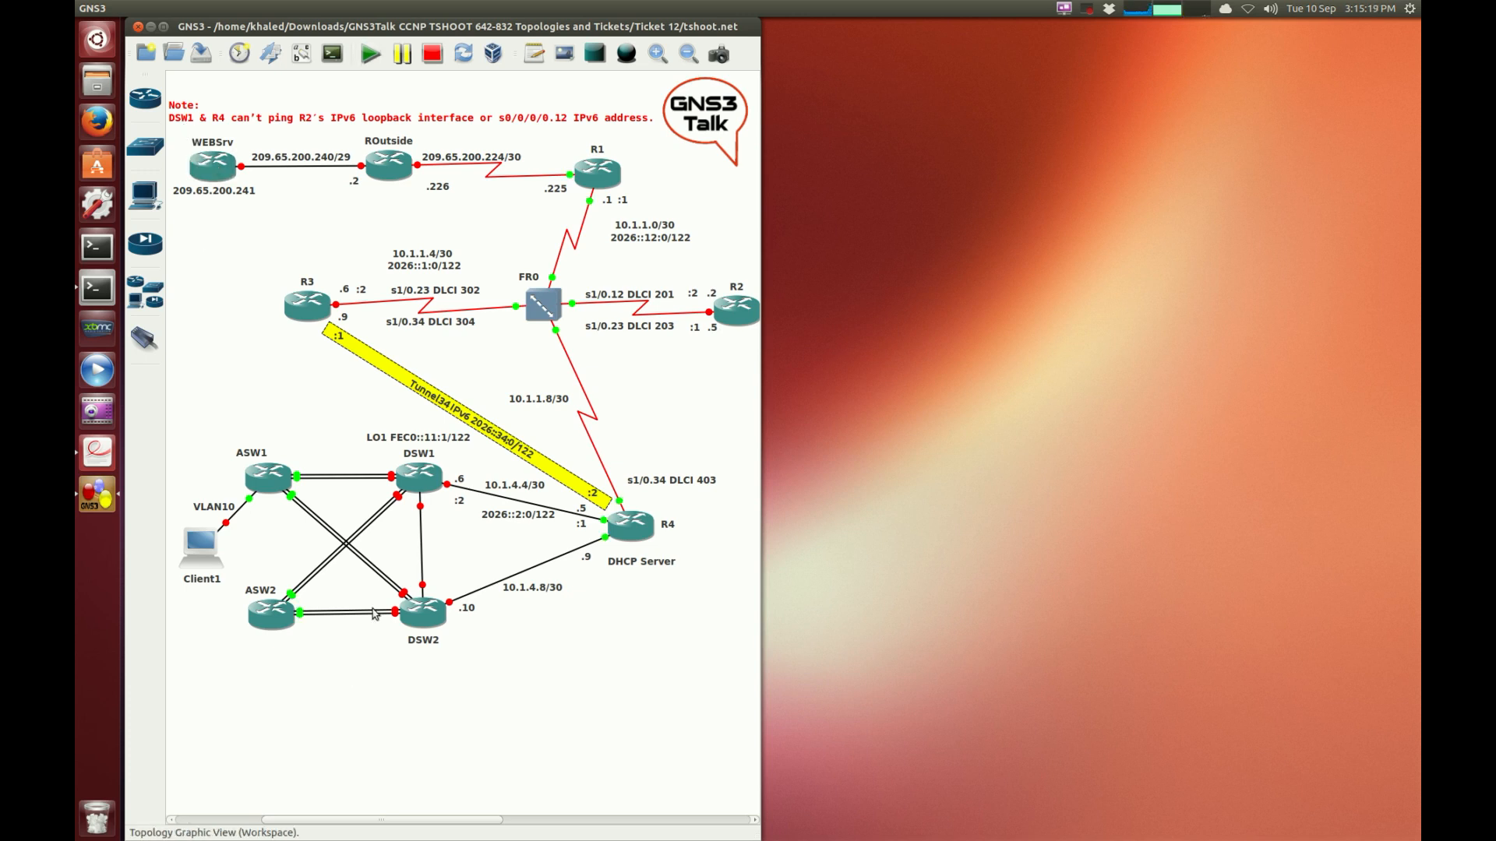
pyautogui.moveTo(434, 515)
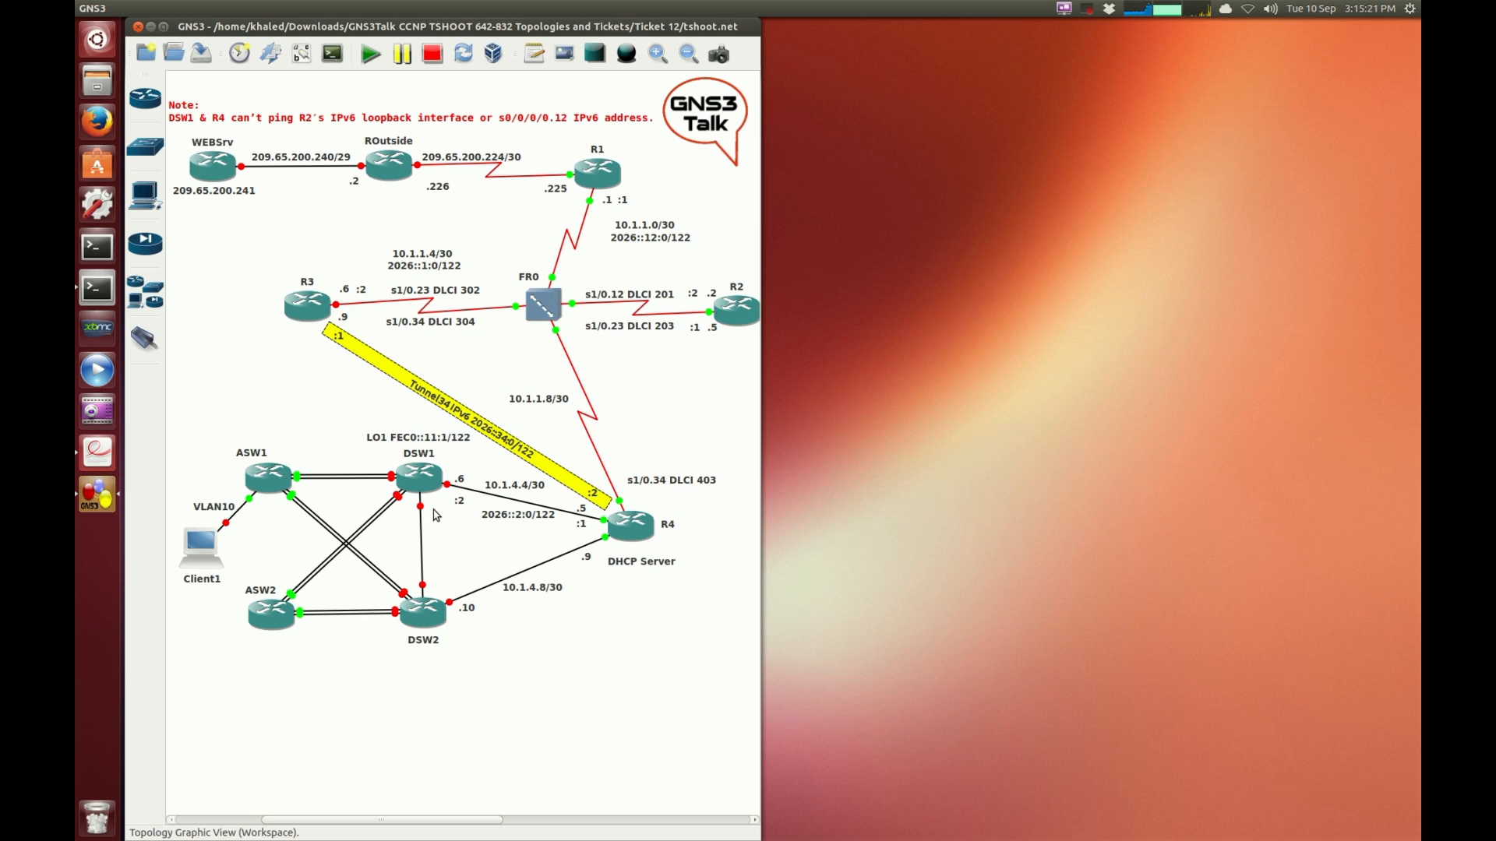
pyautogui.click(417, 477)
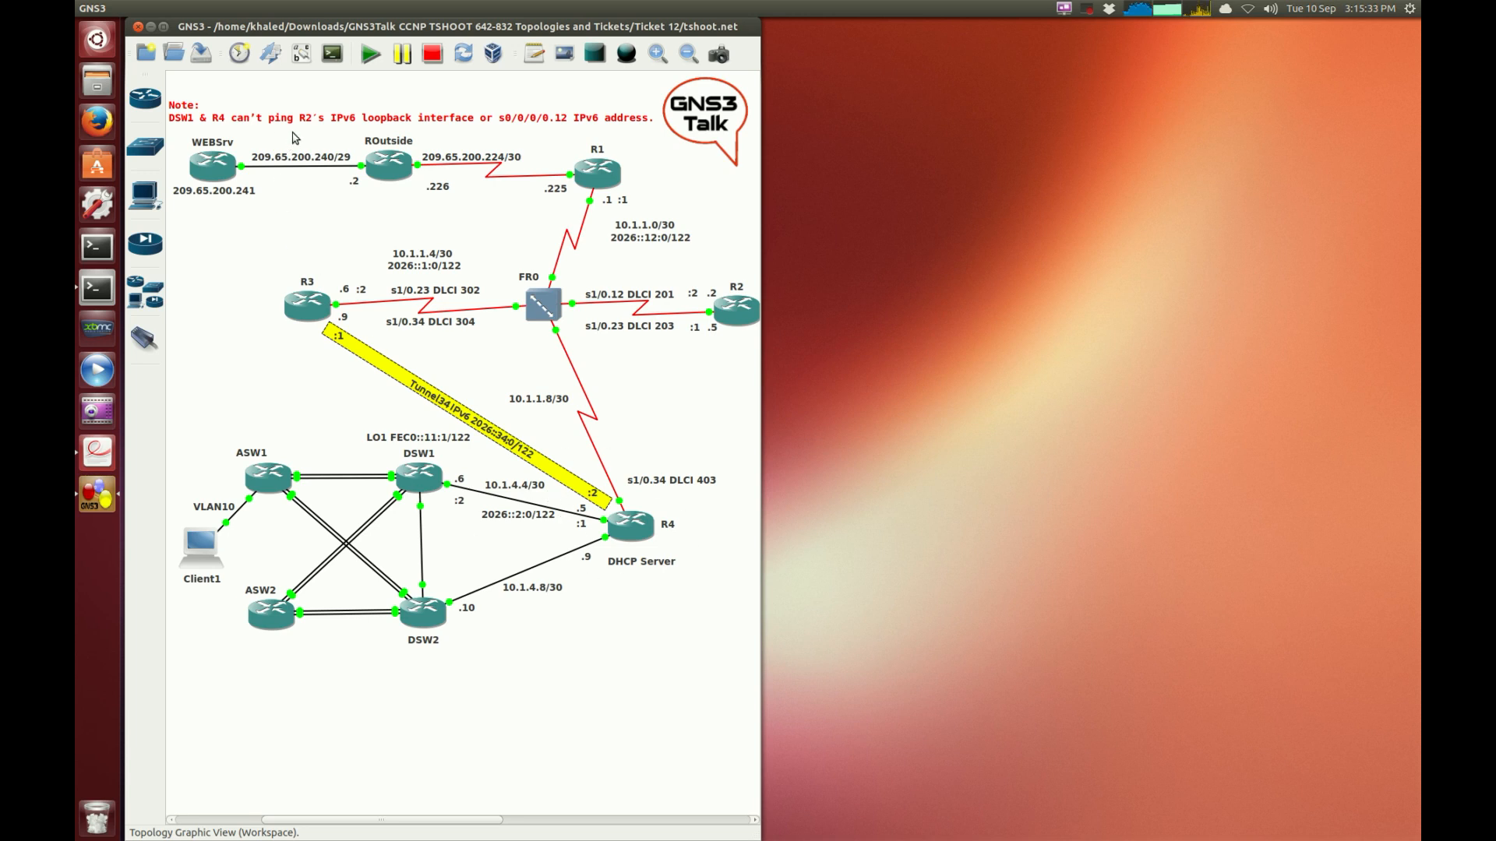
pyautogui.moveTo(685, 322)
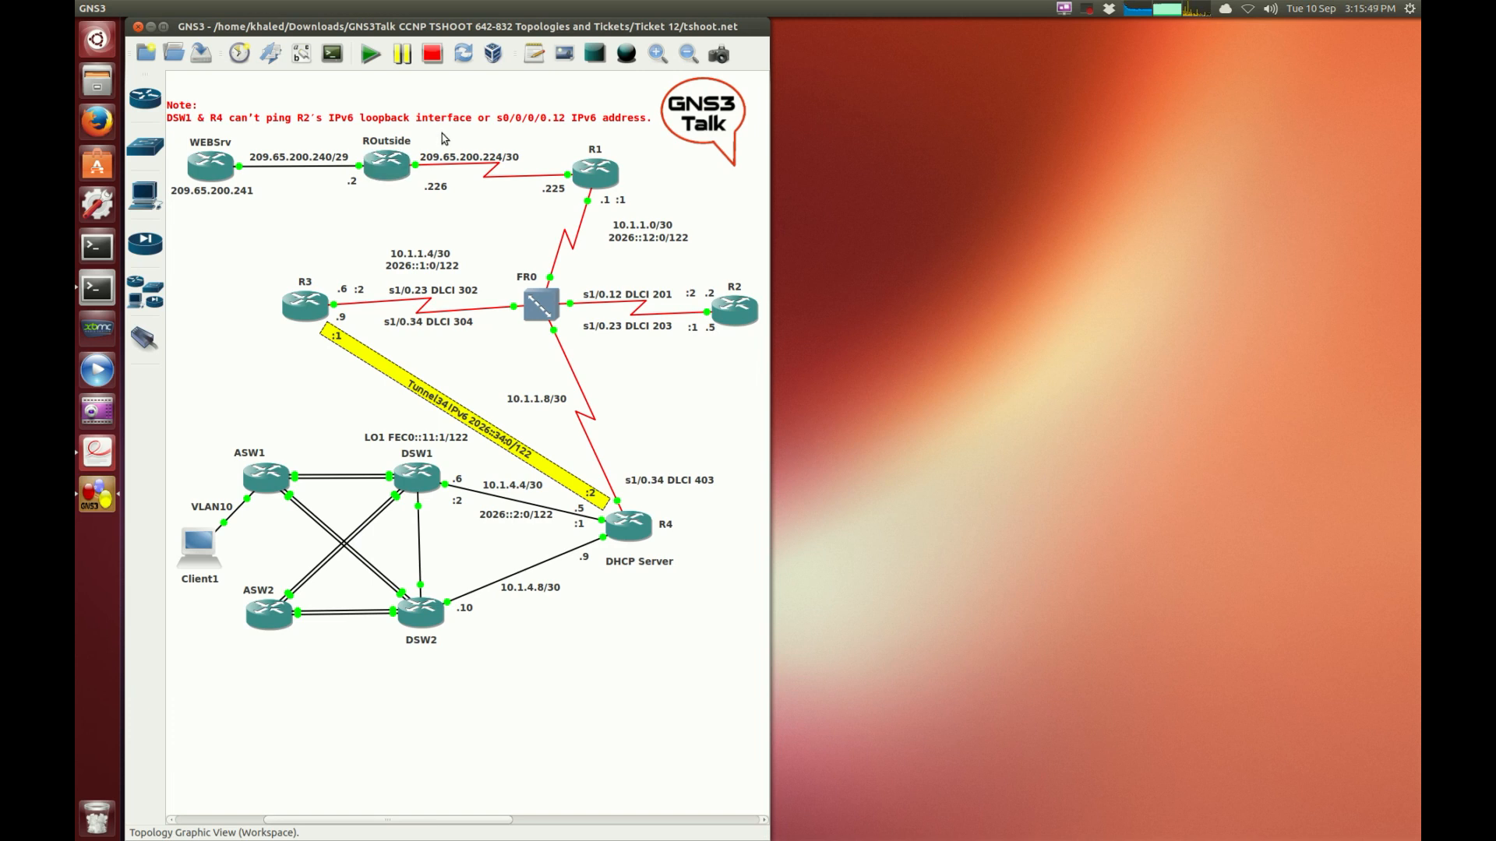
pyautogui.moveTo(344, 128)
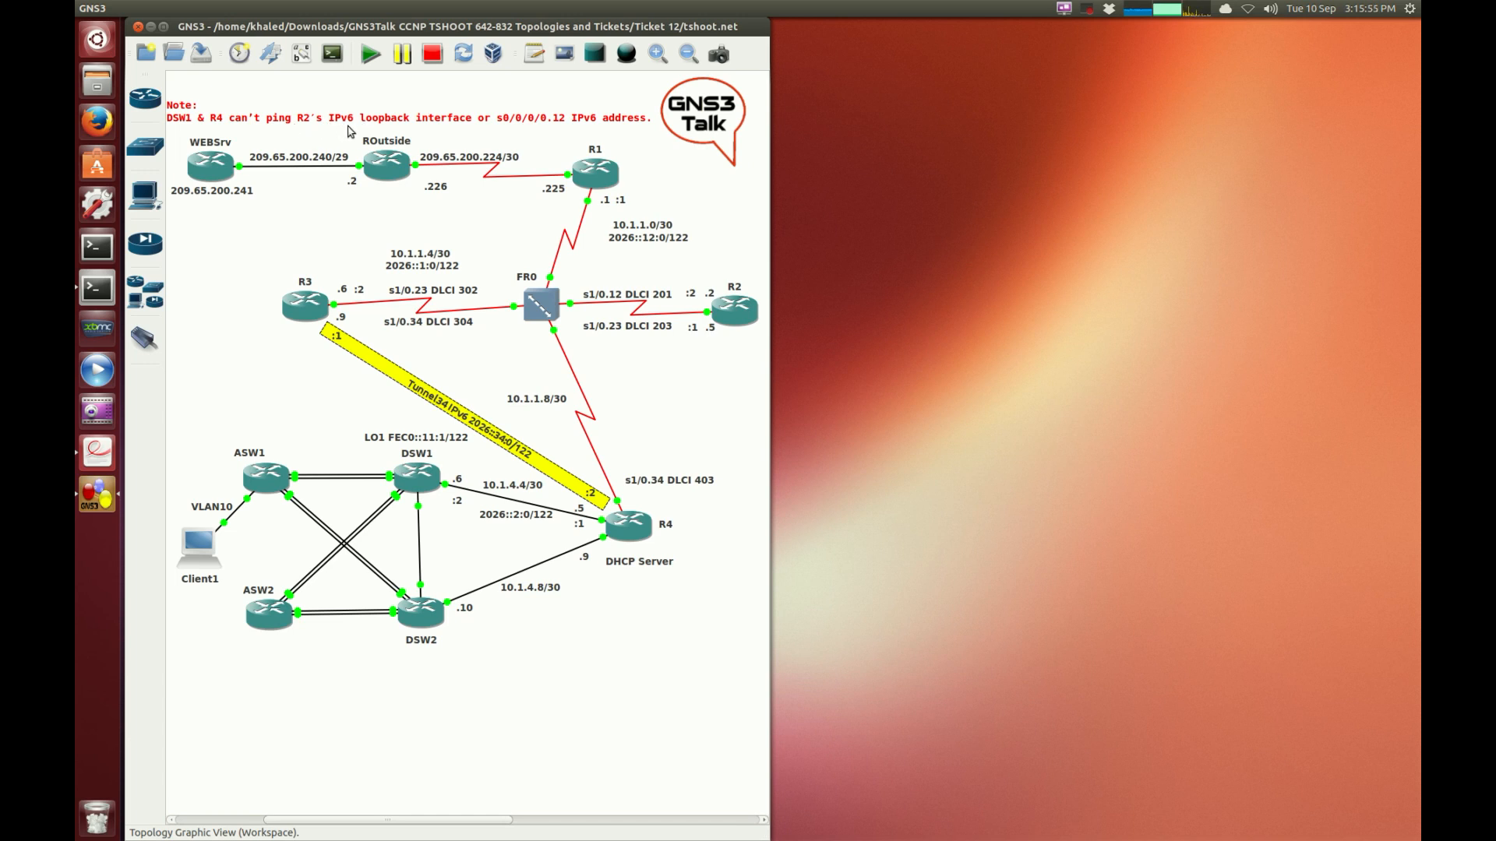
pyautogui.moveTo(493, 132)
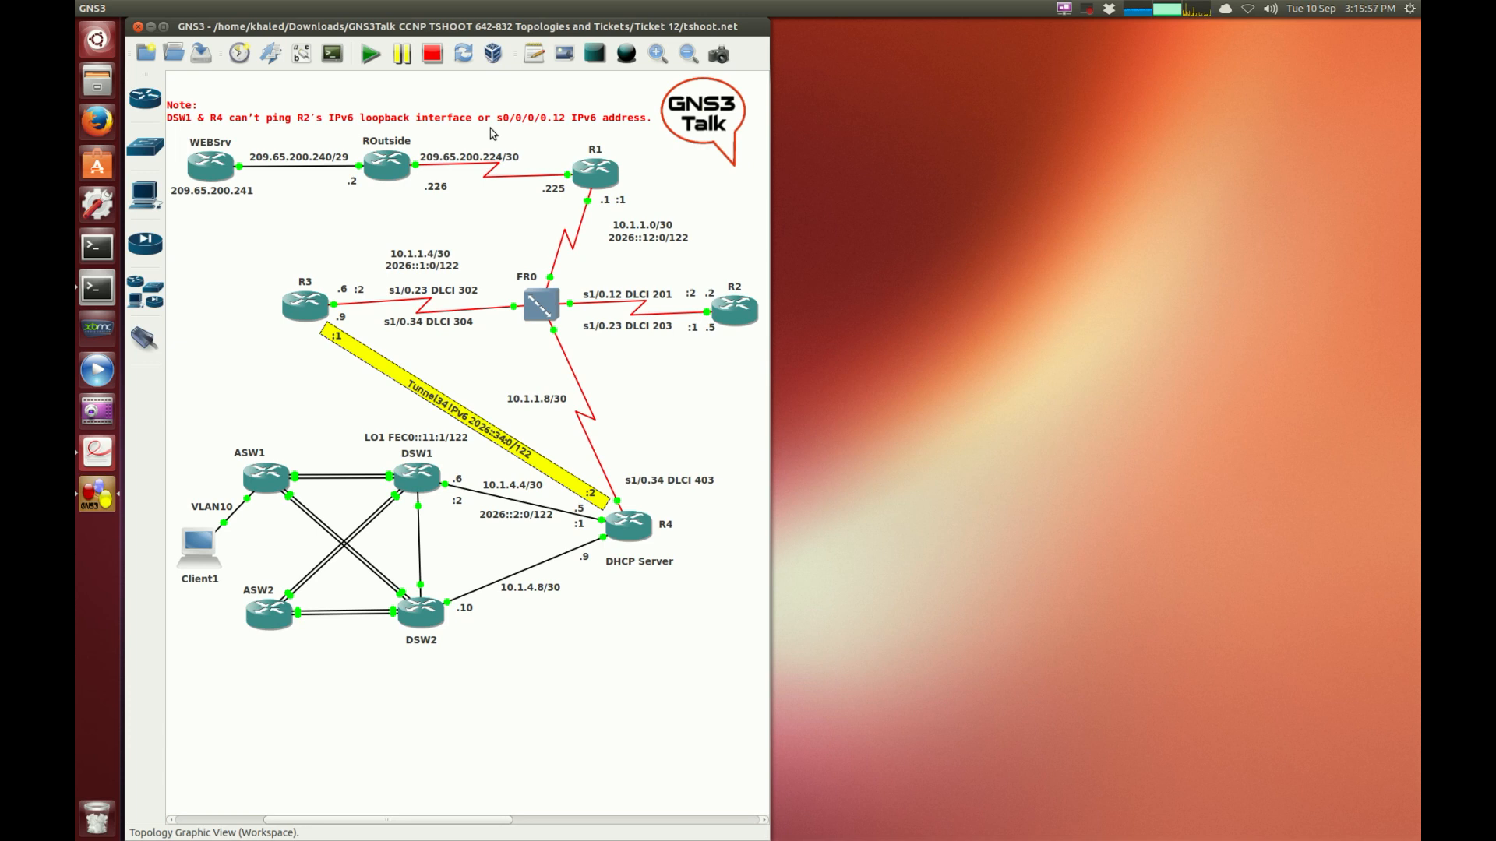
pyautogui.moveTo(513, 129)
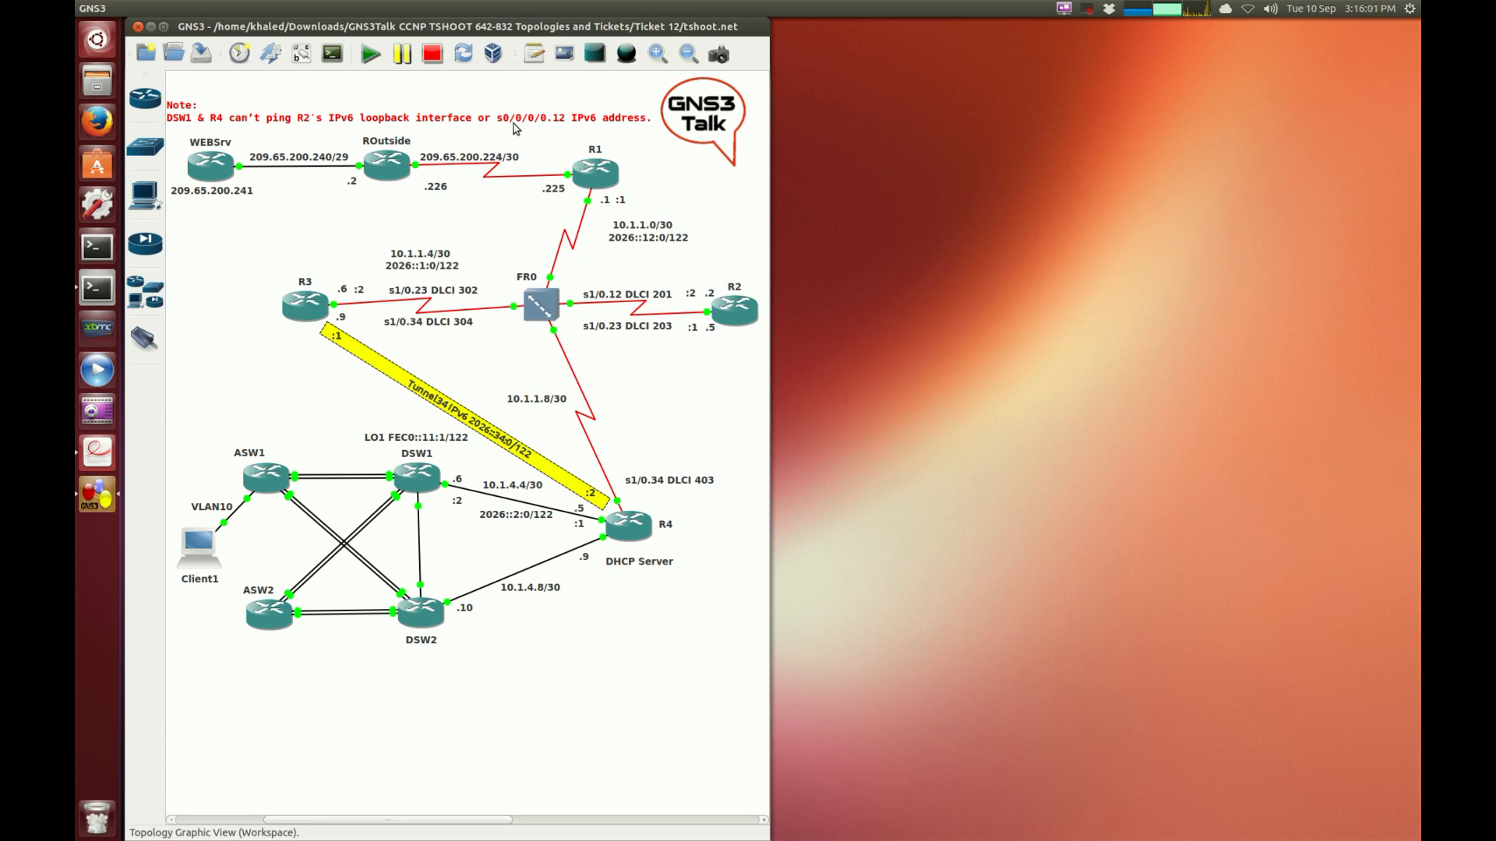
pyautogui.moveTo(528, 130)
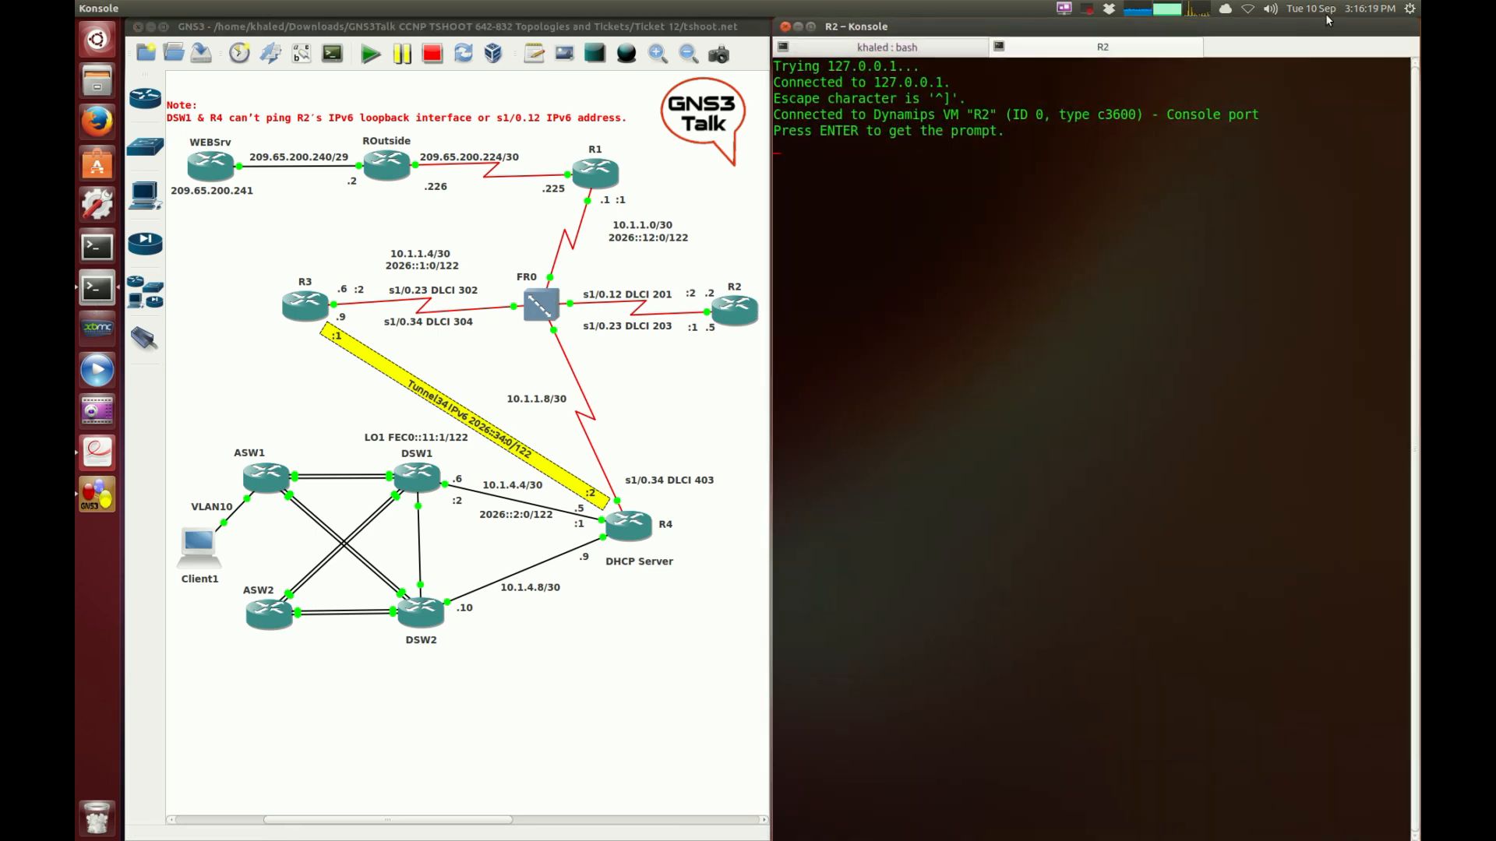
# Enter privileged mode on R2 and run show ipv6 interface brief
pyautogui.press('Return')
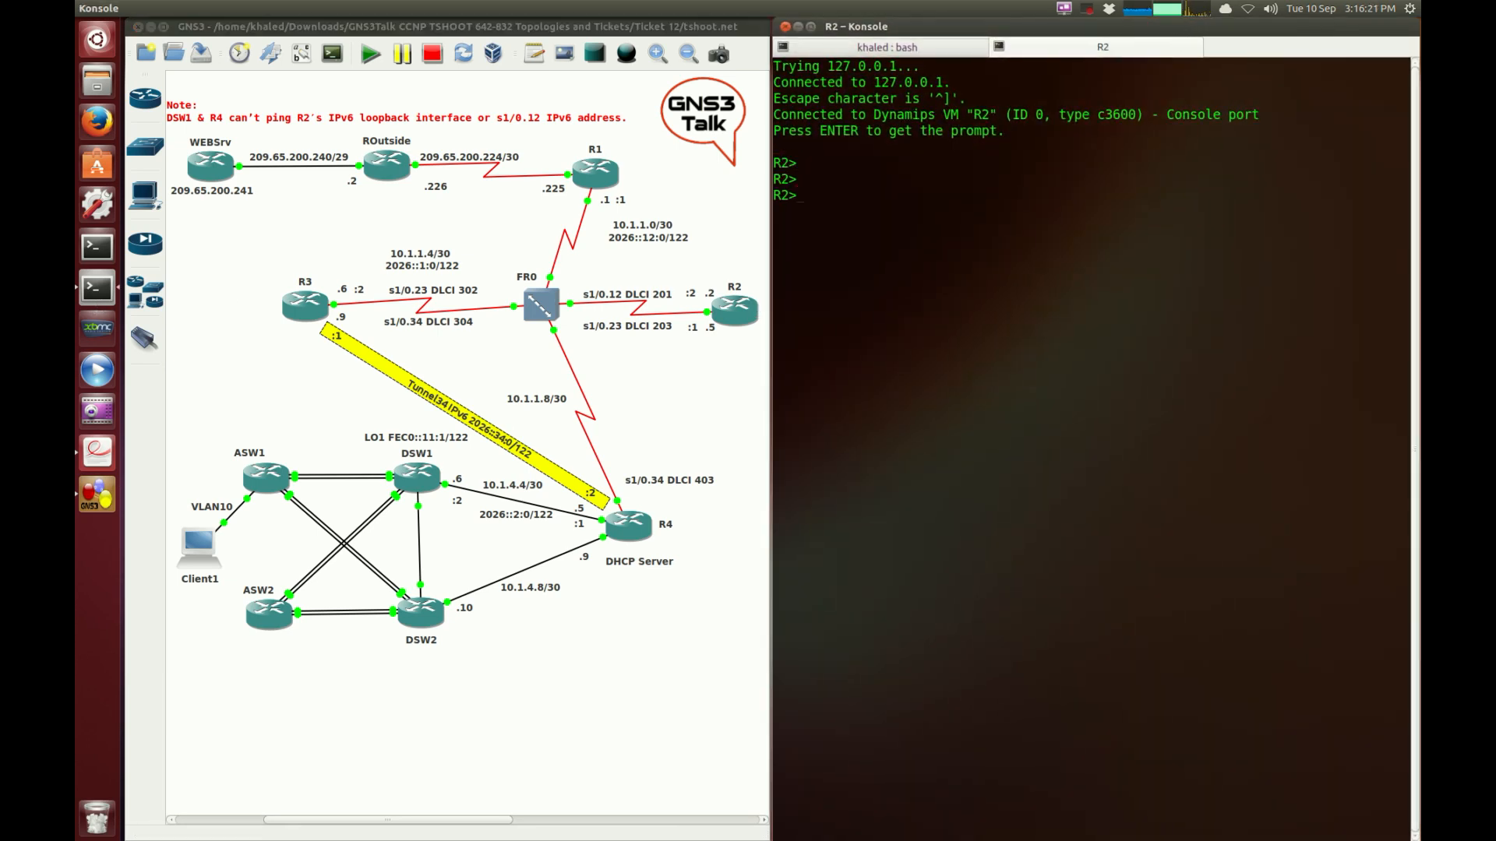
pyautogui.write('en')
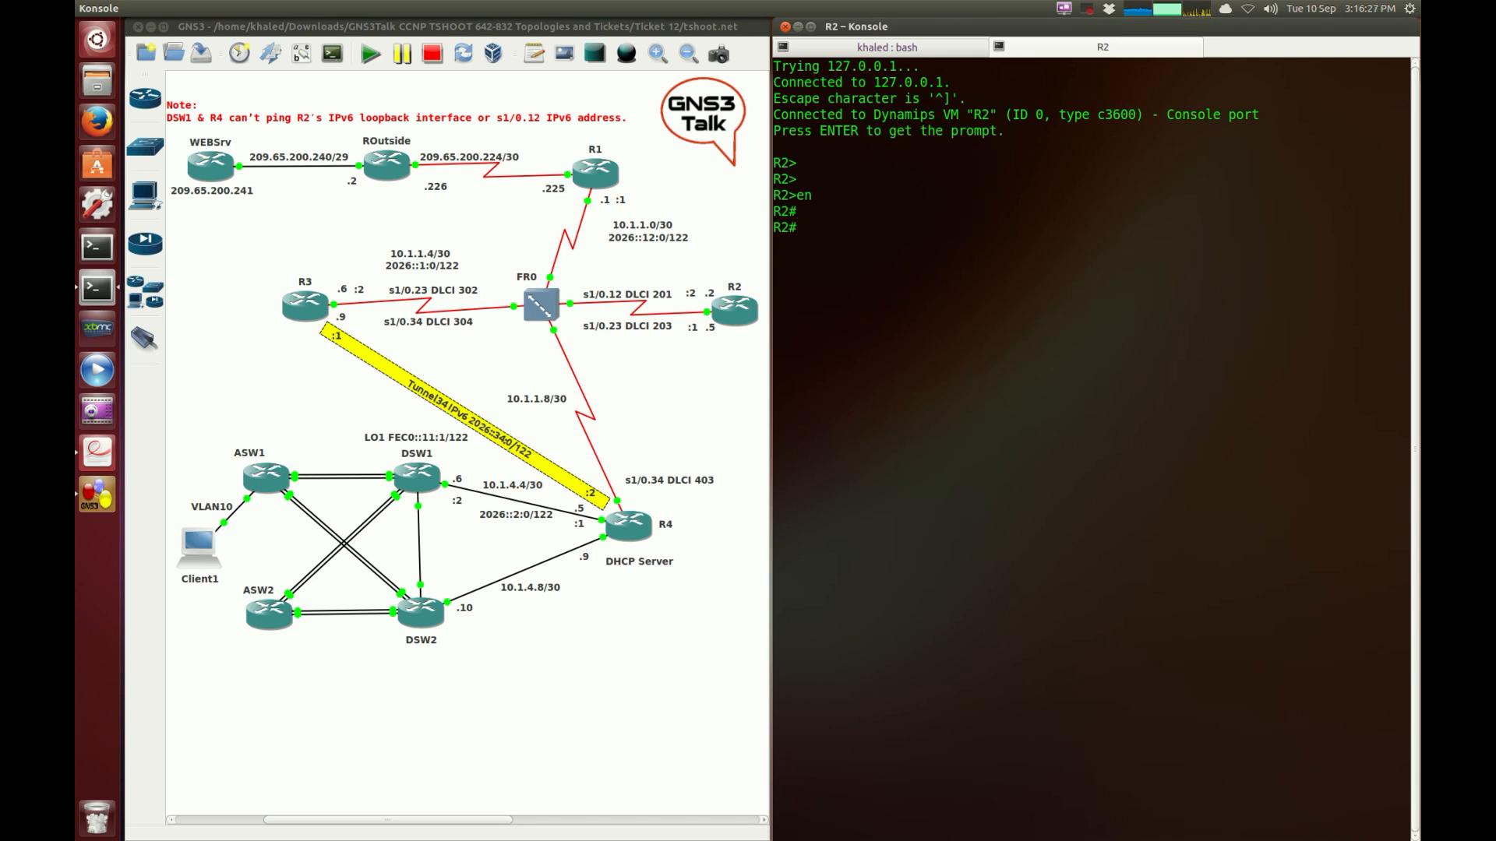
pyautogui.write('show ipv6 interface brief')
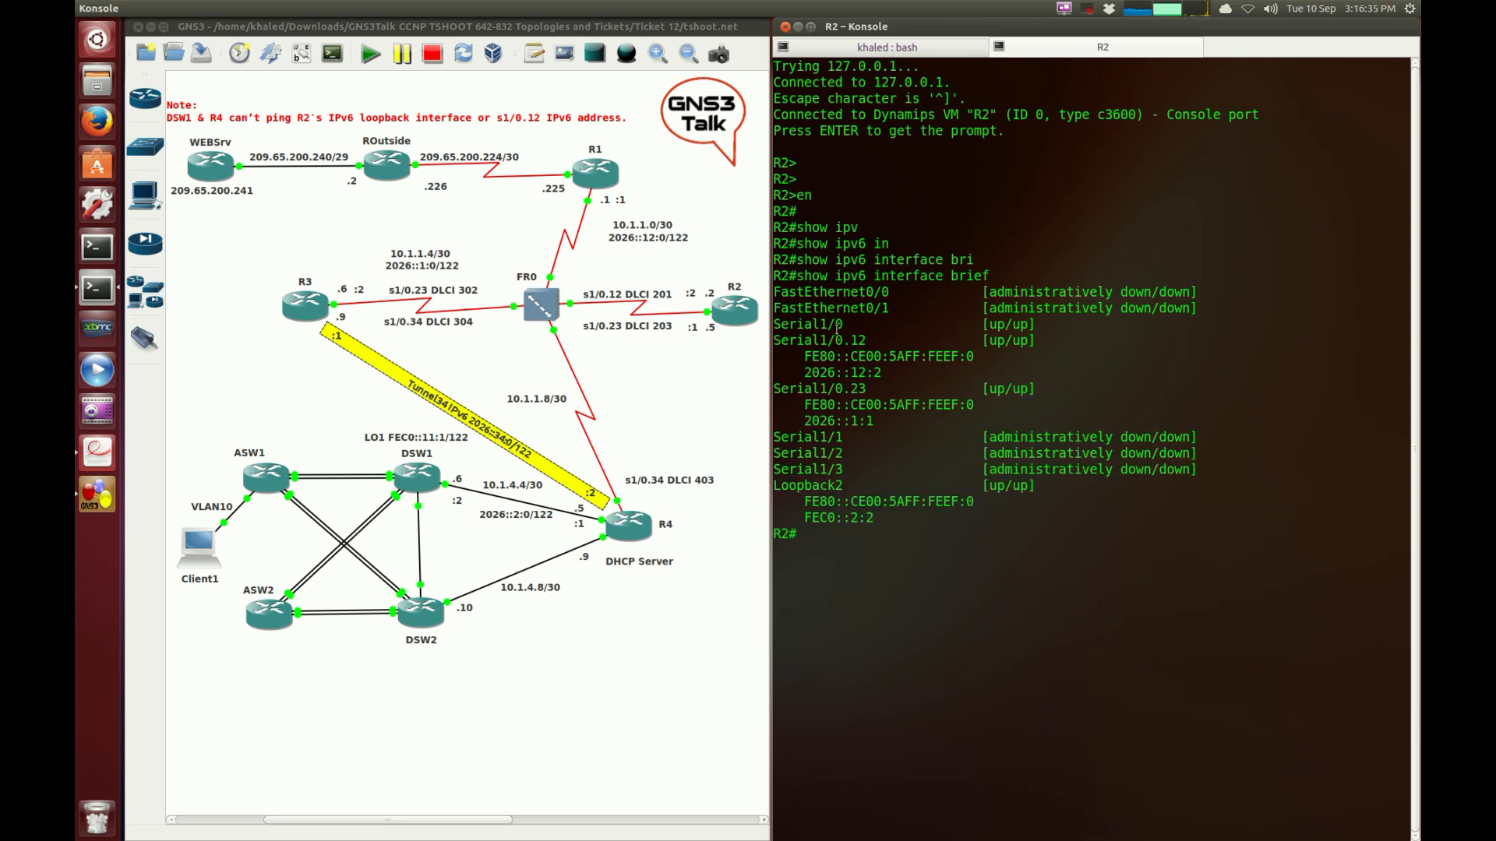
# Highlight R2's IPv6 addresses in the output, including 2026::12:2 on Serial1/0.12
pyautogui.doubleClick(818, 340)
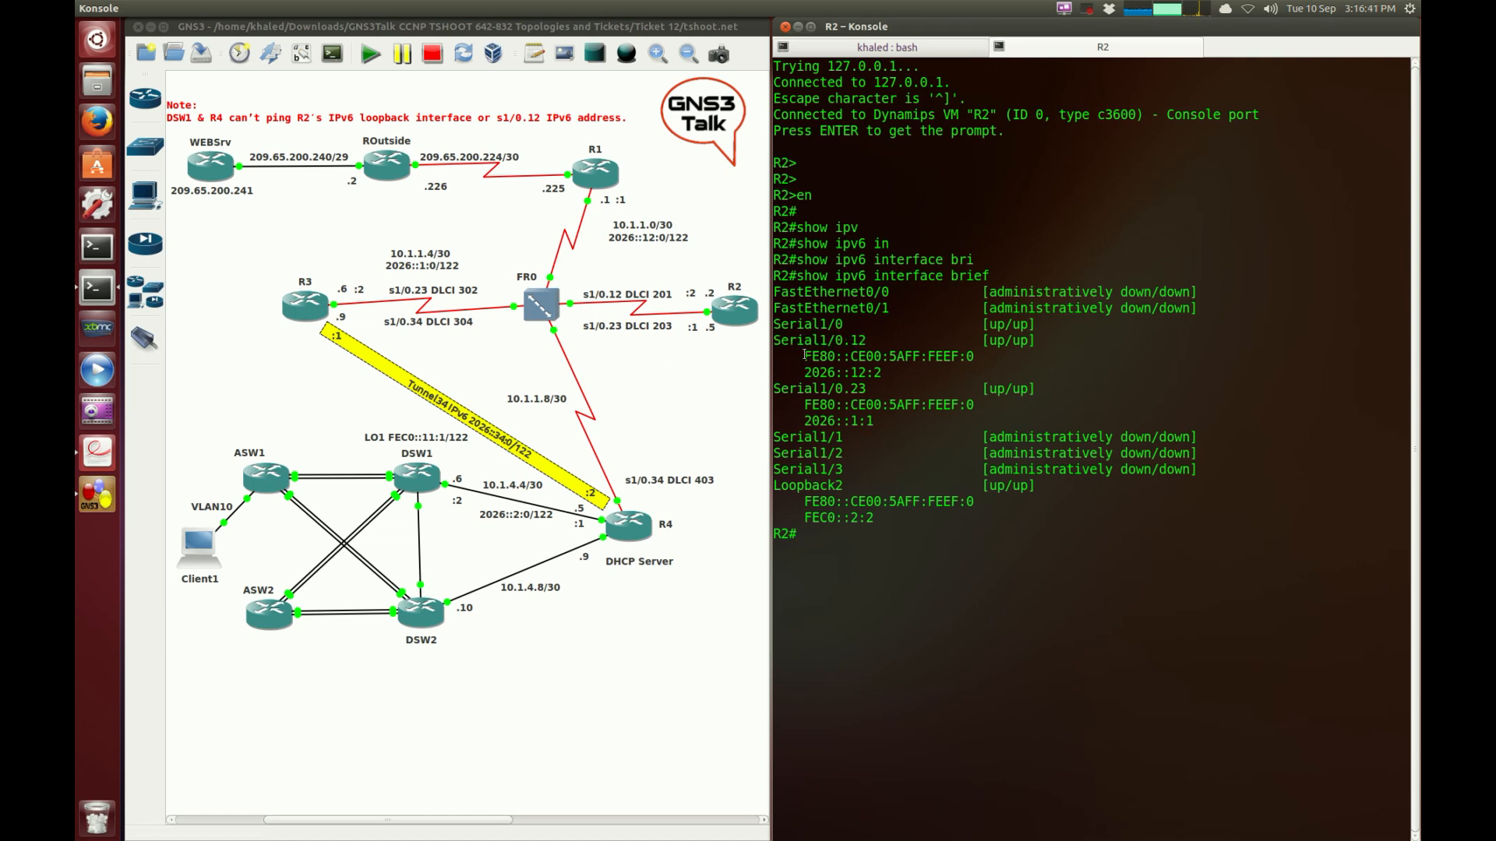
pyautogui.doubleClick(887, 356)
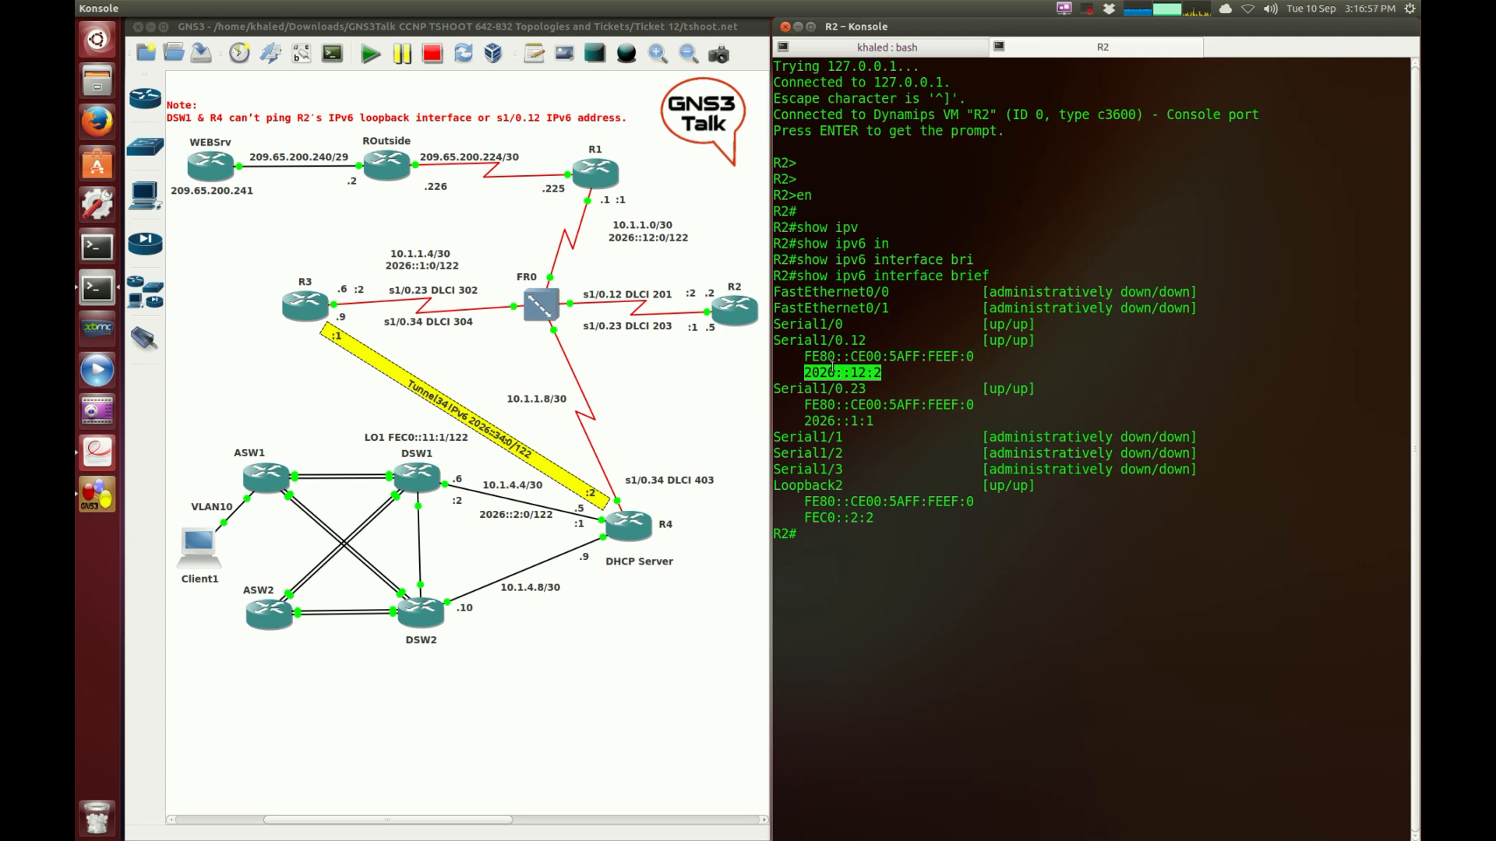
pyautogui.moveTo(717, 388)
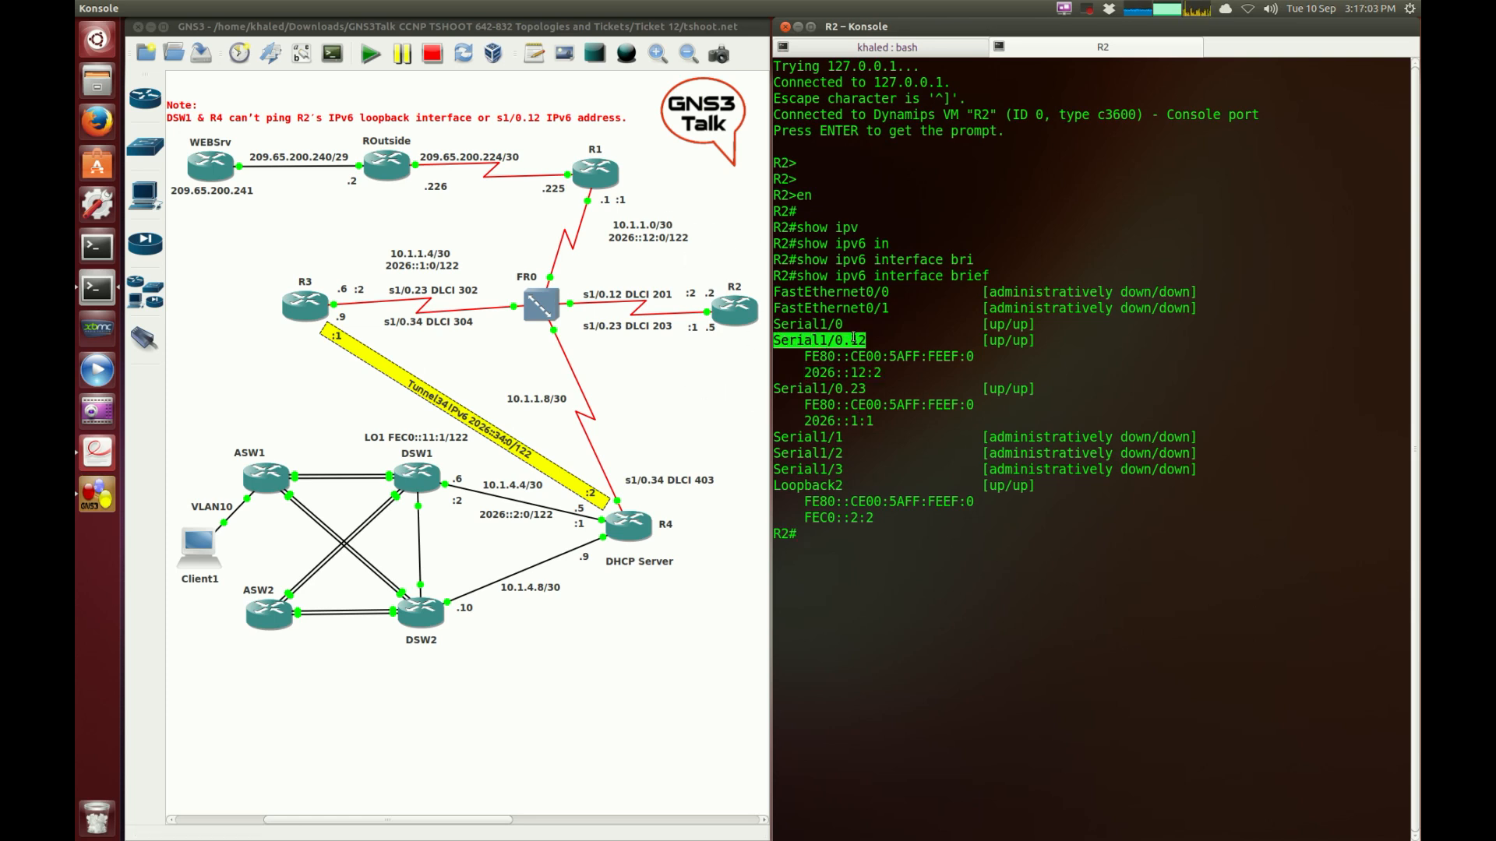
pyautogui.moveTo(625, 204)
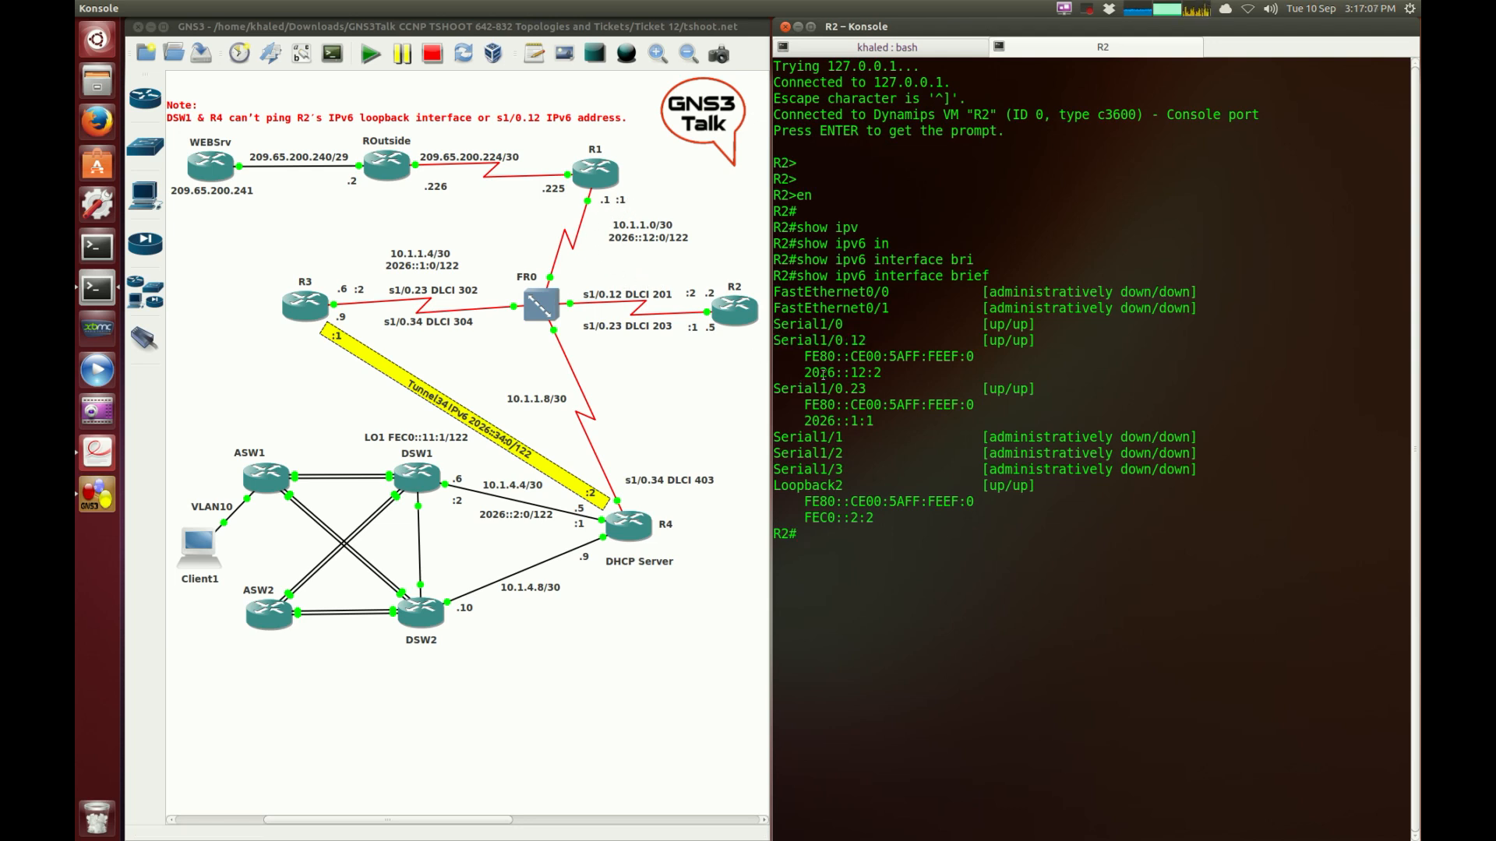
pyautogui.doubleClick(841, 372)
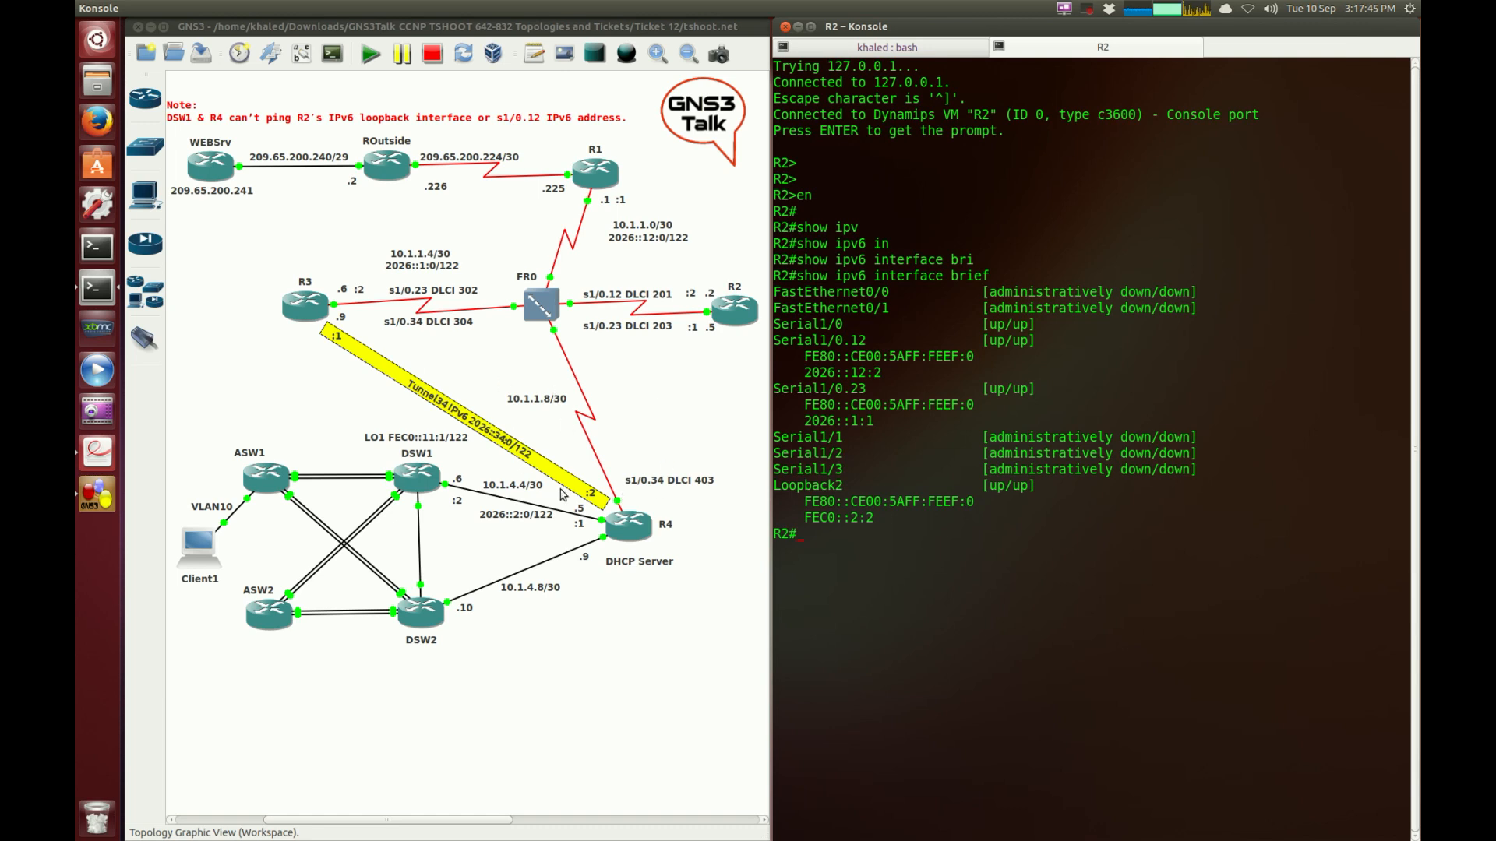
pyautogui.moveTo(652, 589)
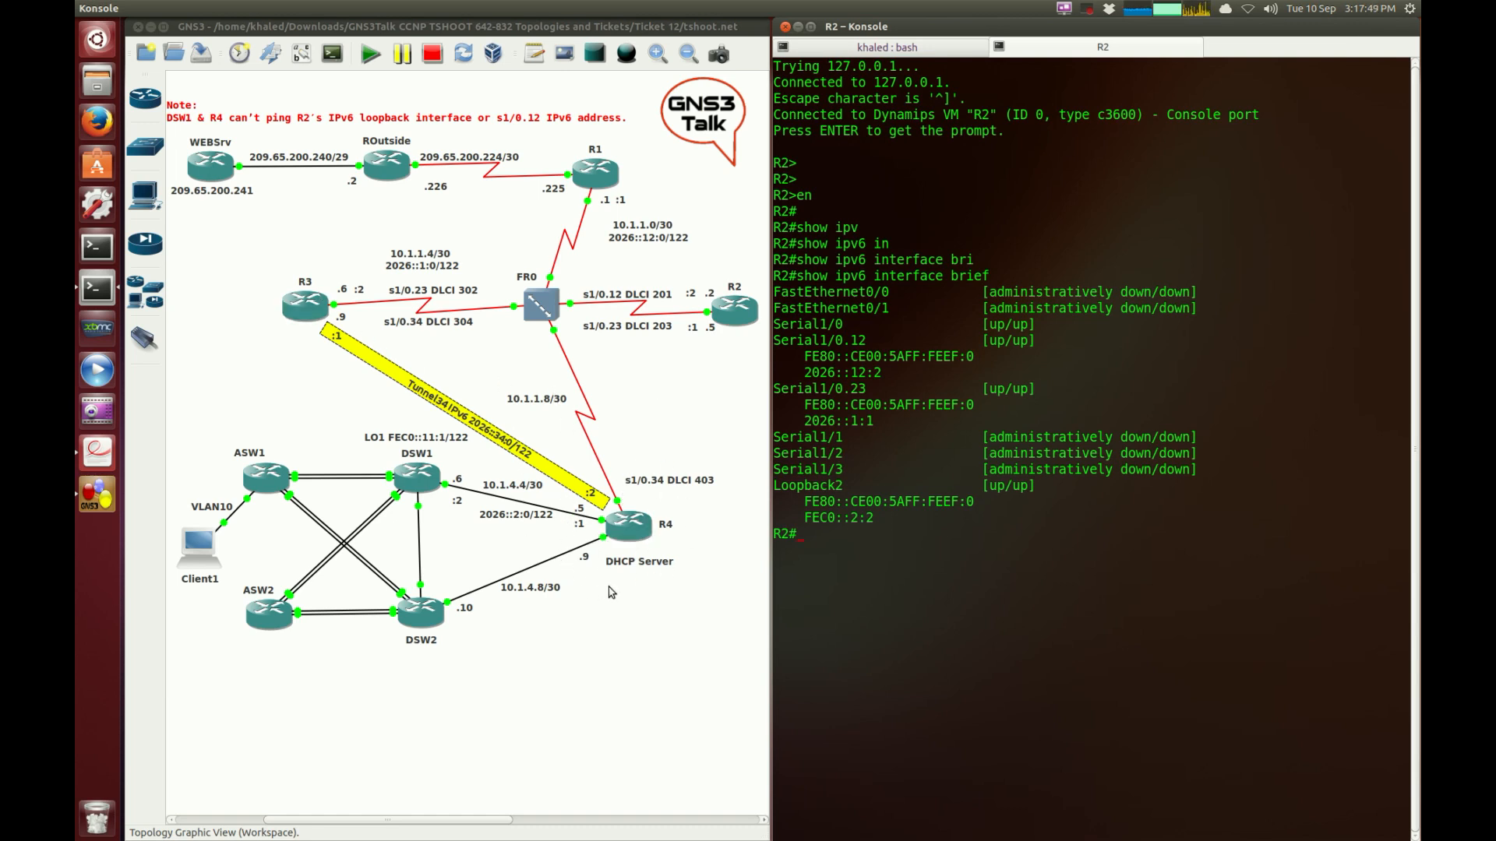
pyautogui.moveTo(281, 293)
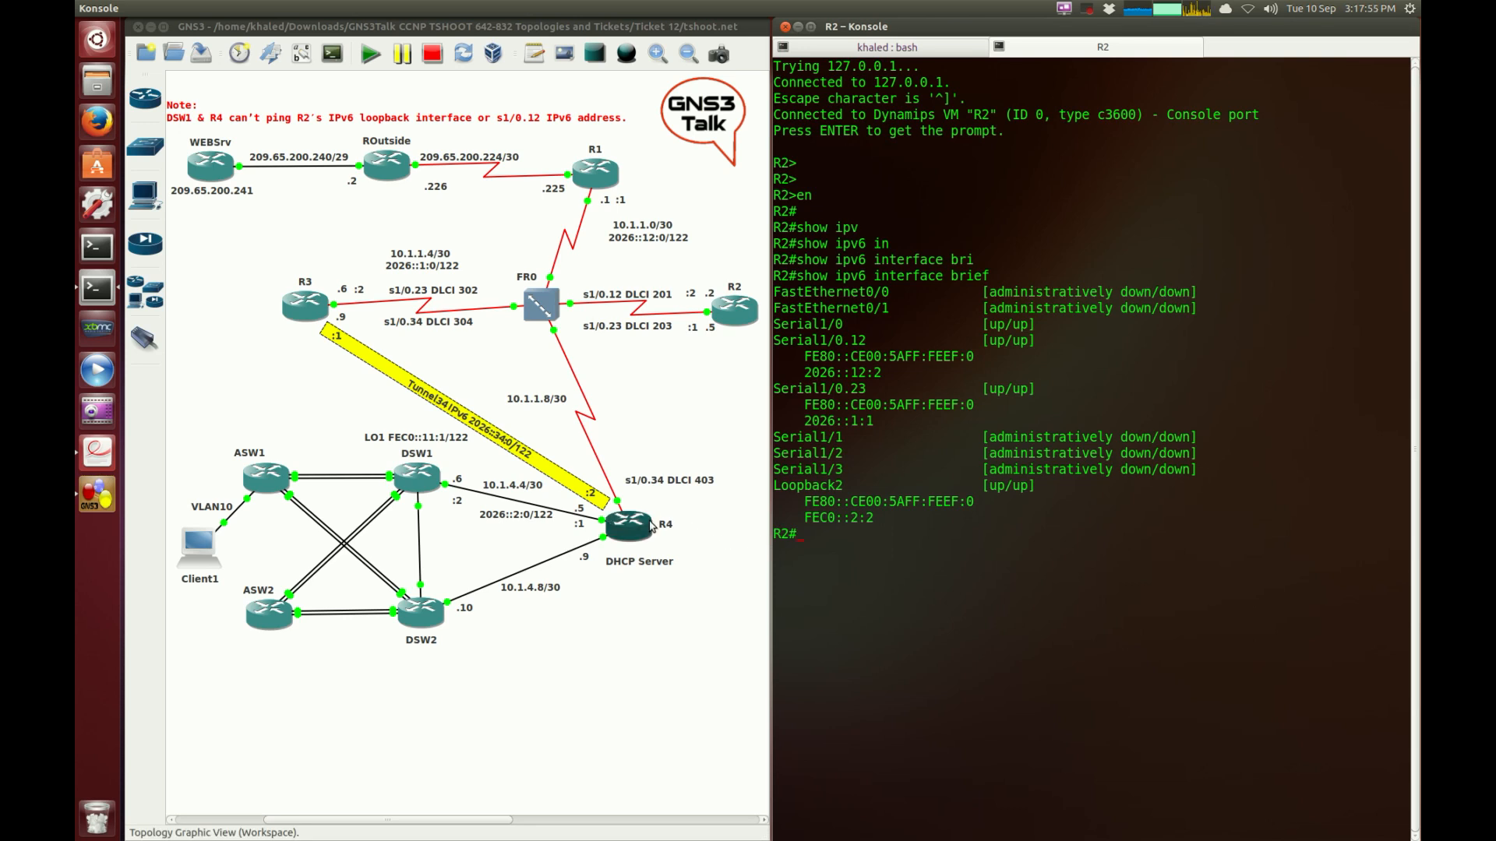
# Open R4's console, enter privileged mode and run show ipv6 interface brief
pyautogui.doubleClick(626, 524)
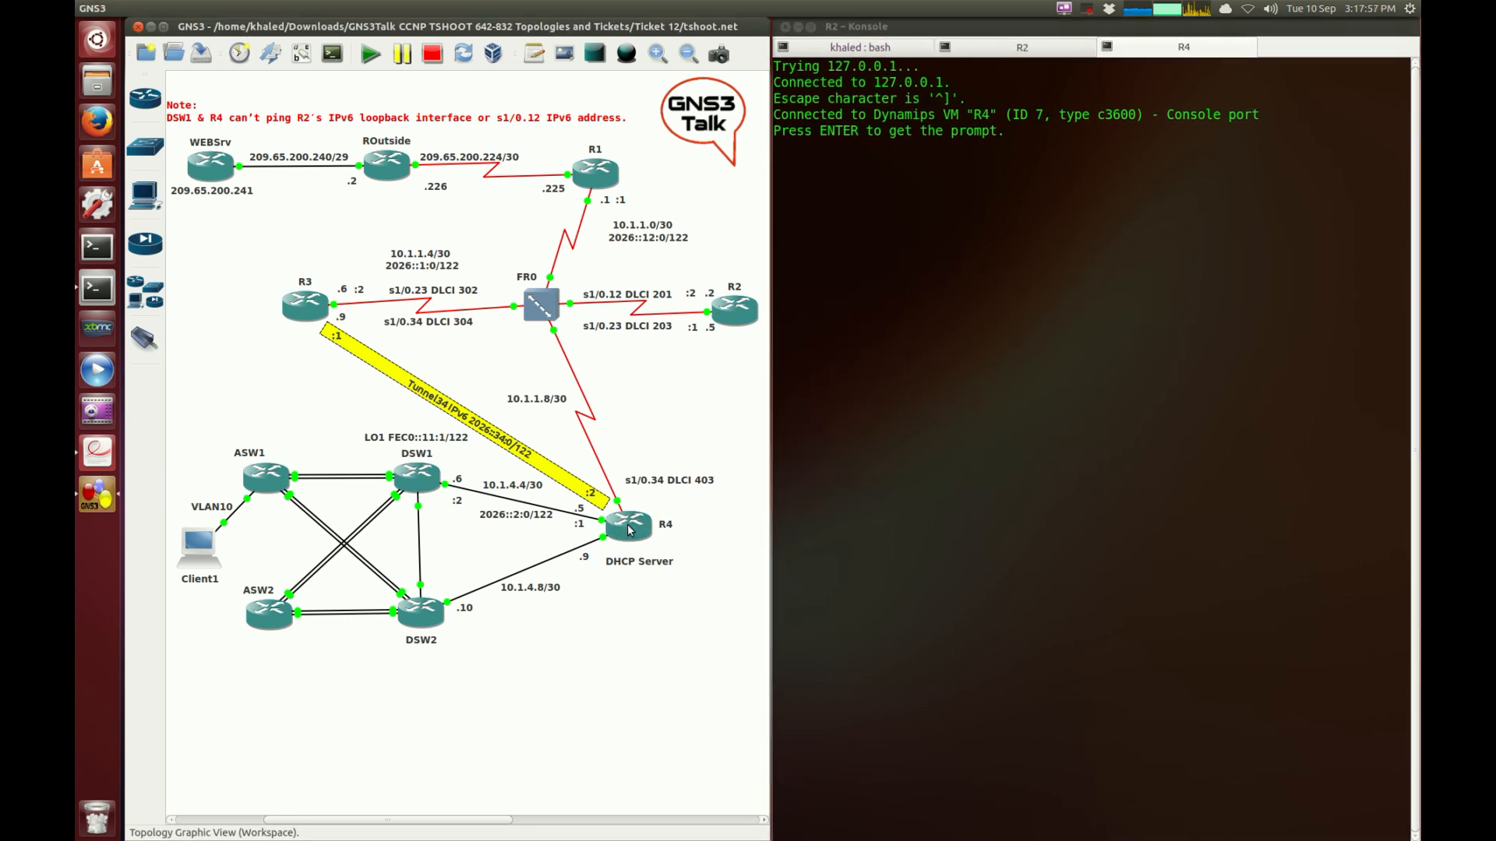
pyautogui.click(968, 272)
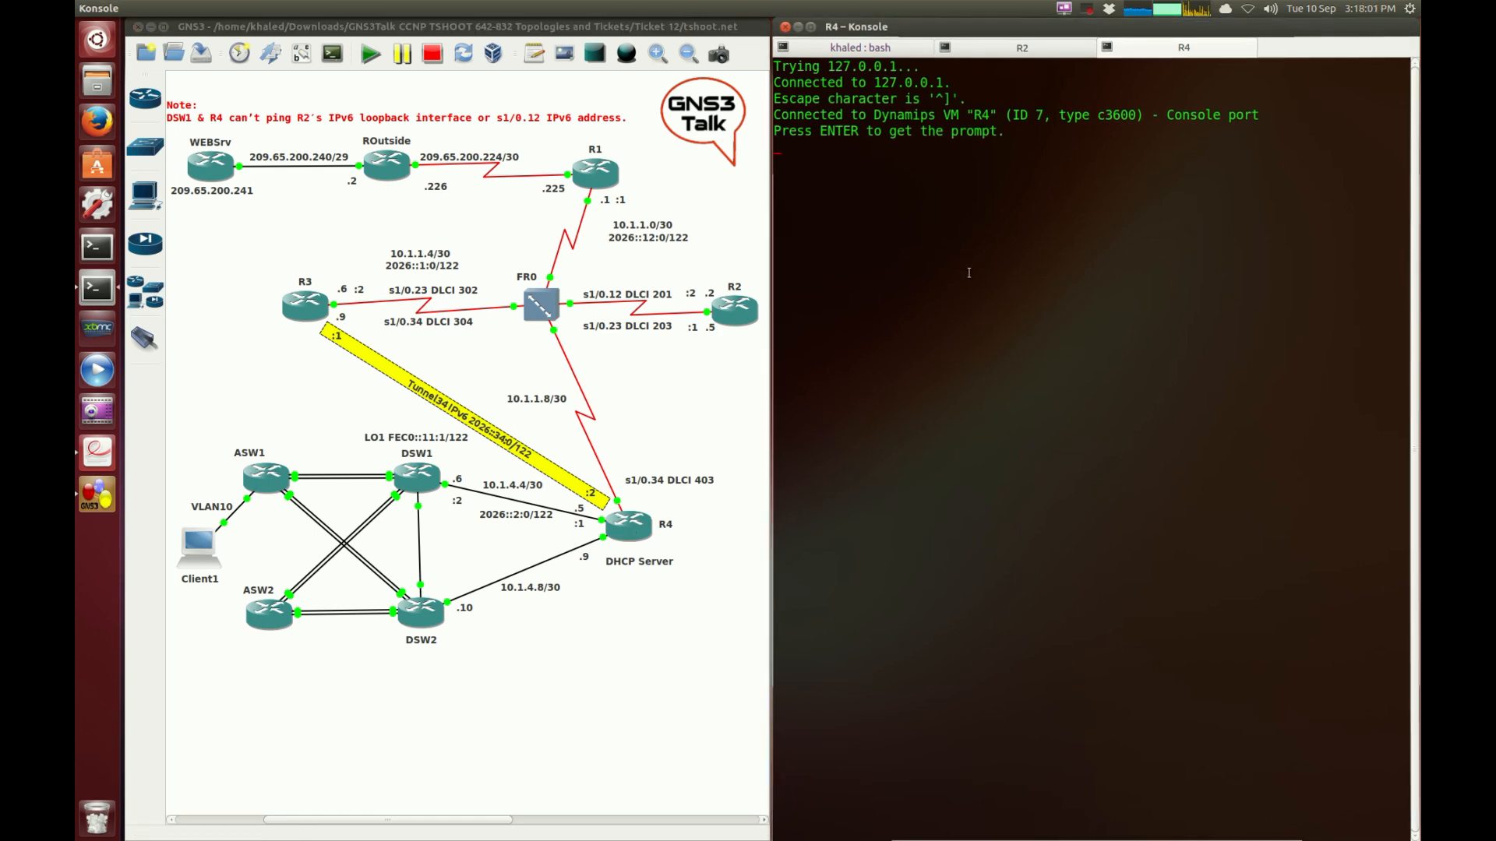
pyautogui.press('Return')
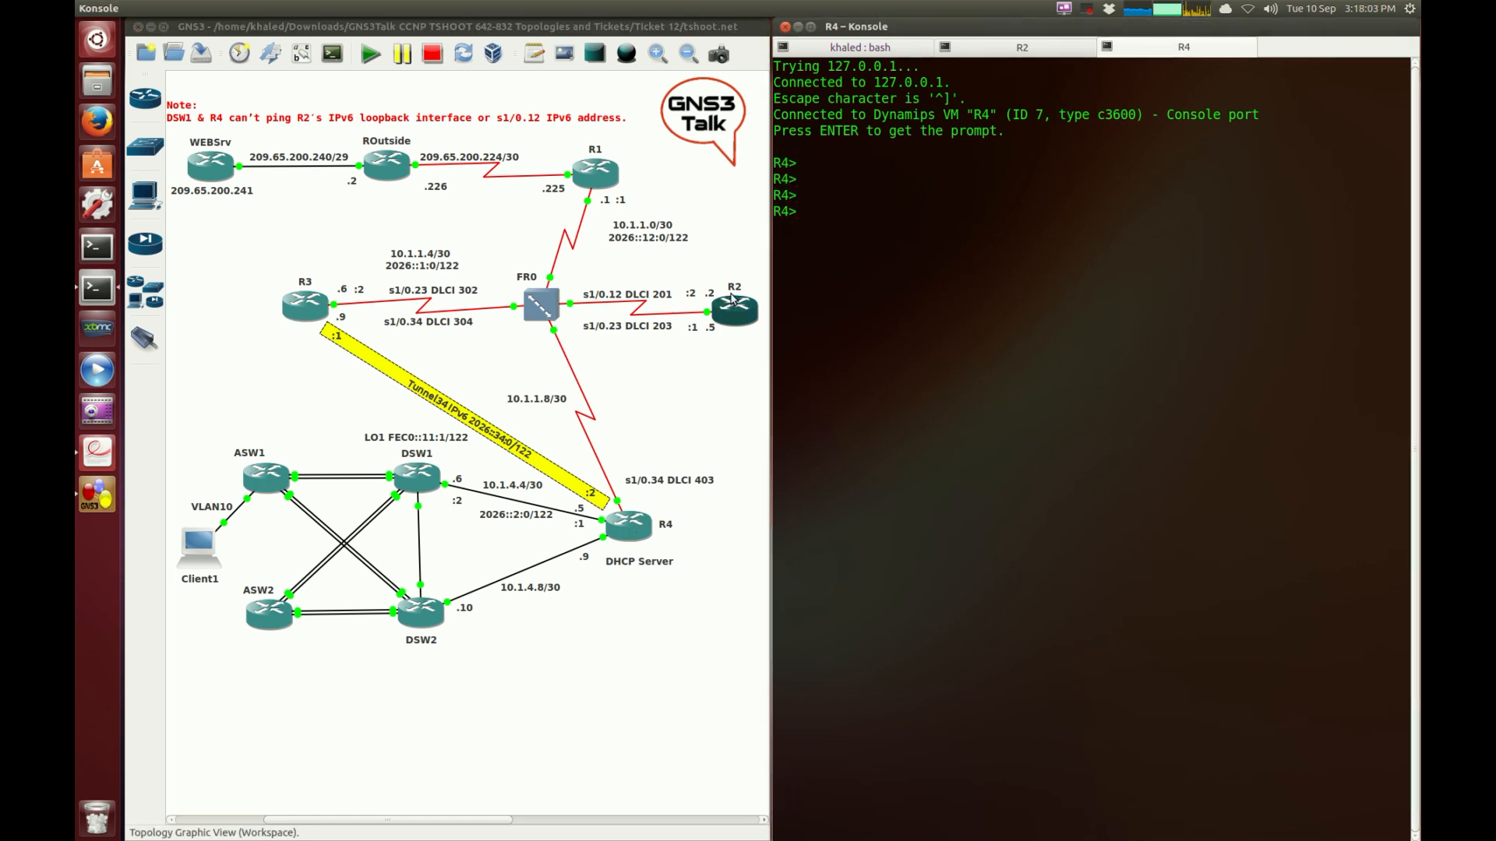
pyautogui.write('en')
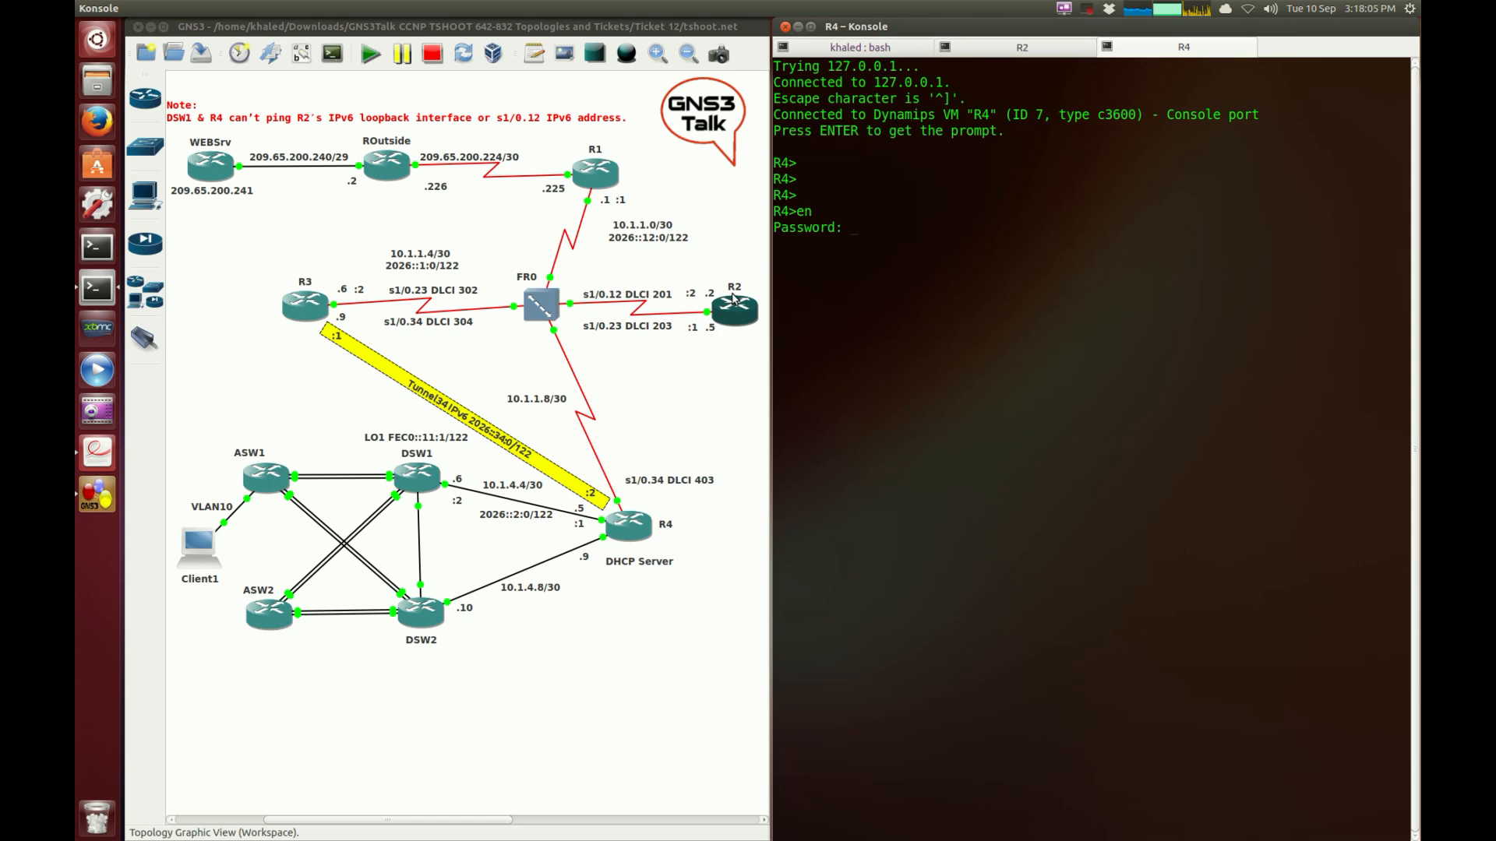
pyautogui.write('show ipv6 inter')
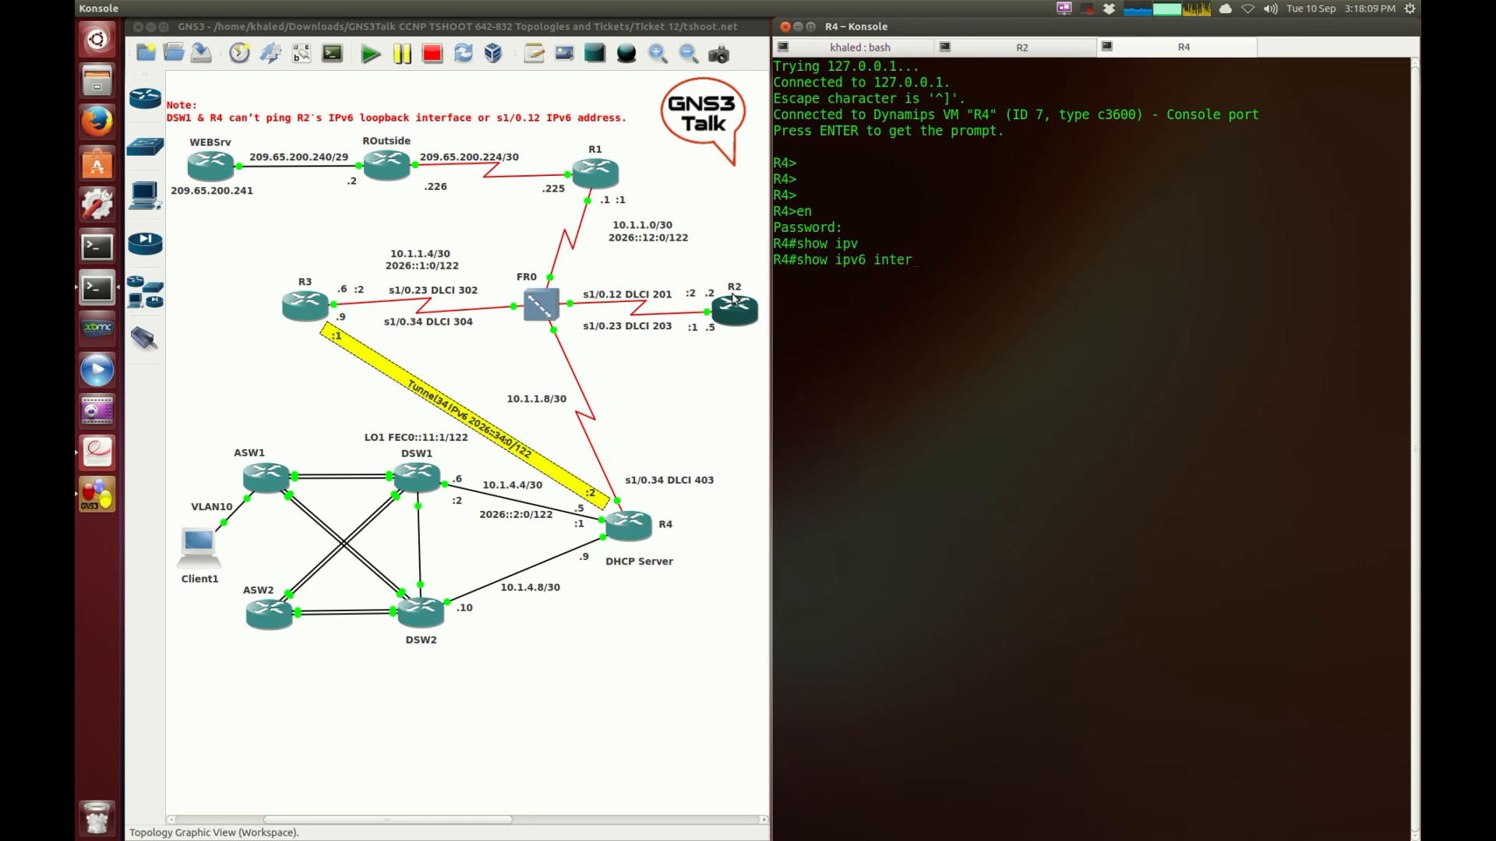
pyautogui.press('Return')
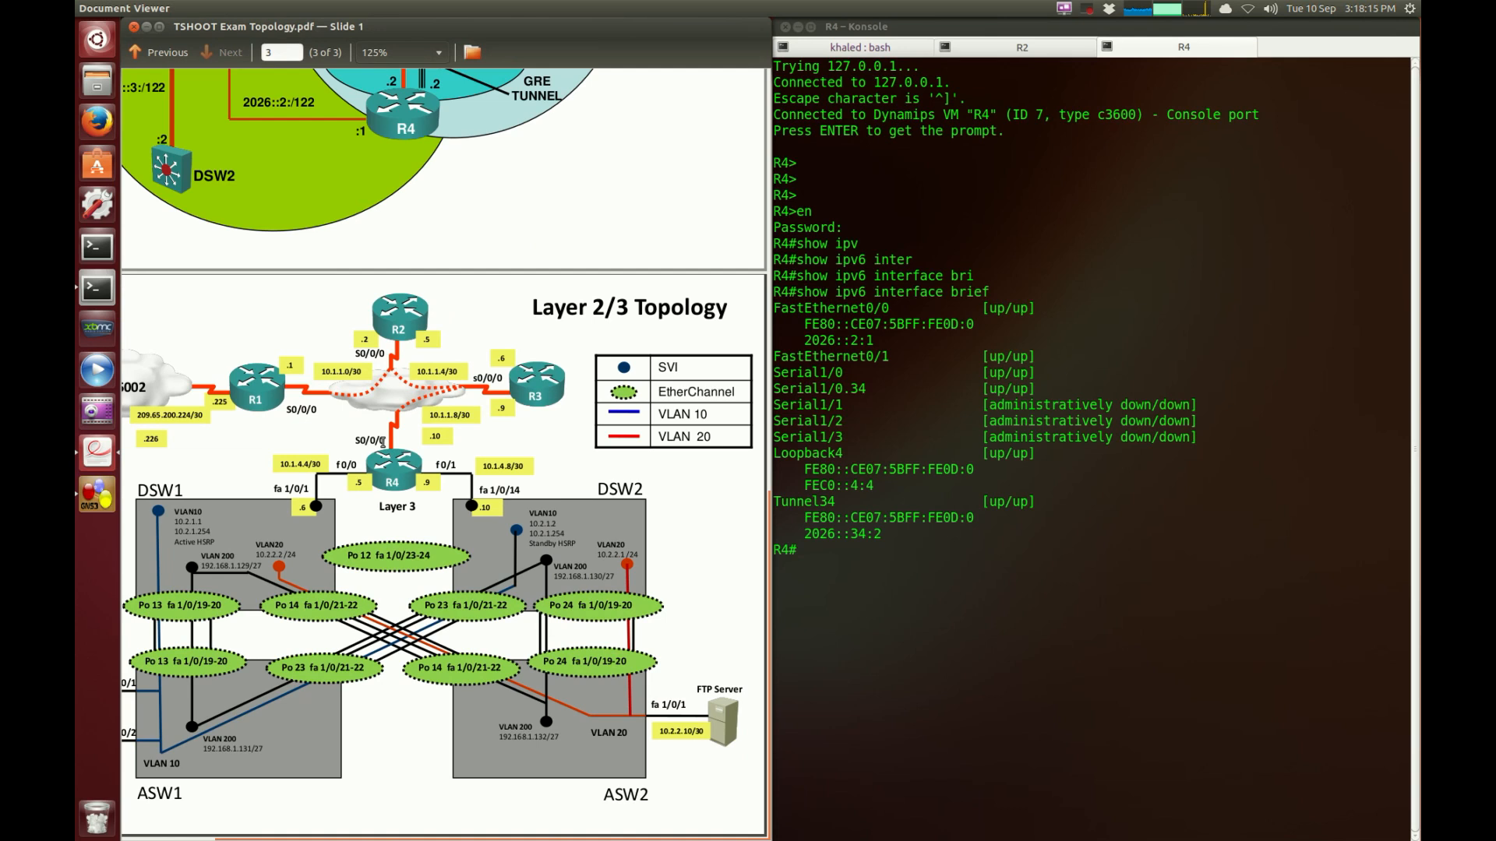
# Review the IPv6 Layer 3 Topology slide and highlight the Area 0 prefix 2026::1:/122
pyautogui.click(159, 51)
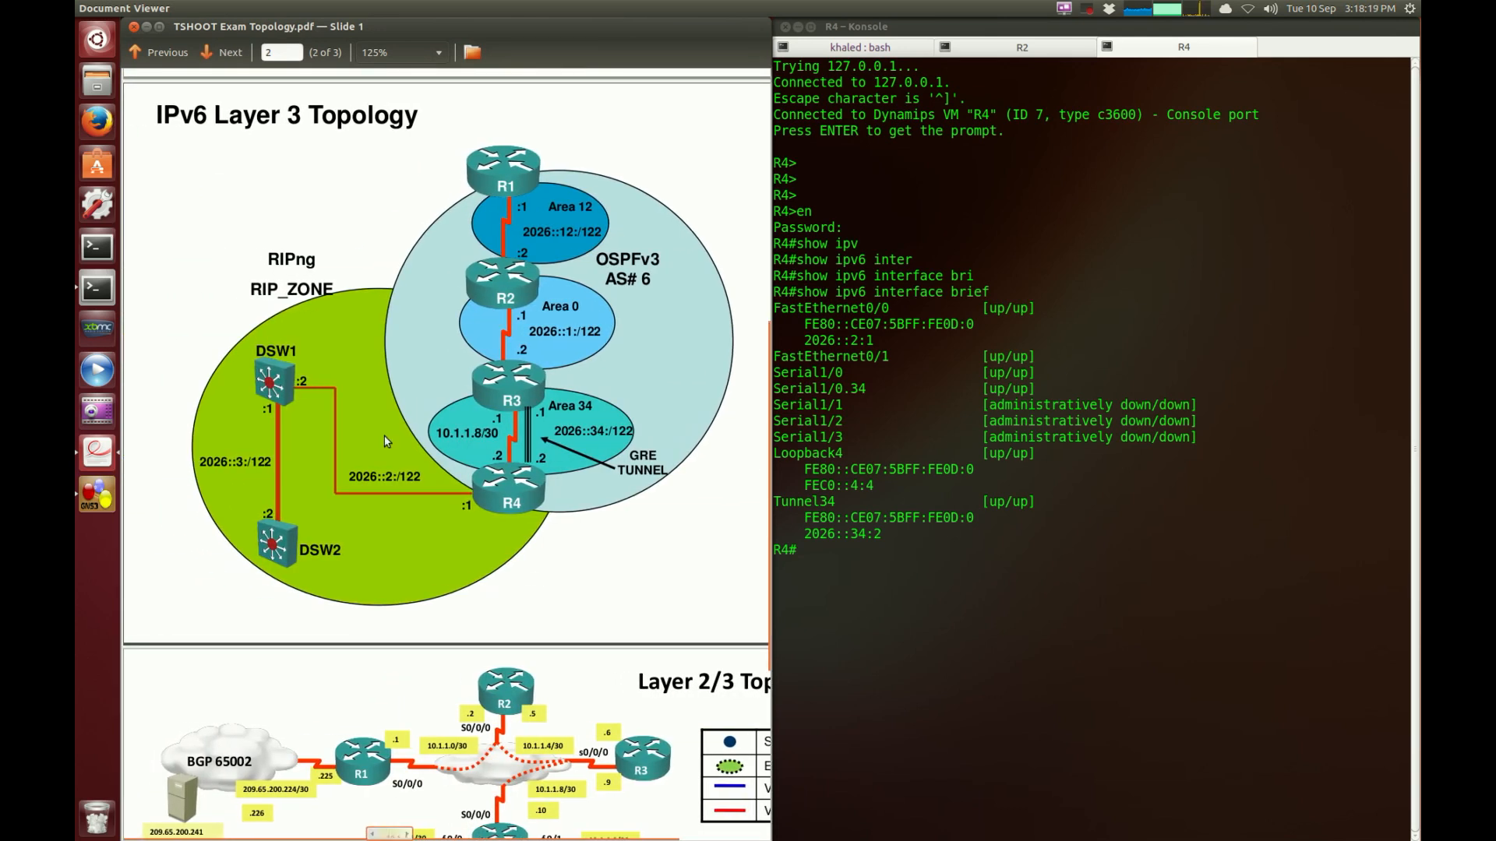
pyautogui.moveTo(331, 455)
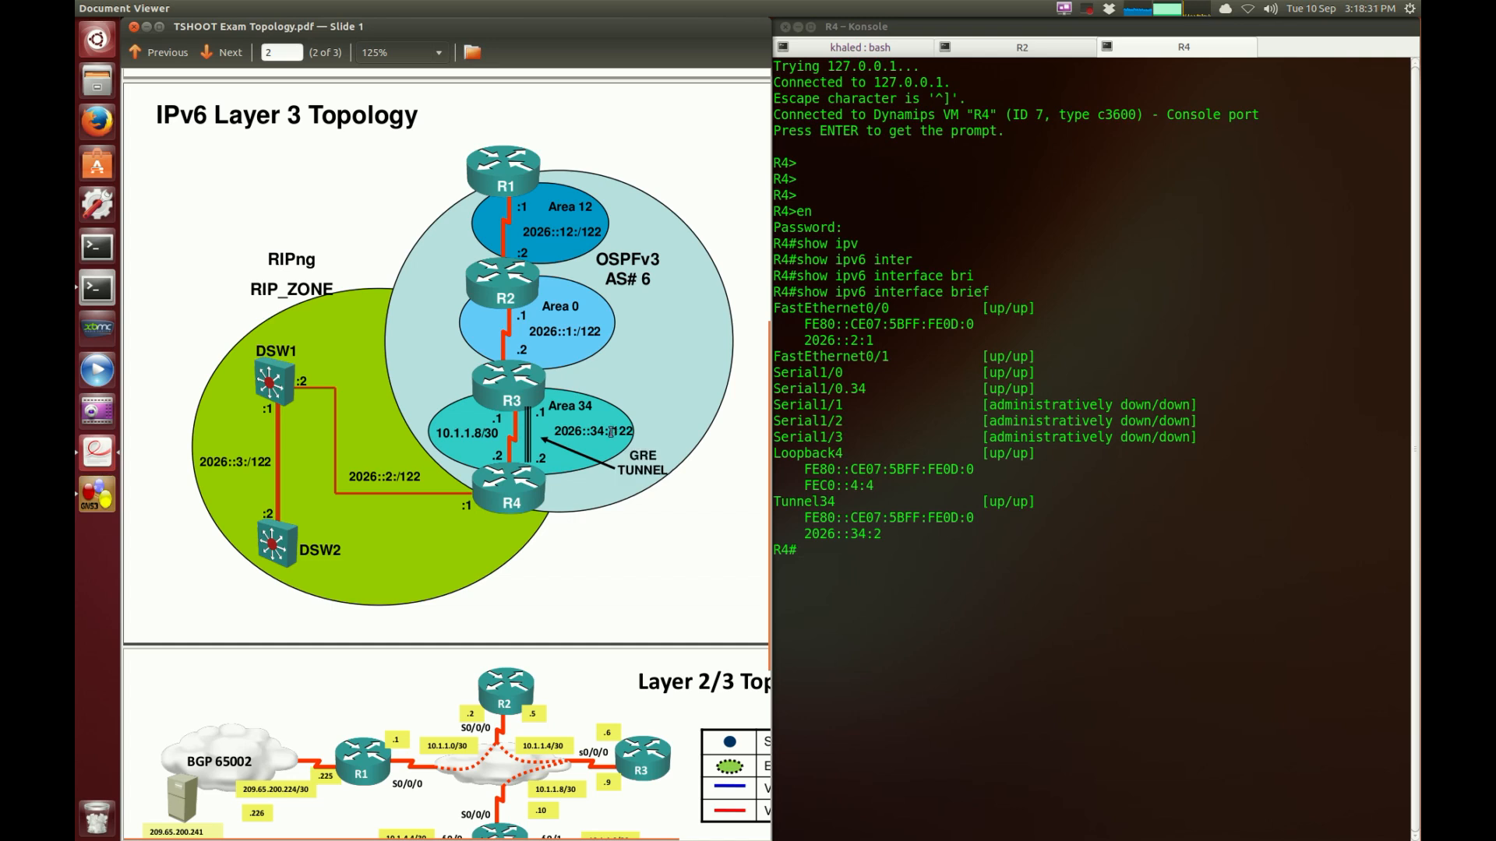
pyautogui.doubleClick(591, 430)
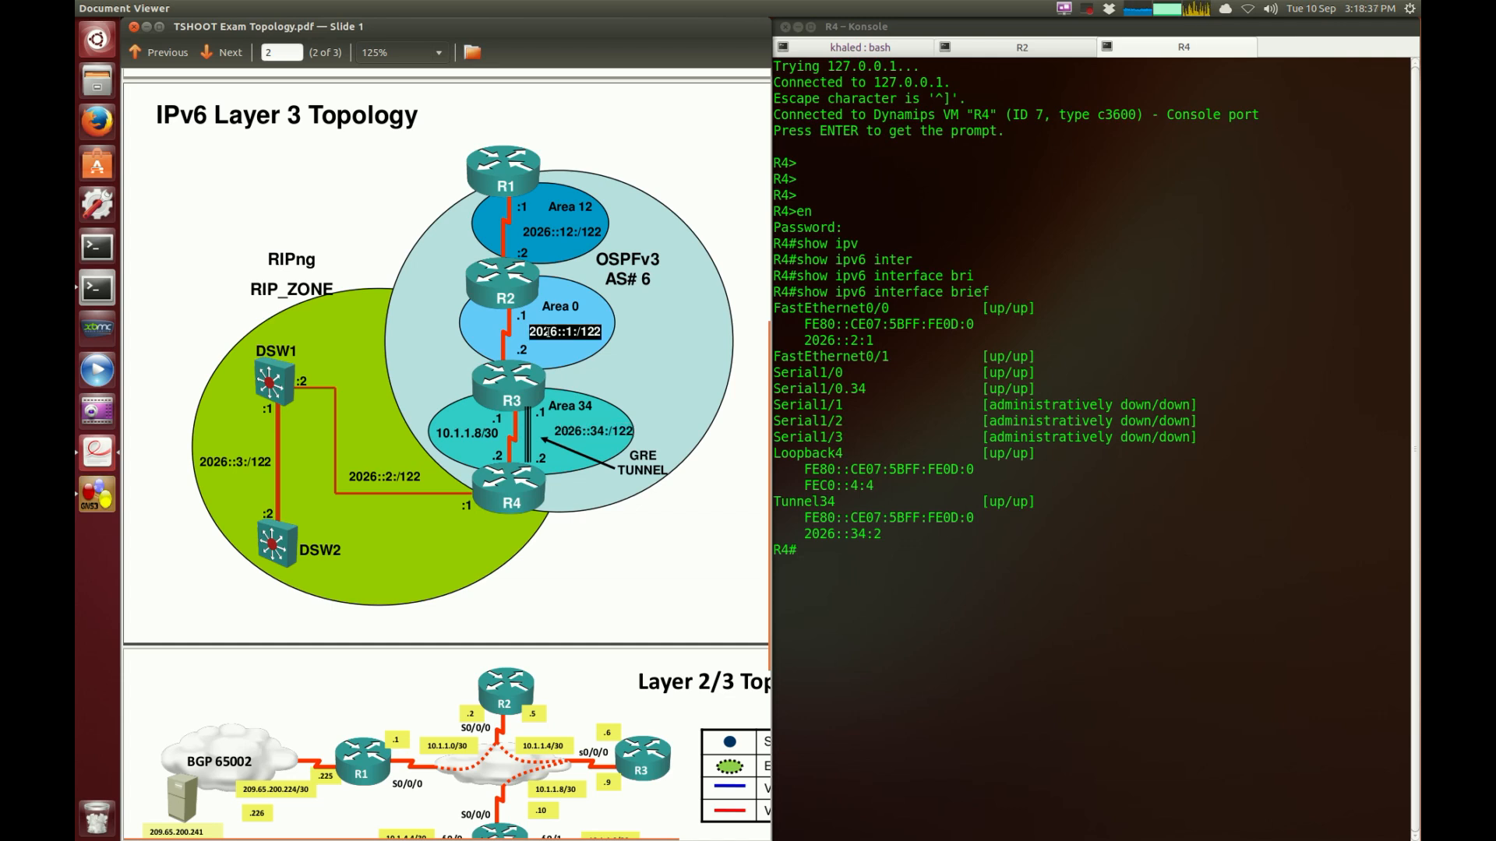
pyautogui.moveTo(375, 226)
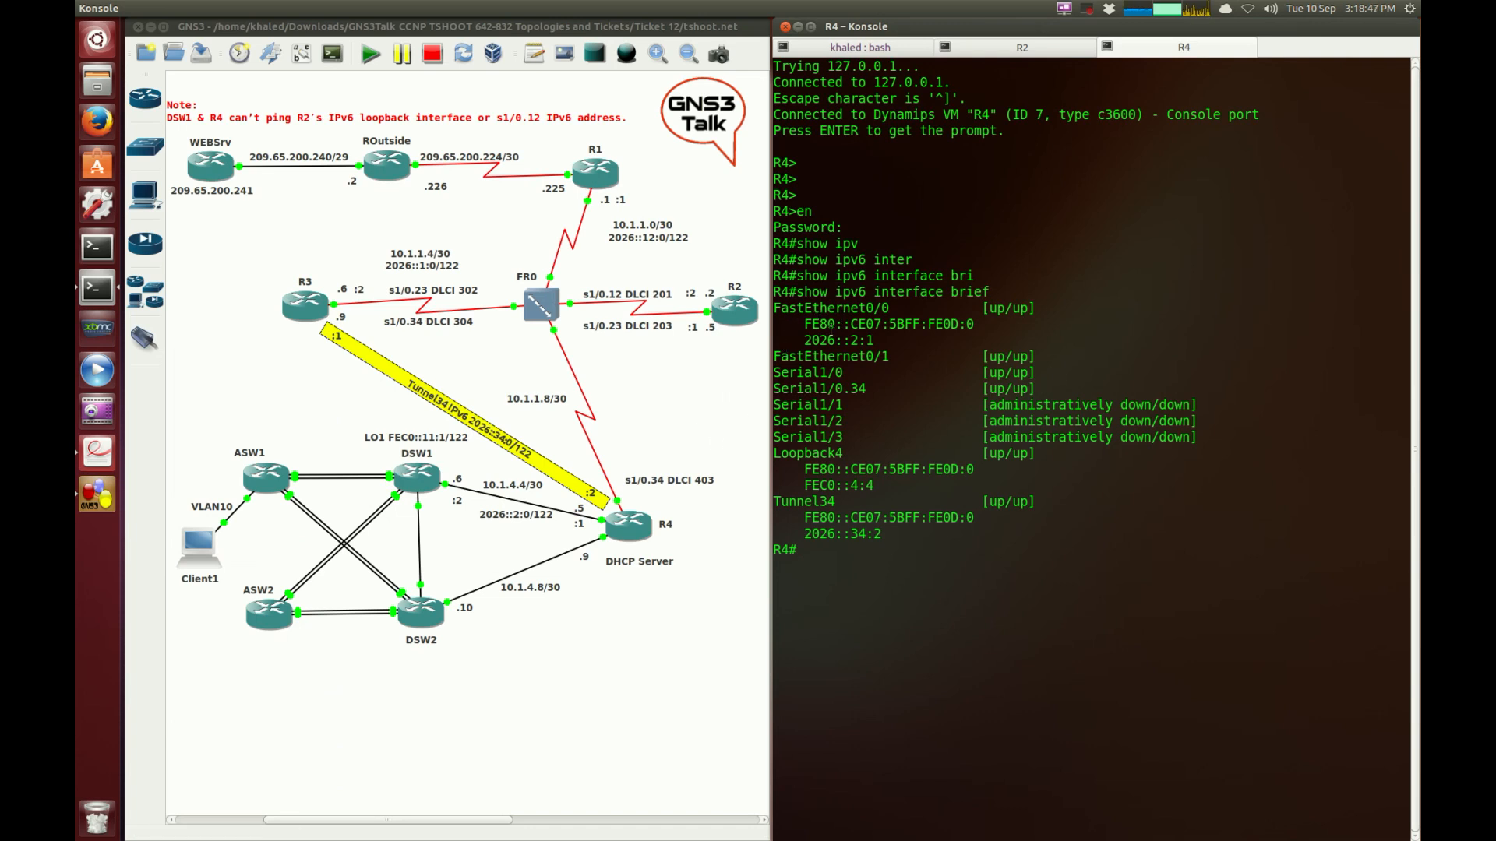
# Highlight R4's Fa0/0 2026::2:1, Tunnel34 2026::34:2 and Serial1/0.34 entries
pyautogui.doubleClick(838, 340)
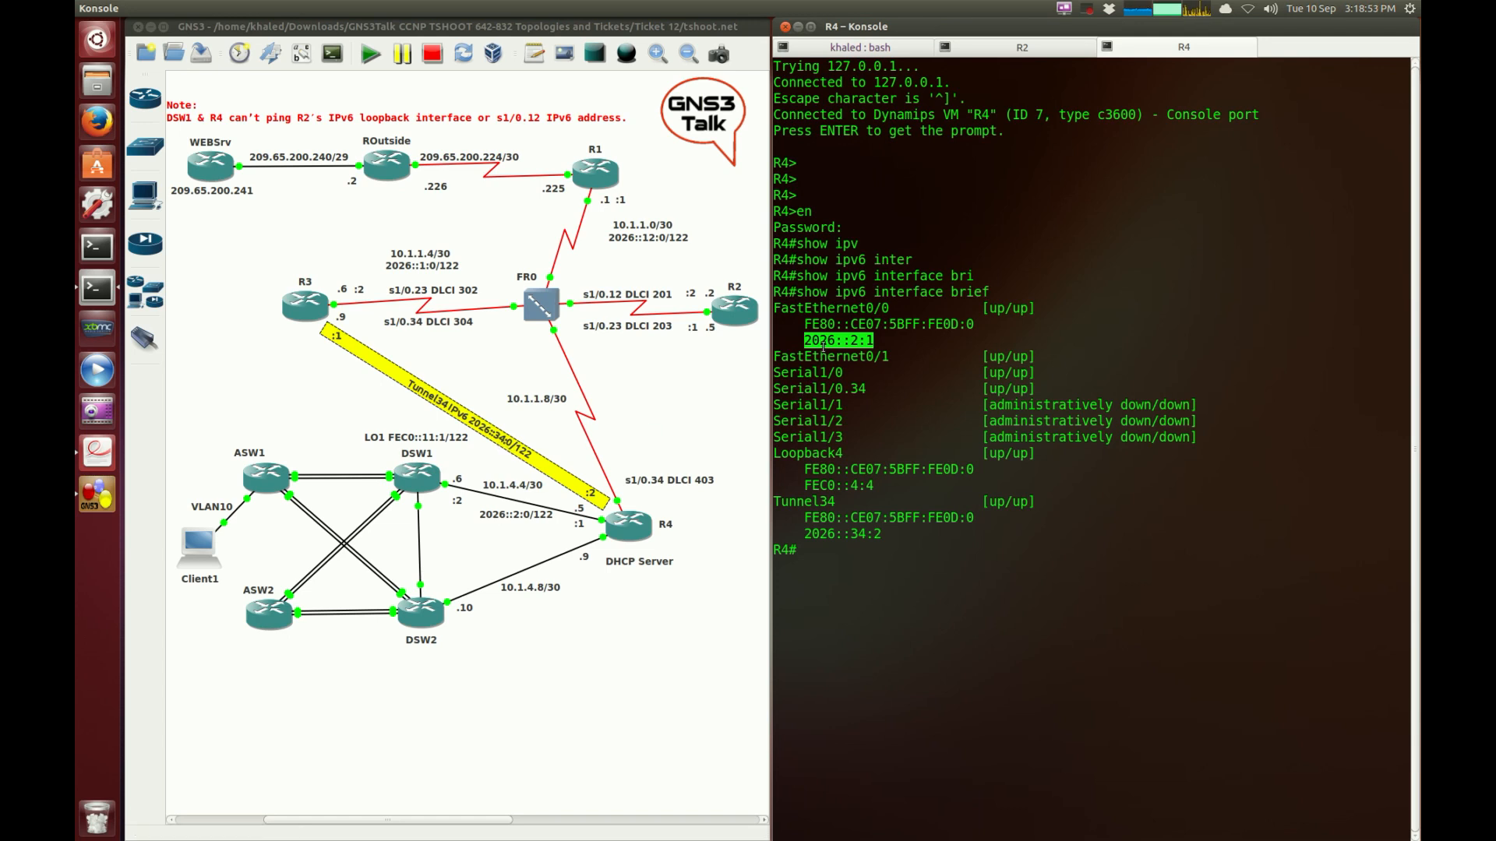
pyautogui.moveTo(575, 506)
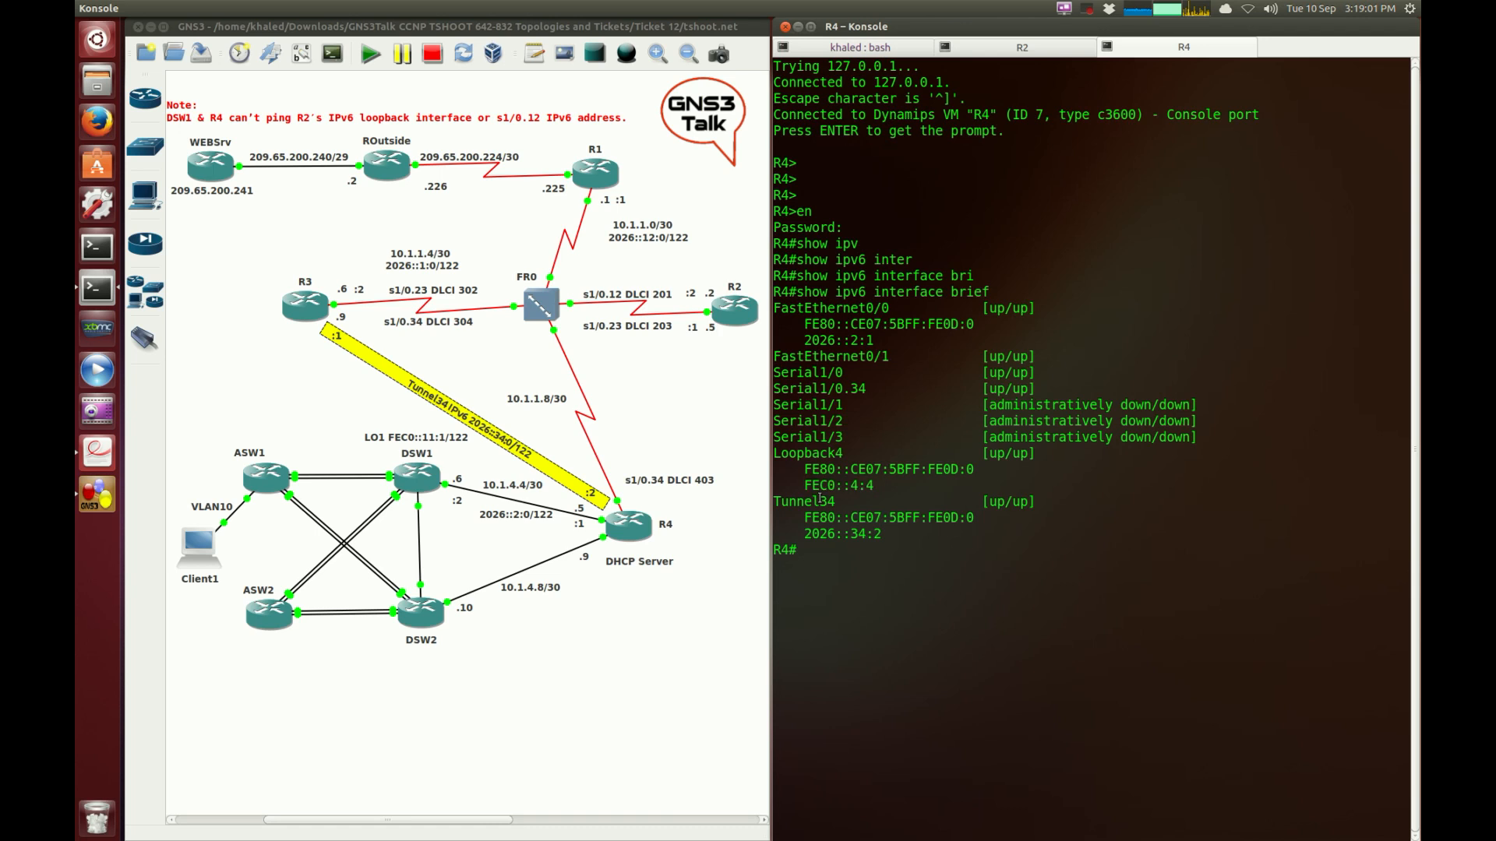
pyautogui.doubleClick(802, 501)
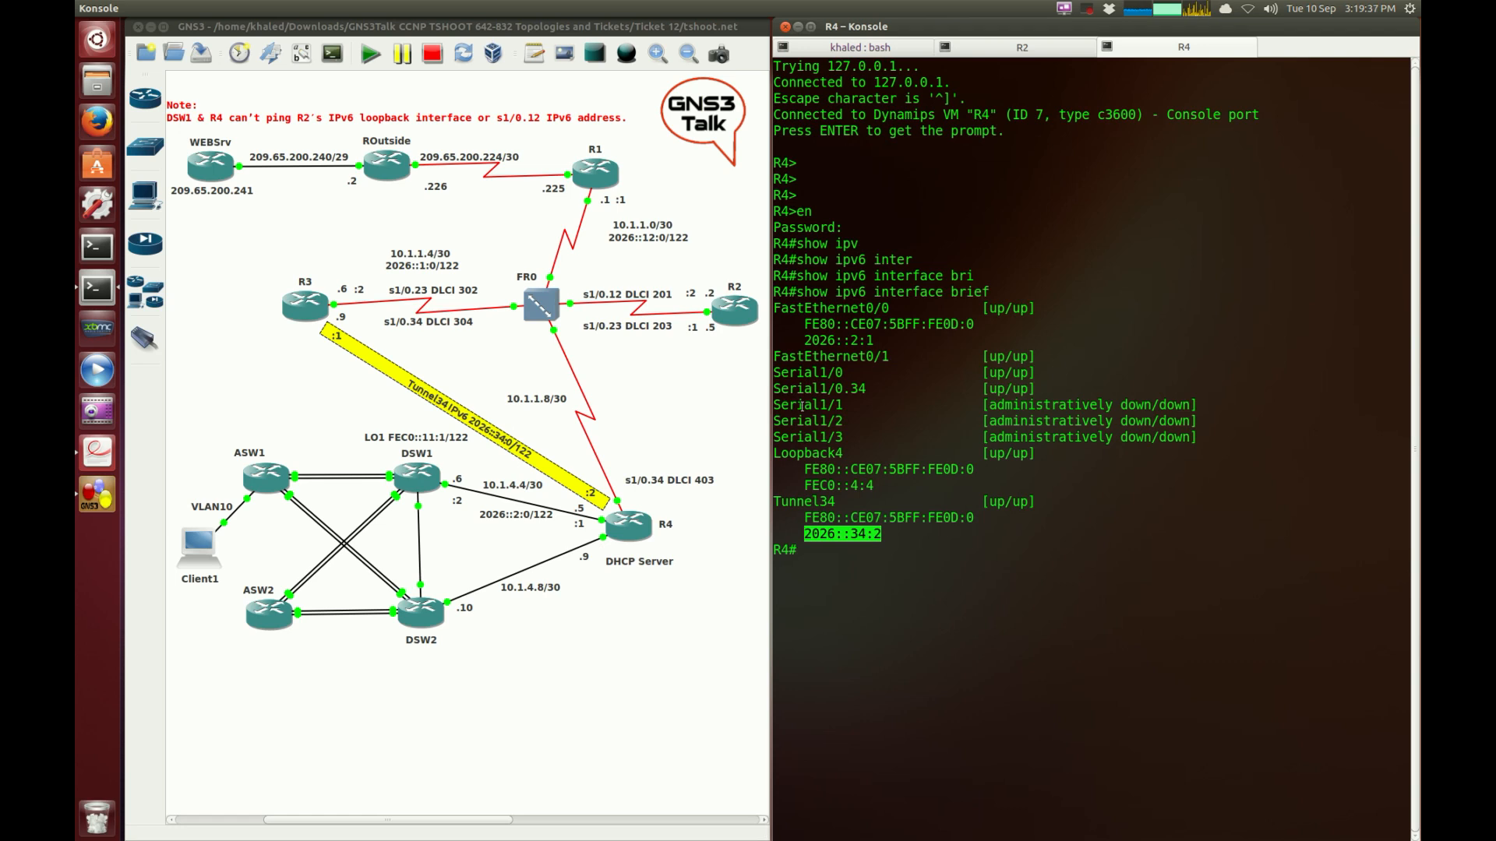
pyautogui.doubleClick(817, 388)
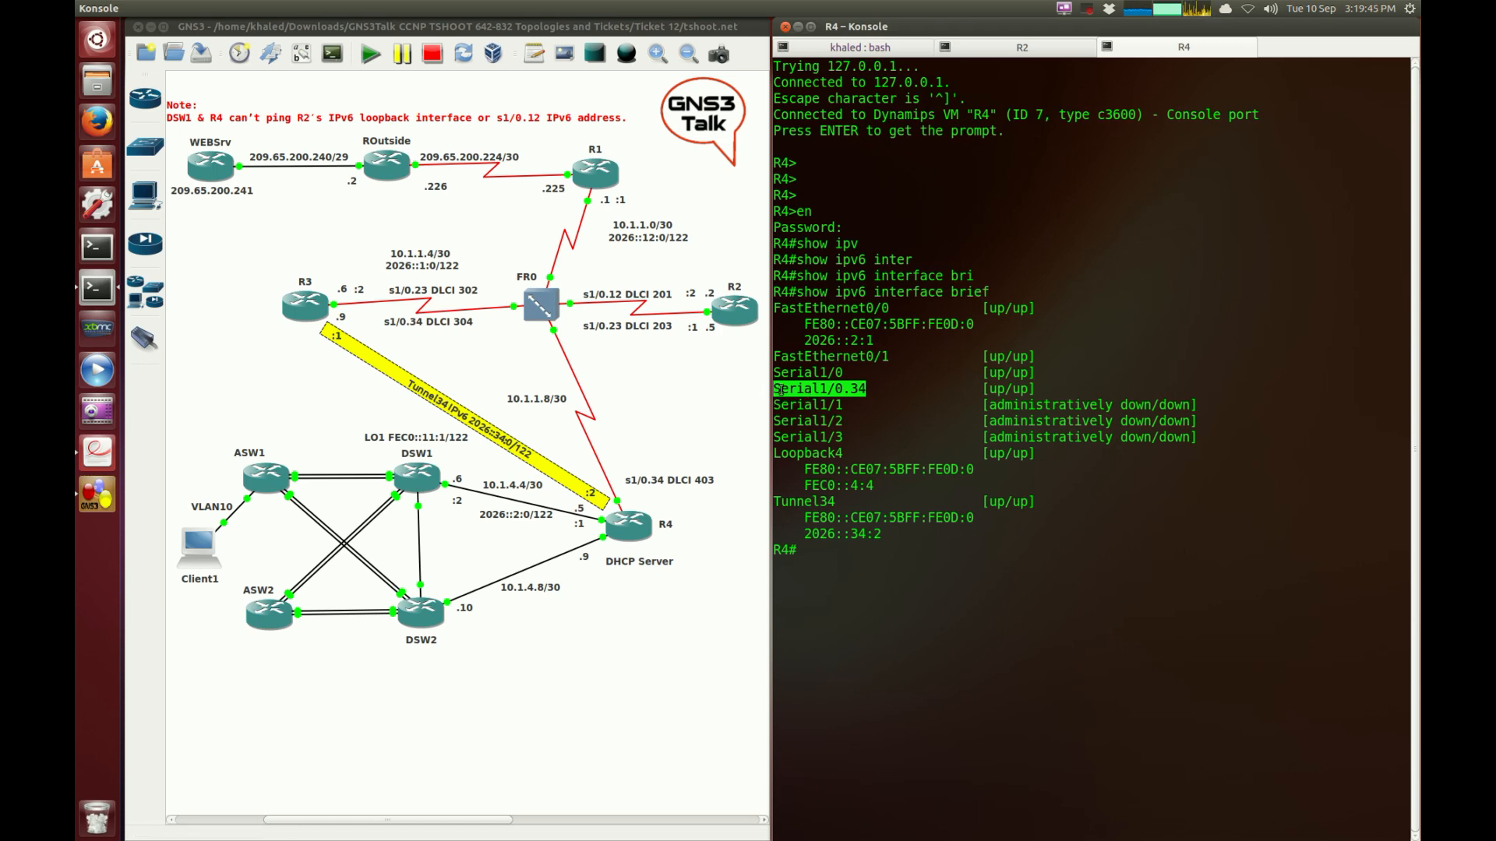
pyautogui.moveTo(405, 398)
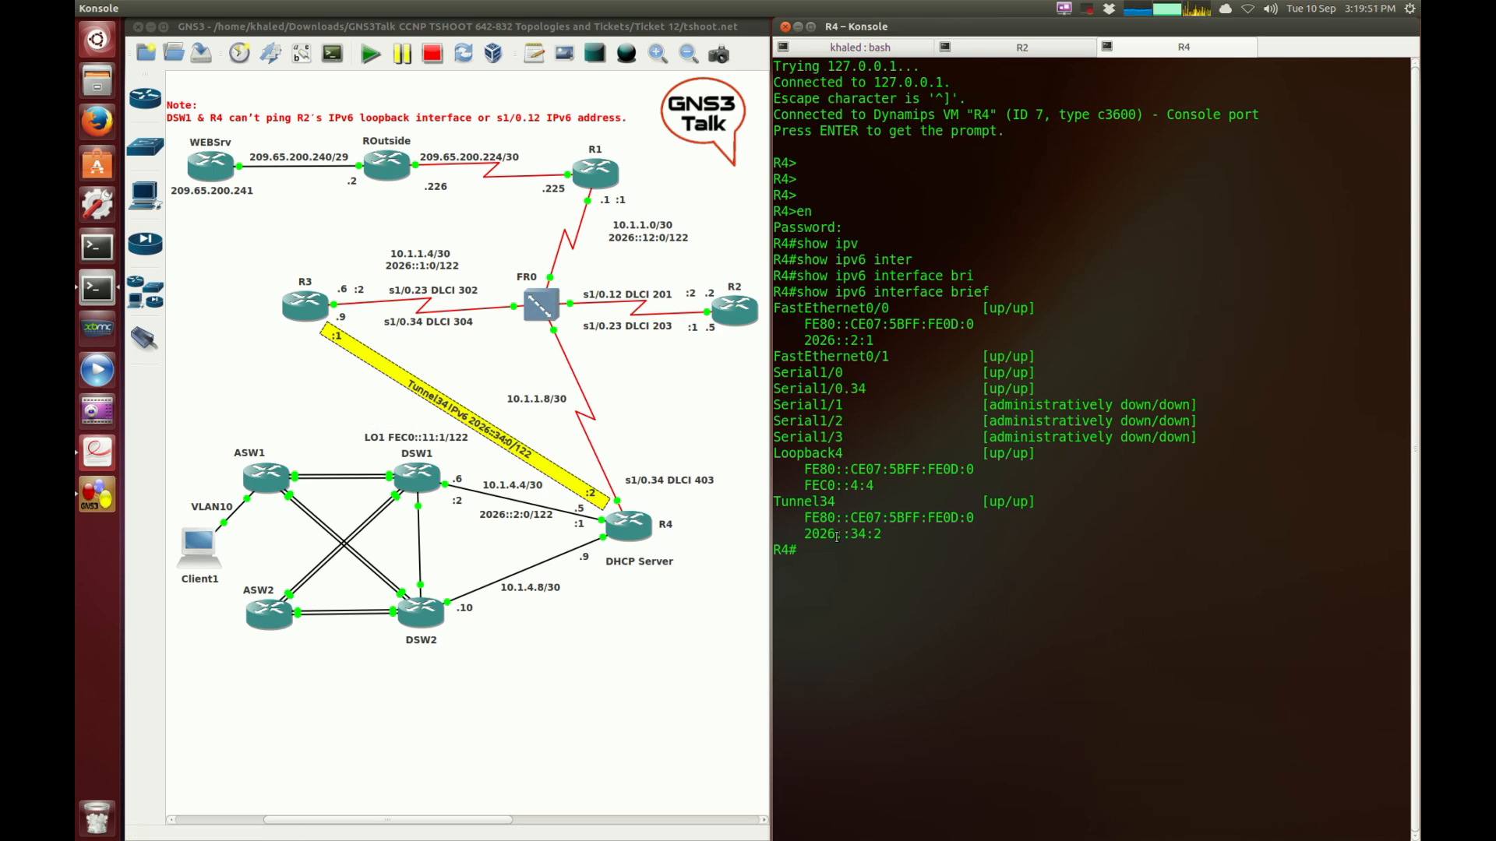
# Ping R3's tunnel address 2026::34:1 from R4
pyautogui.press('Return')
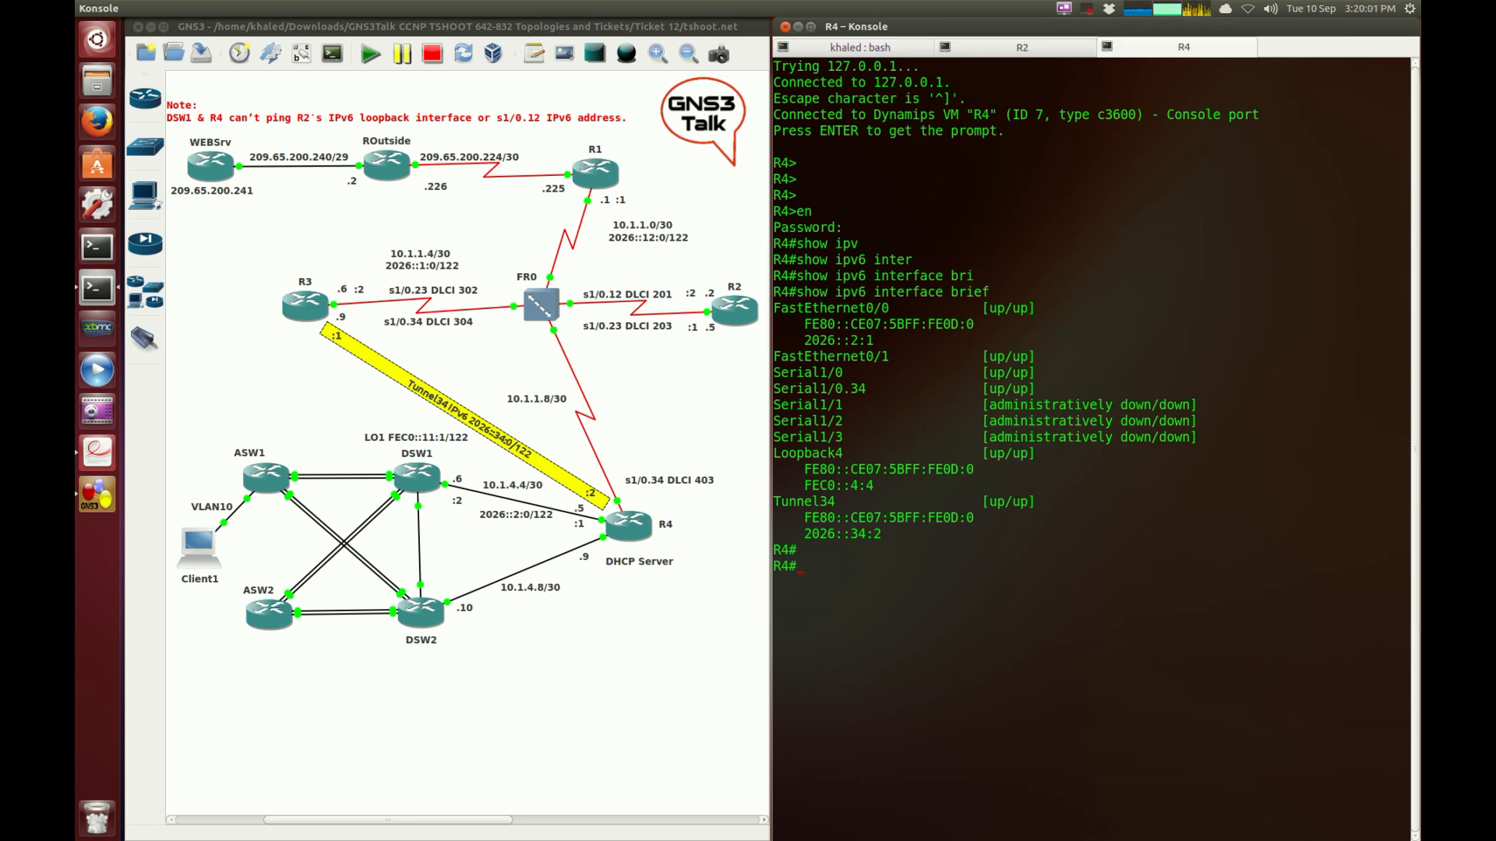
pyautogui.write('ping i')
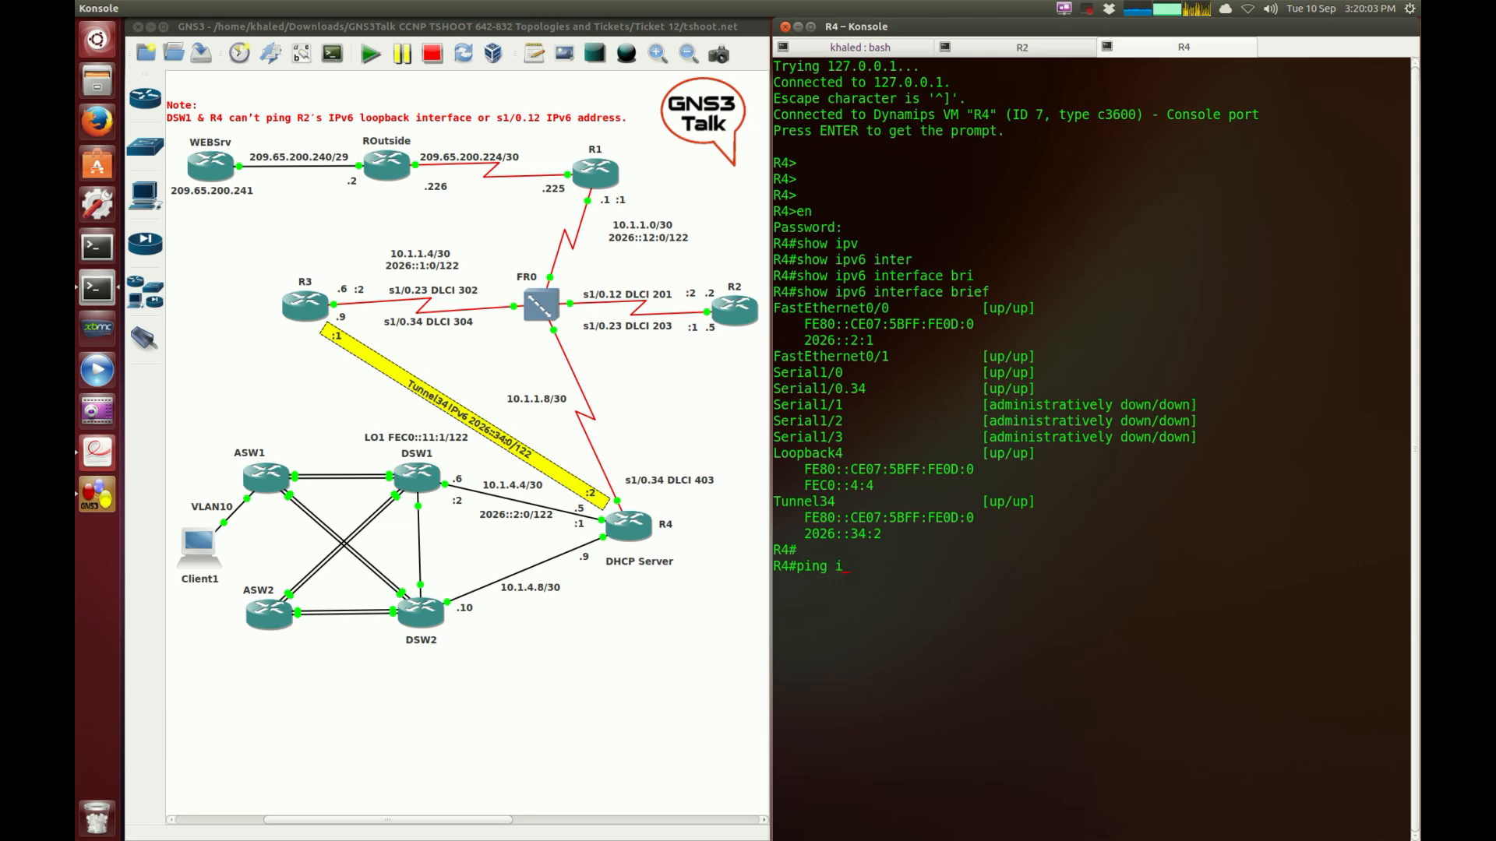
pyautogui.write('pv6')
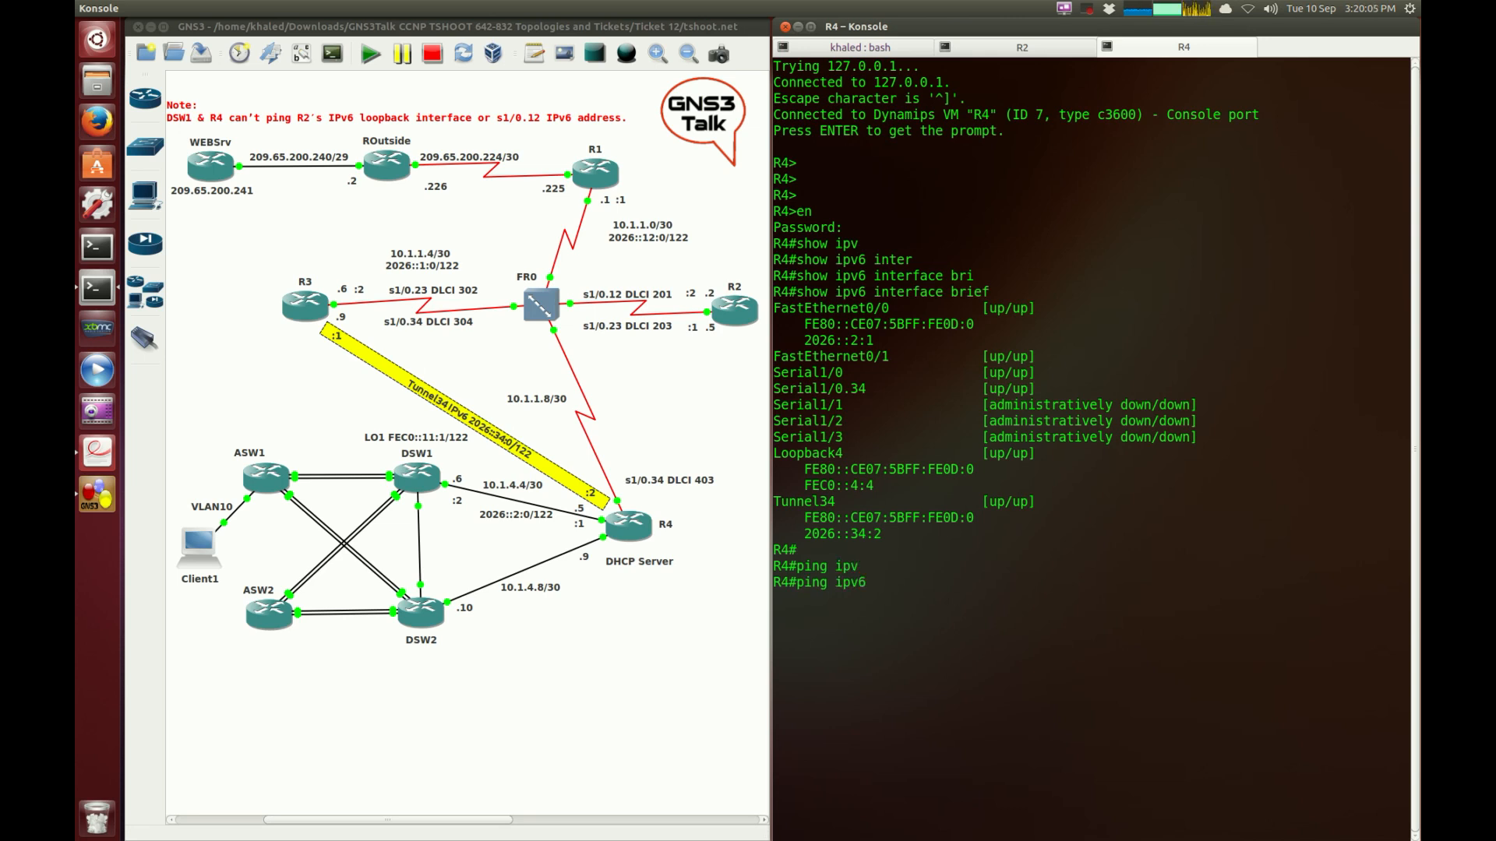
pyautogui.write('206')
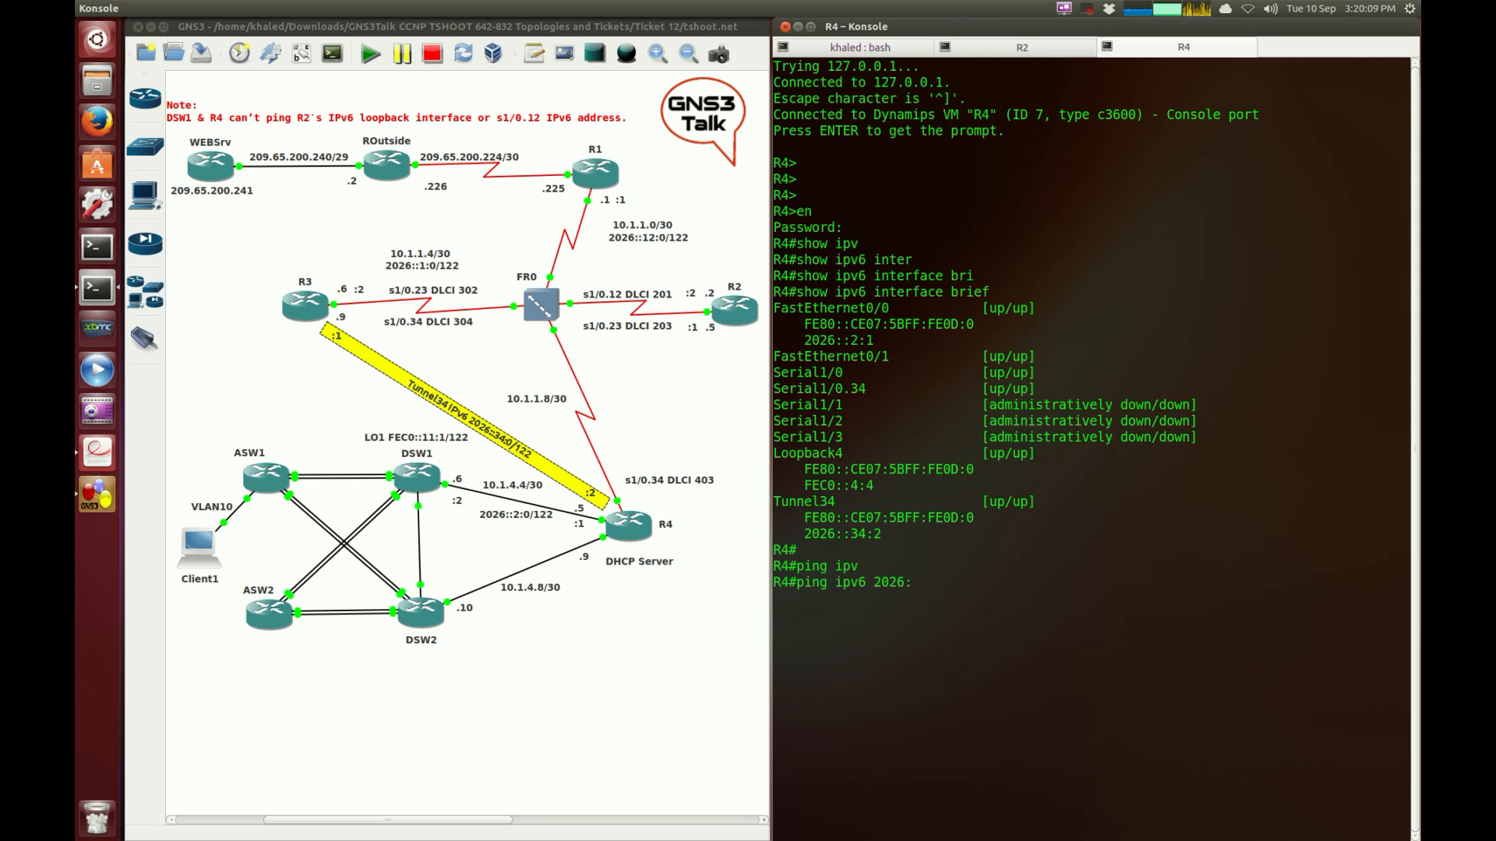
pyautogui.write(':34')
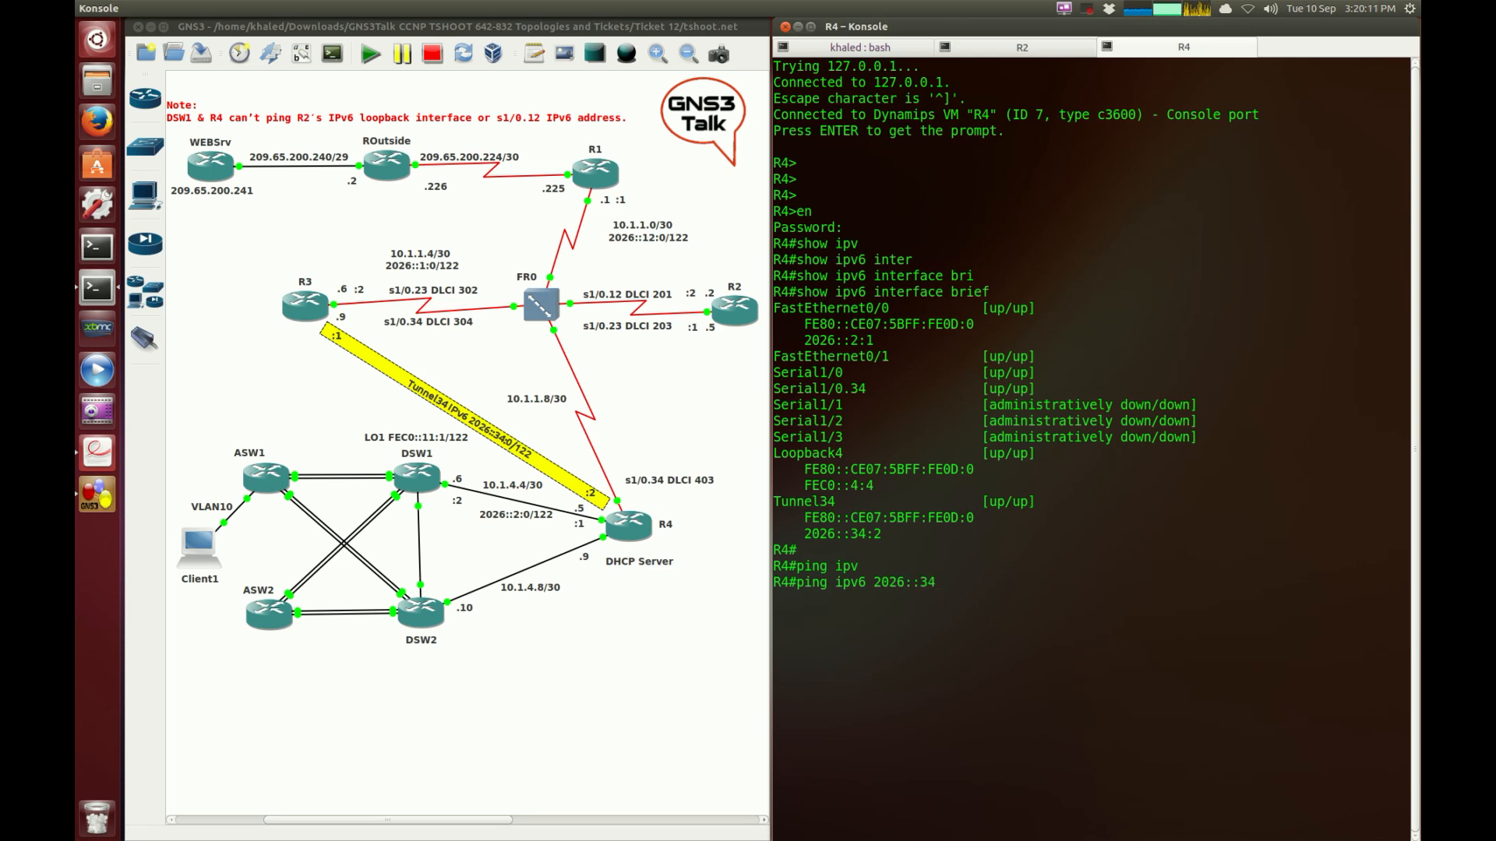
pyautogui.write(':')
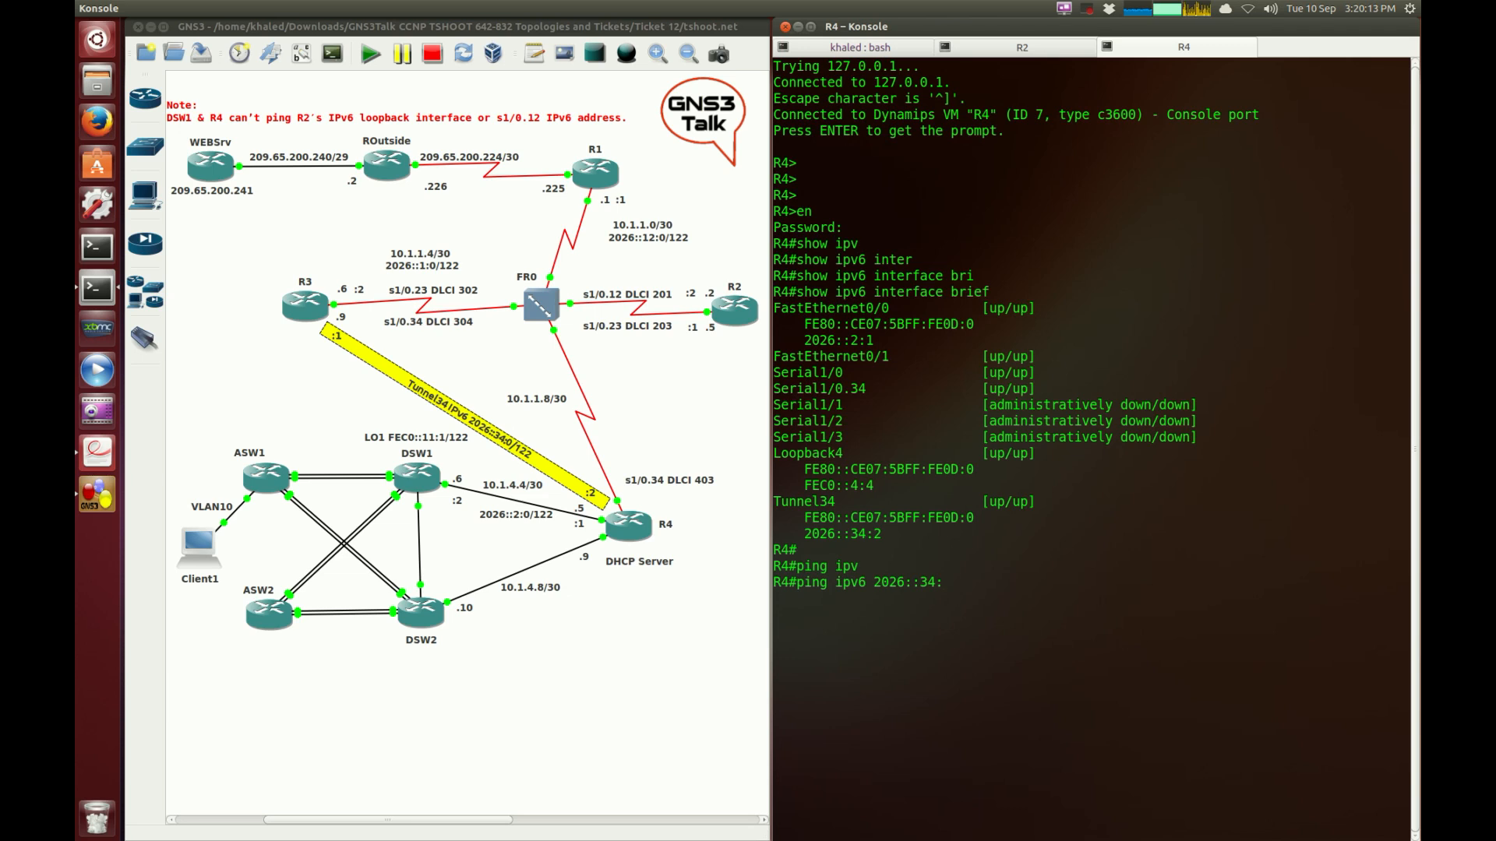
pyautogui.press('Return')
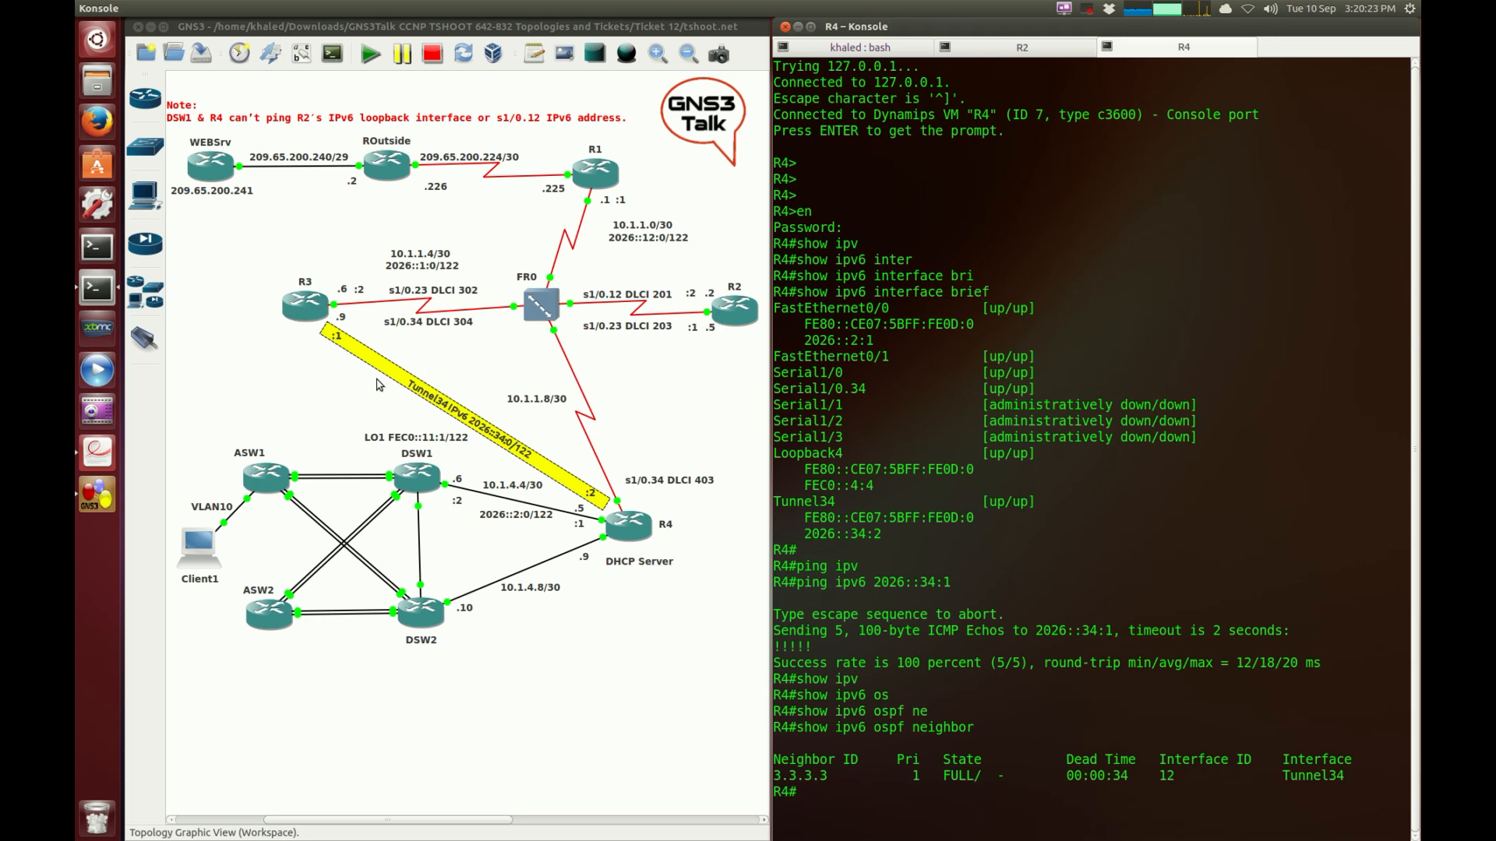
pyautogui.moveTo(896, 746)
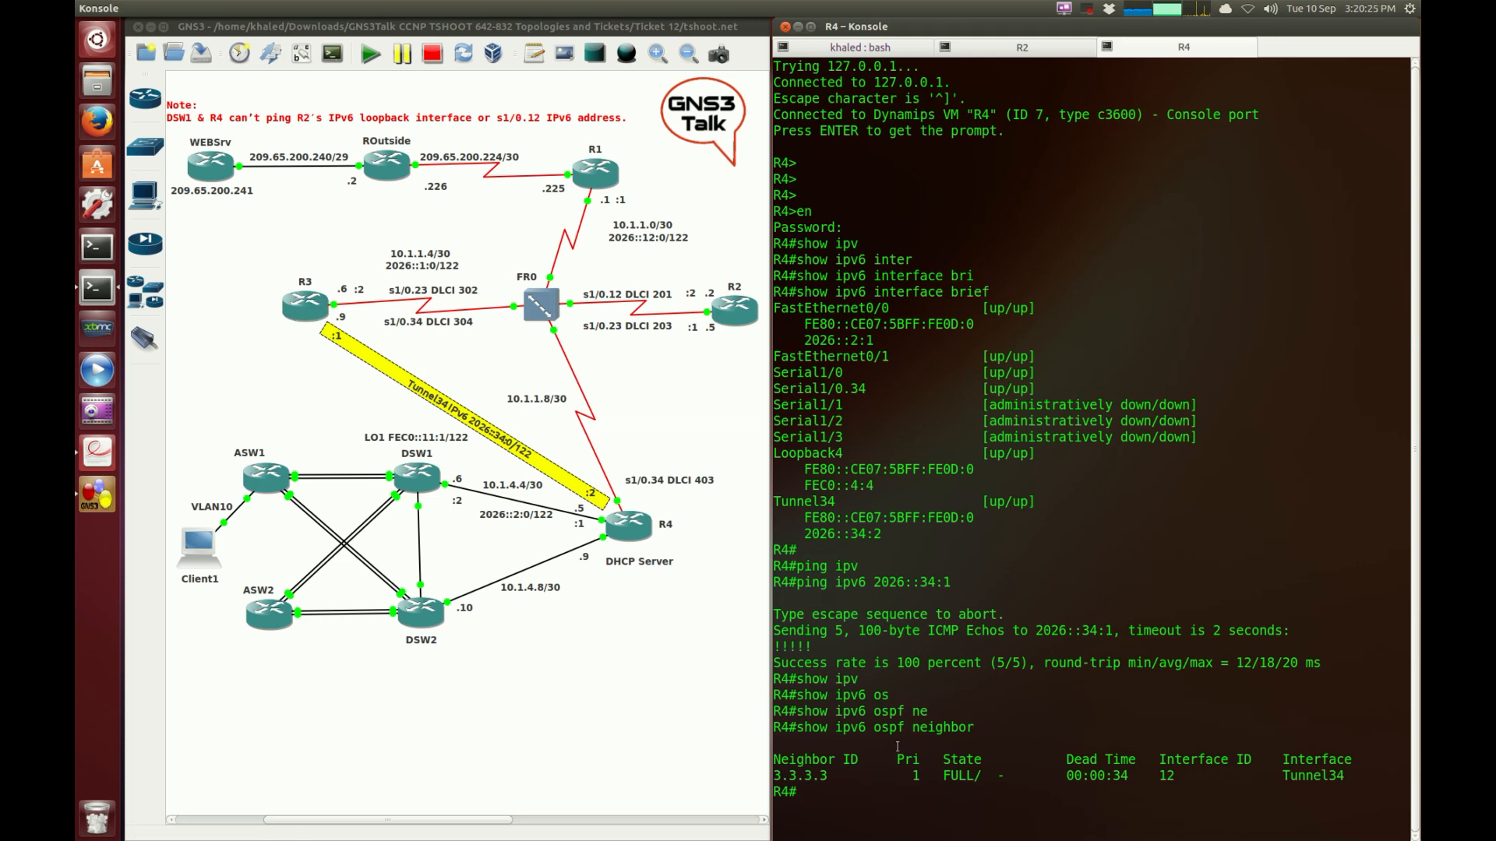
pyautogui.moveTo(305, 281)
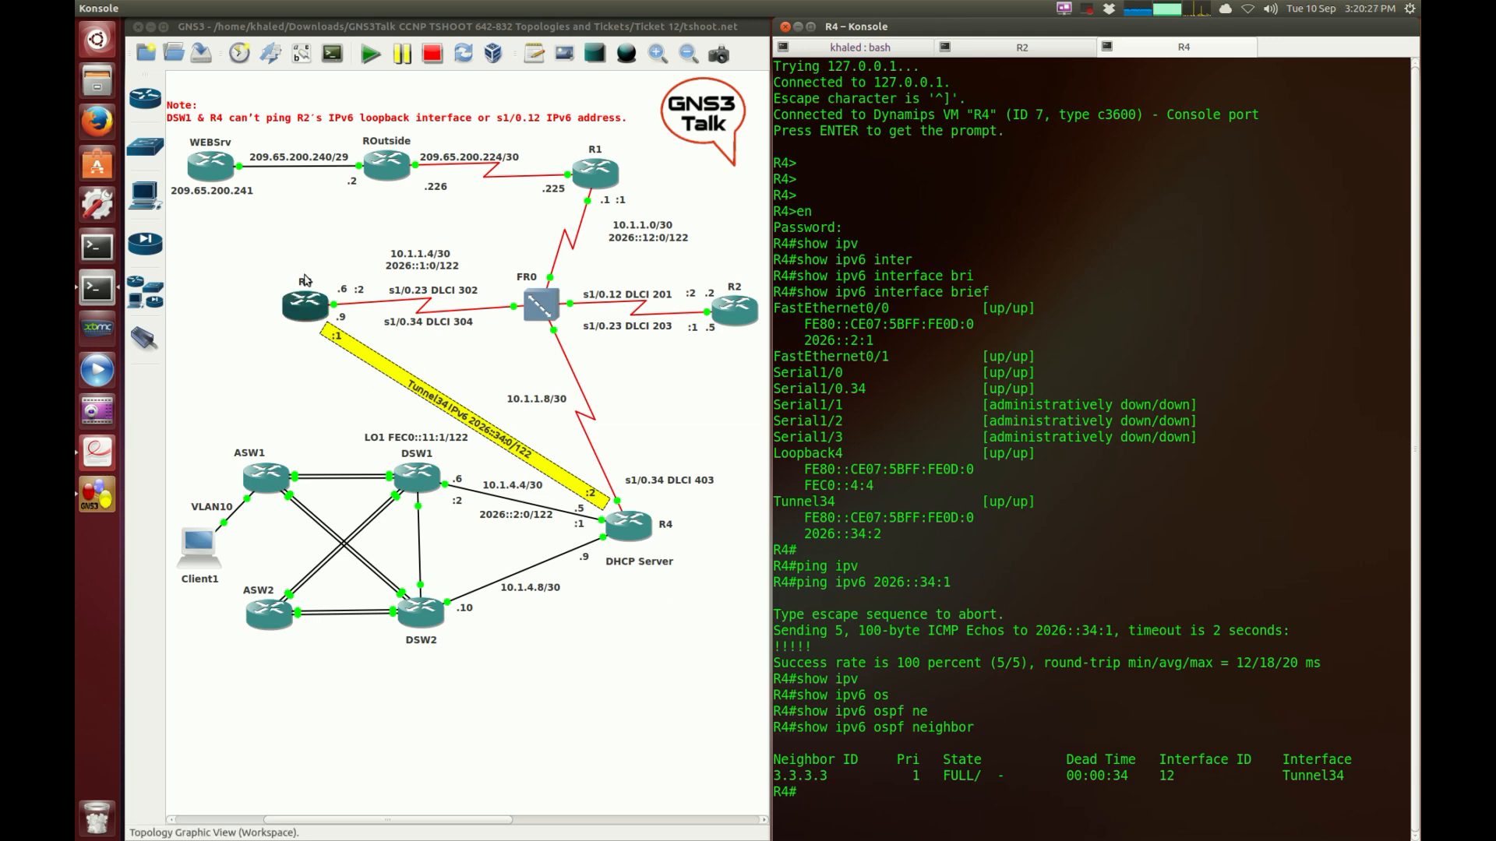
# Open R3's console, enter privileged mode and run show ipv6 interface brief
pyautogui.click(1232, 47)
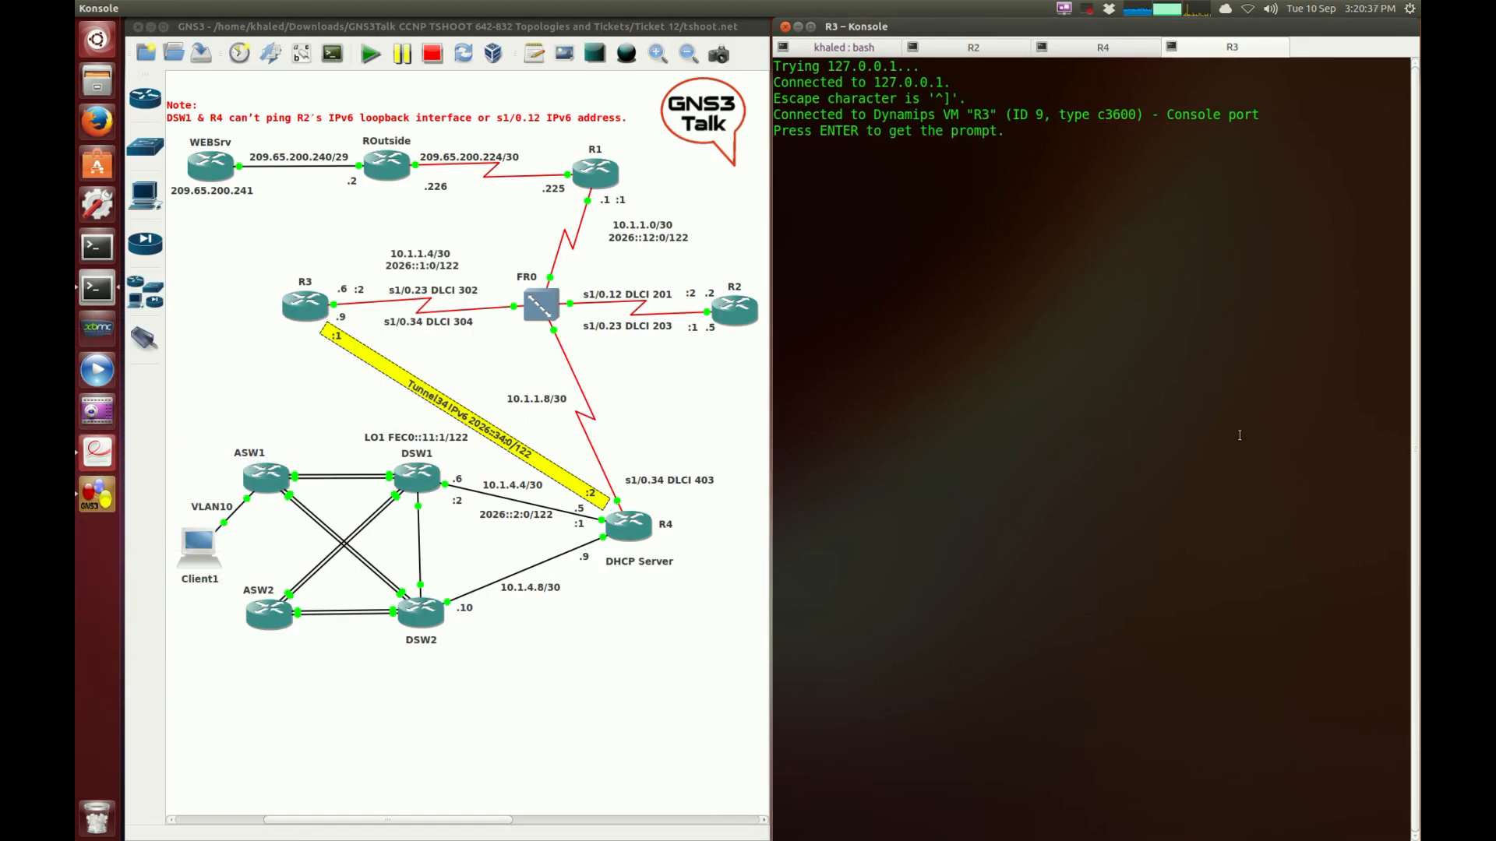
pyautogui.press('Return')
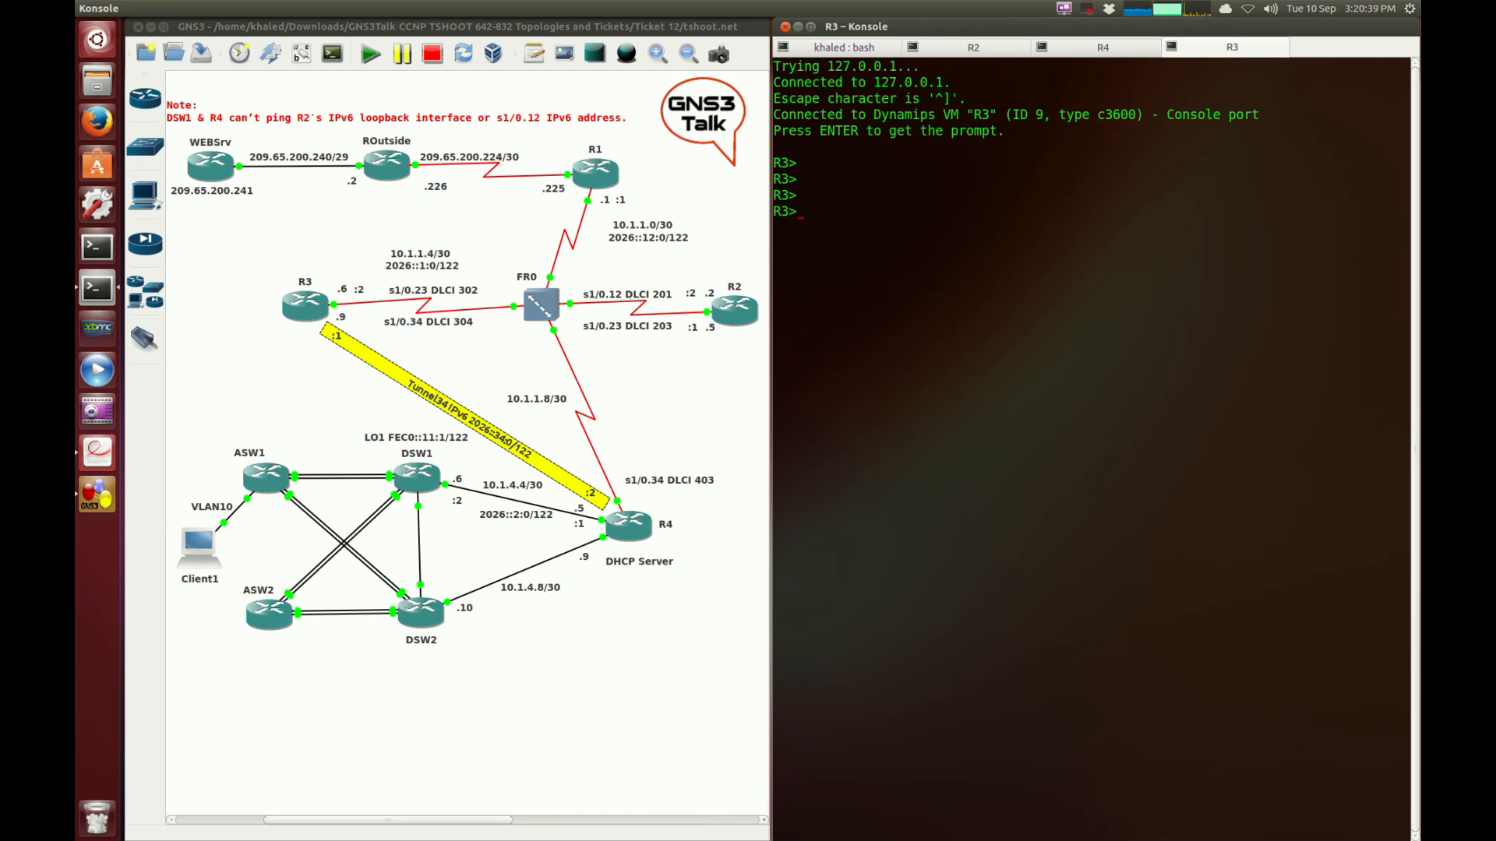
pyautogui.write('en')
pyautogui.write('show ip ospf')
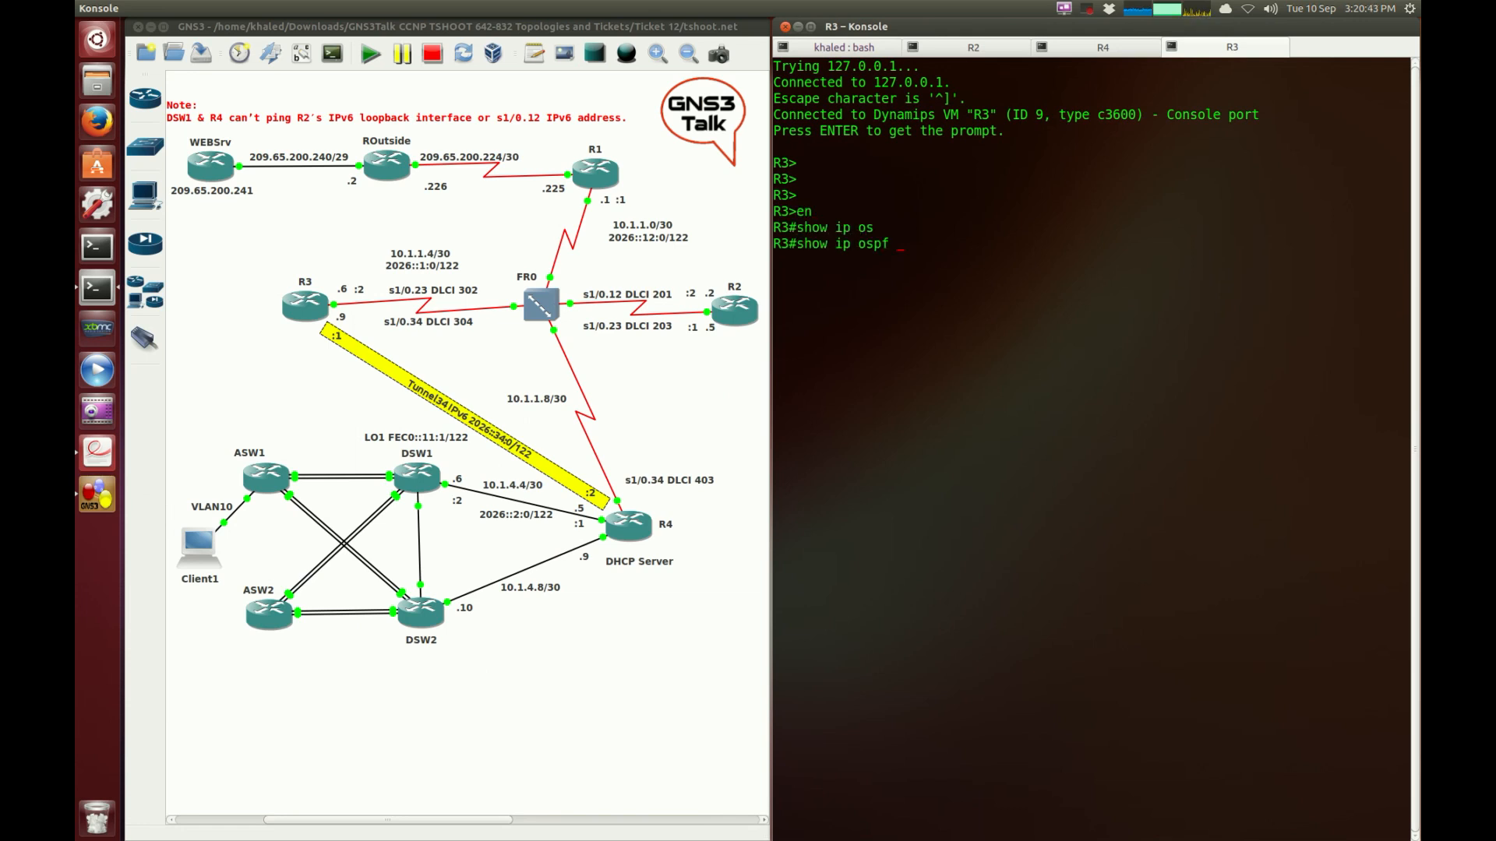
pyautogui.press('BackSpace')
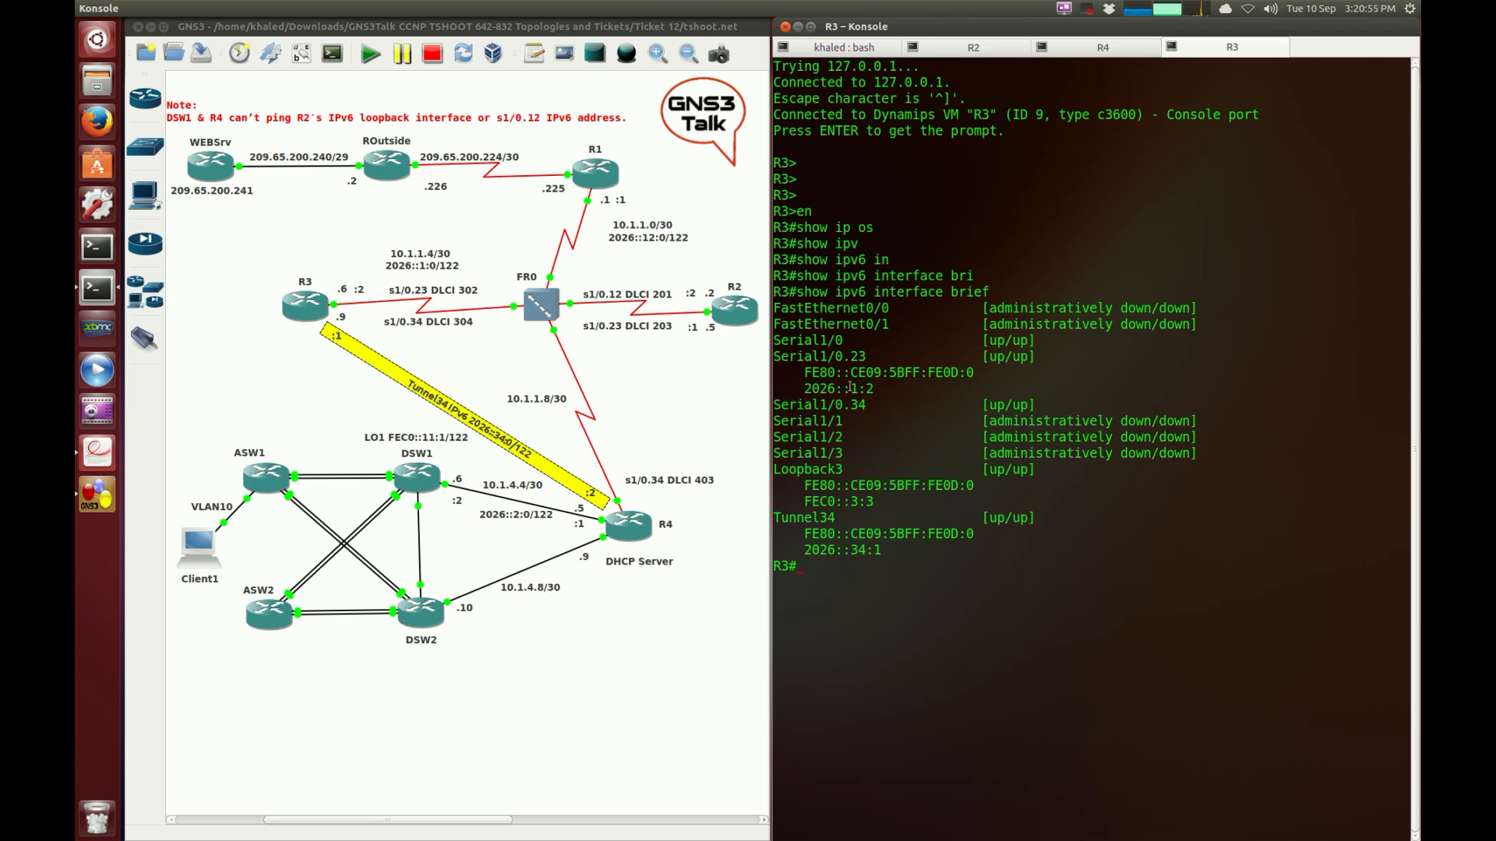
# Highlight R3's Serial1/0.23 address 2026::1:2 in the output
pyautogui.doubleClick(837, 388)
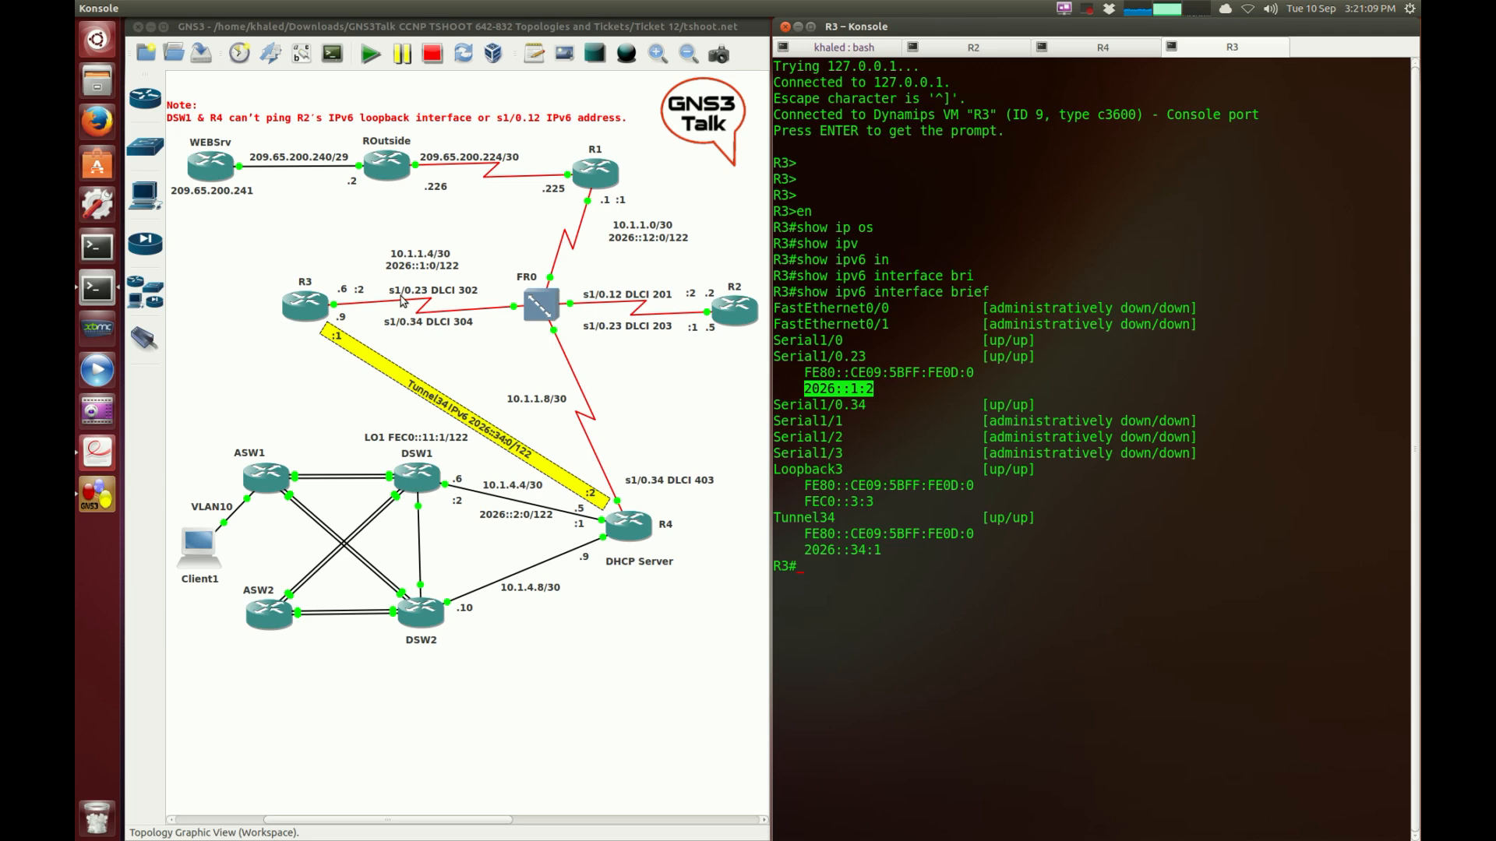
pyautogui.moveTo(410, 293)
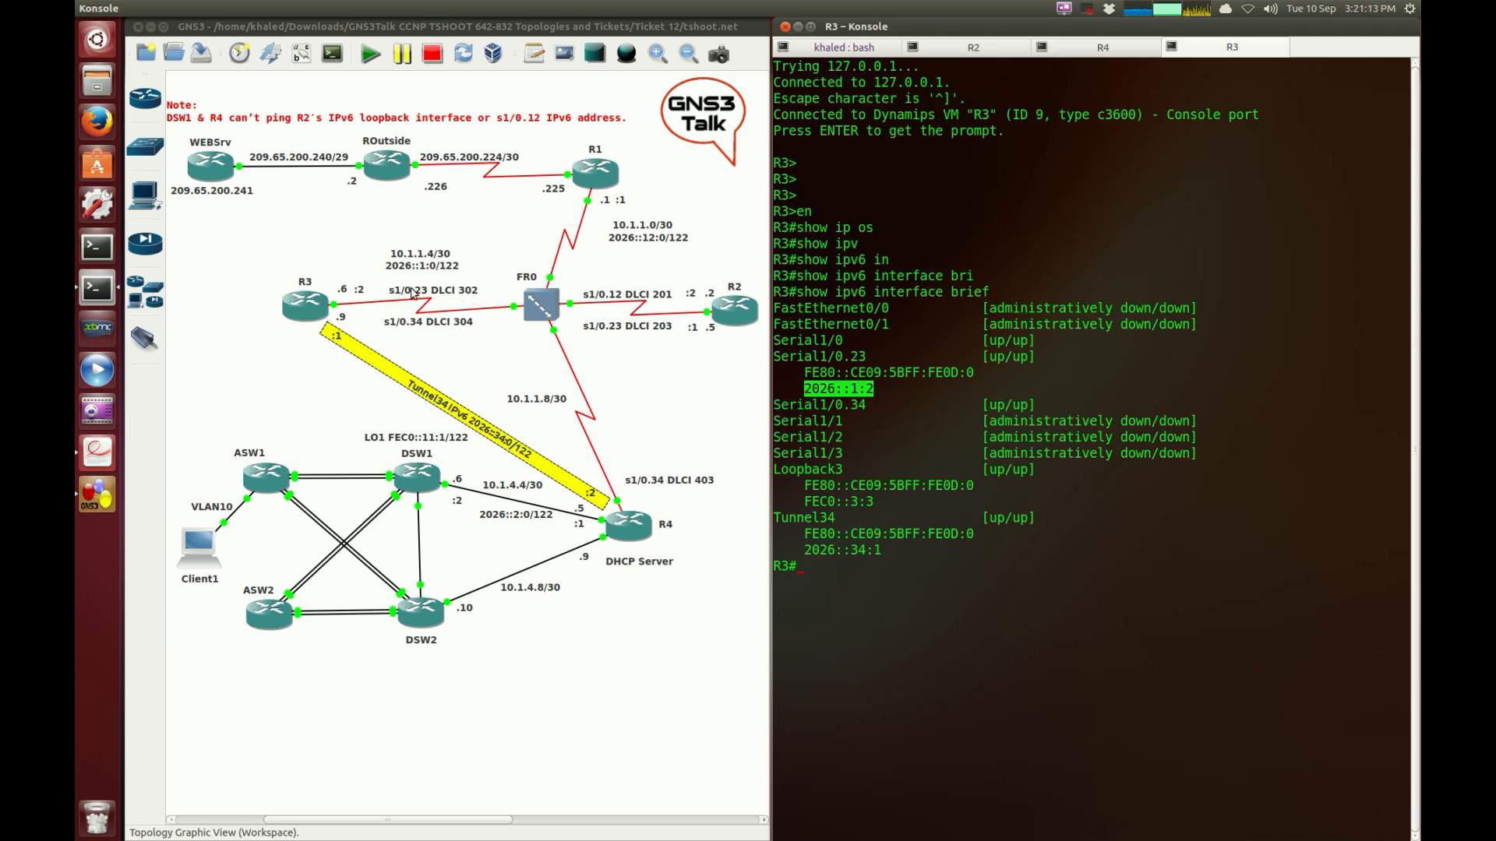
pyautogui.moveTo(424, 279)
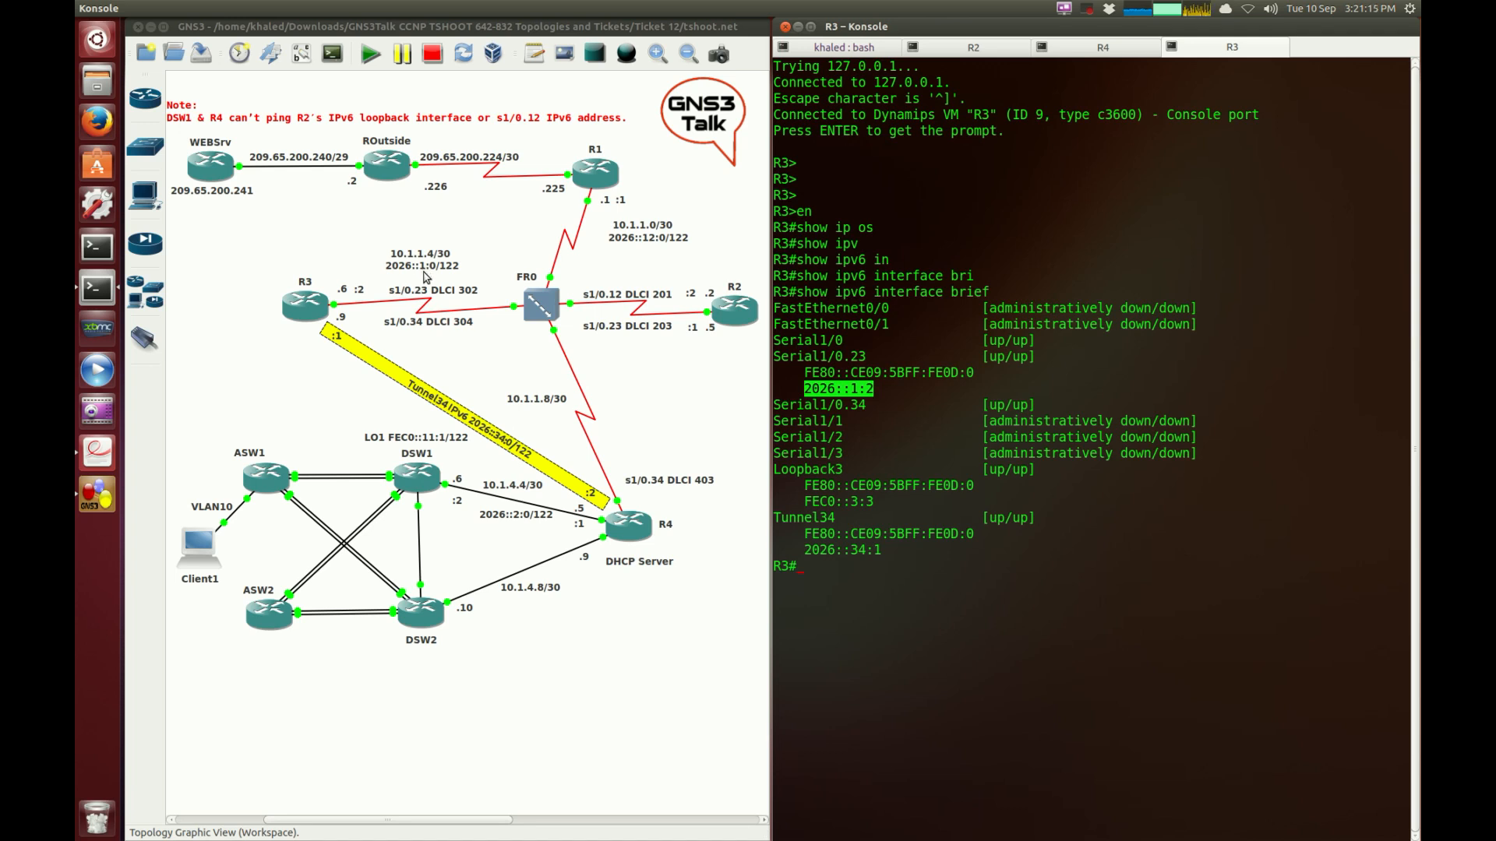
pyautogui.moveTo(411, 303)
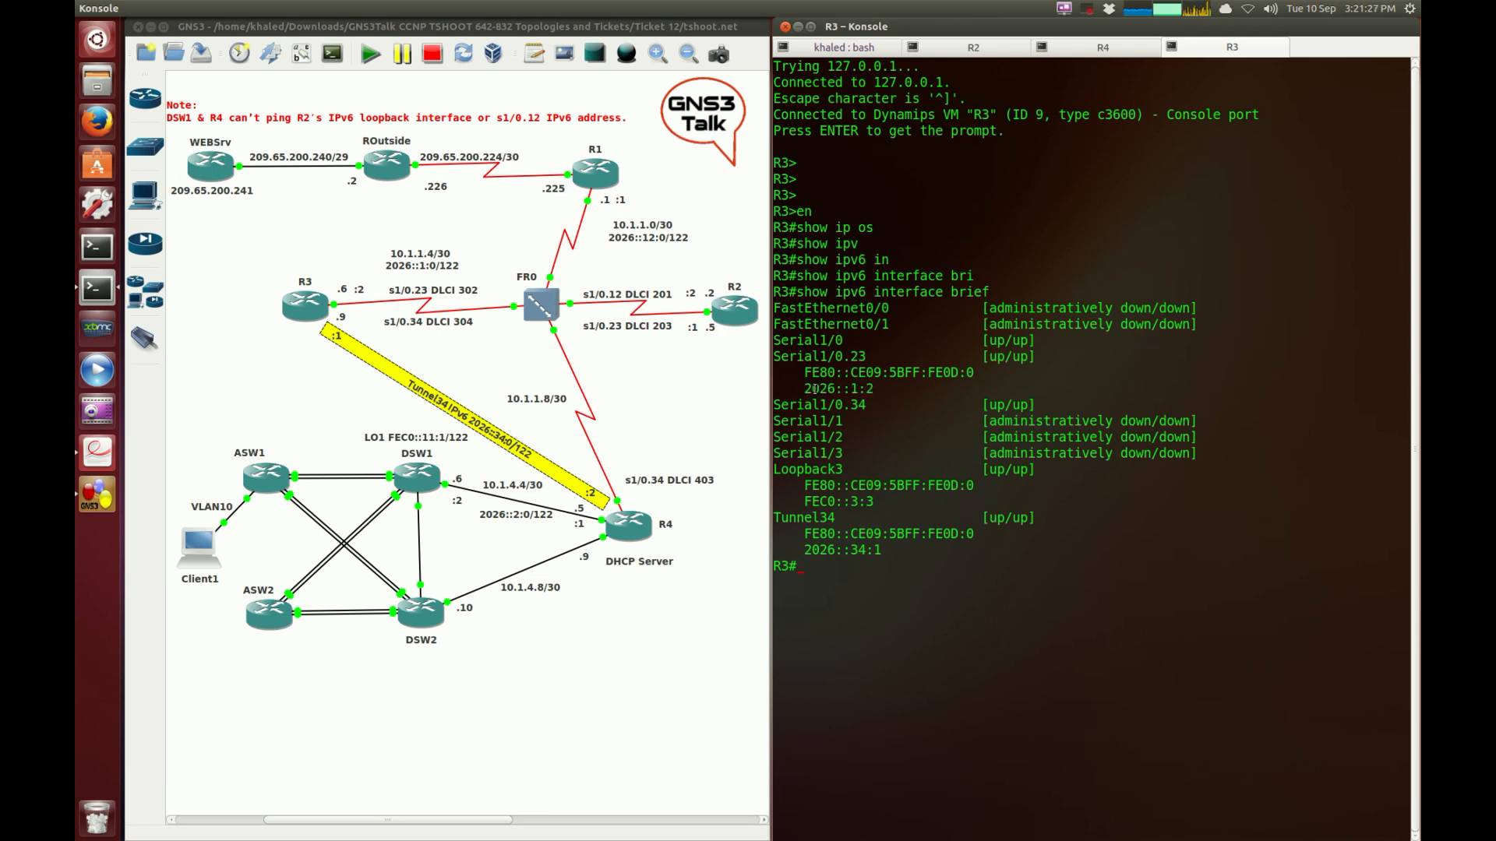
pyautogui.doubleClick(837, 388)
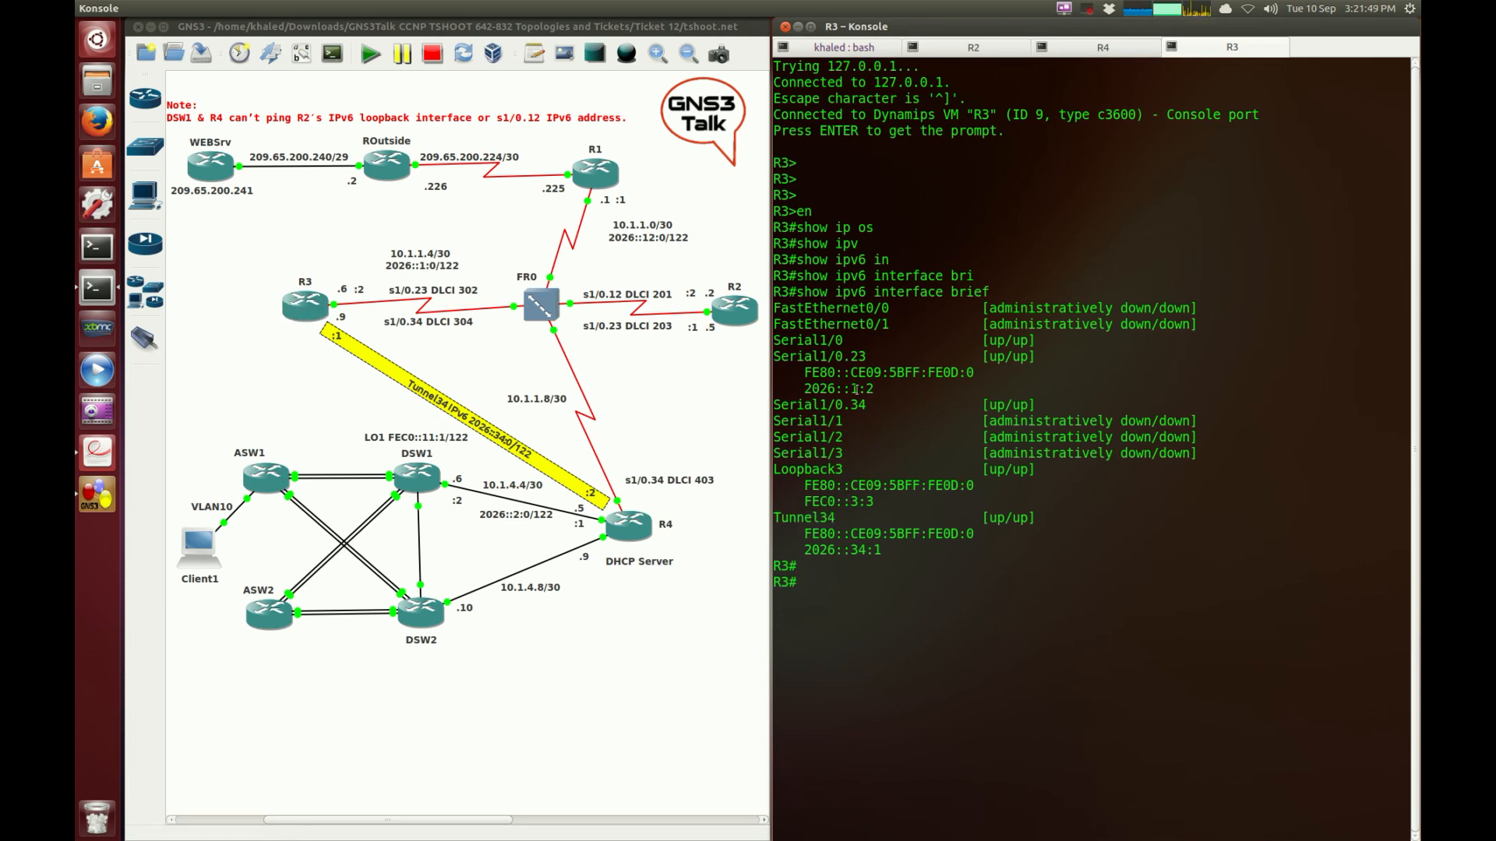
# Ping 2026::1:1 from R3 with 100 percent success
pyautogui.click(305, 305)
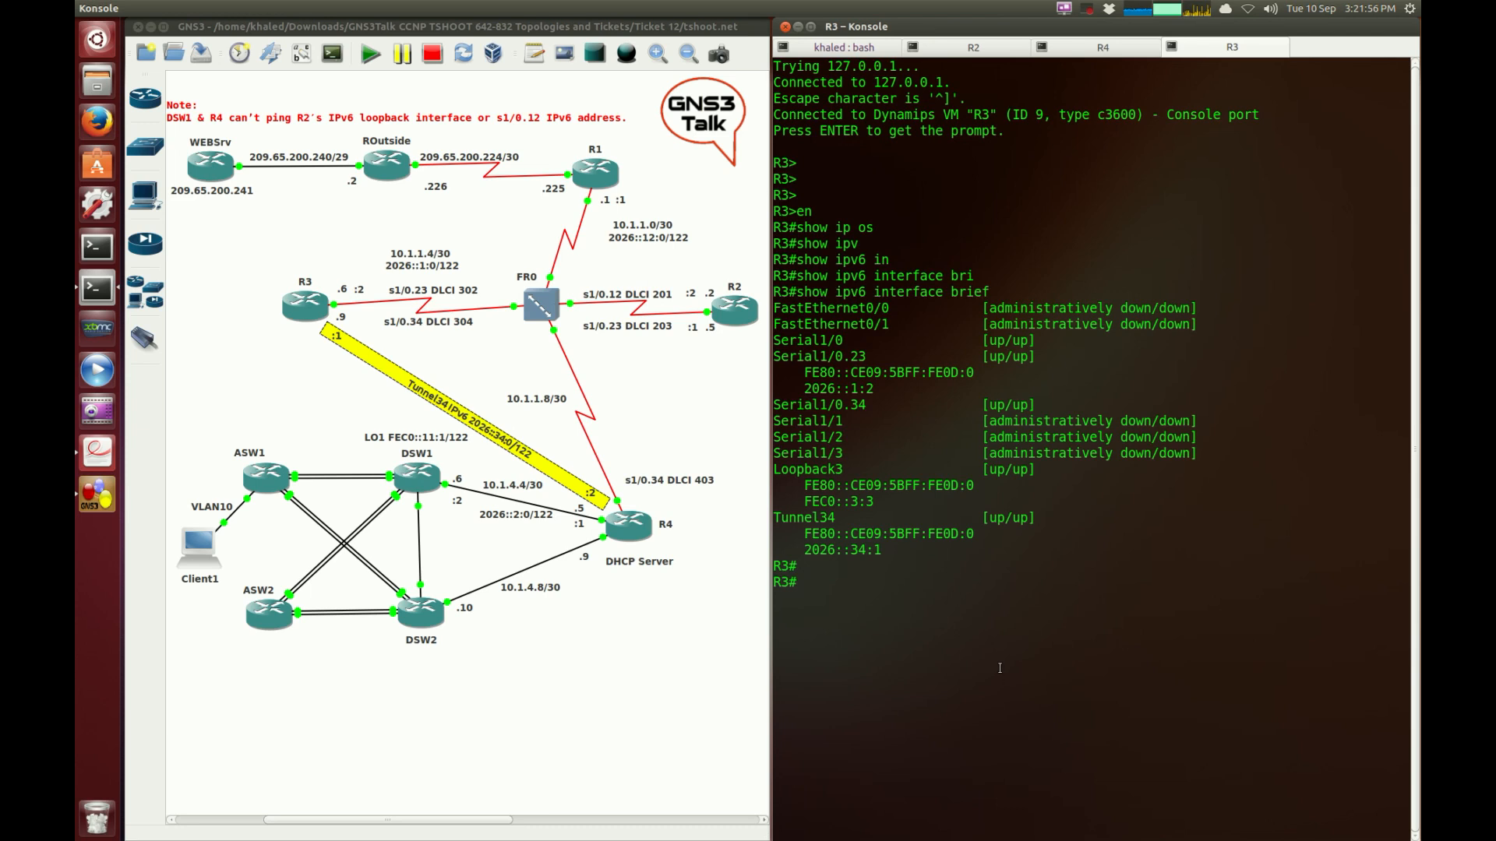
pyautogui.write('ping ip')
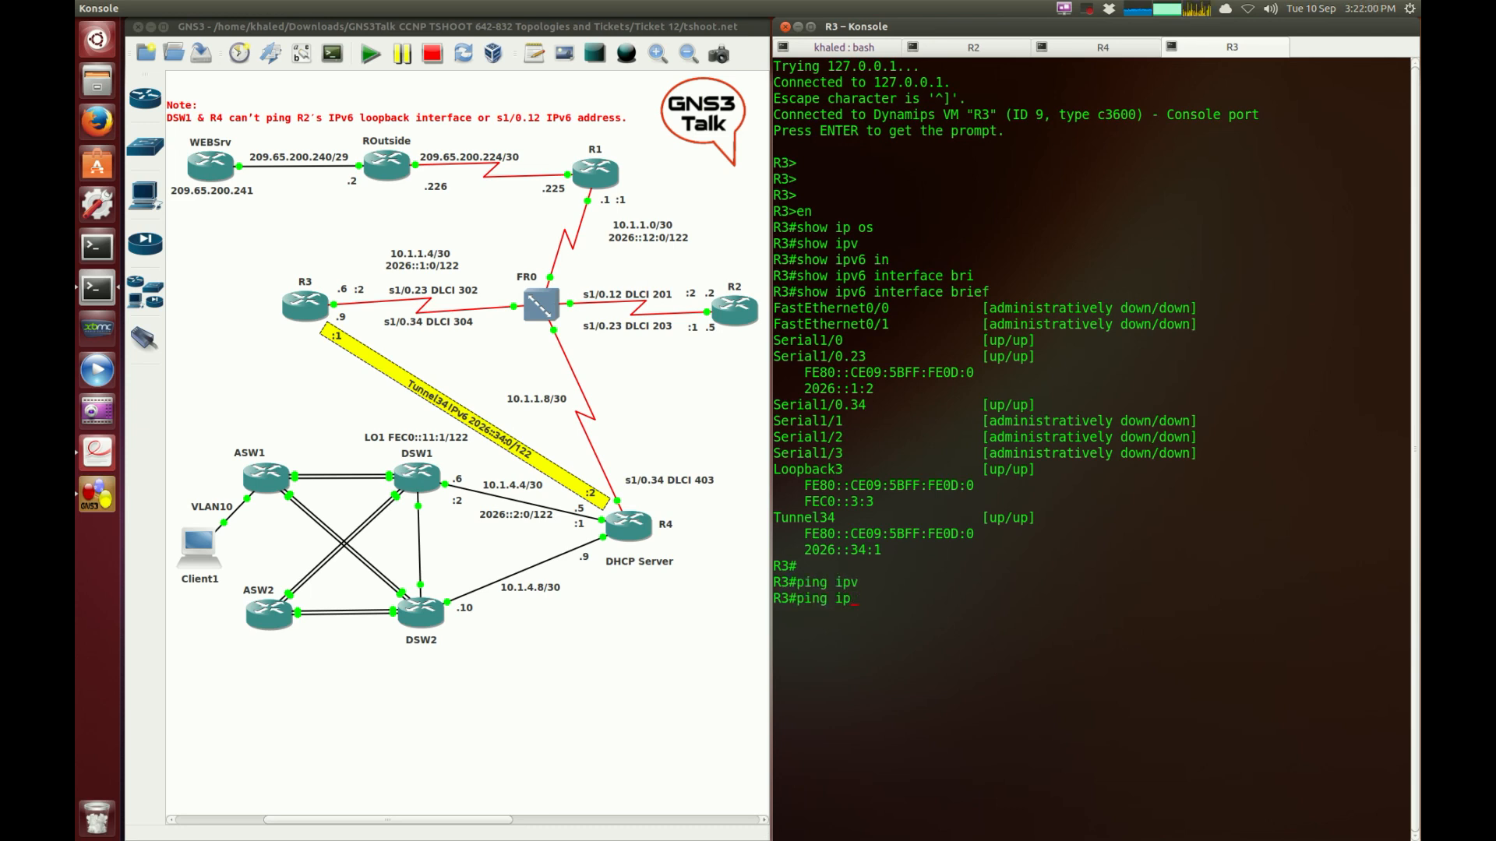
pyautogui.press('BackSpace')
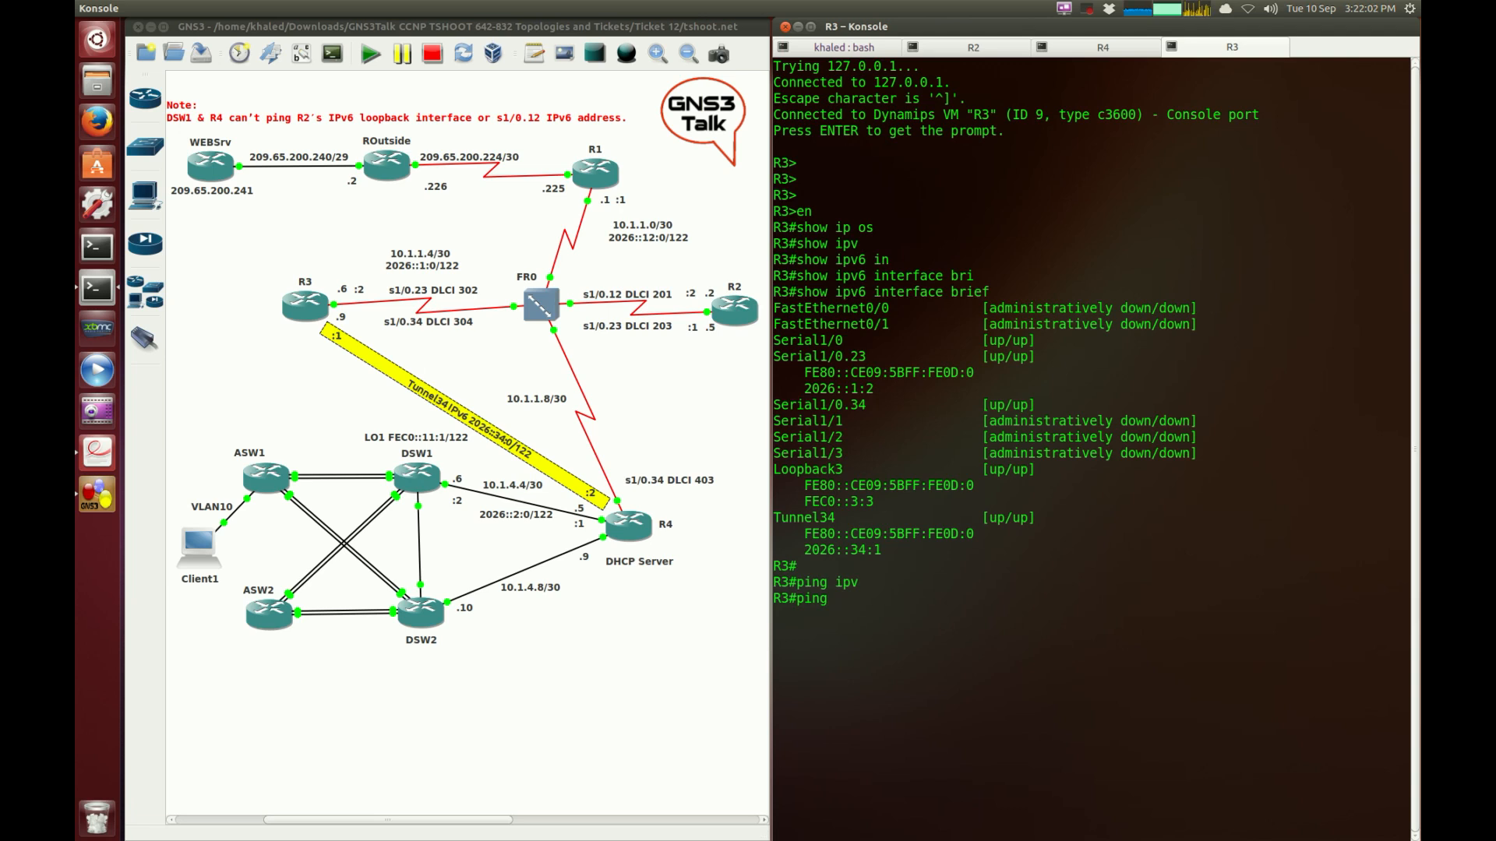
pyautogui.write('20')
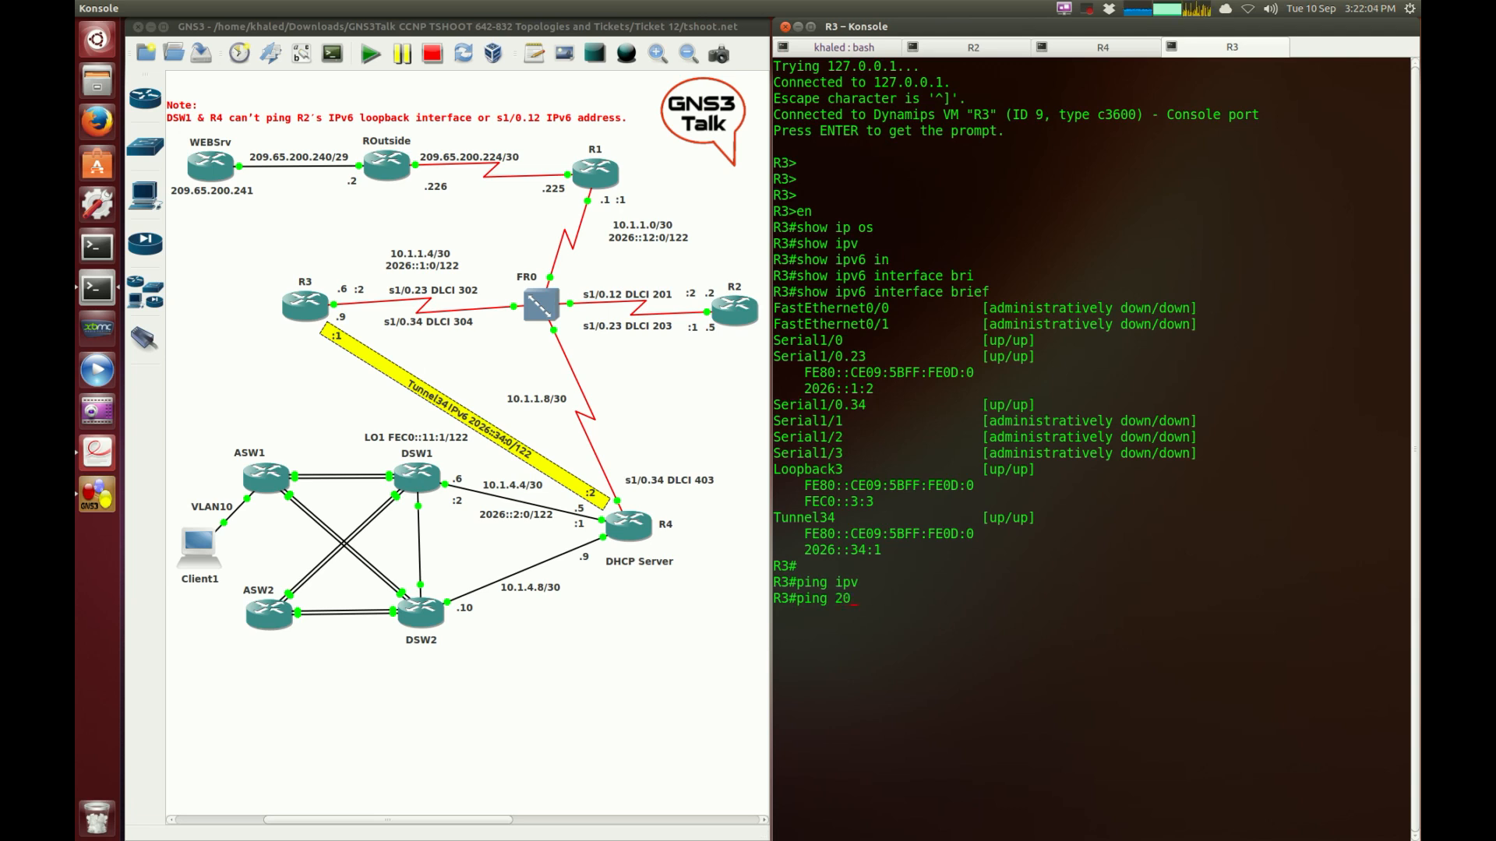
pyautogui.write('26::')
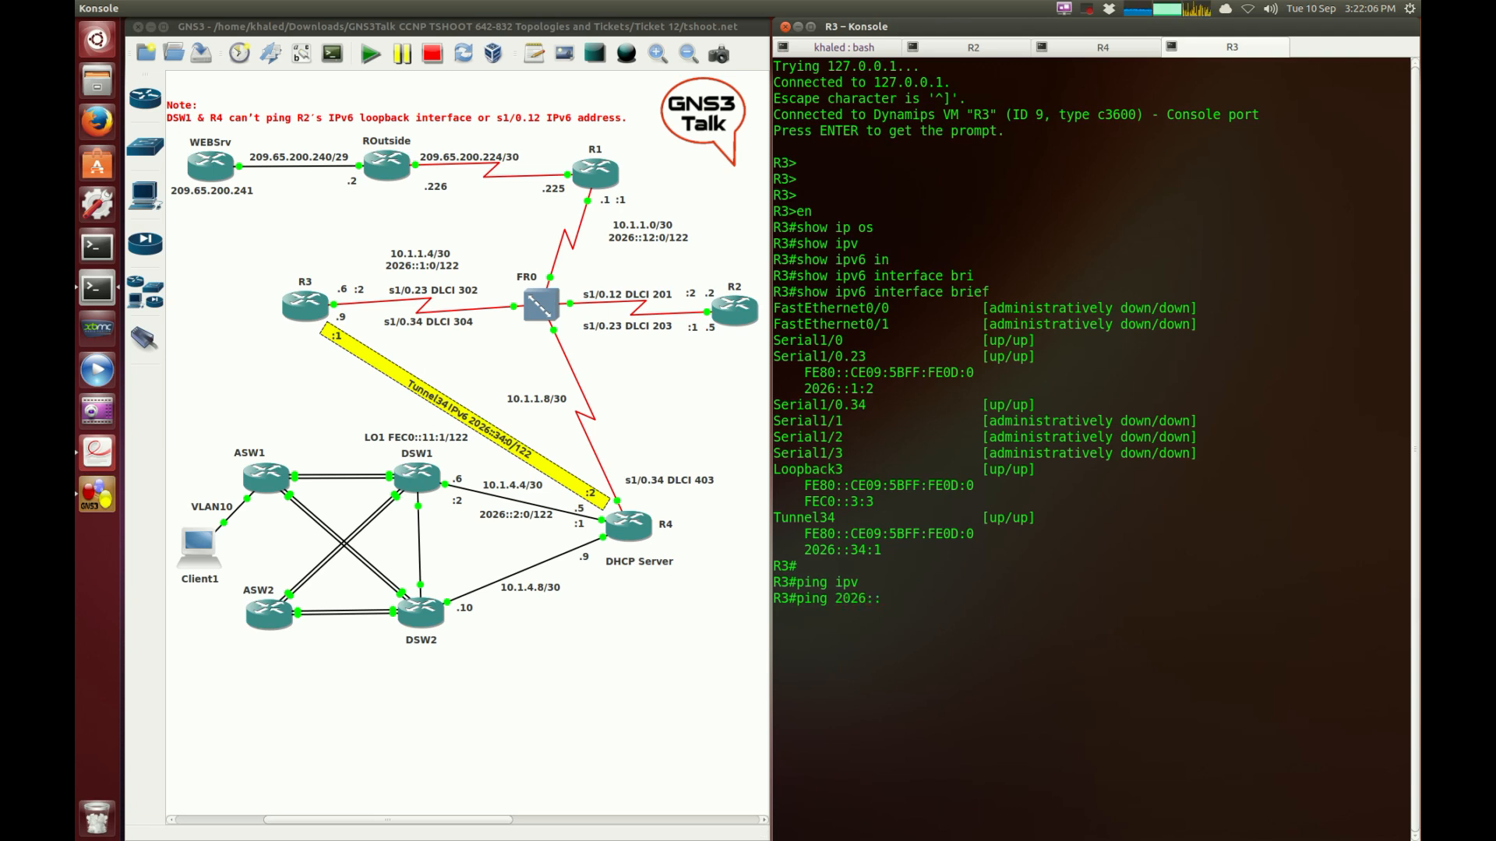
pyautogui.write('1:')
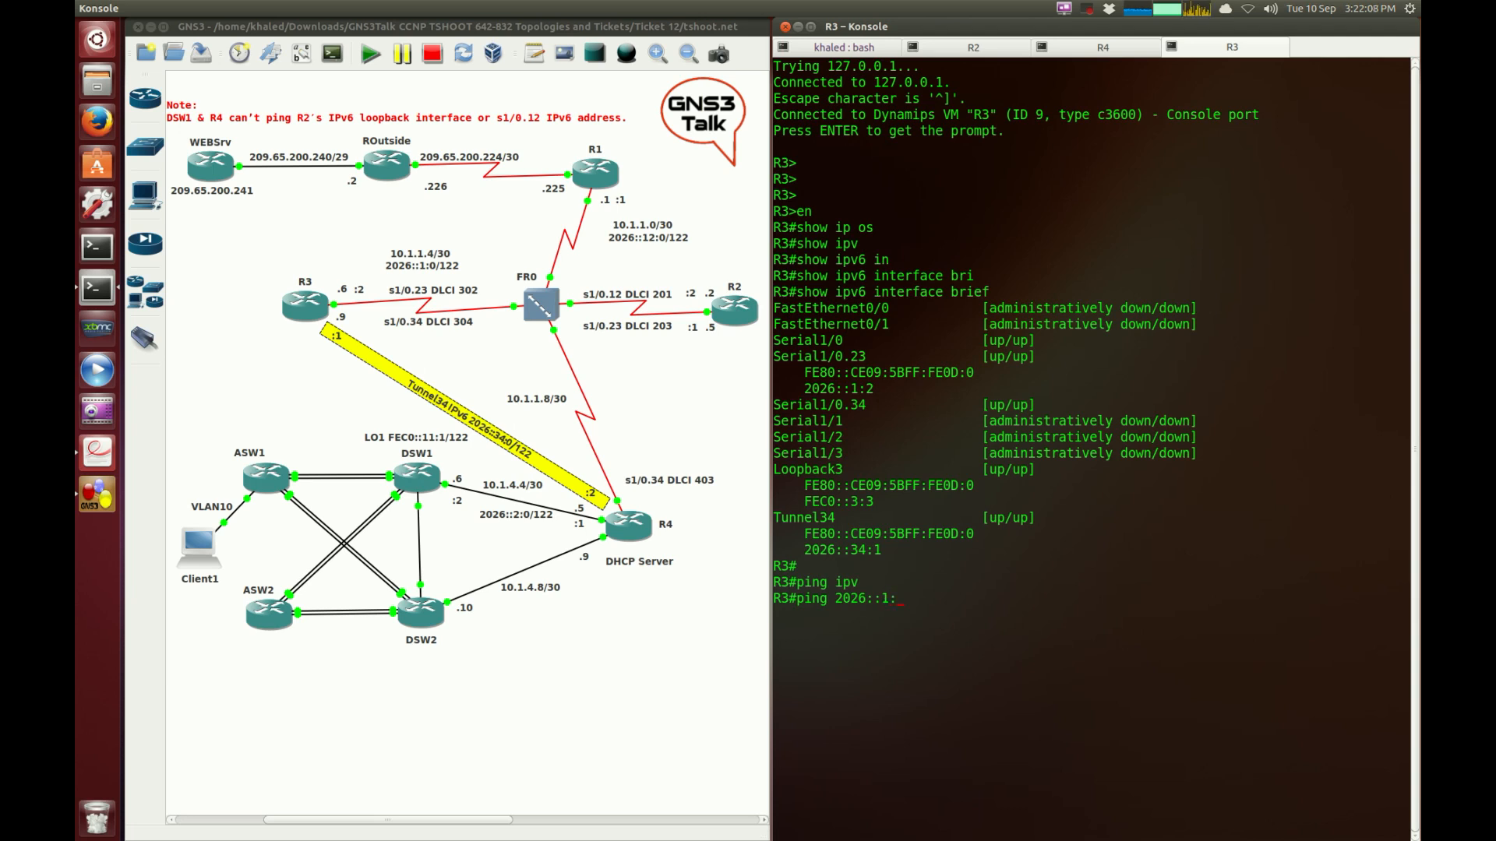
pyautogui.press('Return')
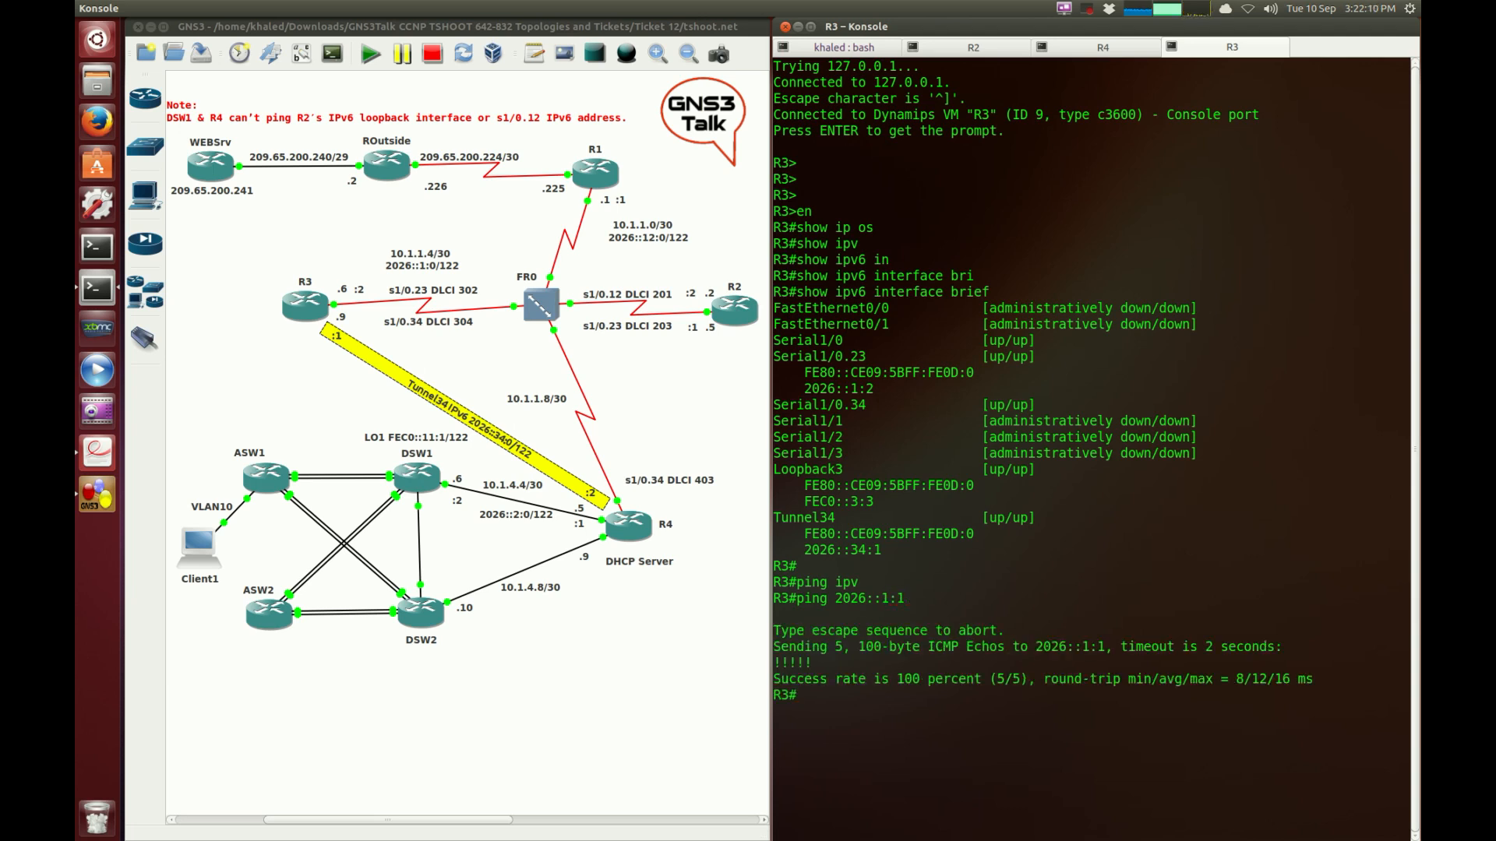
# Run show ipv6 ospf neighbor on R3, listing 4.4.4.4 FULL over Tunnel34
pyautogui.press('Return')
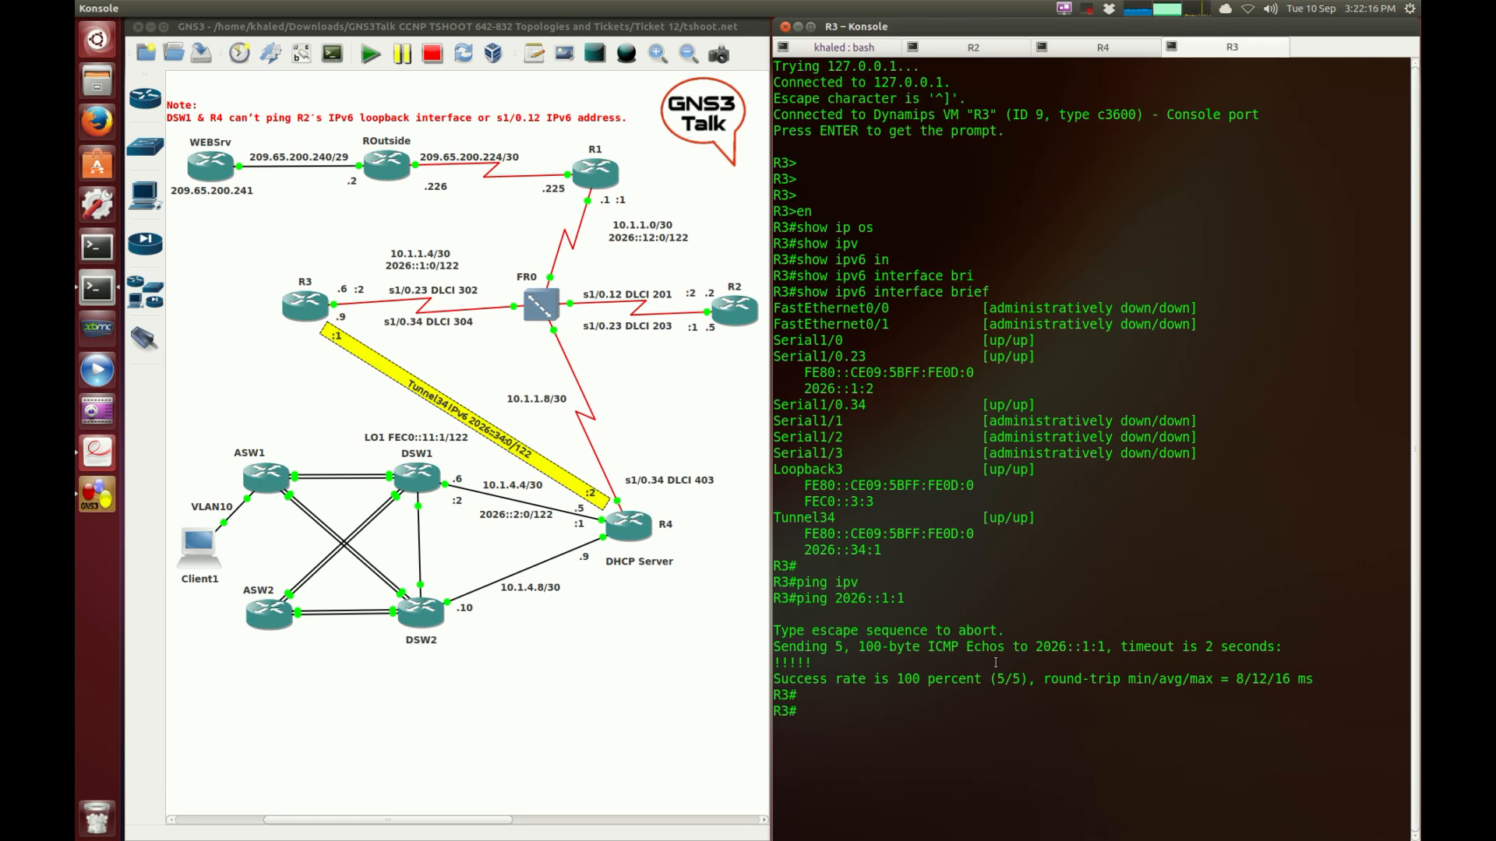
pyautogui.write('show ipv6 ospf neighbor')
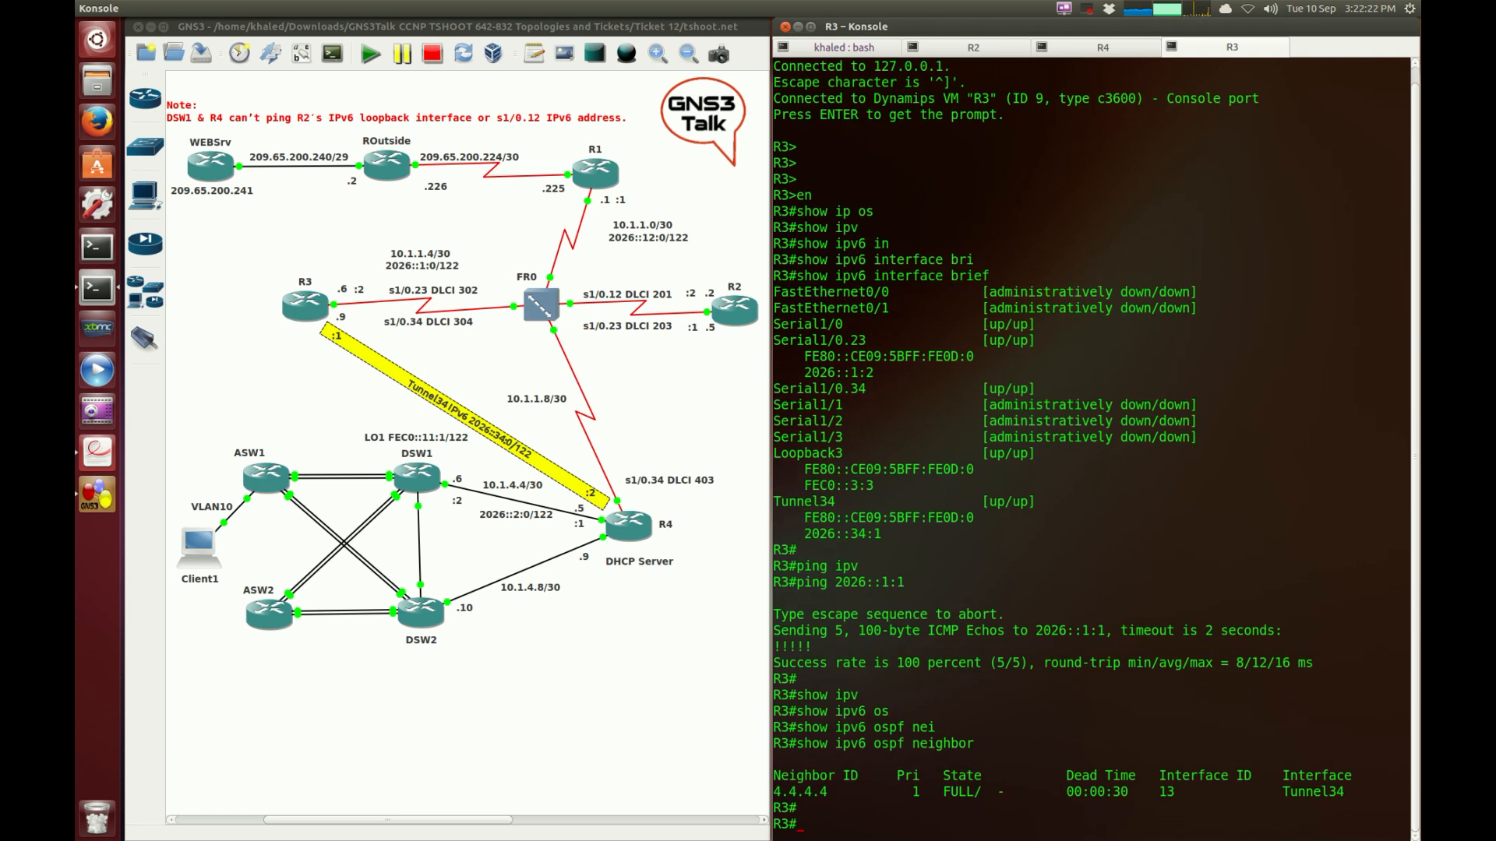
# Display R3's running-config and page through the Loopback3 and Tunnel34 settings
pyautogui.scroll(-3)
pyautogui.write('show running-config')
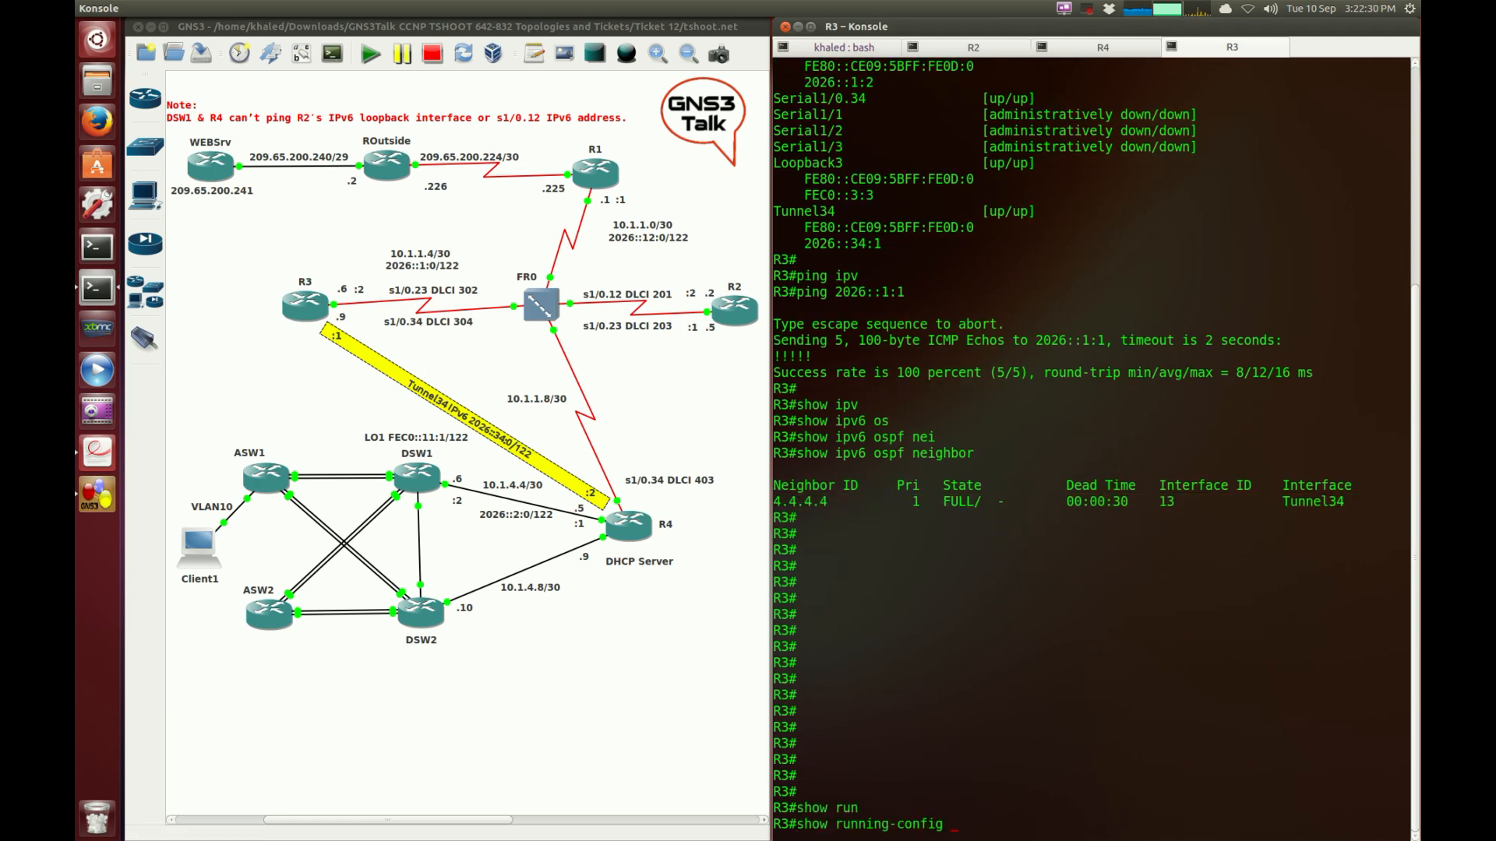
pyautogui.press('Return')
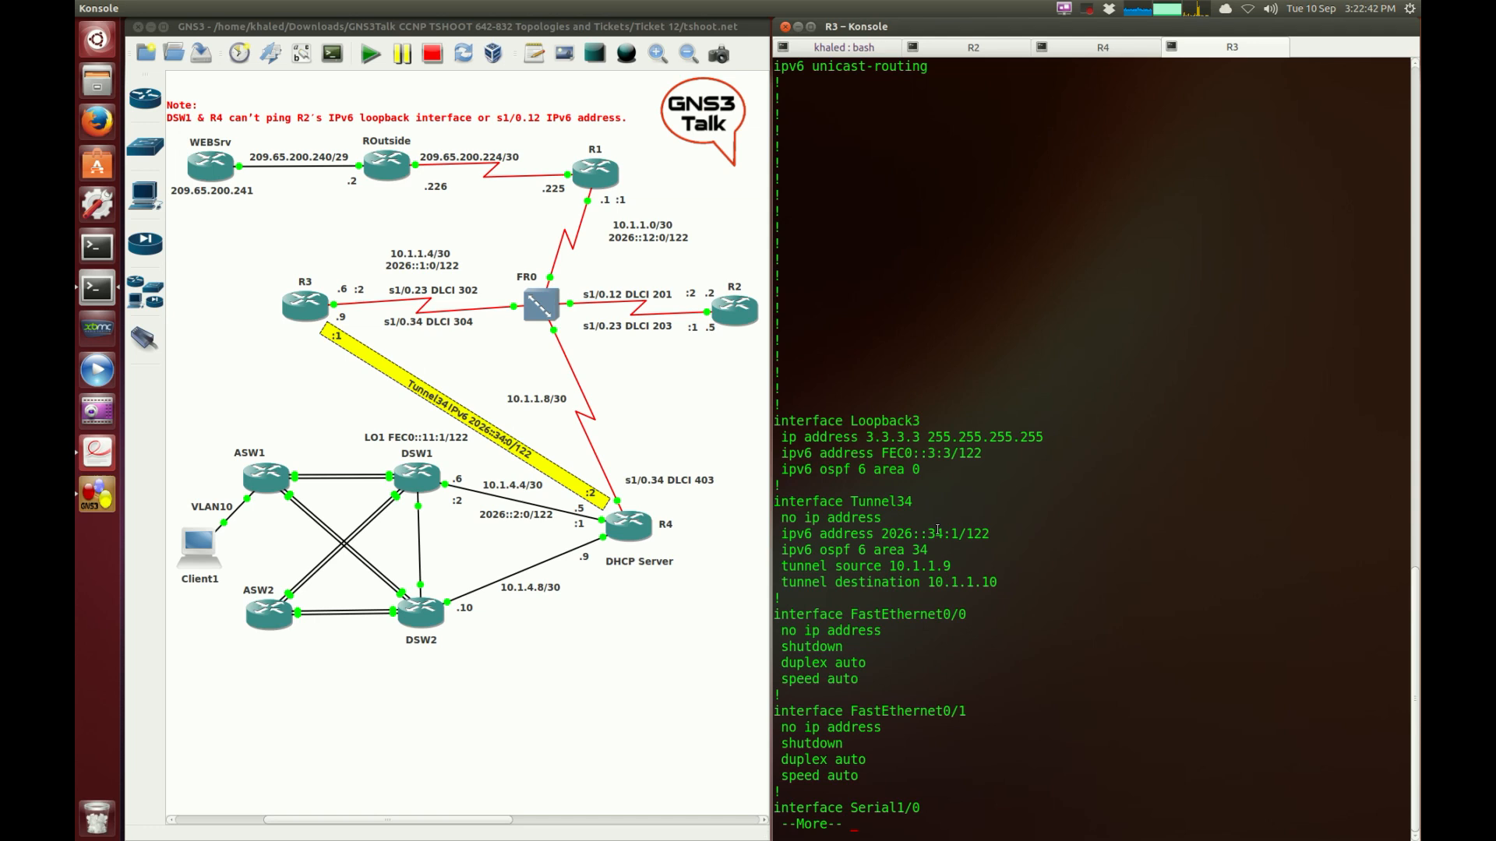
pyautogui.scroll(-3)
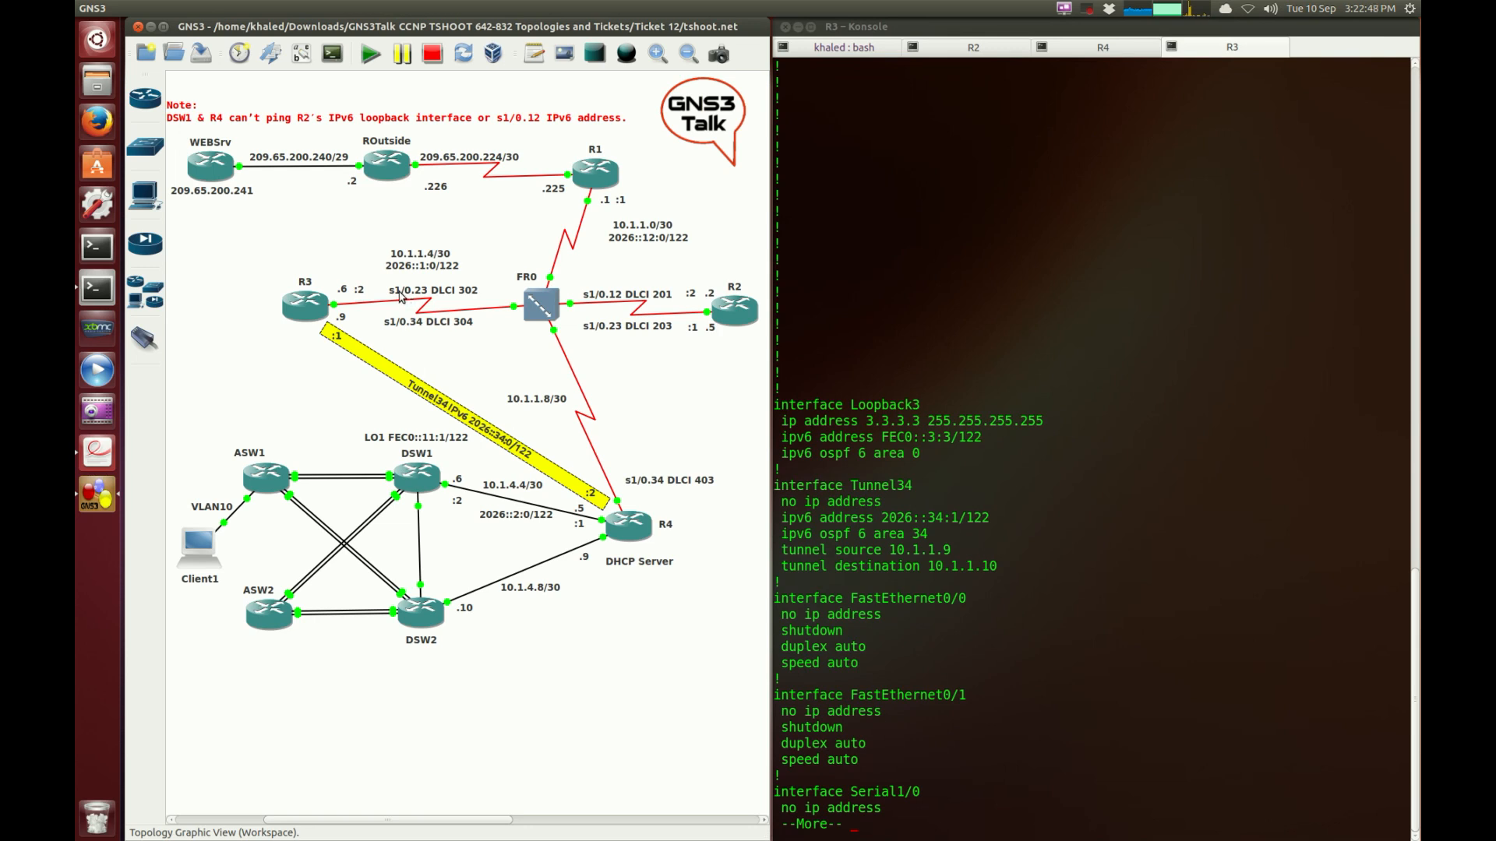
pyautogui.moveTo(748, 402)
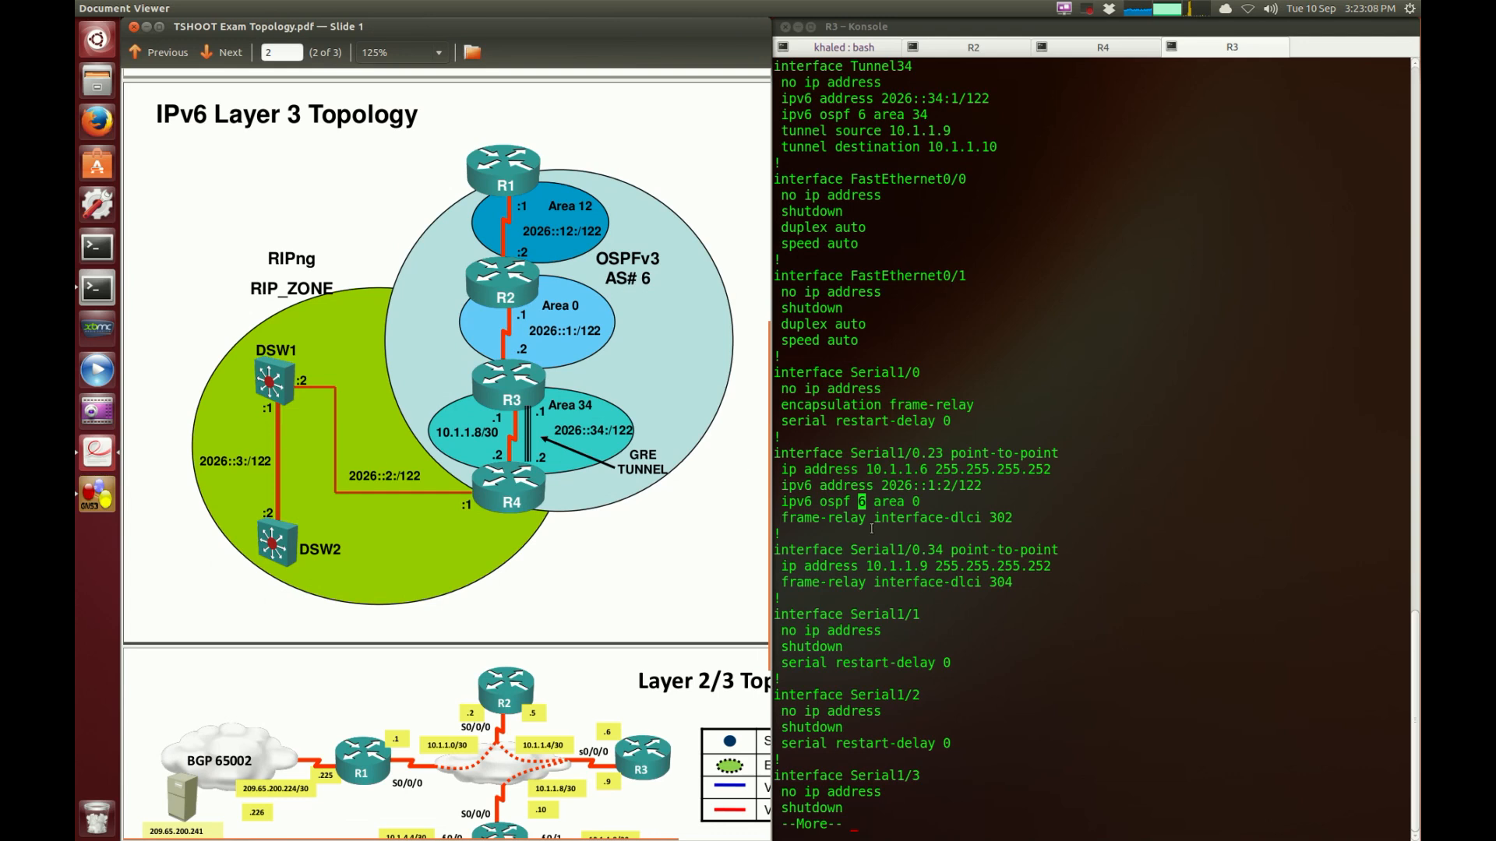
pyautogui.moveTo(477, 396)
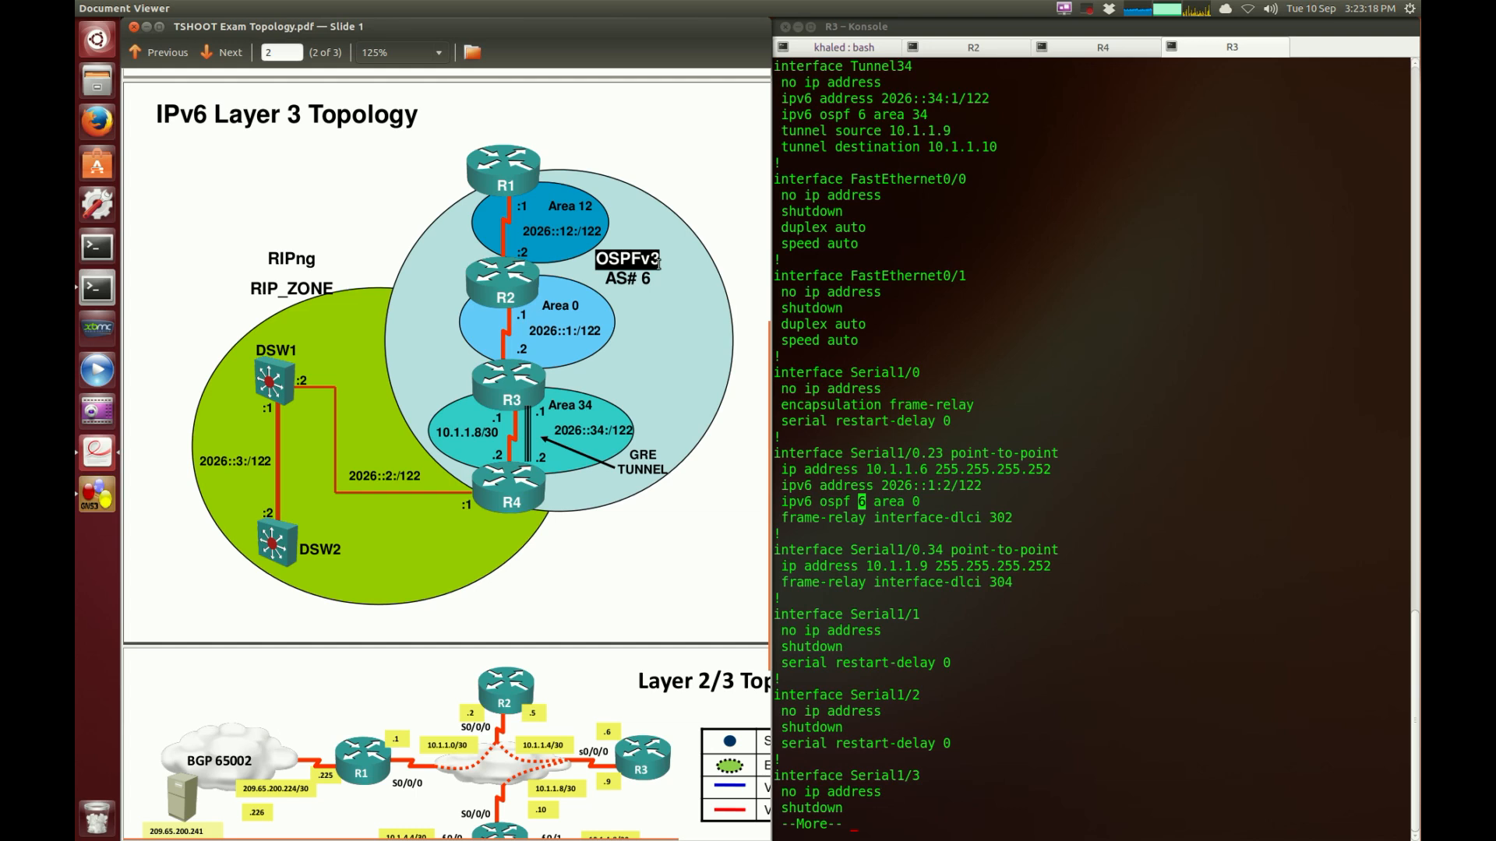
pyautogui.moveTo(603, 284)
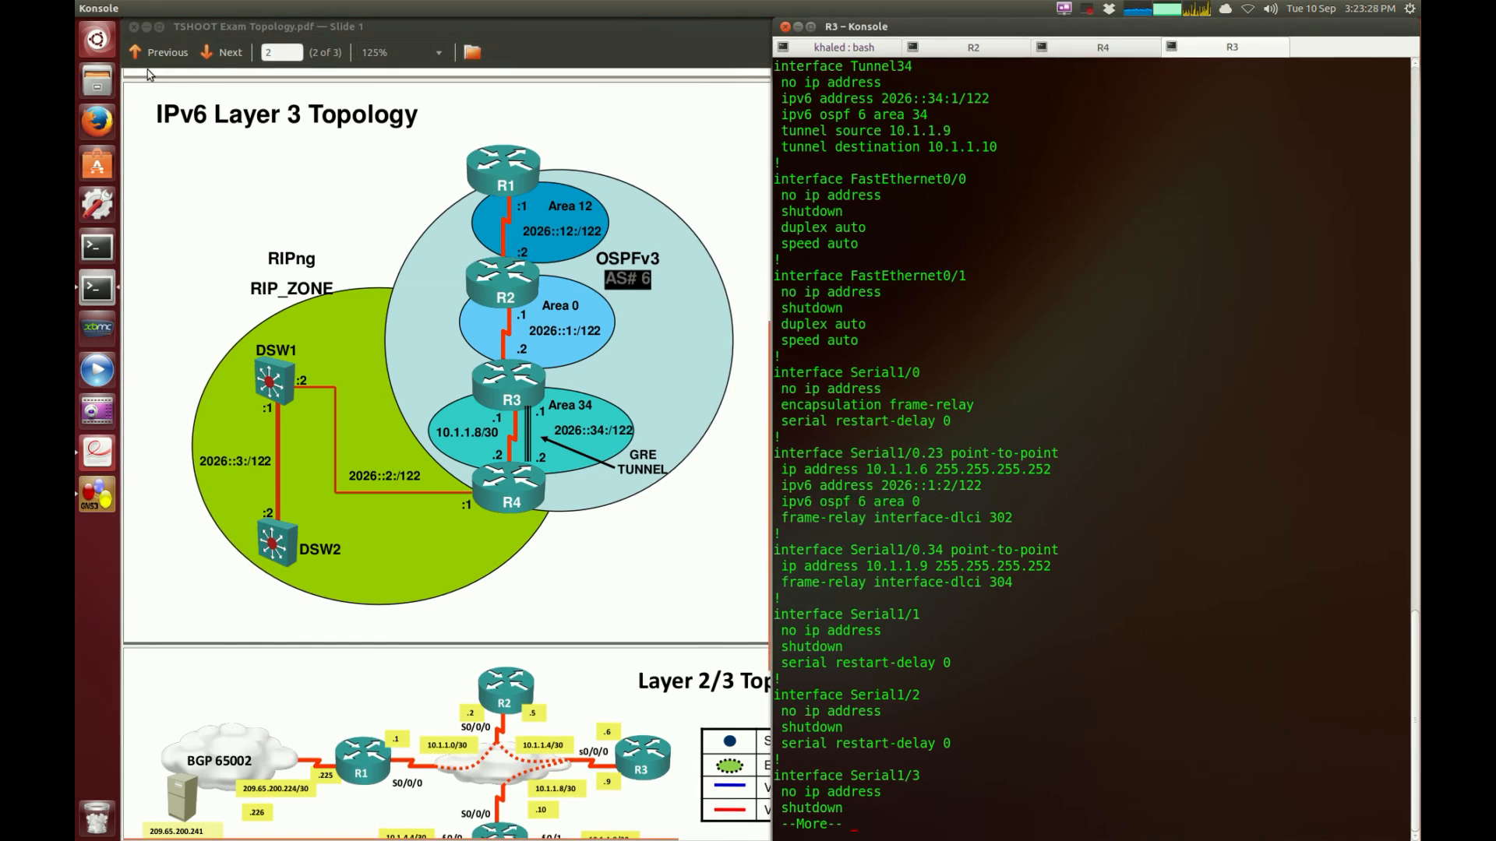
# Switch to R2's console and list its IPv4 OSPF neighbors
pyautogui.click(95, 492)
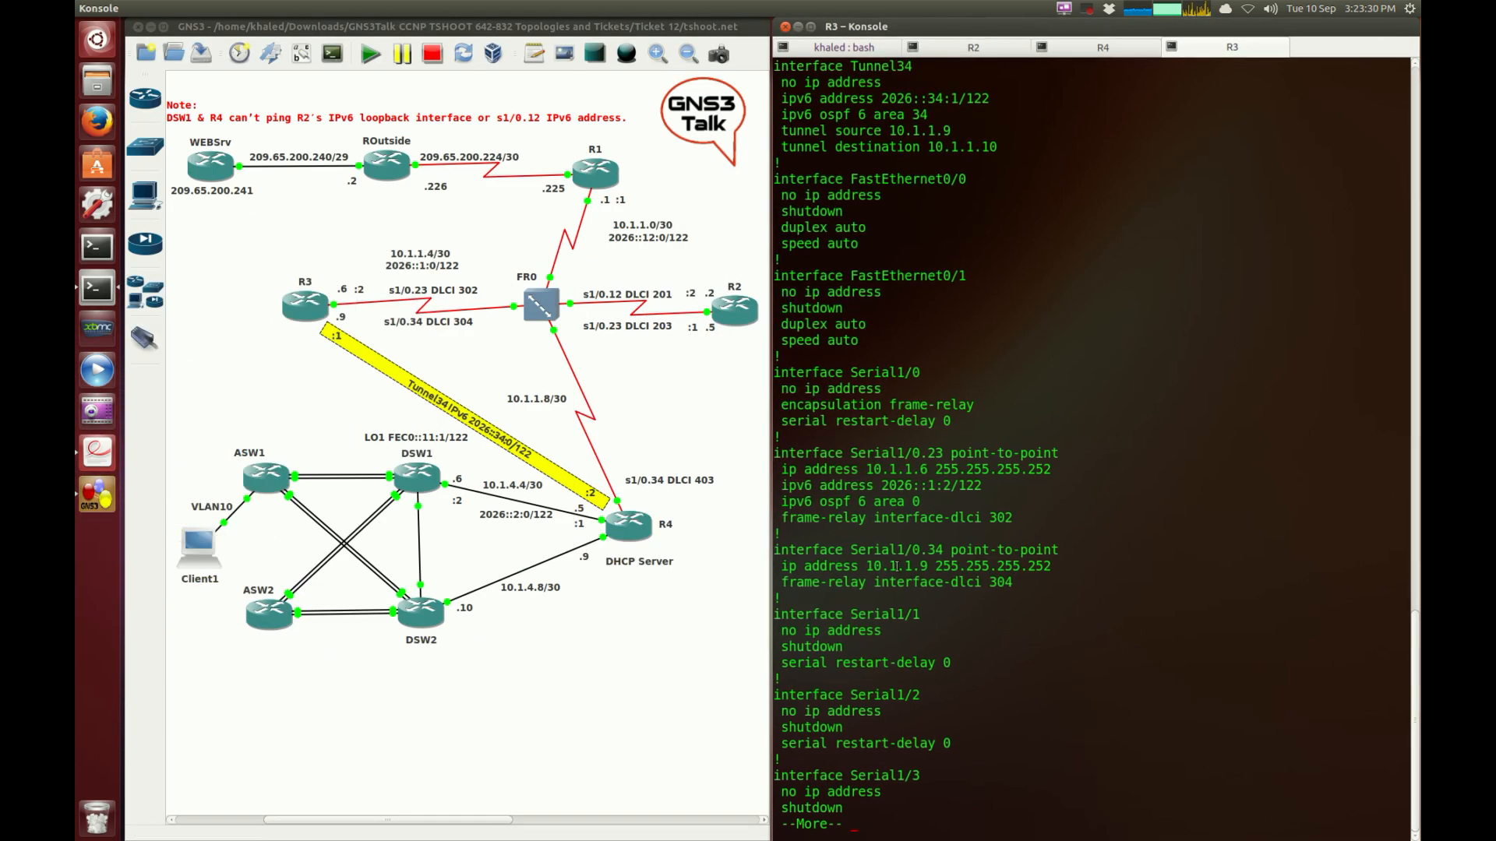
pyautogui.click(972, 47)
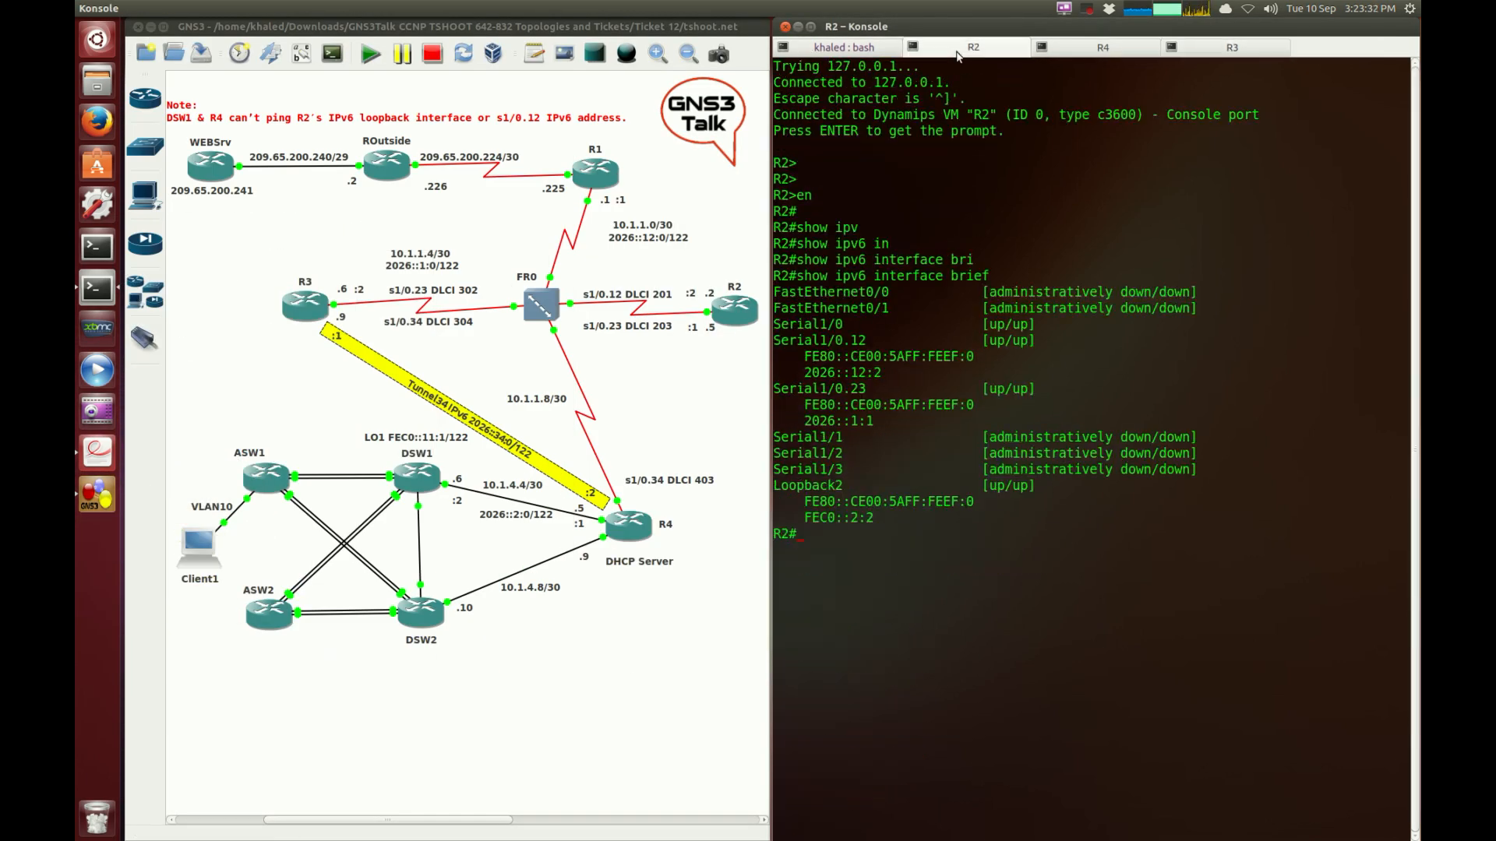
pyautogui.write('show ip ospf neighbor')
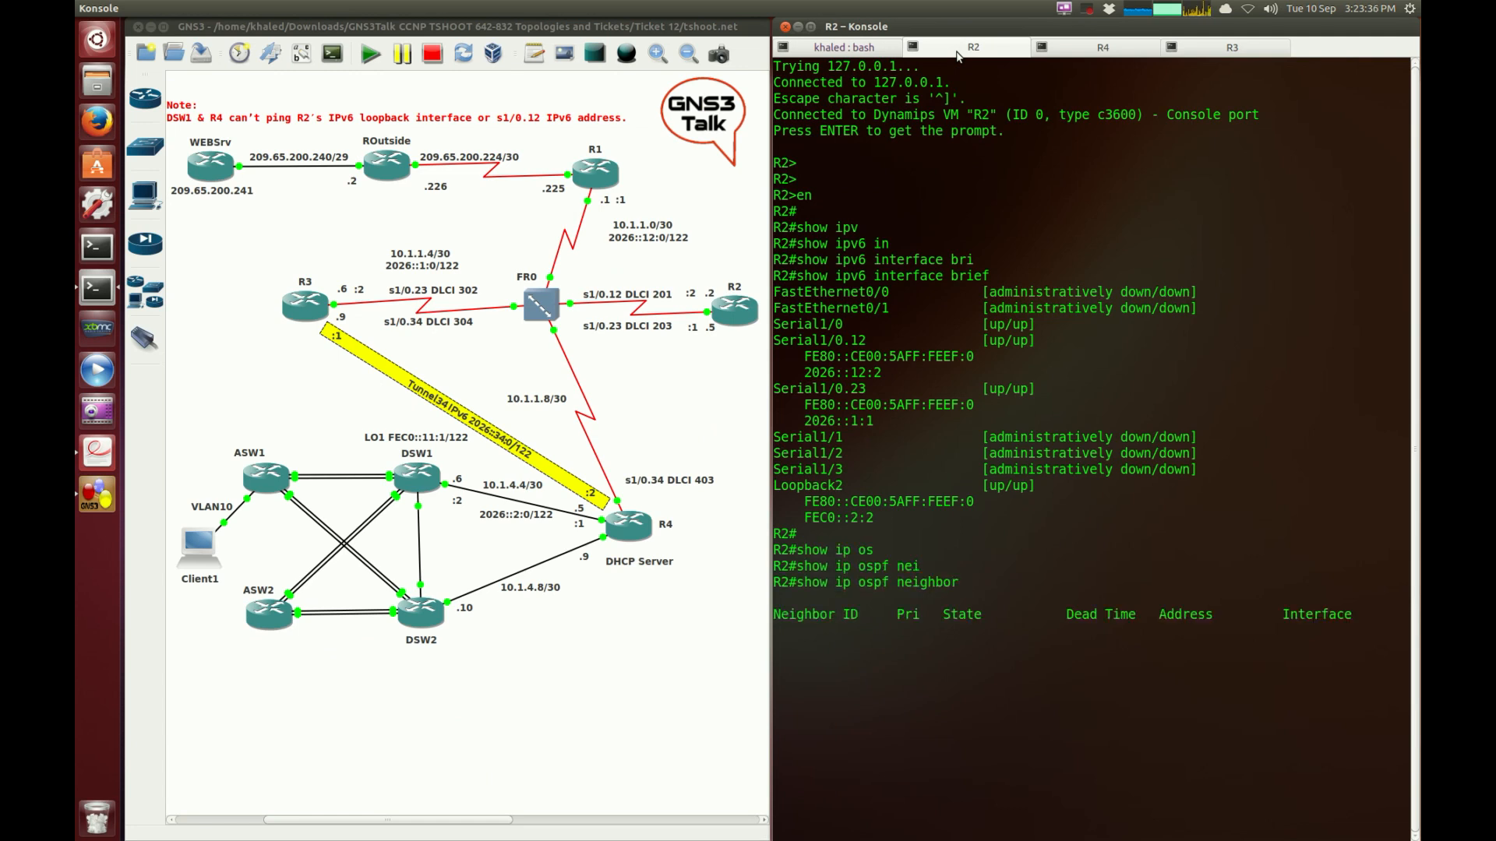
pyautogui.press('Return')
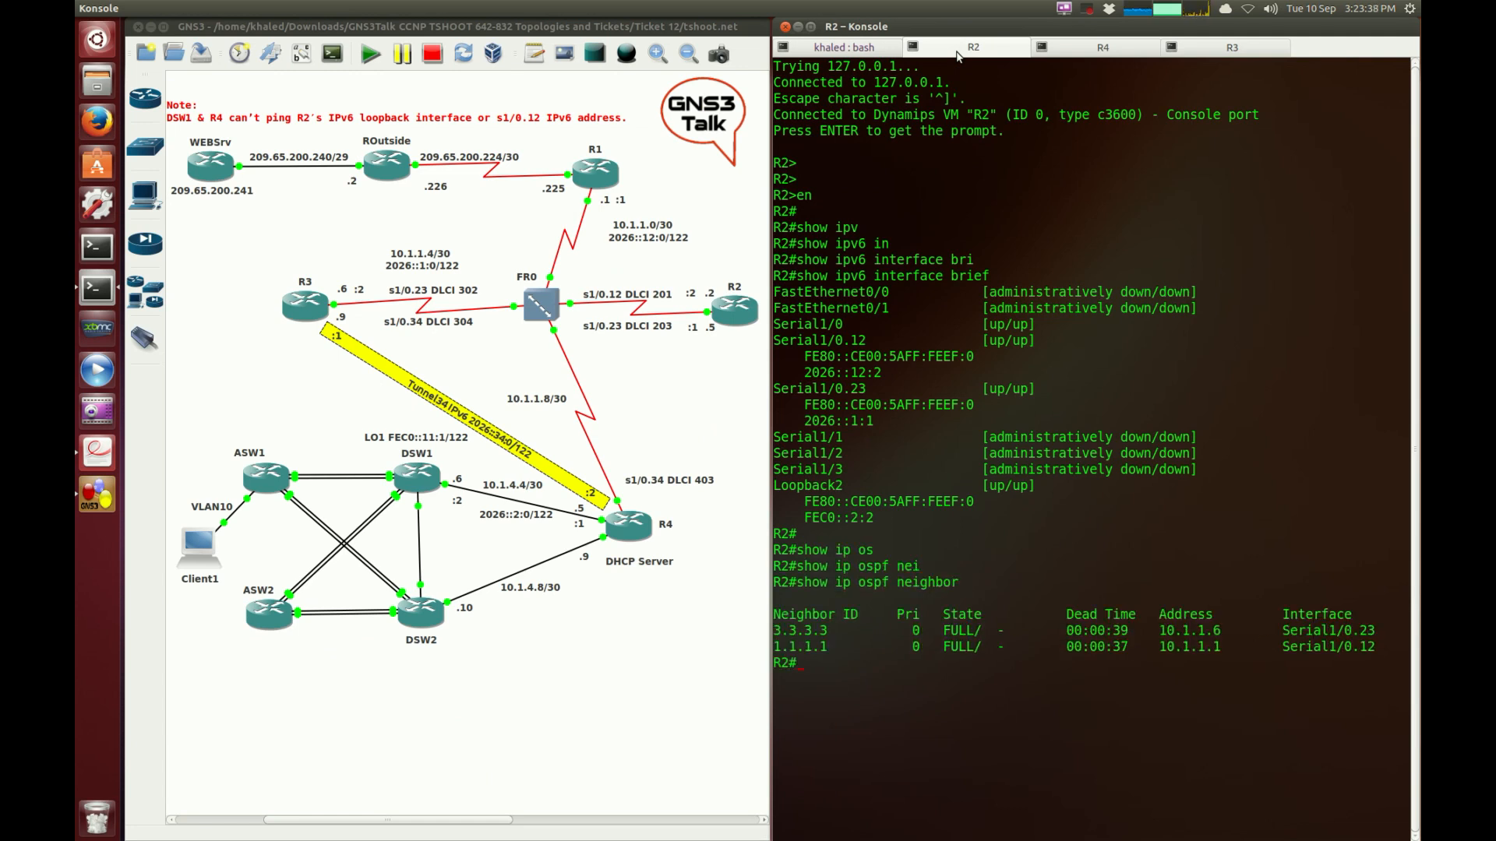
pyautogui.moveTo(894, 354)
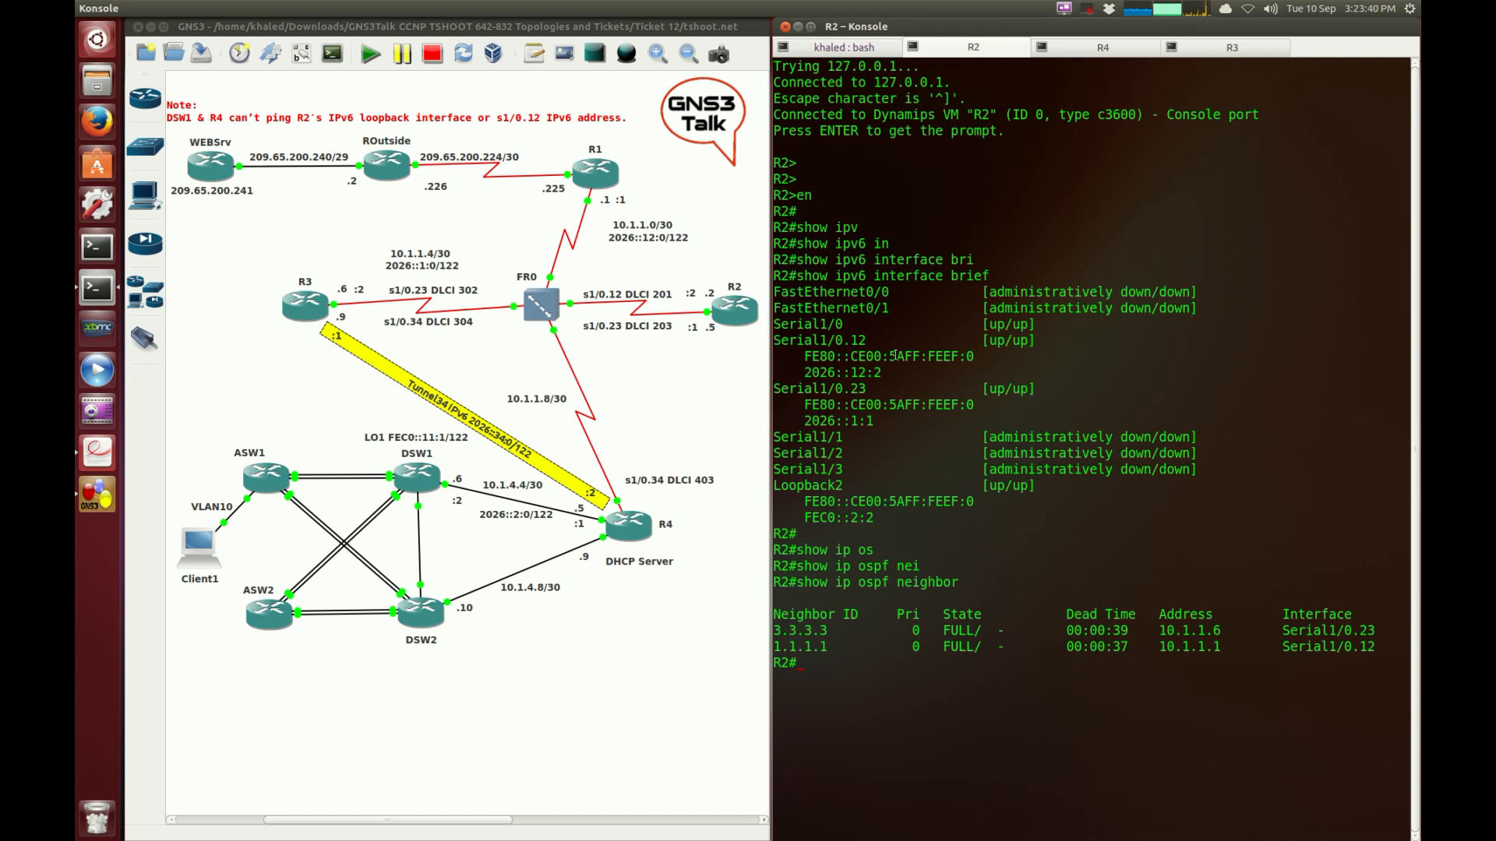
# List R2's IPv6 OSPF neighbors, showing only 1.1.1.1 FULL on Serial1/0.12
pyautogui.write('show ip ospf neighbor')
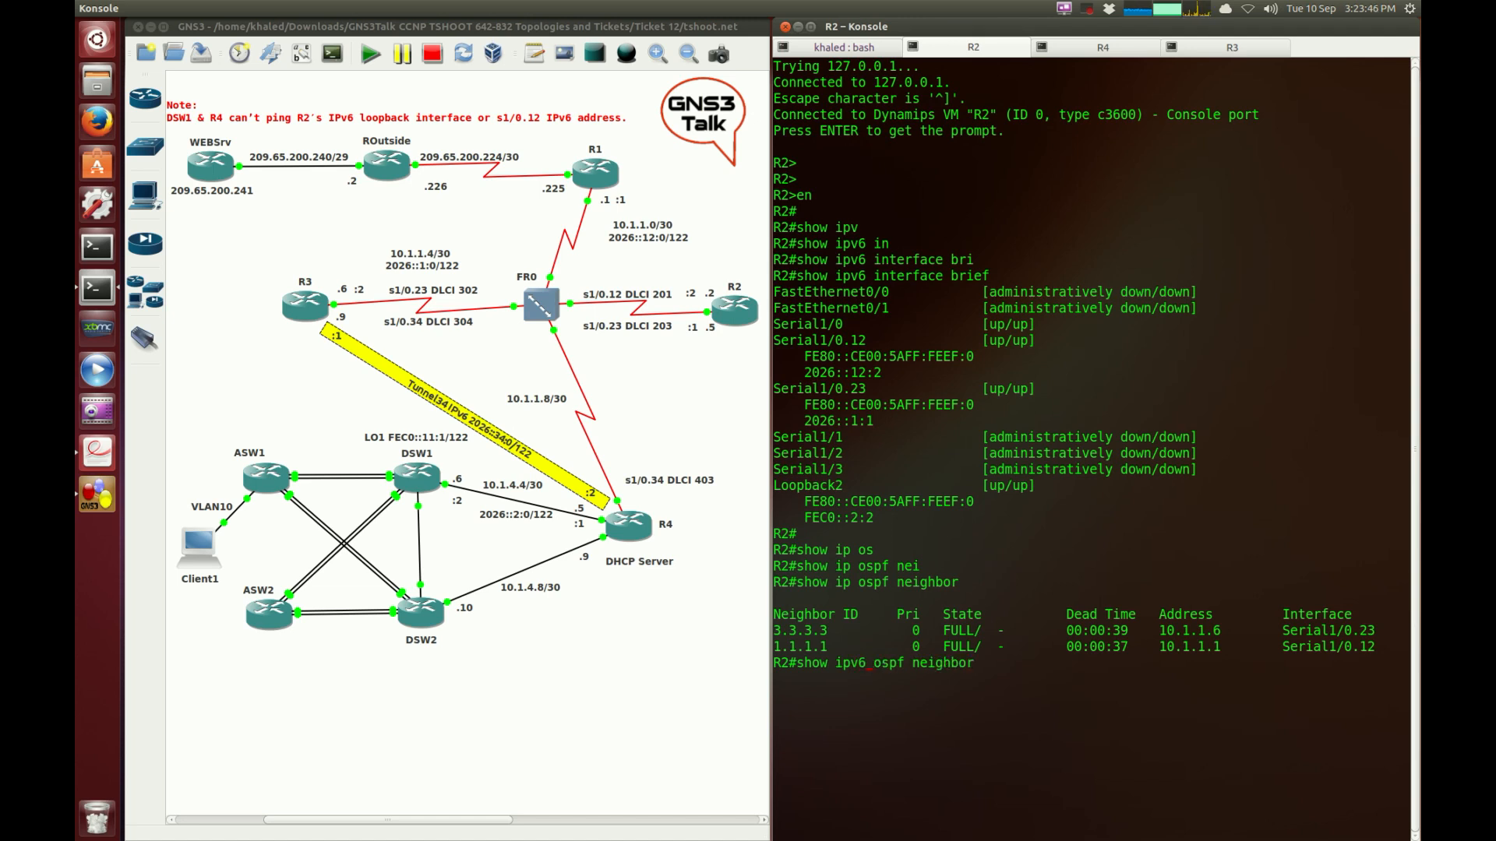
pyautogui.press('Return')
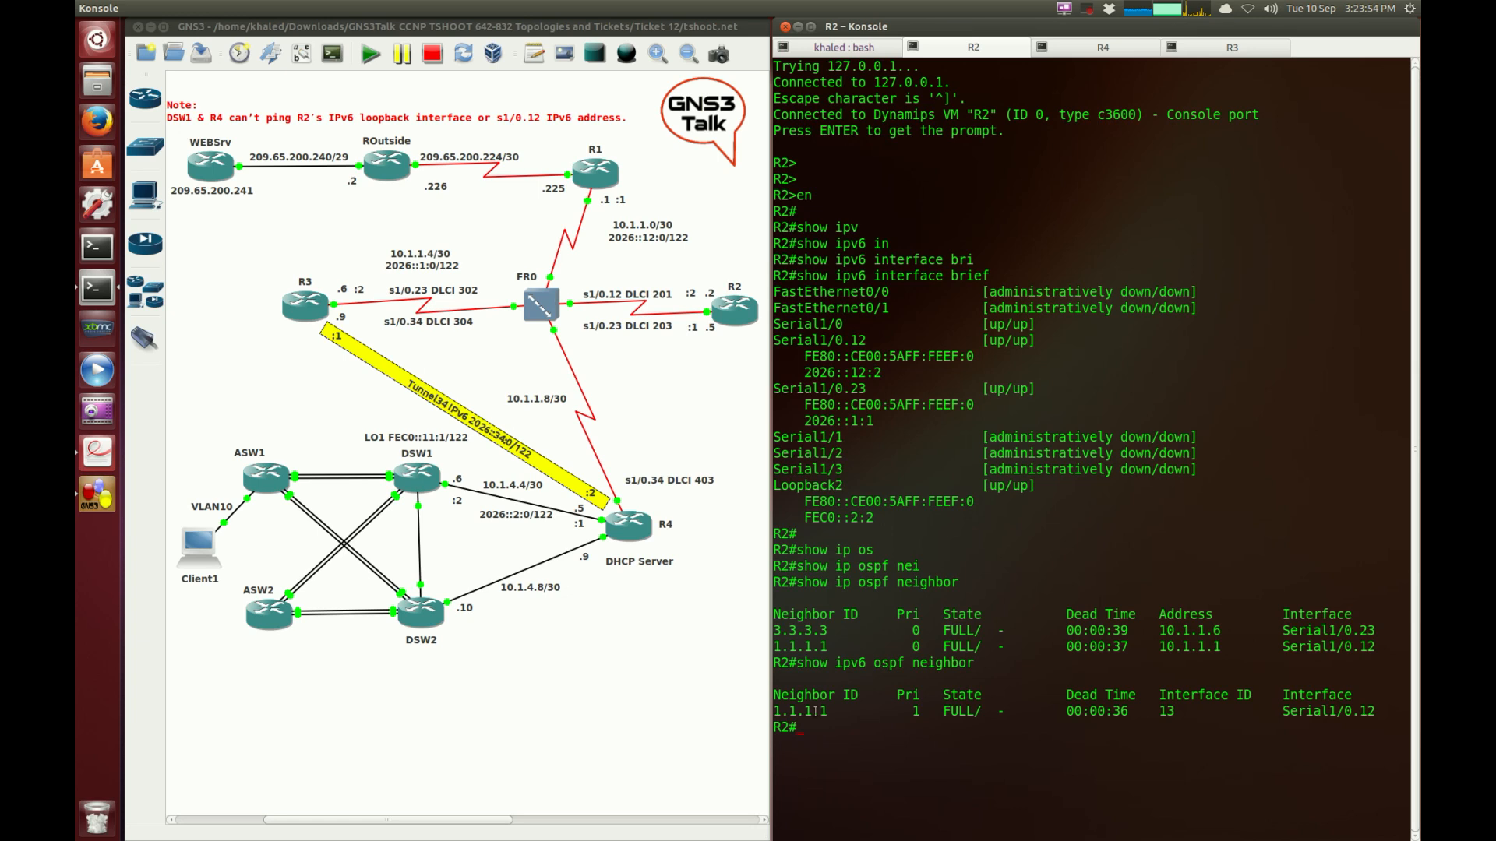
pyautogui.moveTo(480, 362)
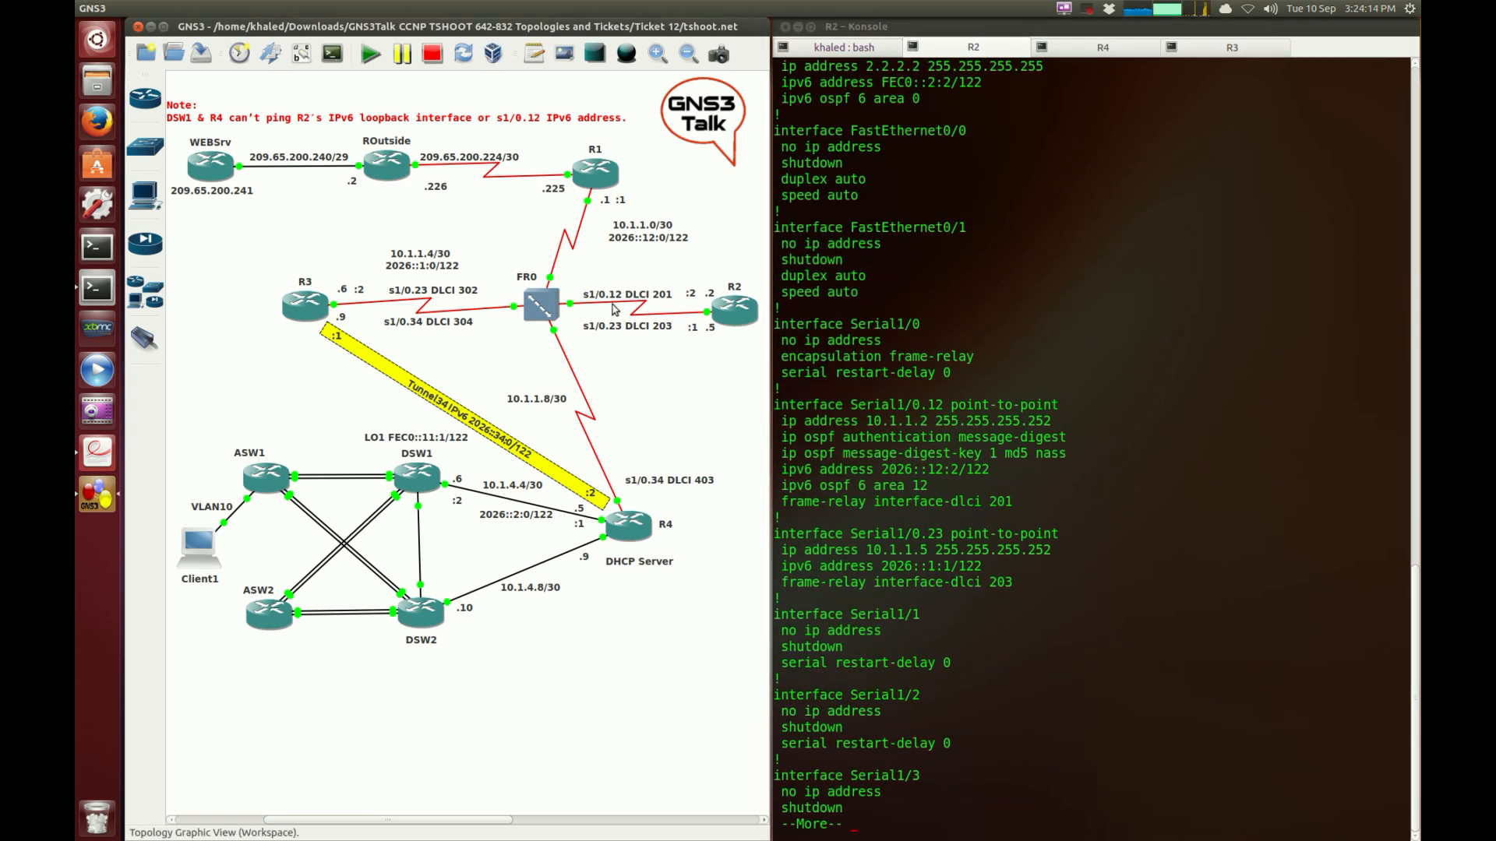
pyautogui.moveTo(629, 354)
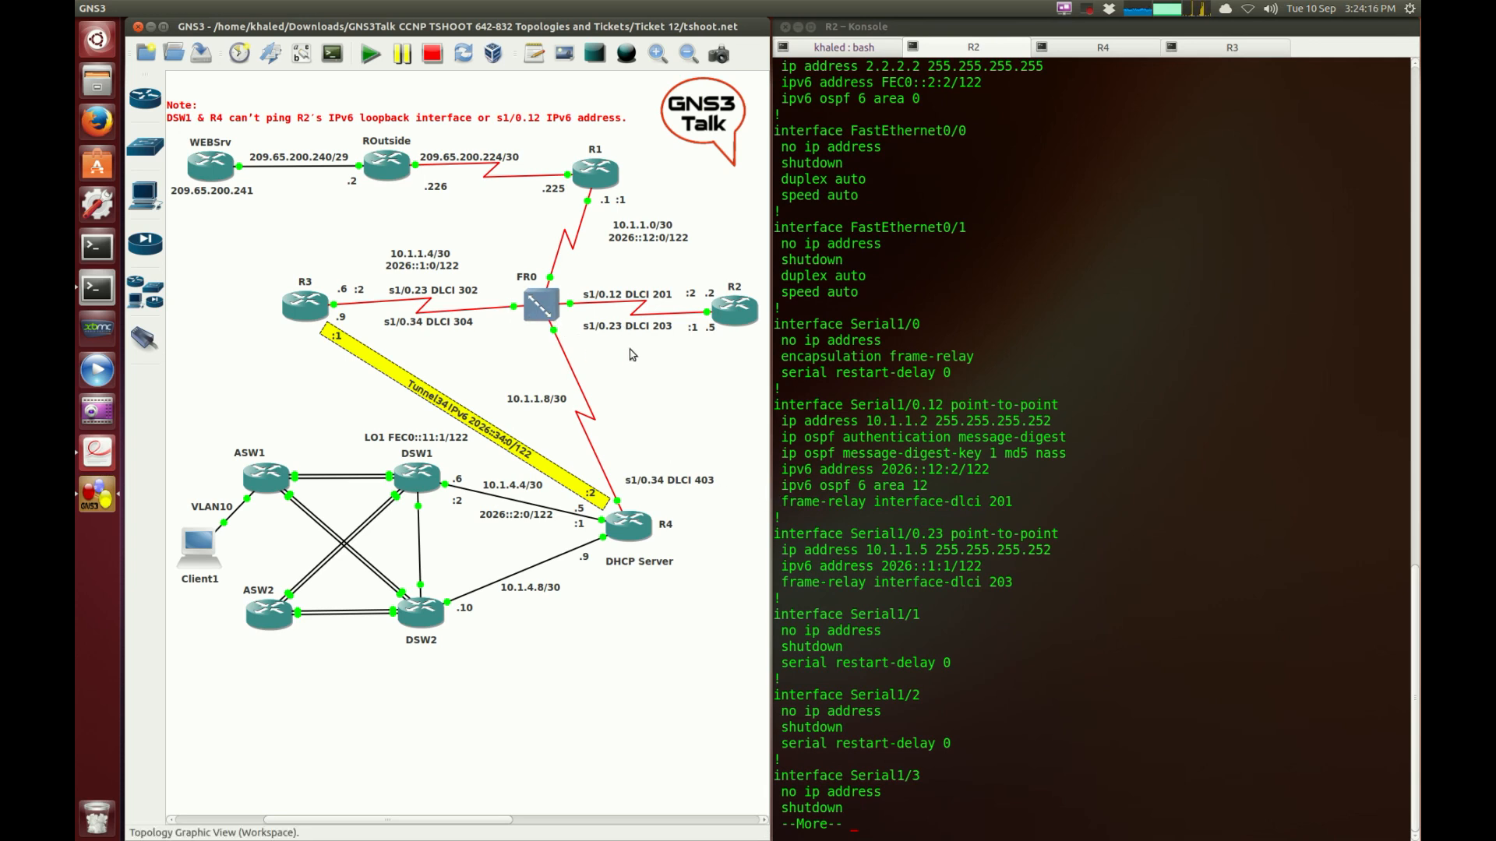
pyautogui.moveTo(375, 296)
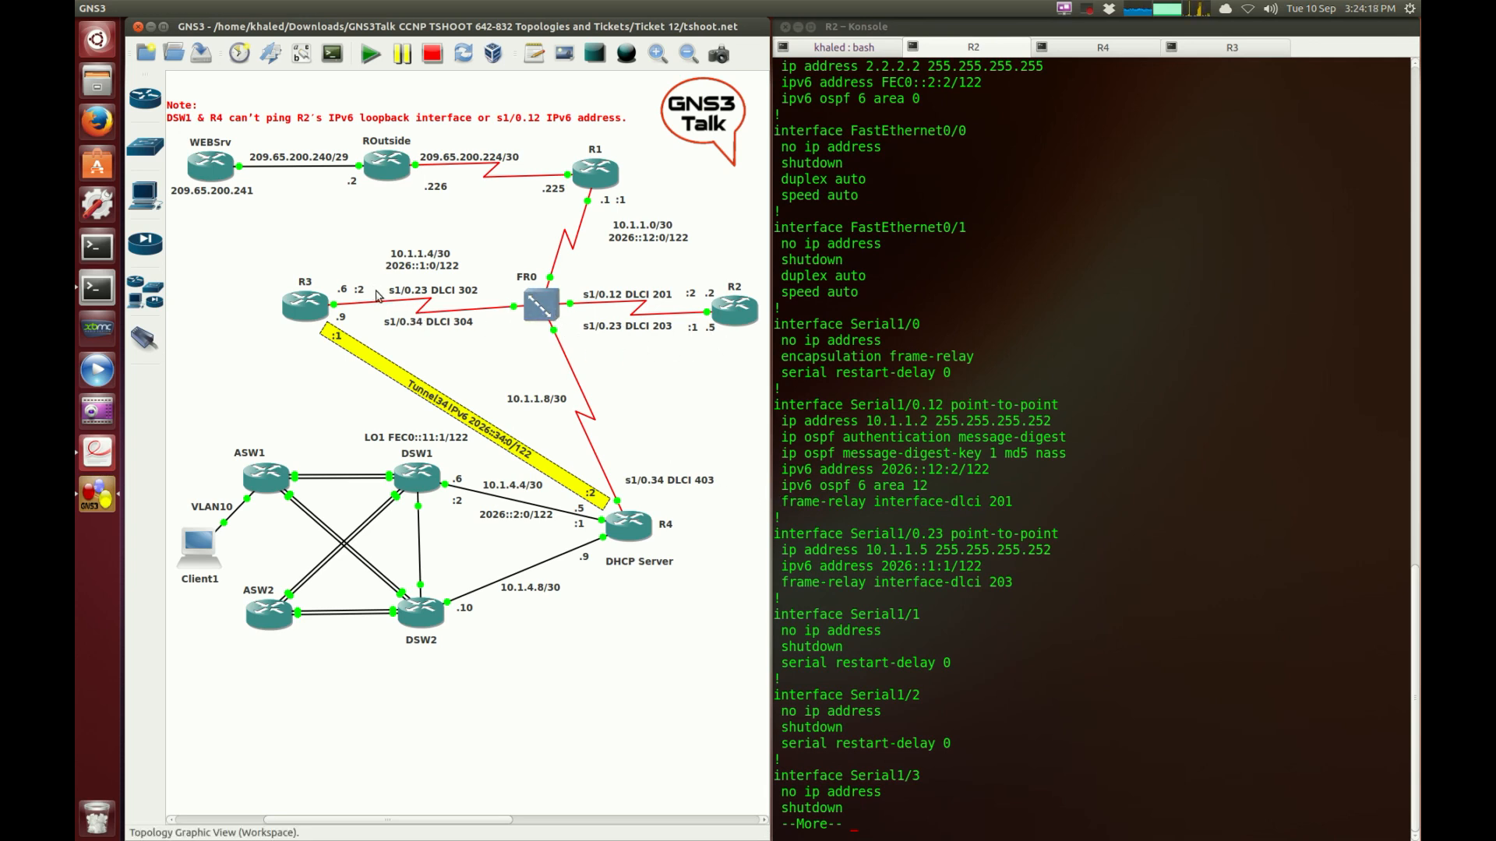
pyautogui.moveTo(701, 362)
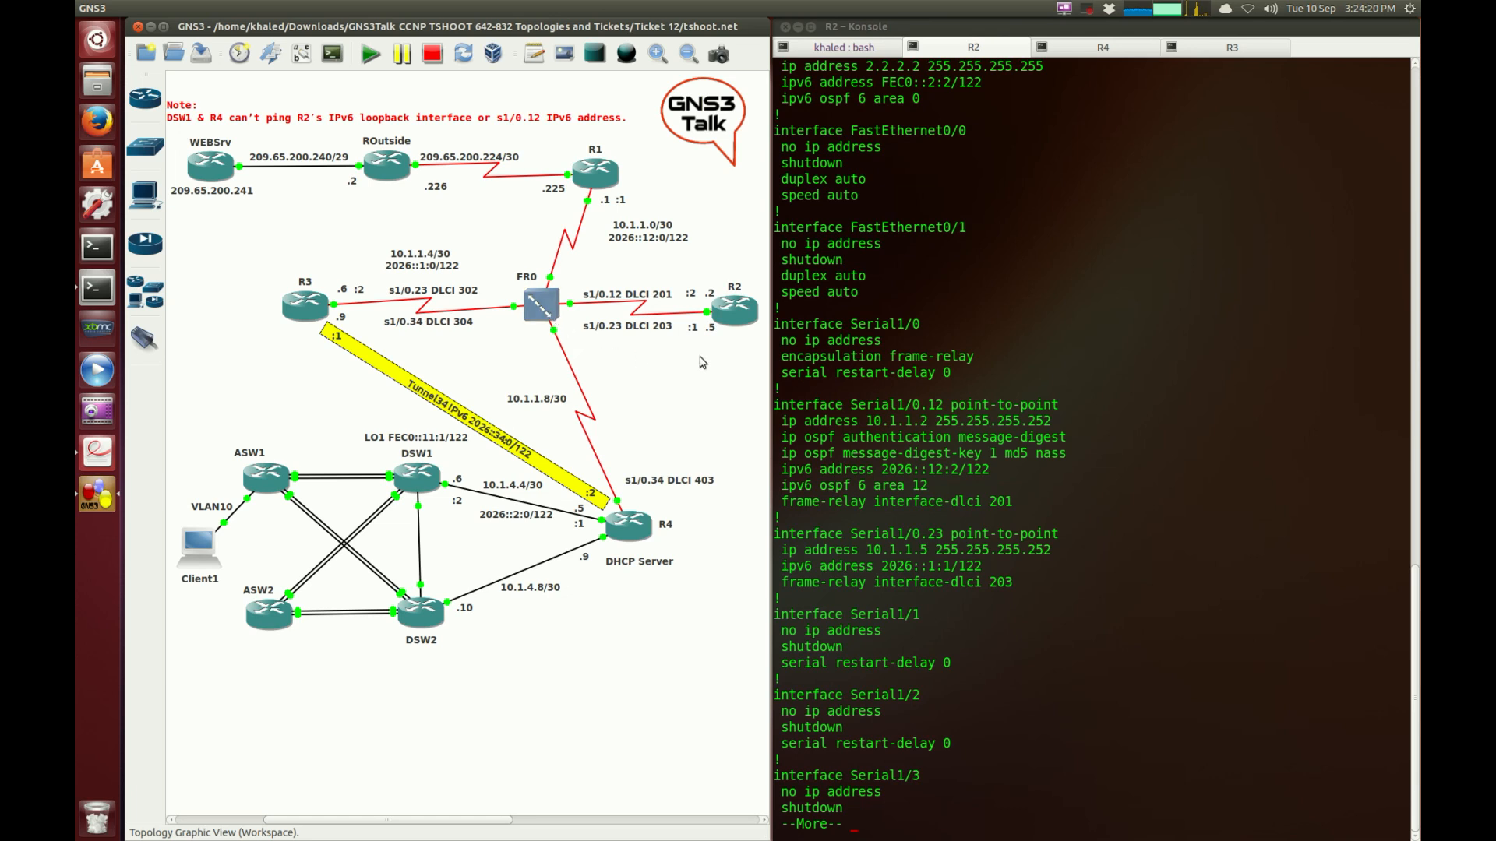
pyautogui.moveTo(444, 267)
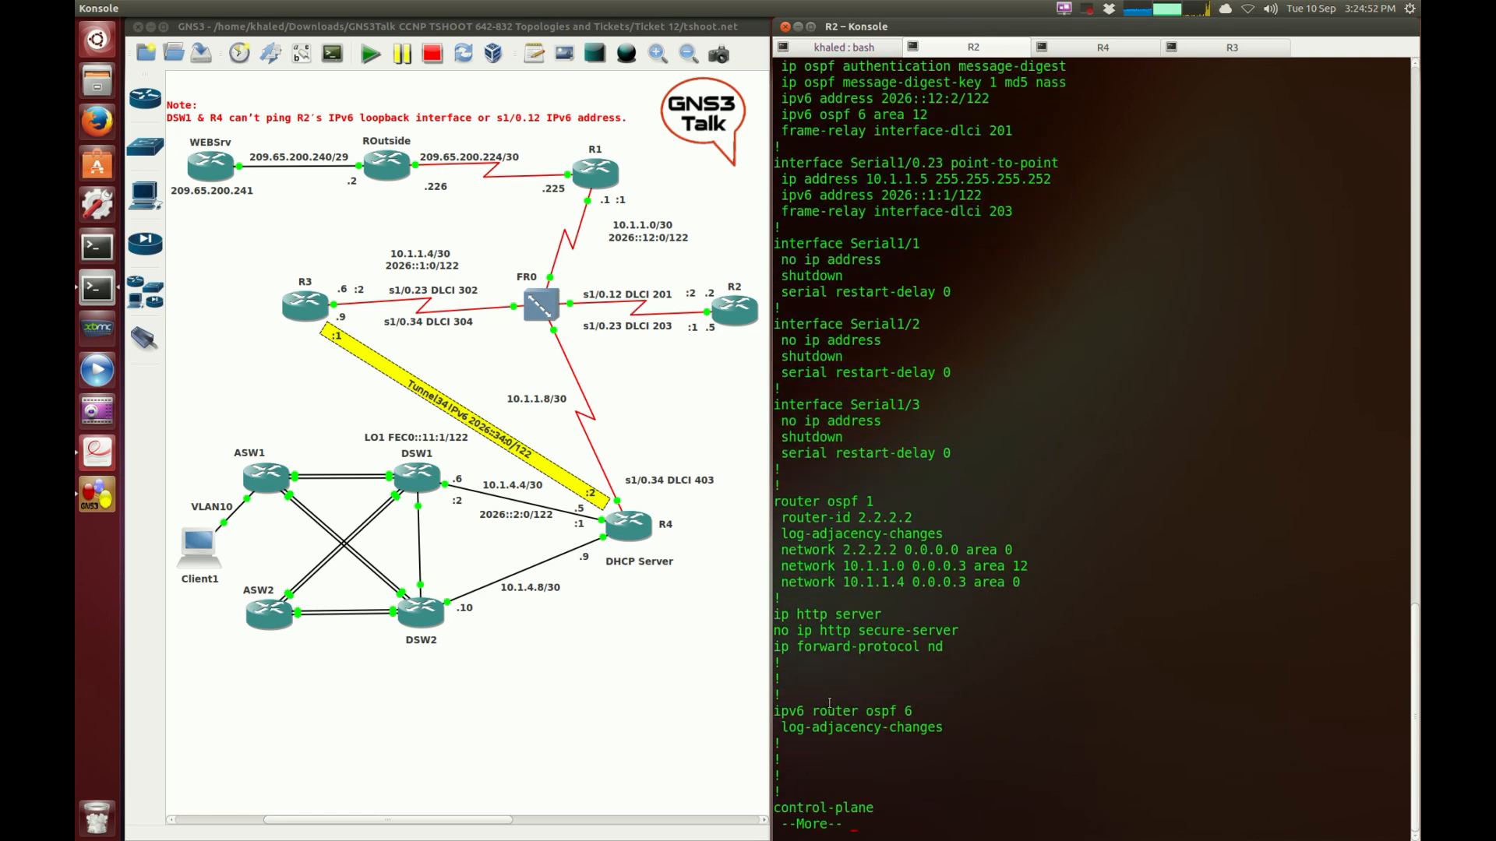
# Review R2's running-config around the ipv6 router ospf 6 entry and begin entering configuration
pyautogui.doubleClick(842, 711)
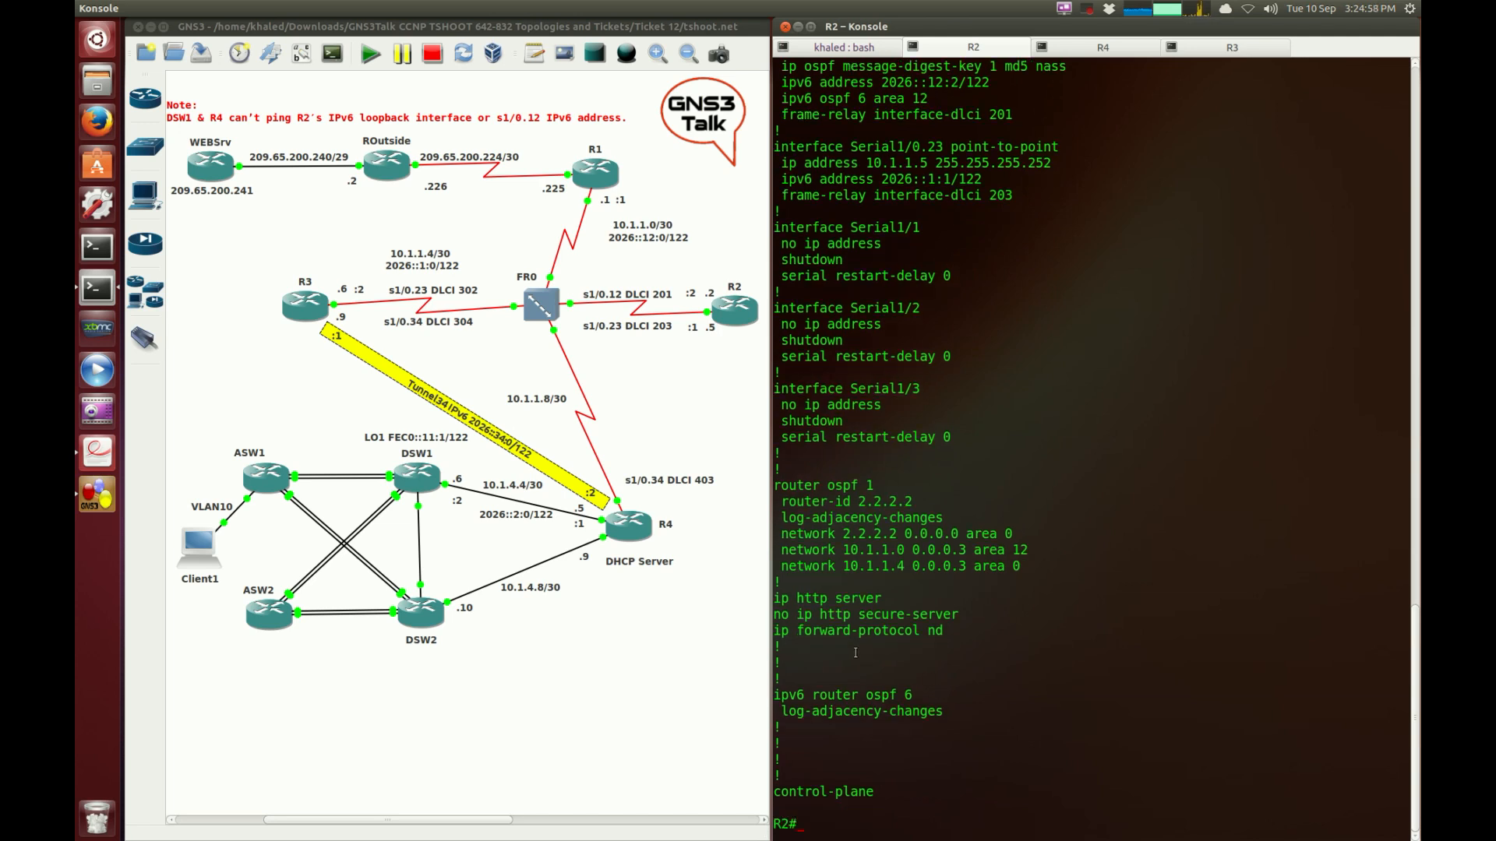
pyautogui.moveTo(953, 378)
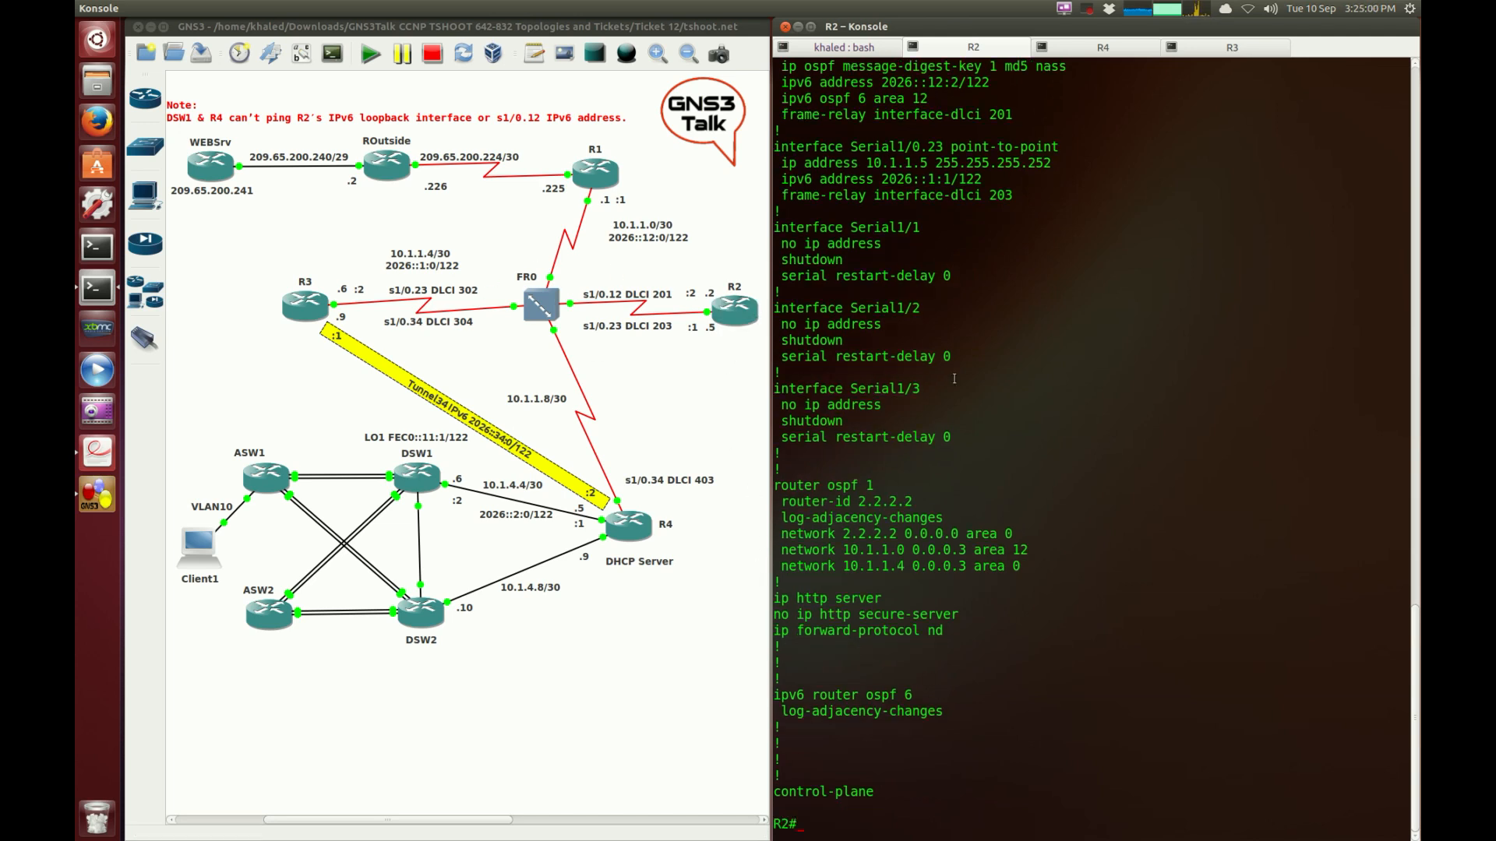
pyautogui.scroll(3)
pyautogui.write('q')
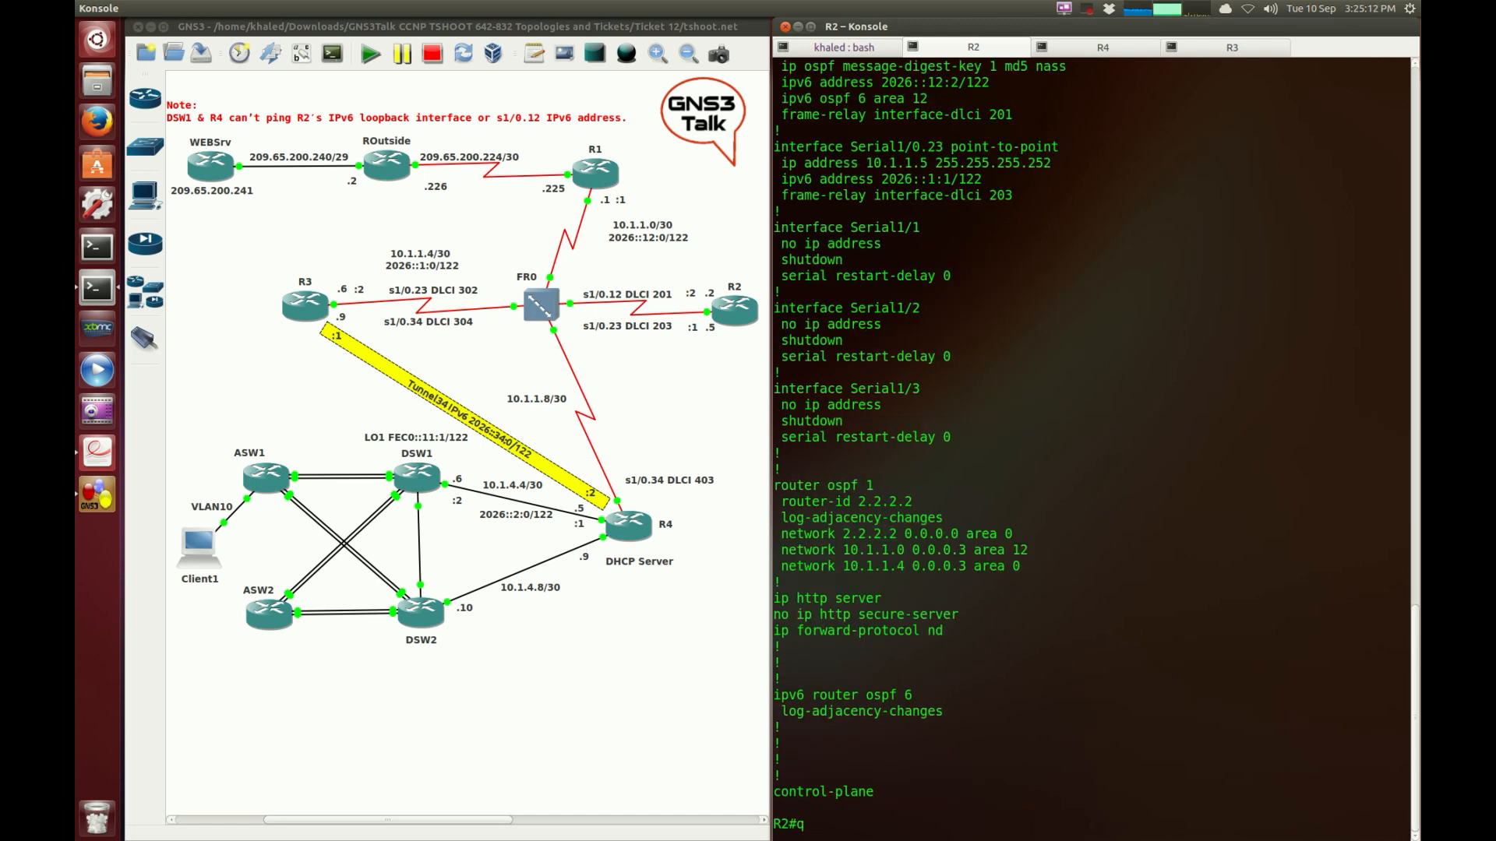
pyautogui.write('conf t')
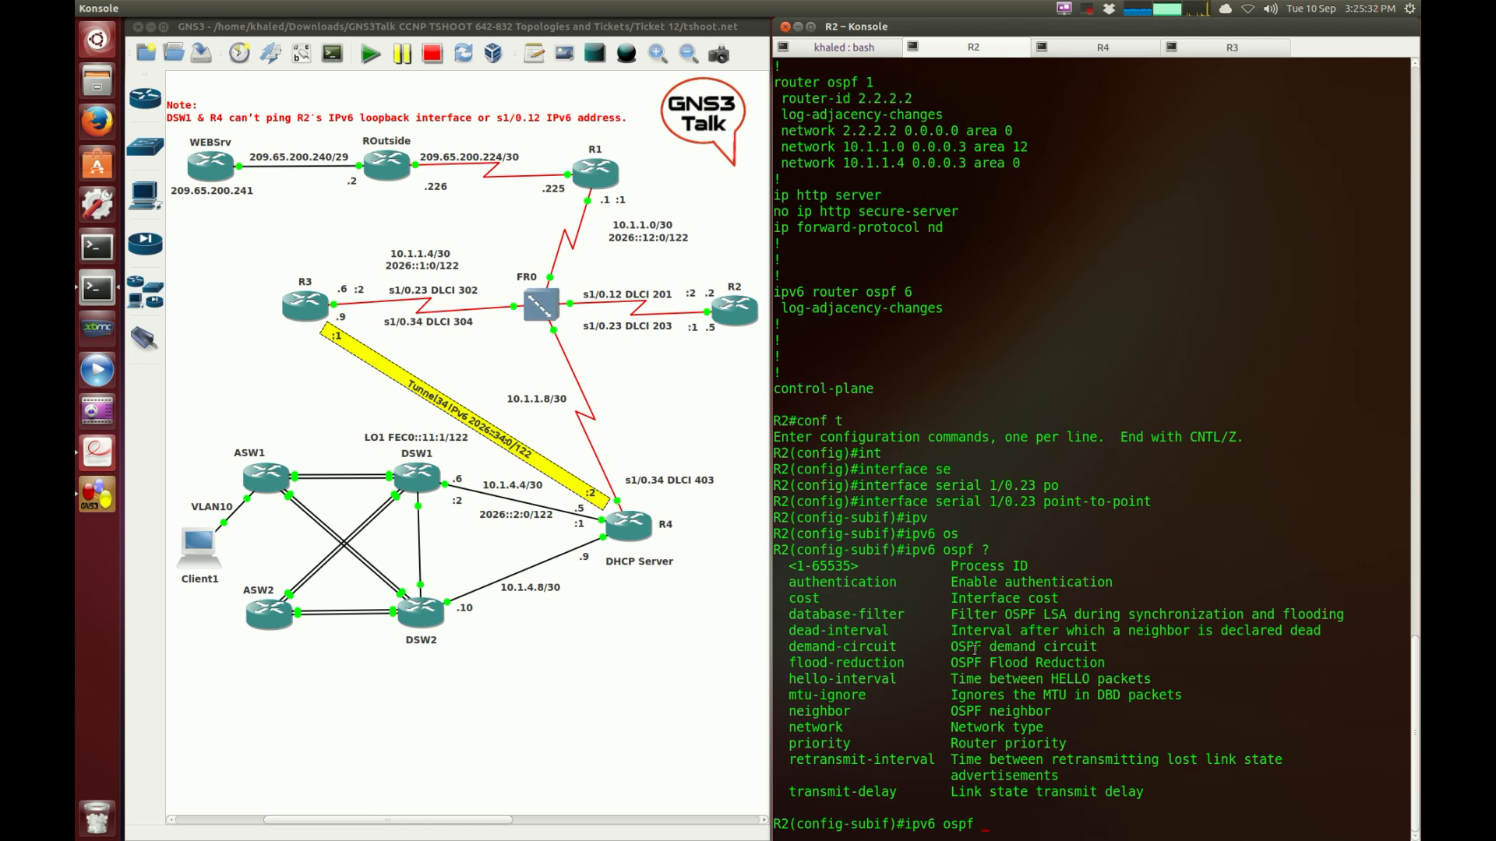
pyautogui.moveTo(88, 467)
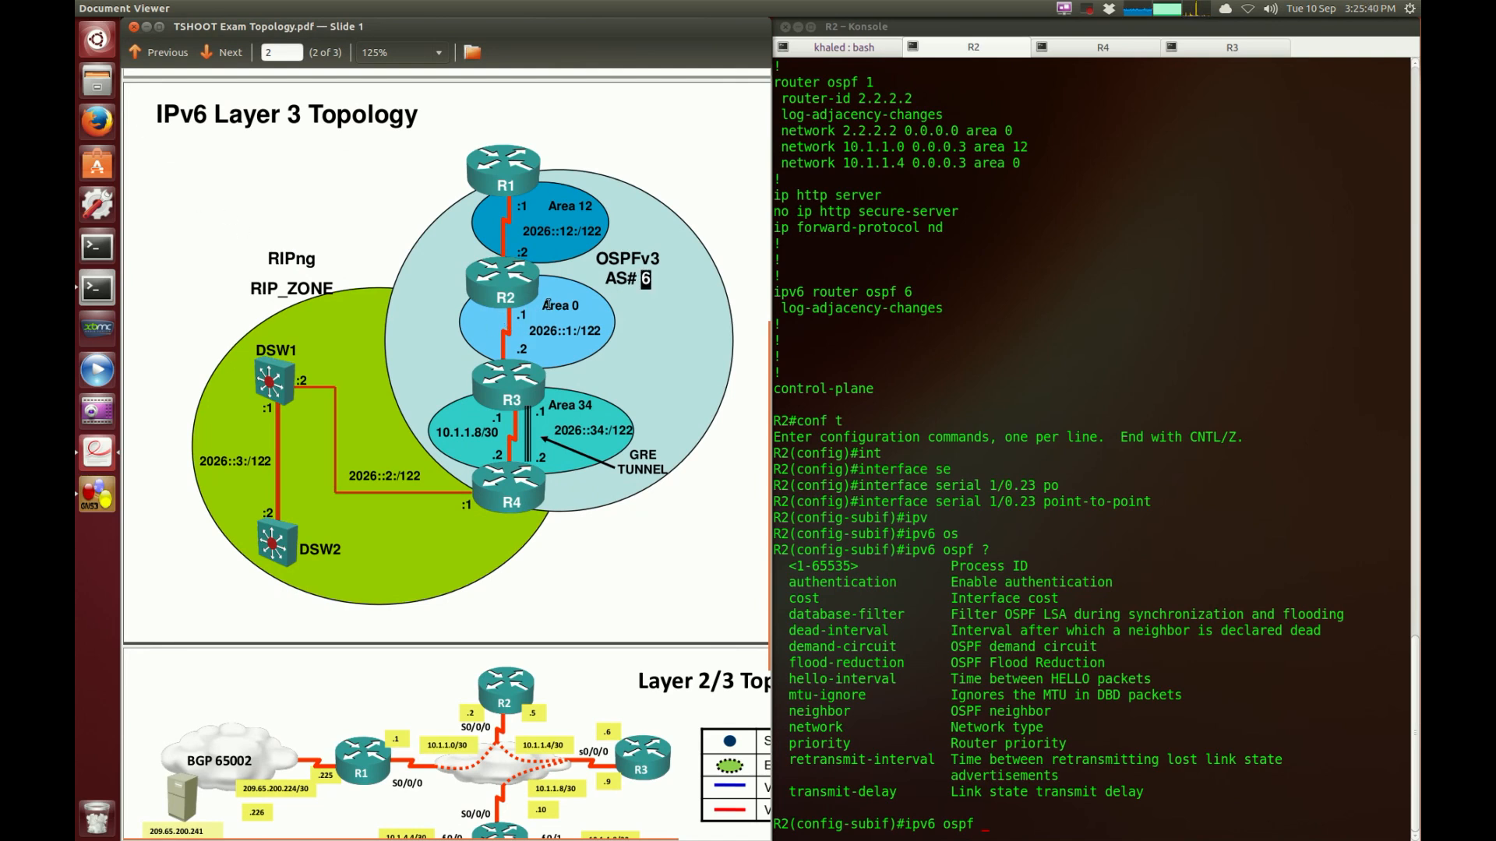
# Check the OSPF AS number 6 in the ticket, then move to the R3 console session
pyautogui.doubleClick(557, 305)
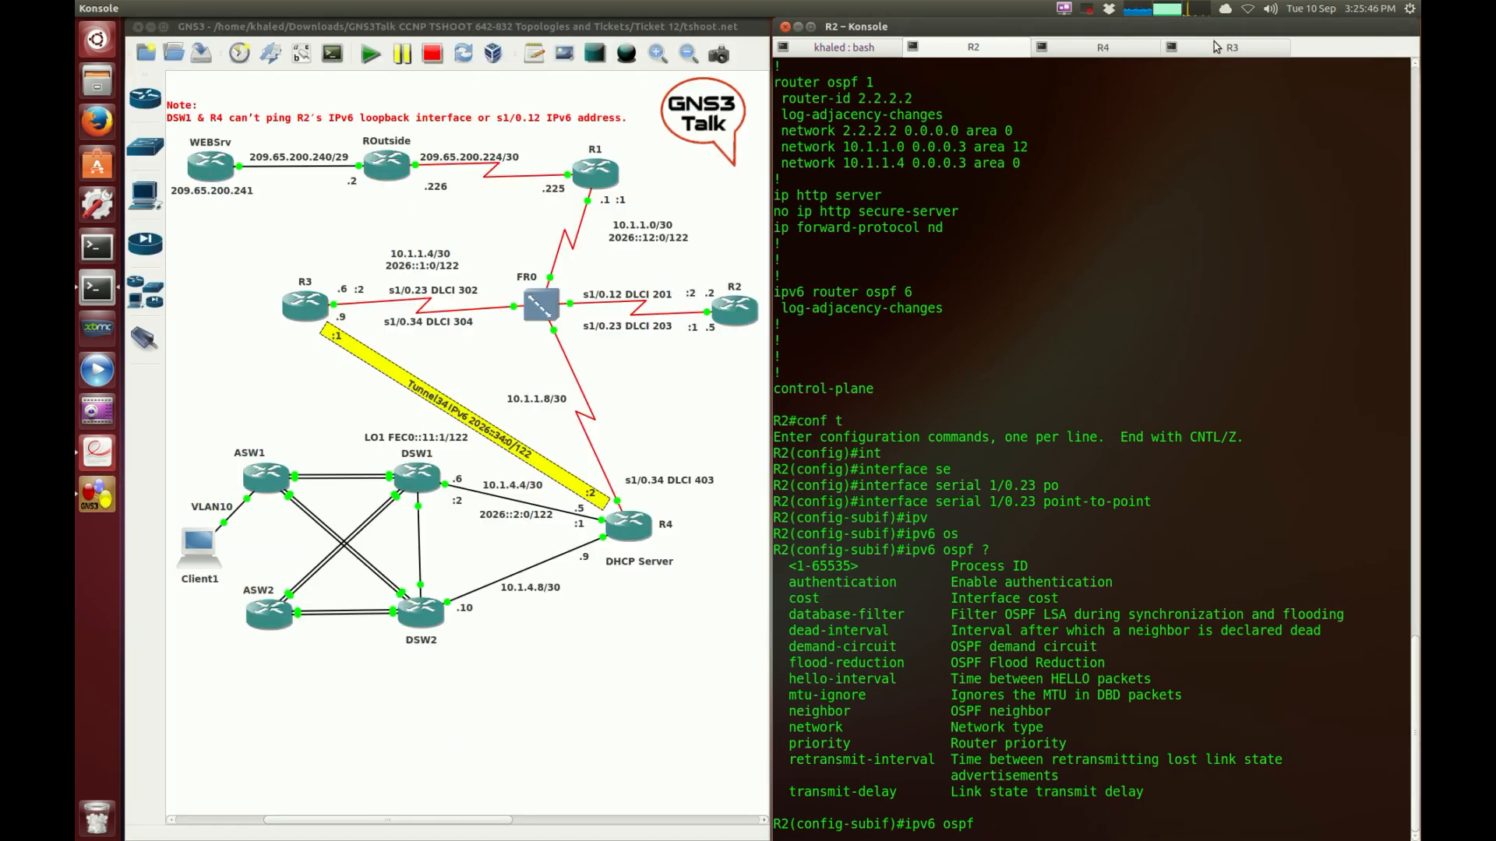
pyautogui.click(1232, 47)
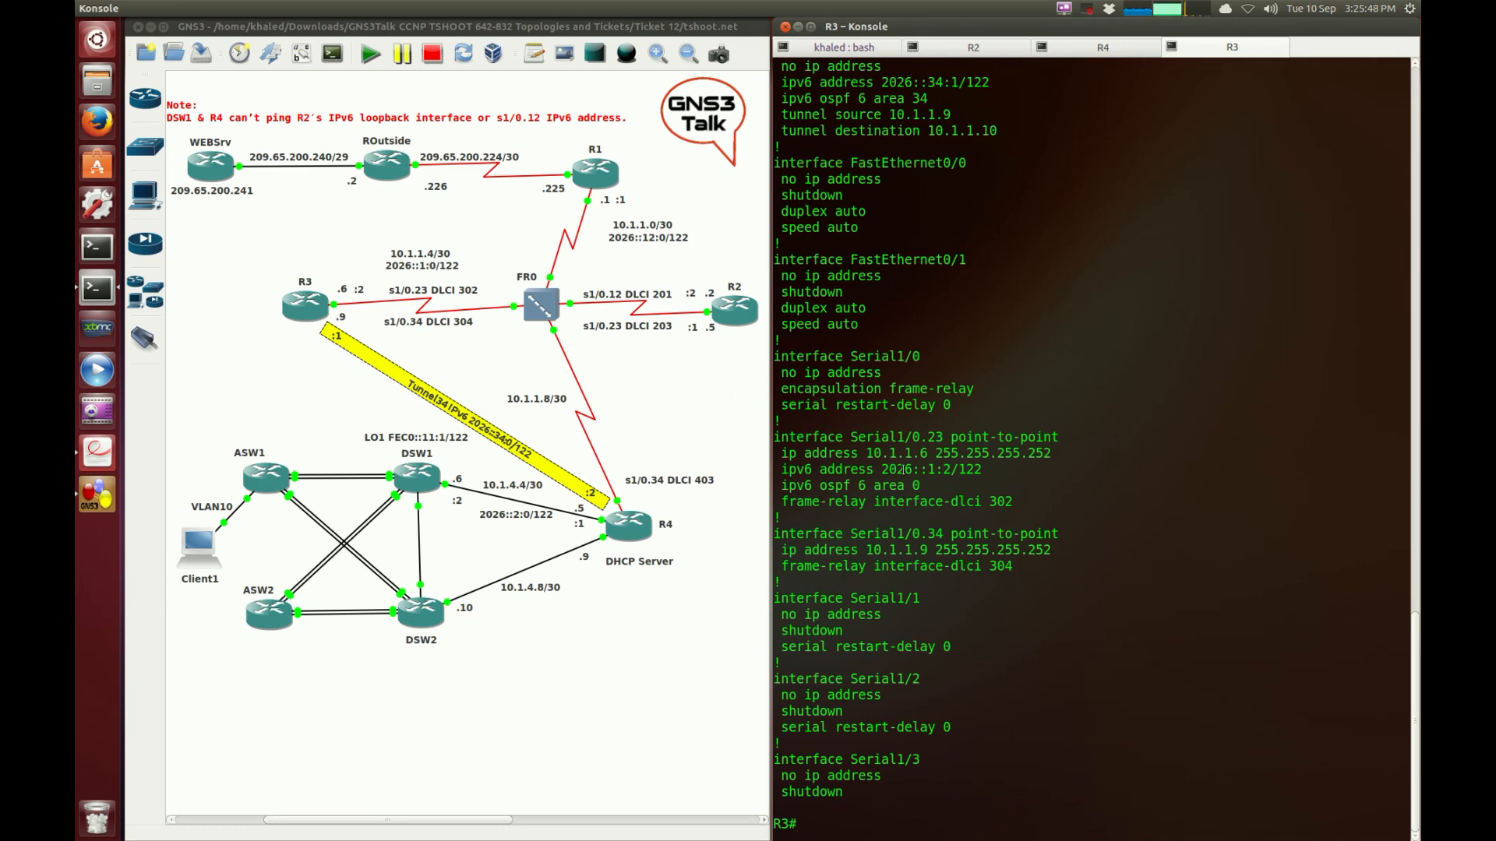
# Connect a console session to DSW1 and enter enable mode
pyautogui.click(972, 47)
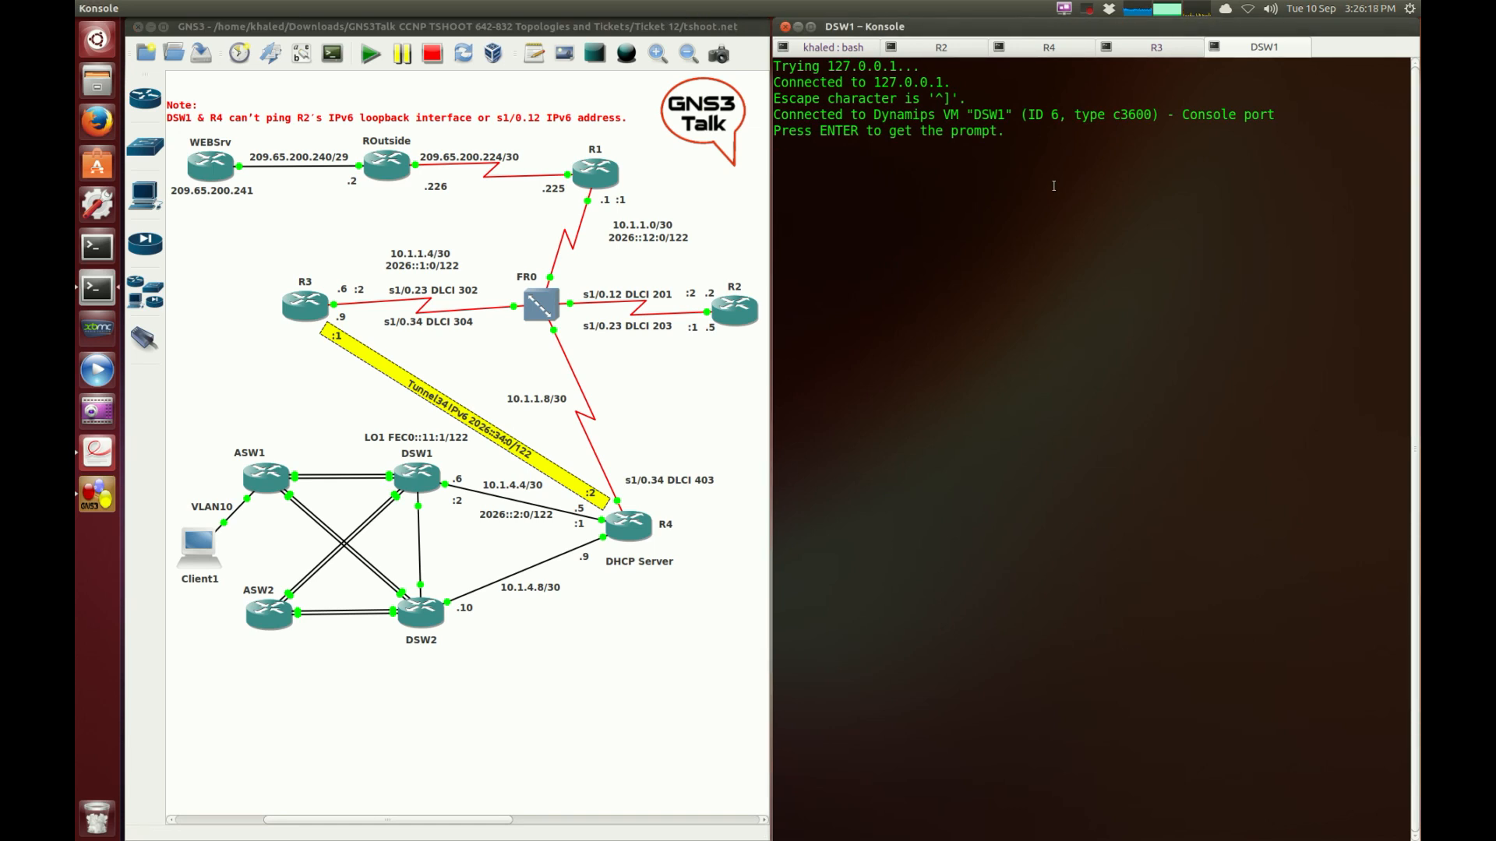
pyautogui.write('en')
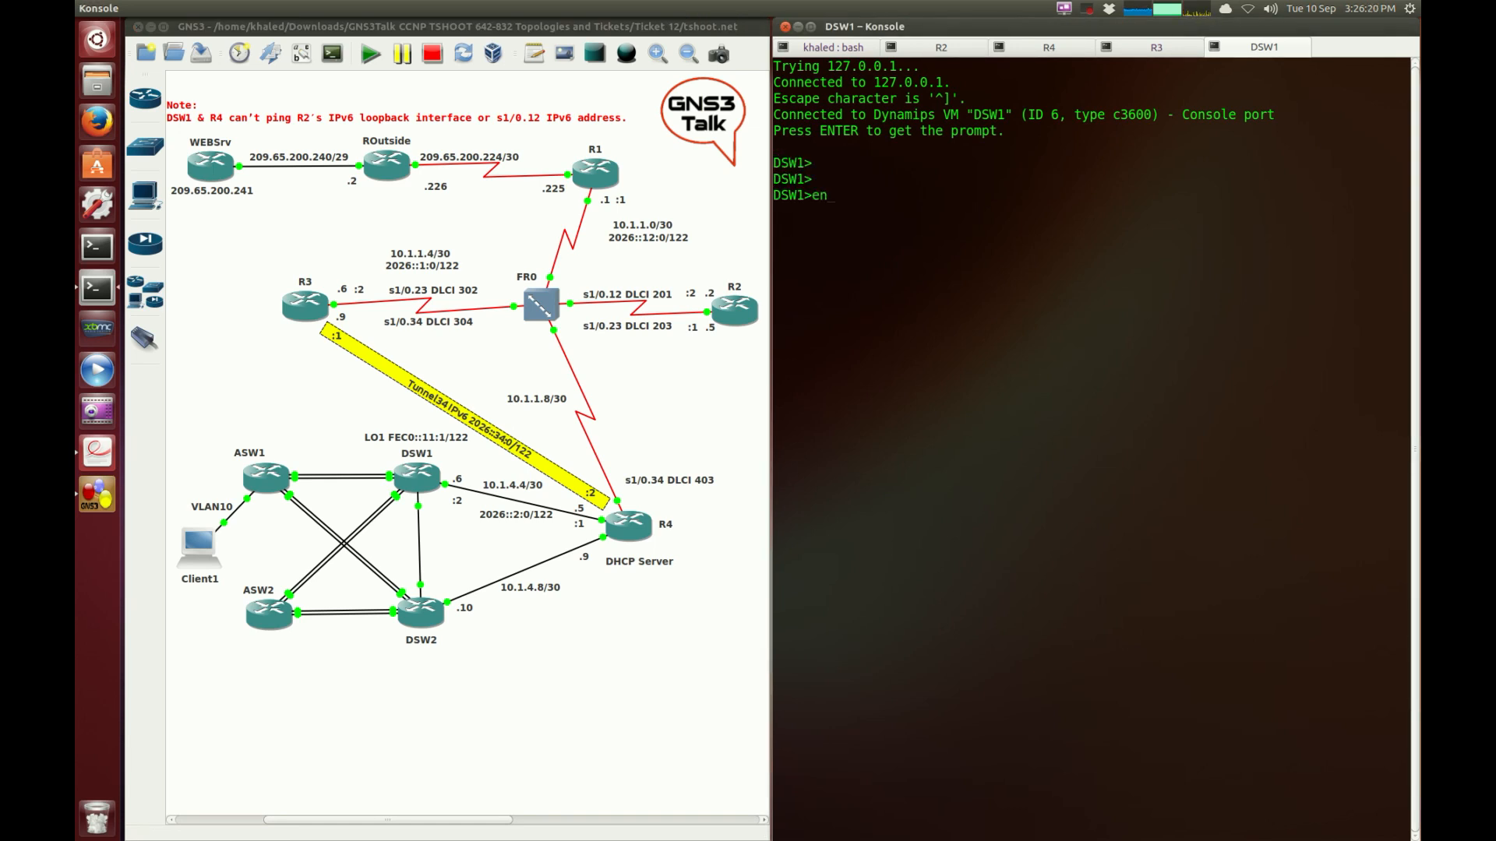
# Correct the mistyped command and list DSW1's IPv6 routing table with 'show ipv6 route'
pyautogui.write('show ipv6')
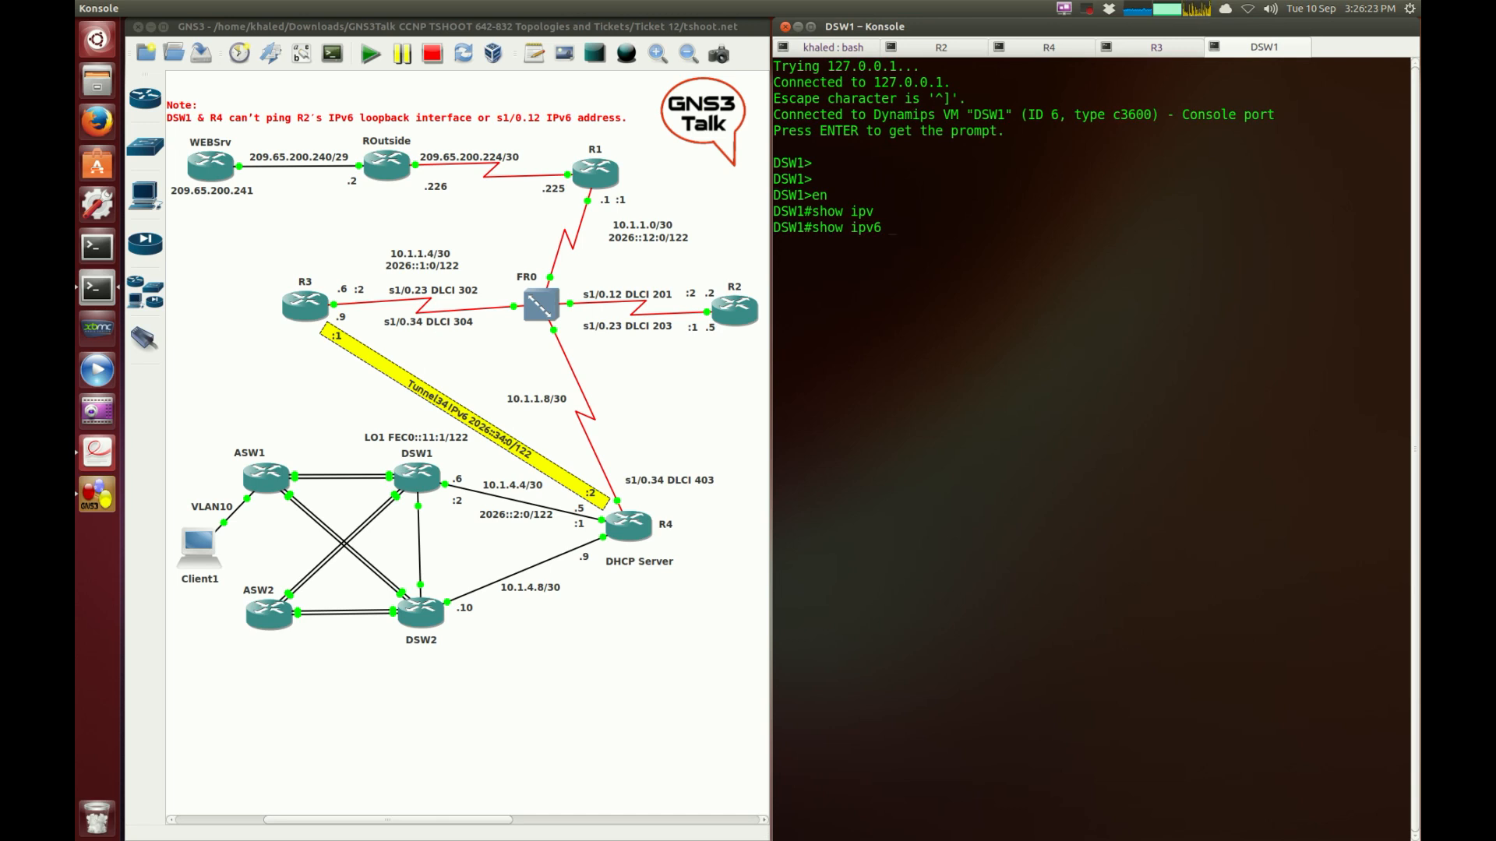
pyautogui.press('Return')
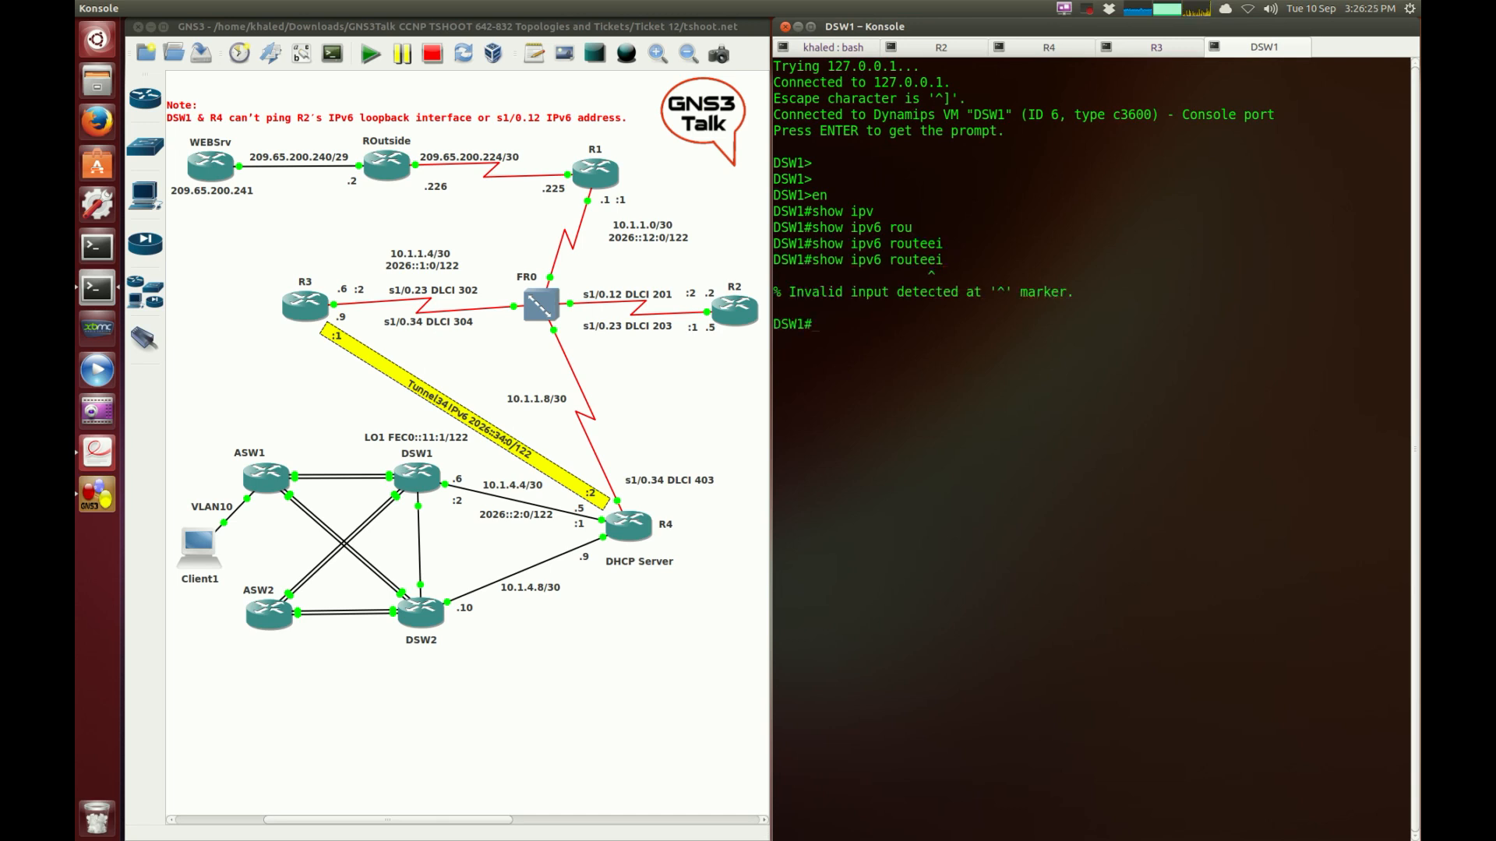
pyautogui.write('show ipv6 route ei')
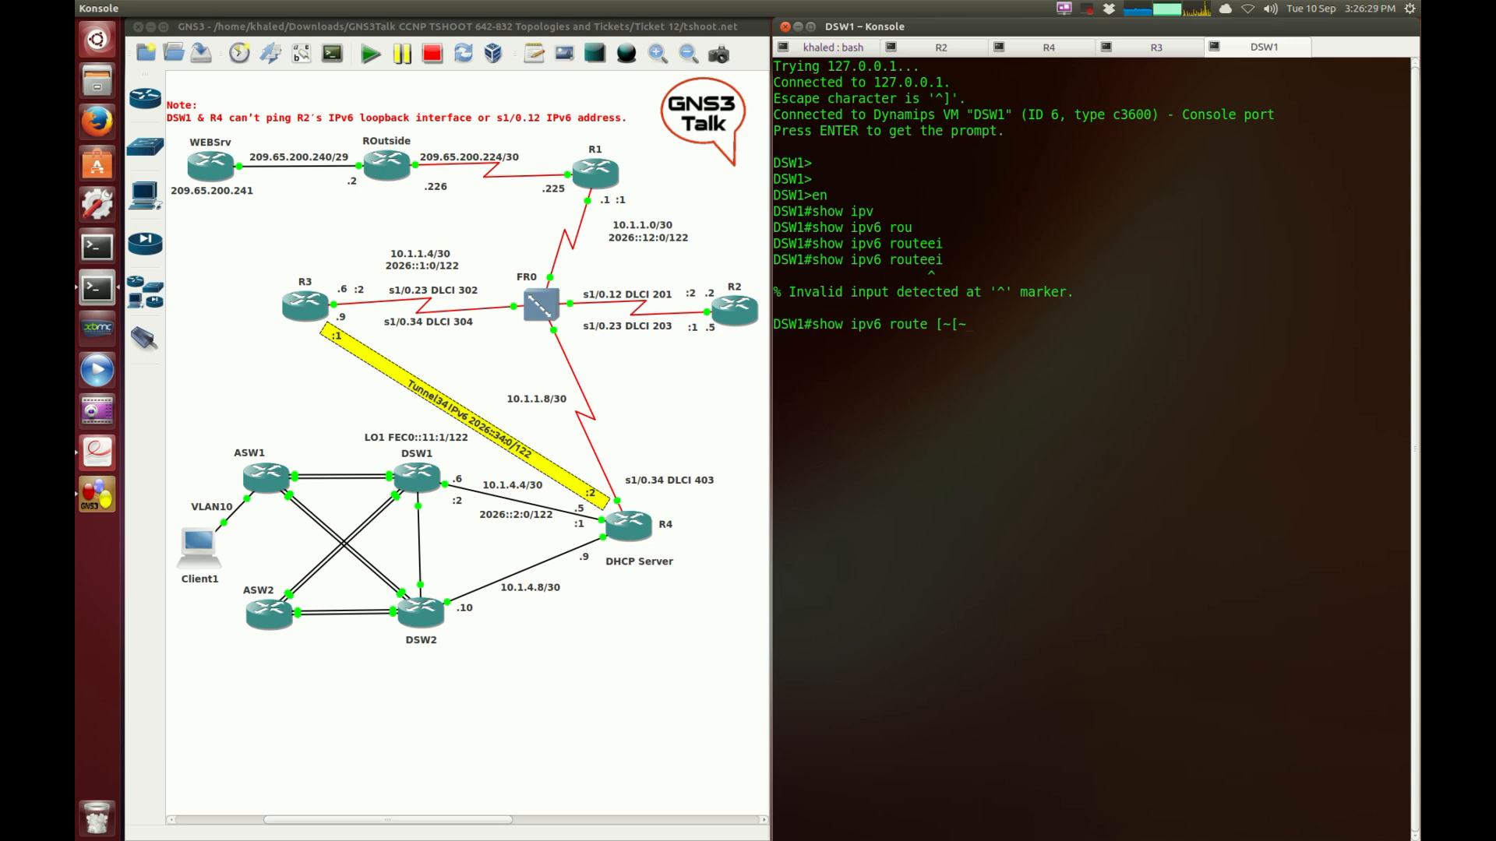
pyautogui.press('Return')
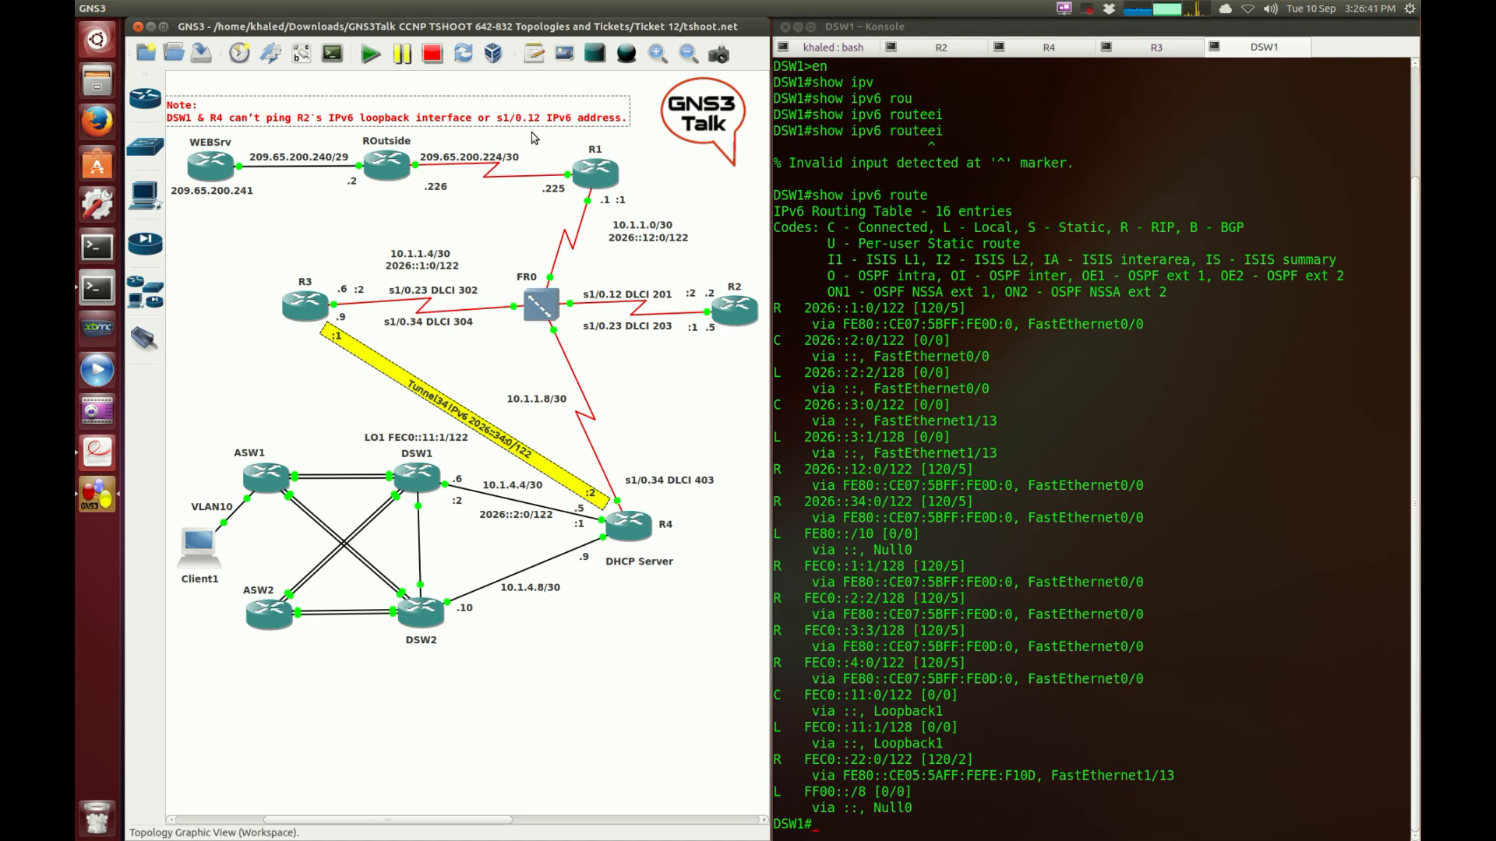
# On R2, run 'show ipv6 interface brief' and note Loopback2's FEC0::2:2 address
pyautogui.click(940, 47)
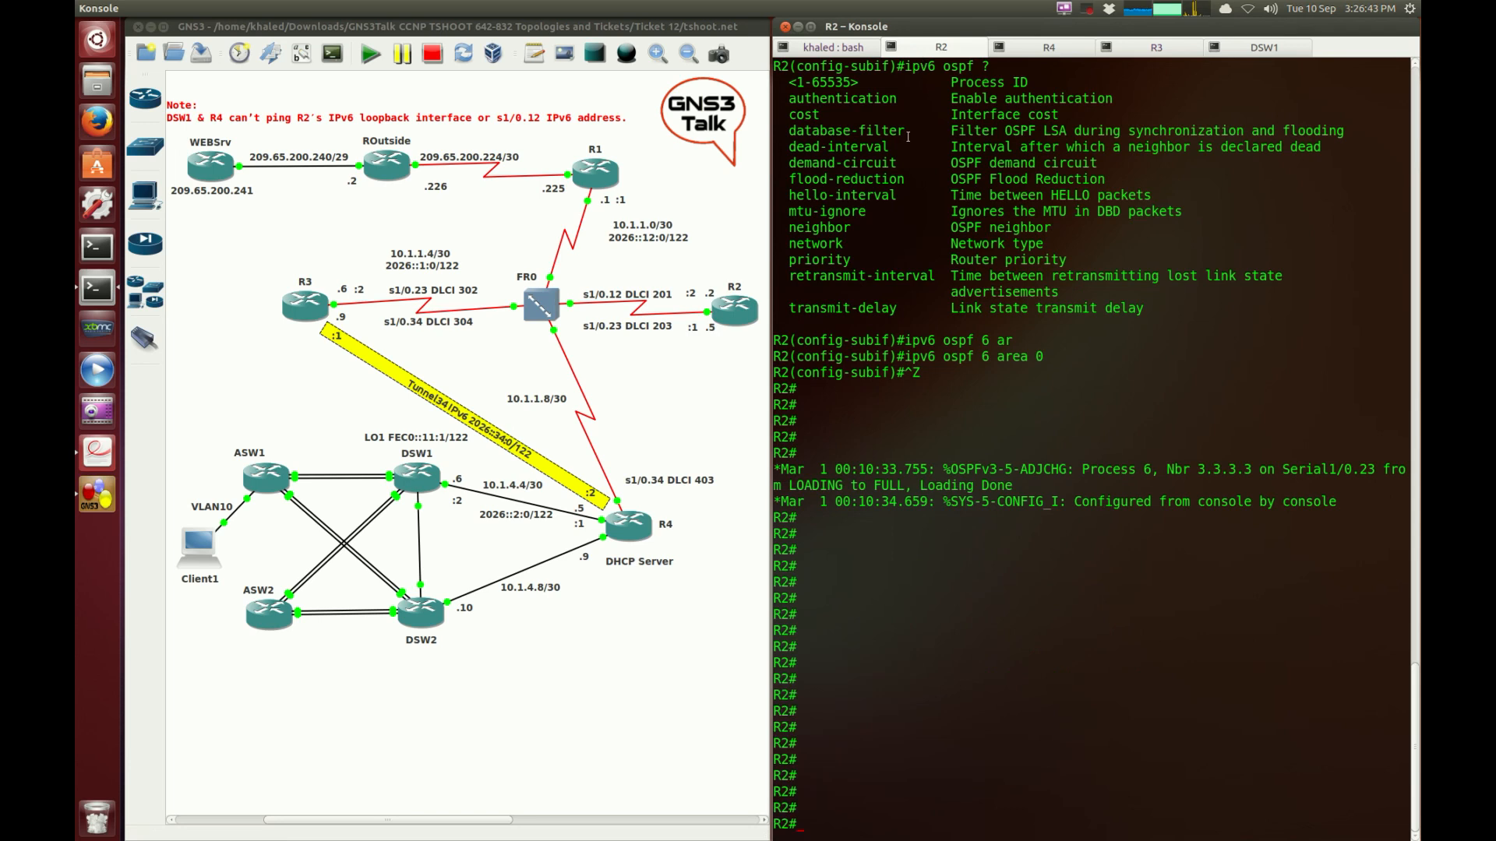
pyautogui.write('show ipv6 interface brief')
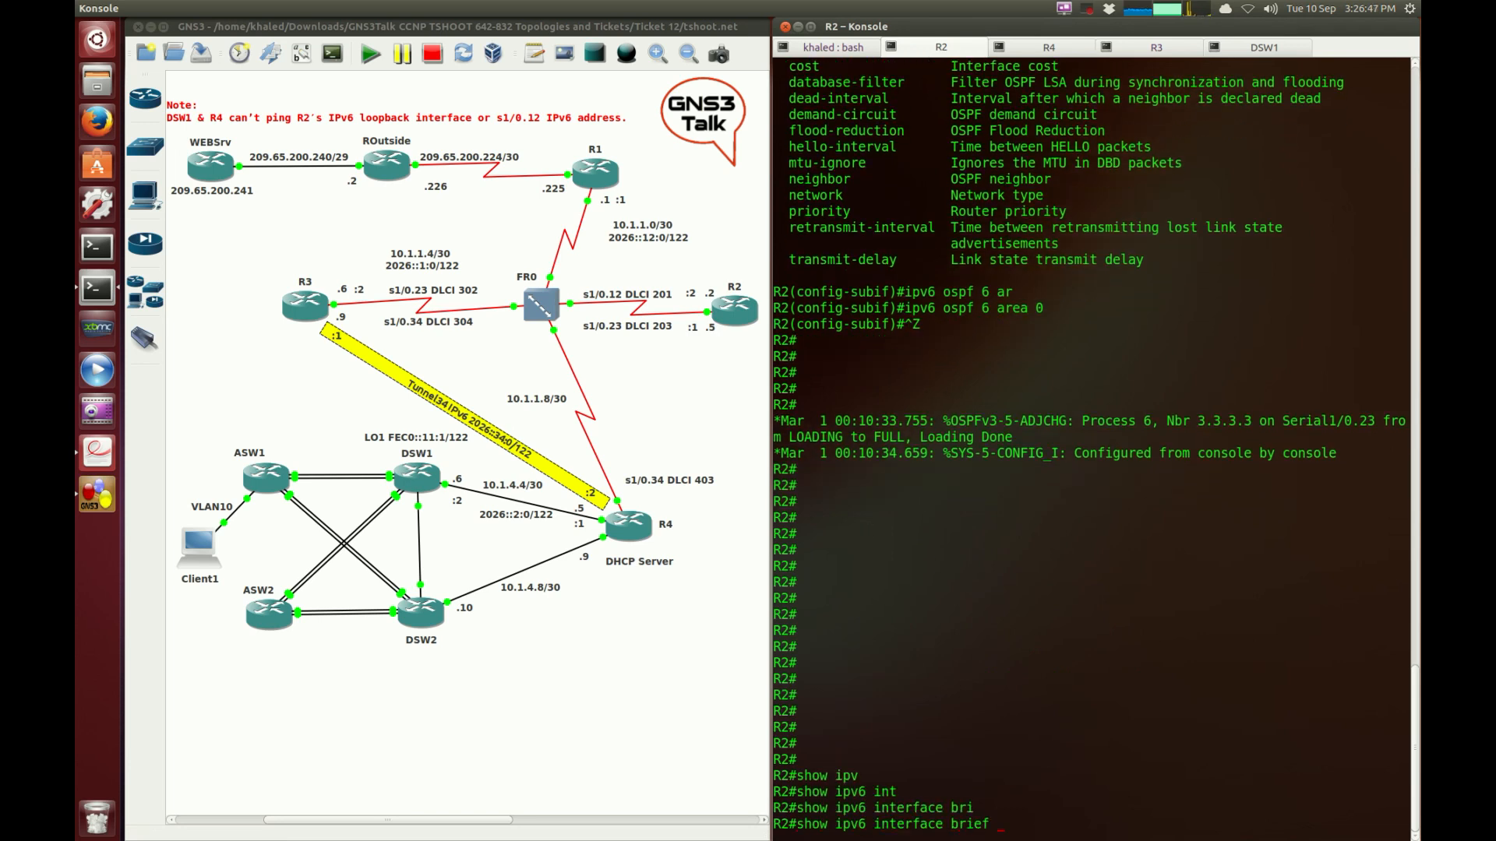
pyautogui.press('Return')
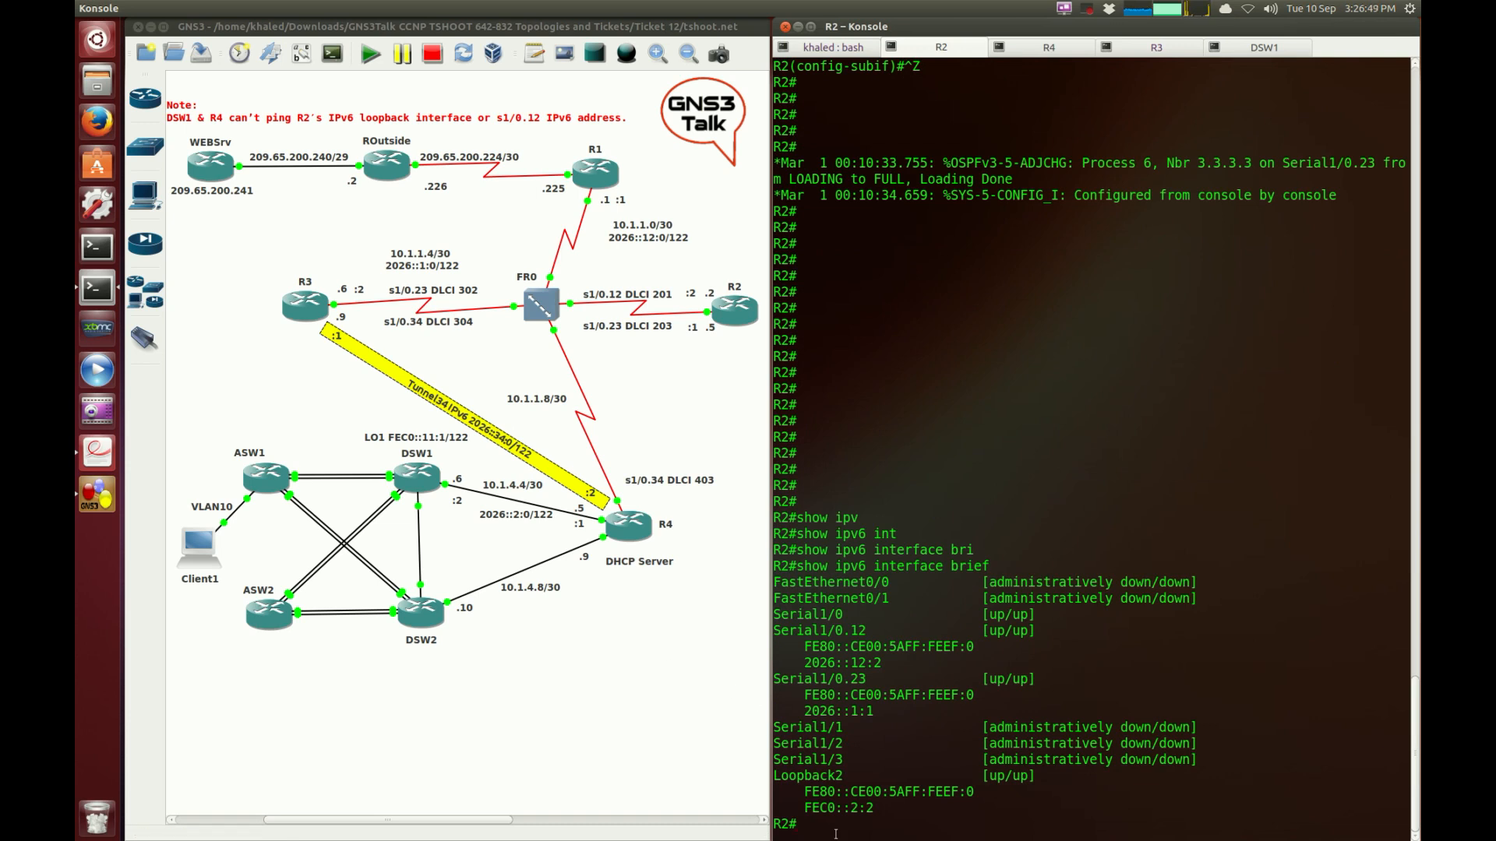
pyautogui.doubleClick(836, 808)
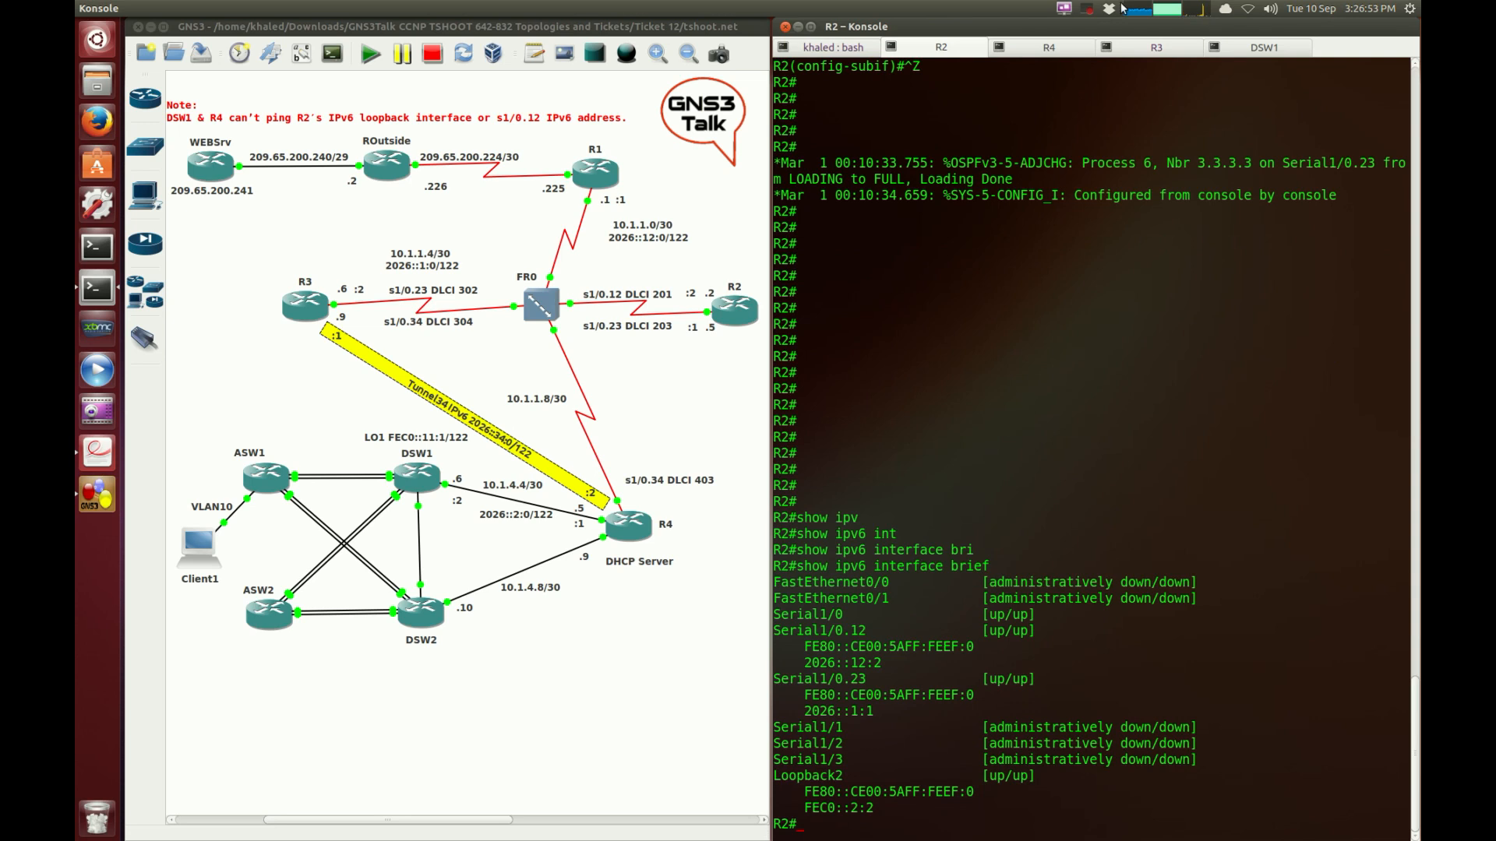
pyautogui.moveTo(1155, 47)
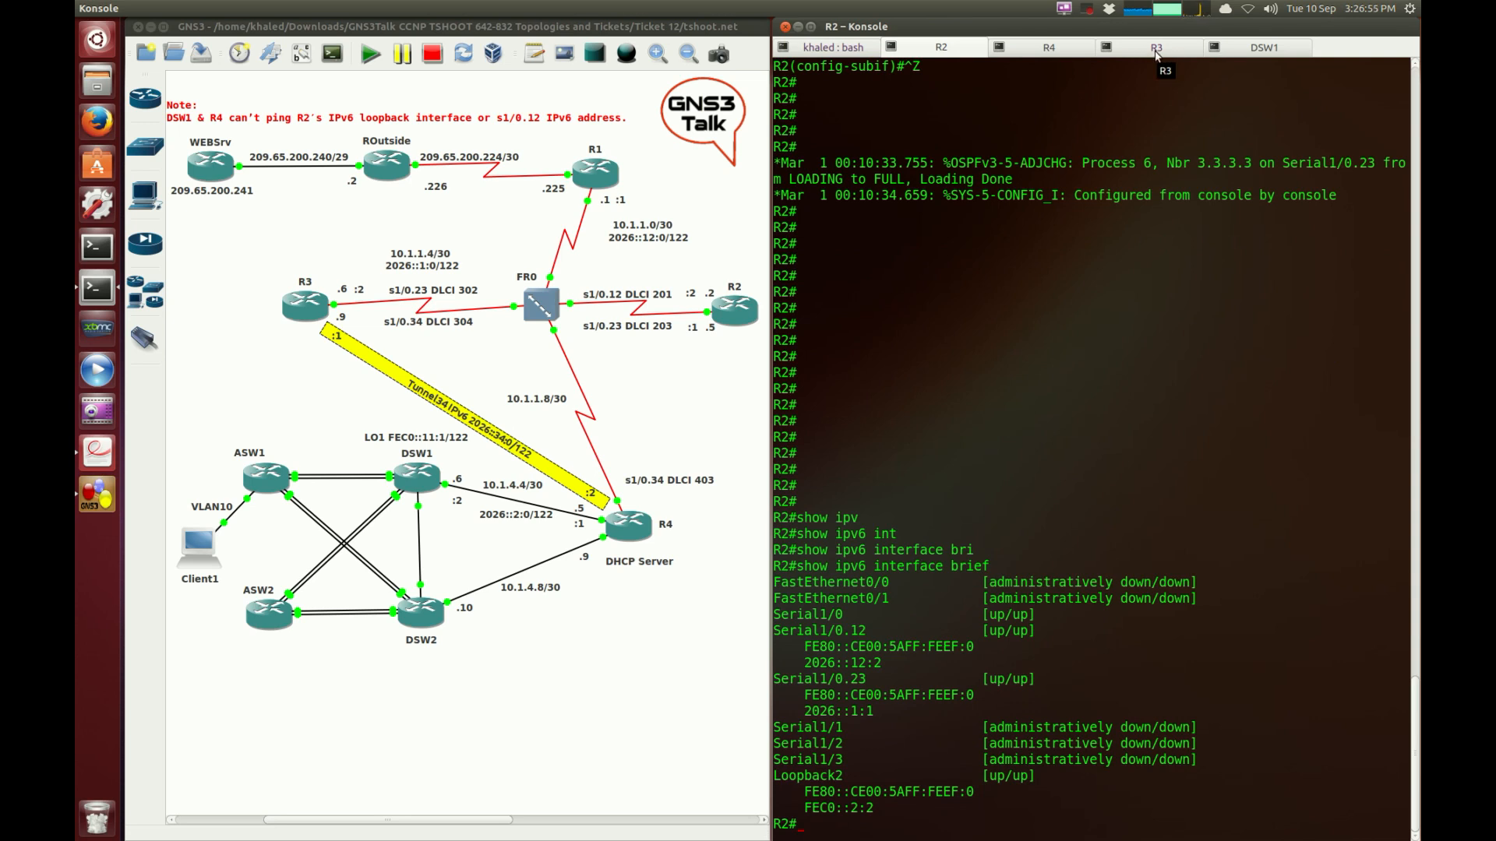
# On DSW1, run 'show ipv6 route FEC0::2:2' and confirm the RIP route to FEC0::2:2/128
pyautogui.click(1264, 47)
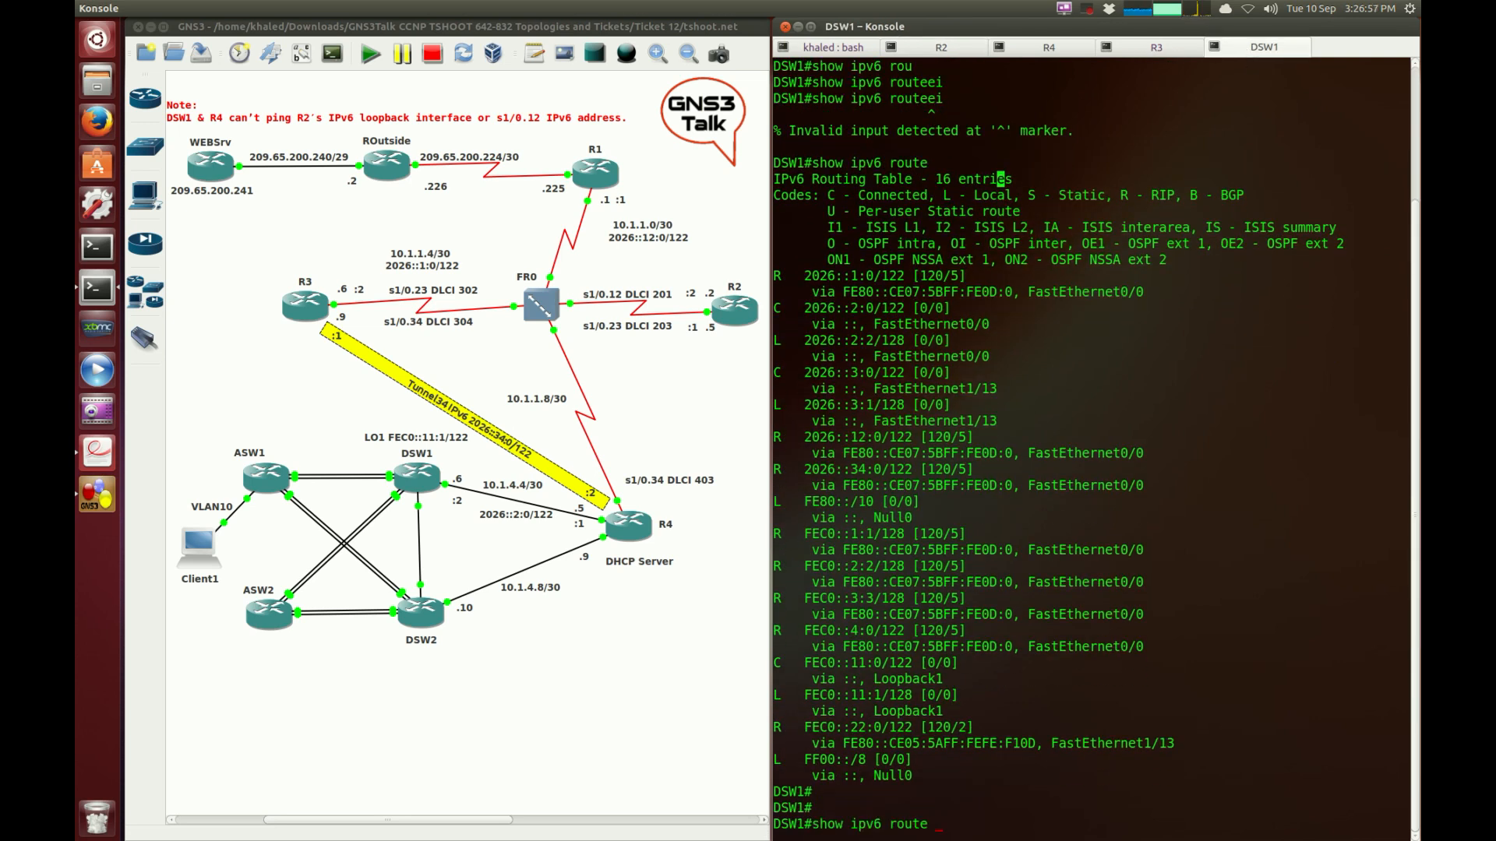
pyautogui.write('FEC0::2:2')
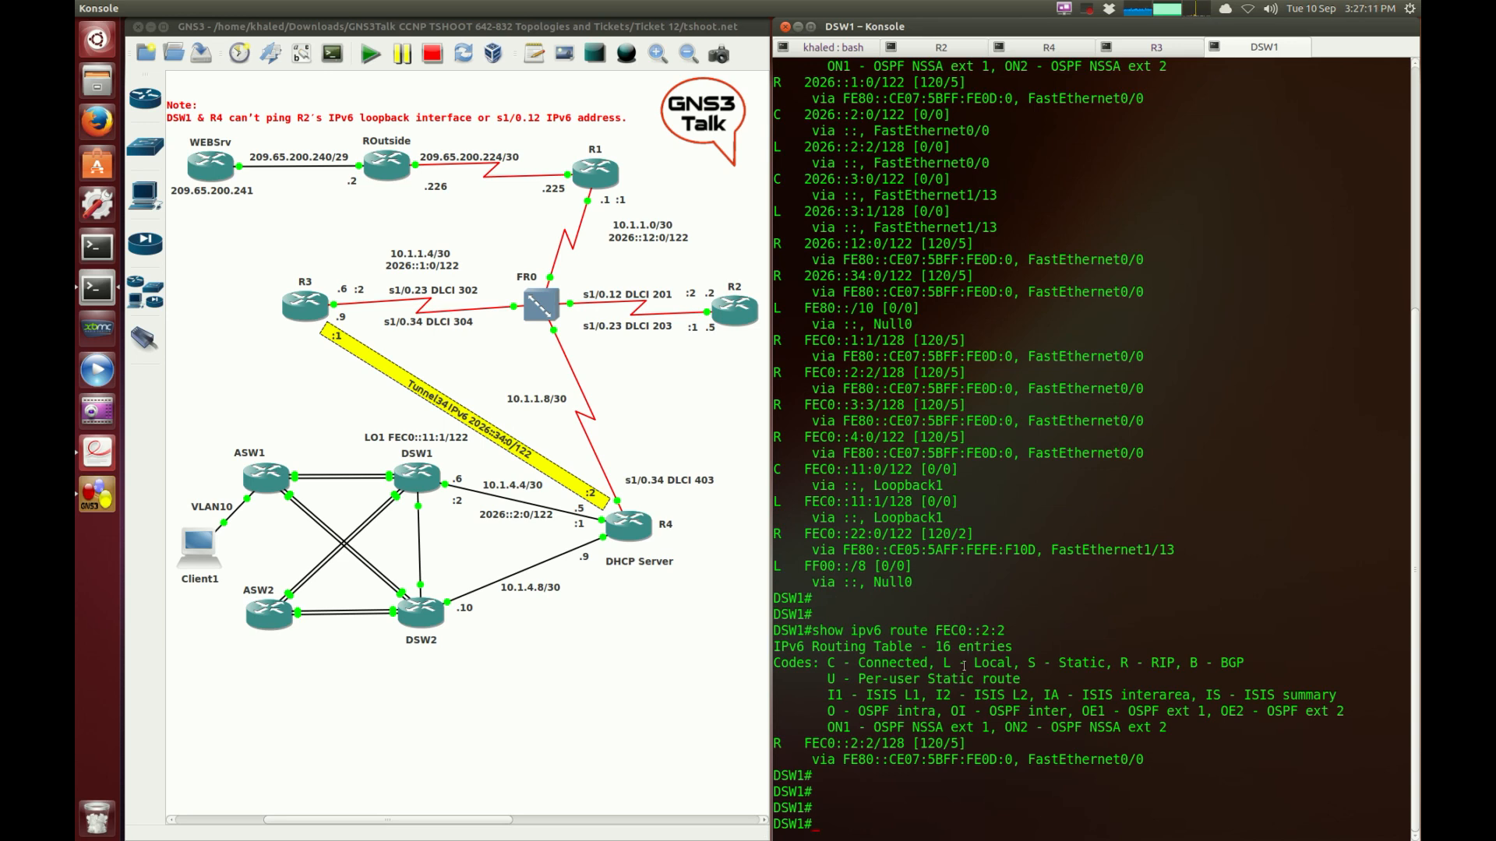
pyautogui.doubleClick(851, 743)
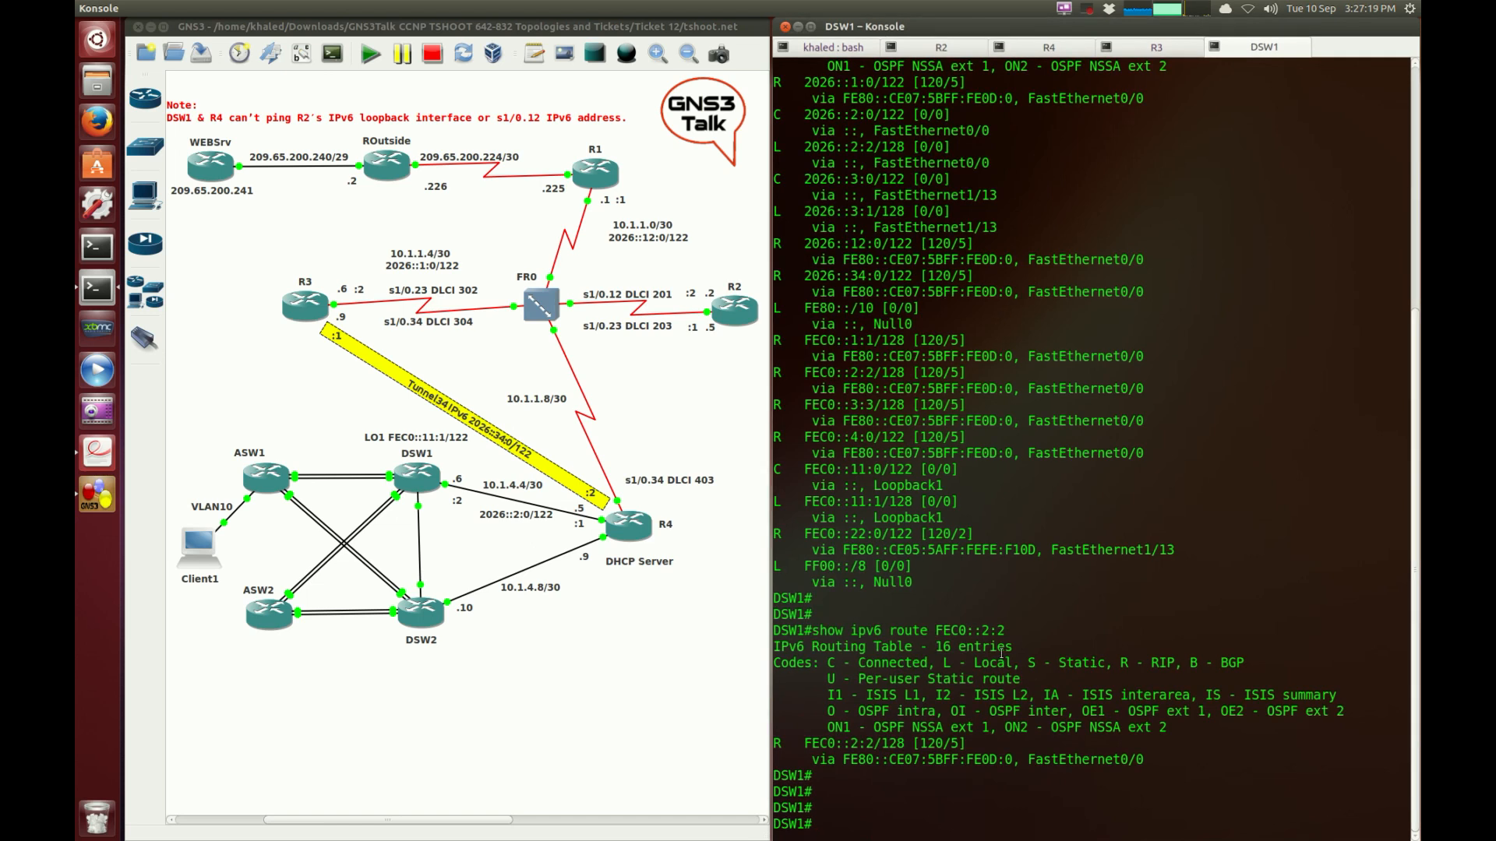
# Ping R2's loopback FEC0::2:2 from DSW1, starting to add a source option
pyautogui.write('ping')
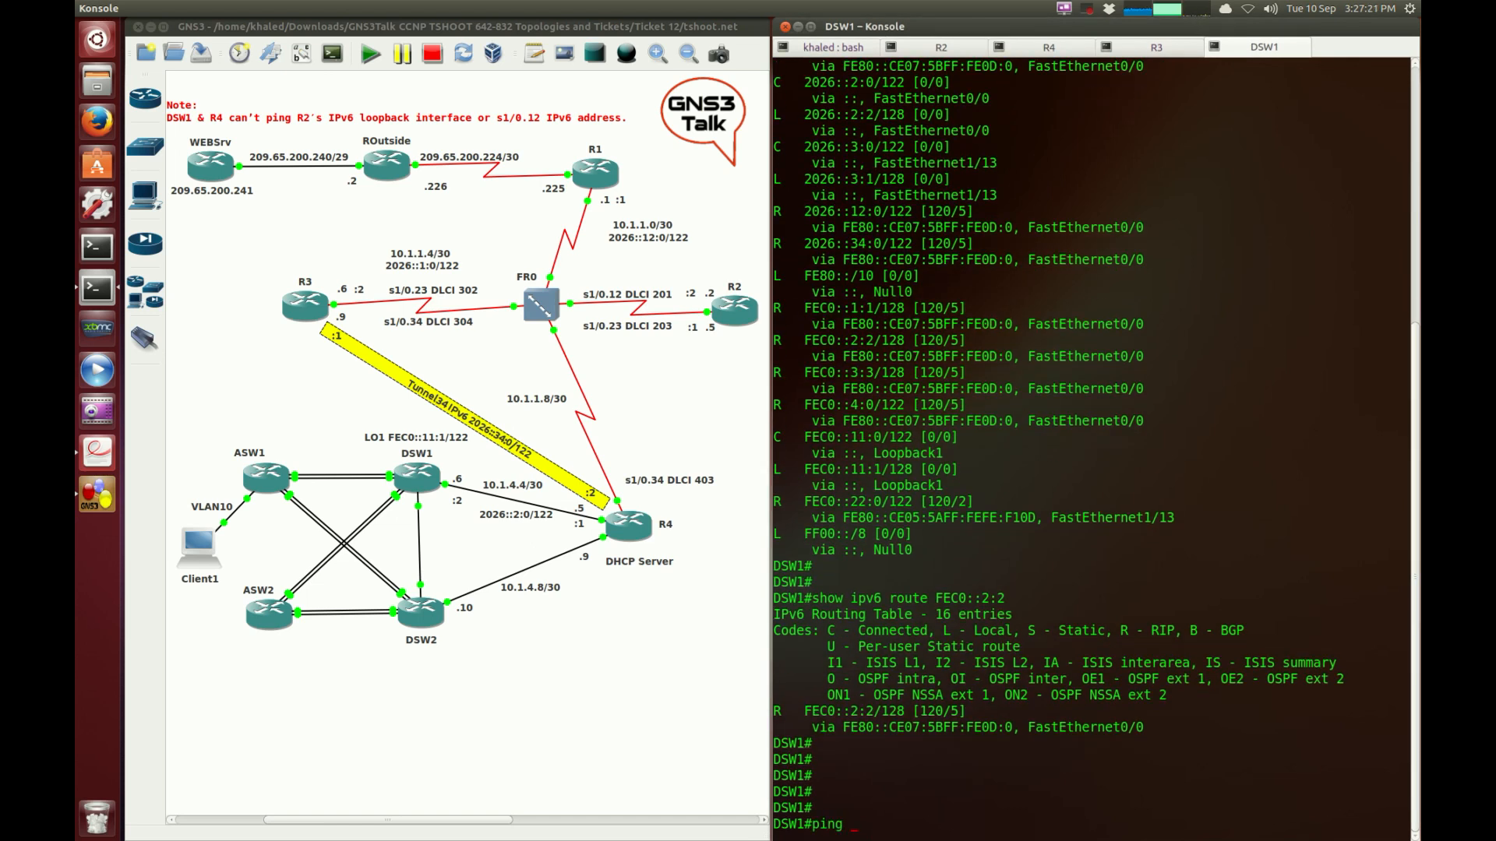
pyautogui.write('FastEthernet0/')
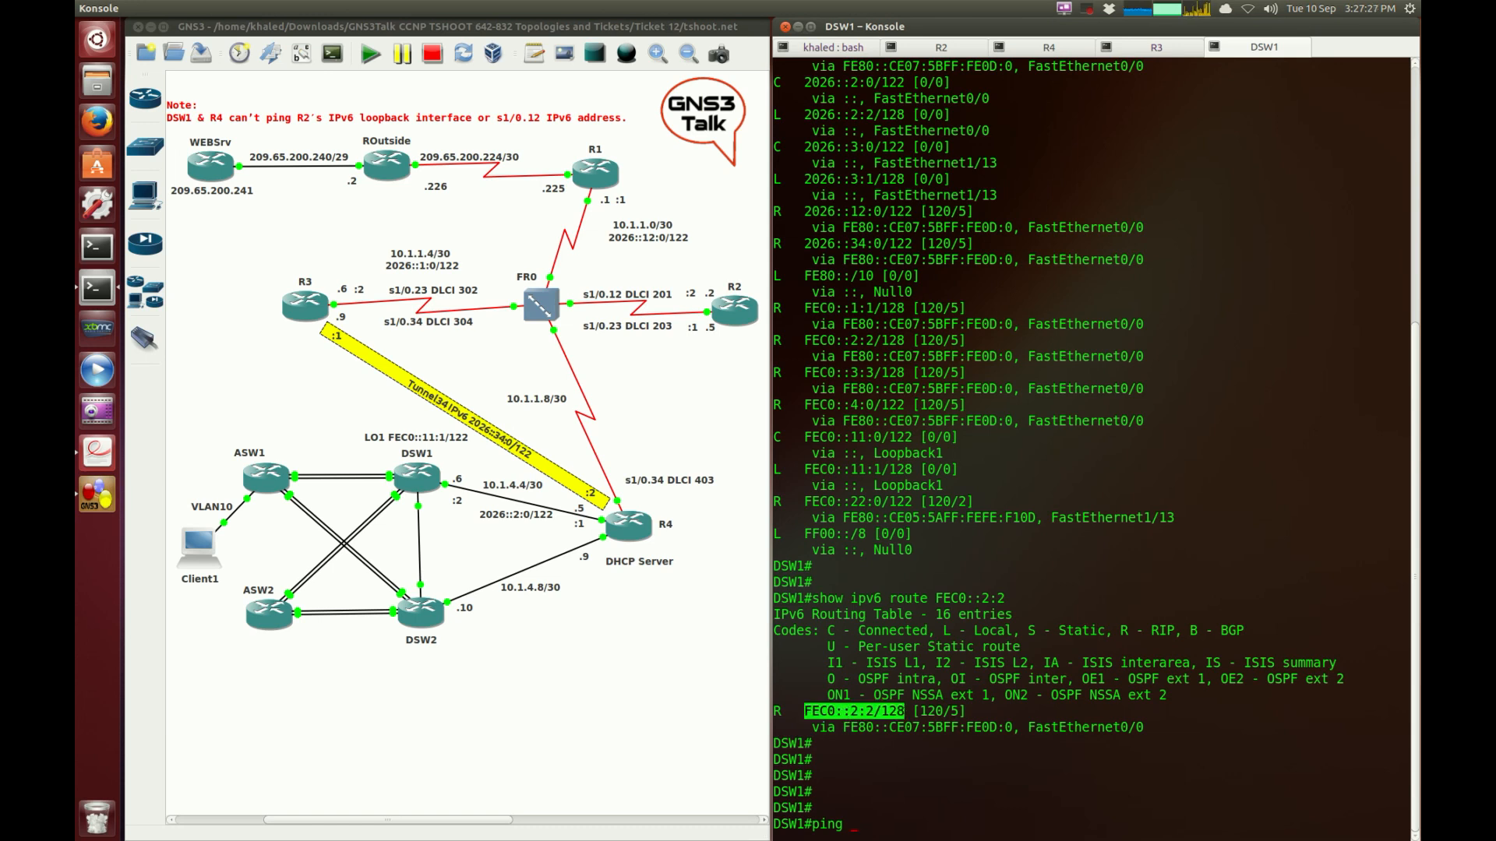
pyautogui.write('FEC0::2:2')
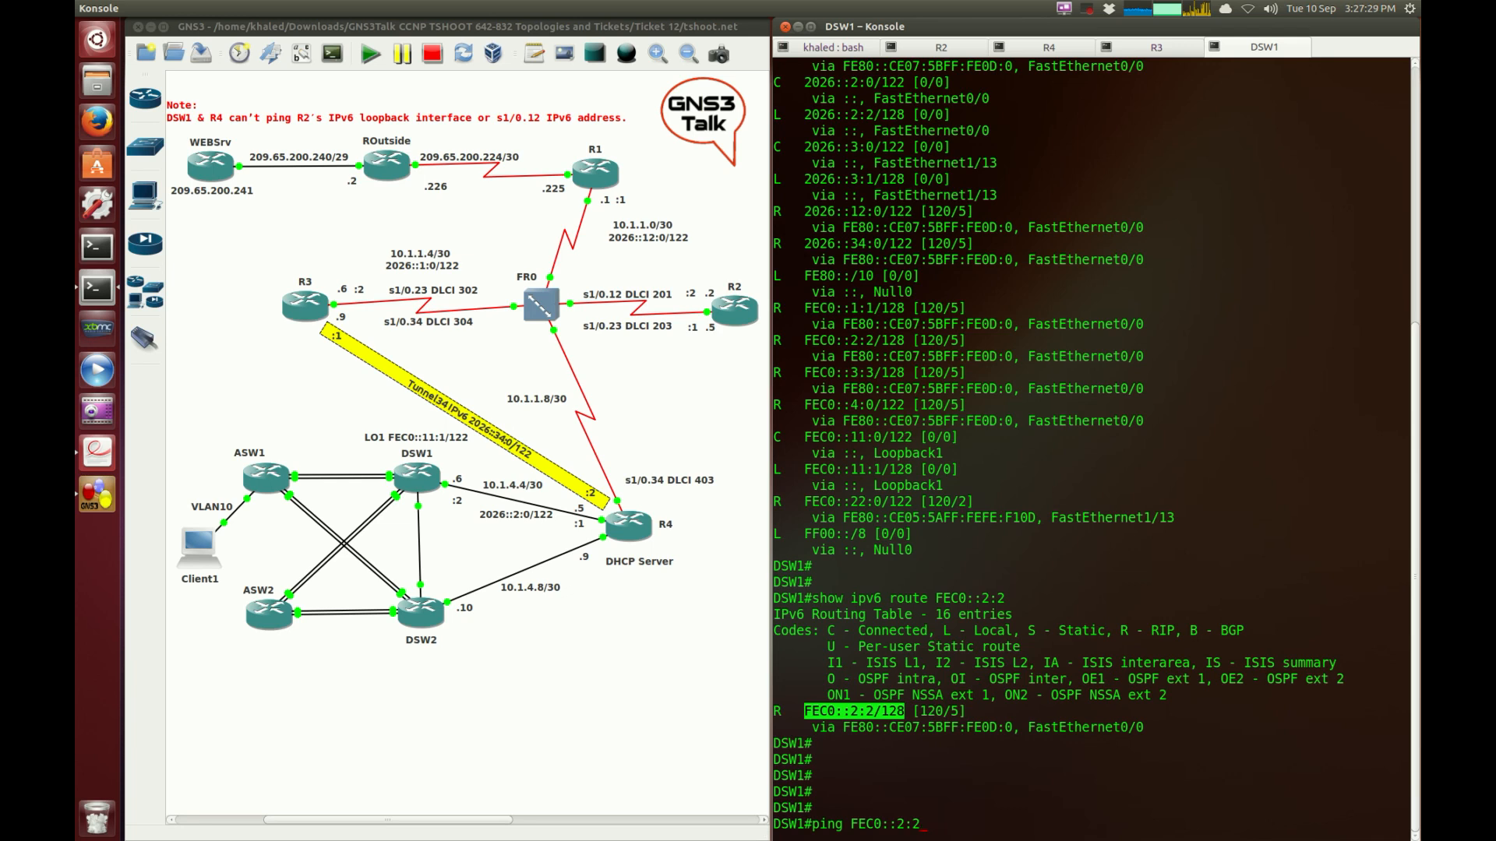
pyautogui.write('so')
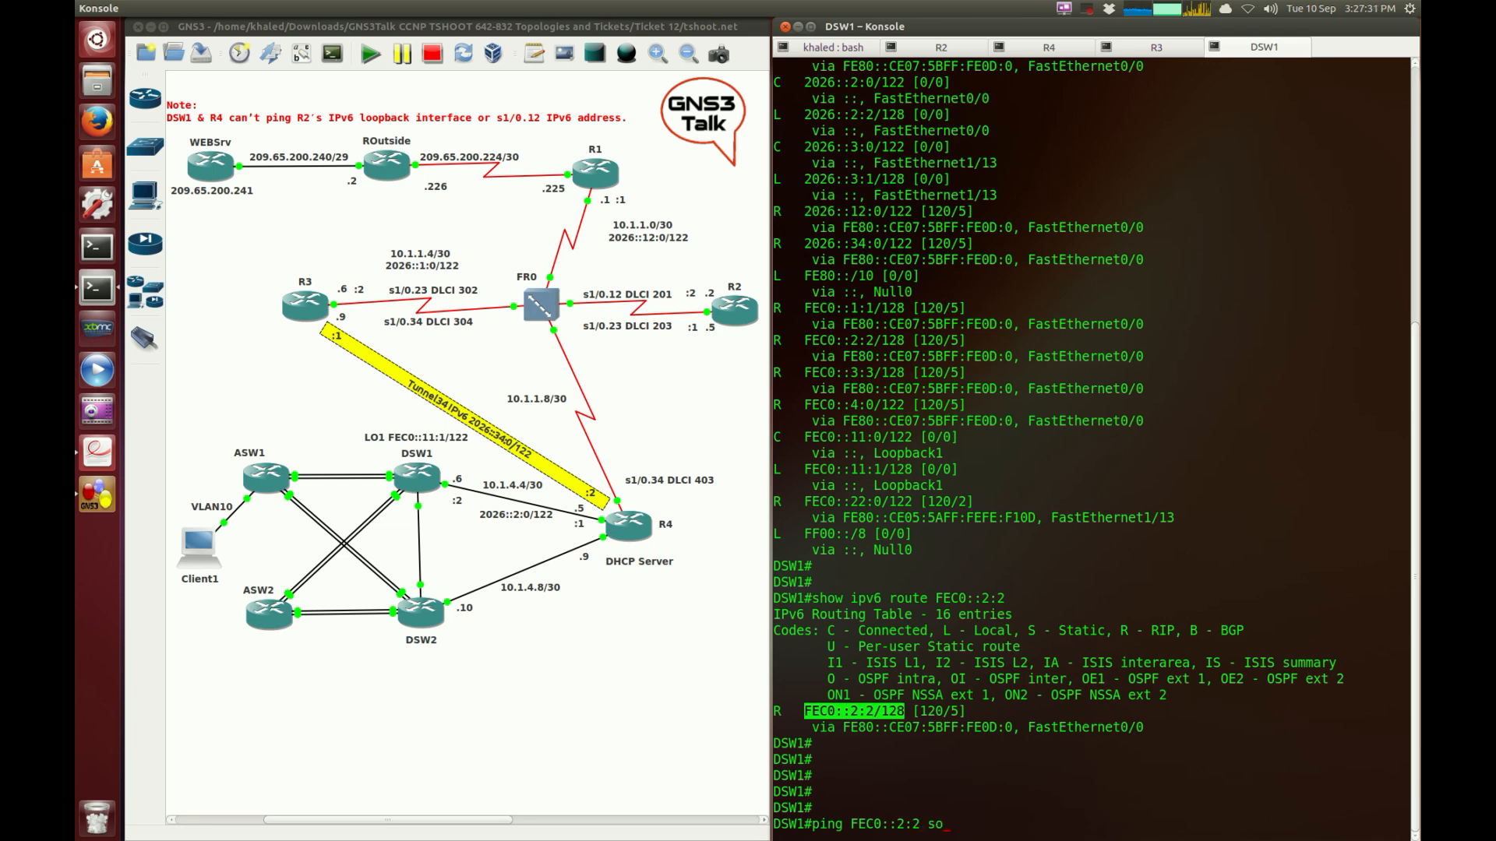
pyautogui.write('urce')
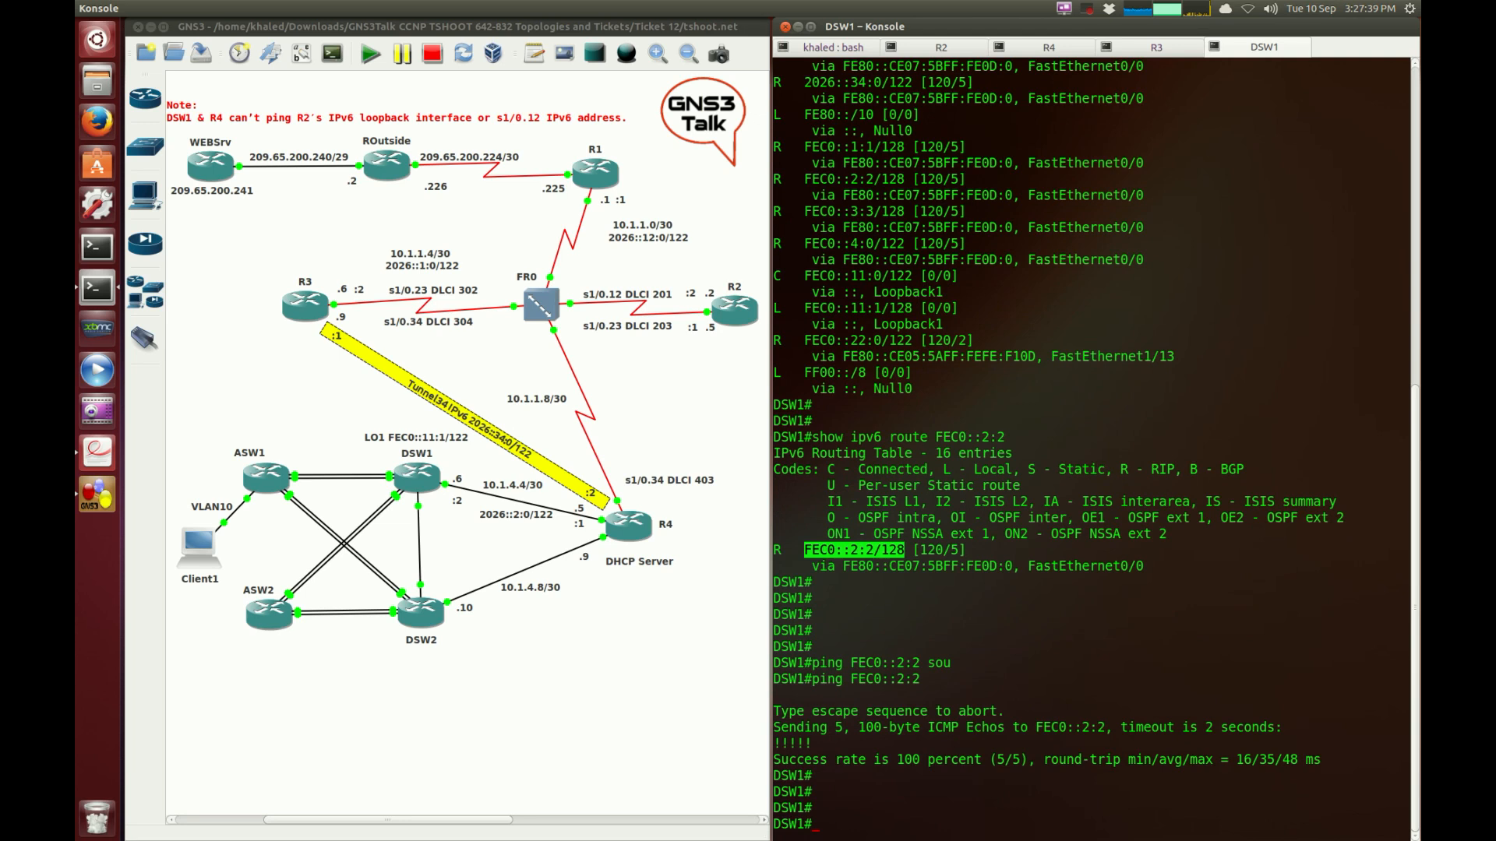
# List DSW1's IPv6 interfaces with 'show ipv6 interface brief' to find its loopback address
pyautogui.write('show ip int')
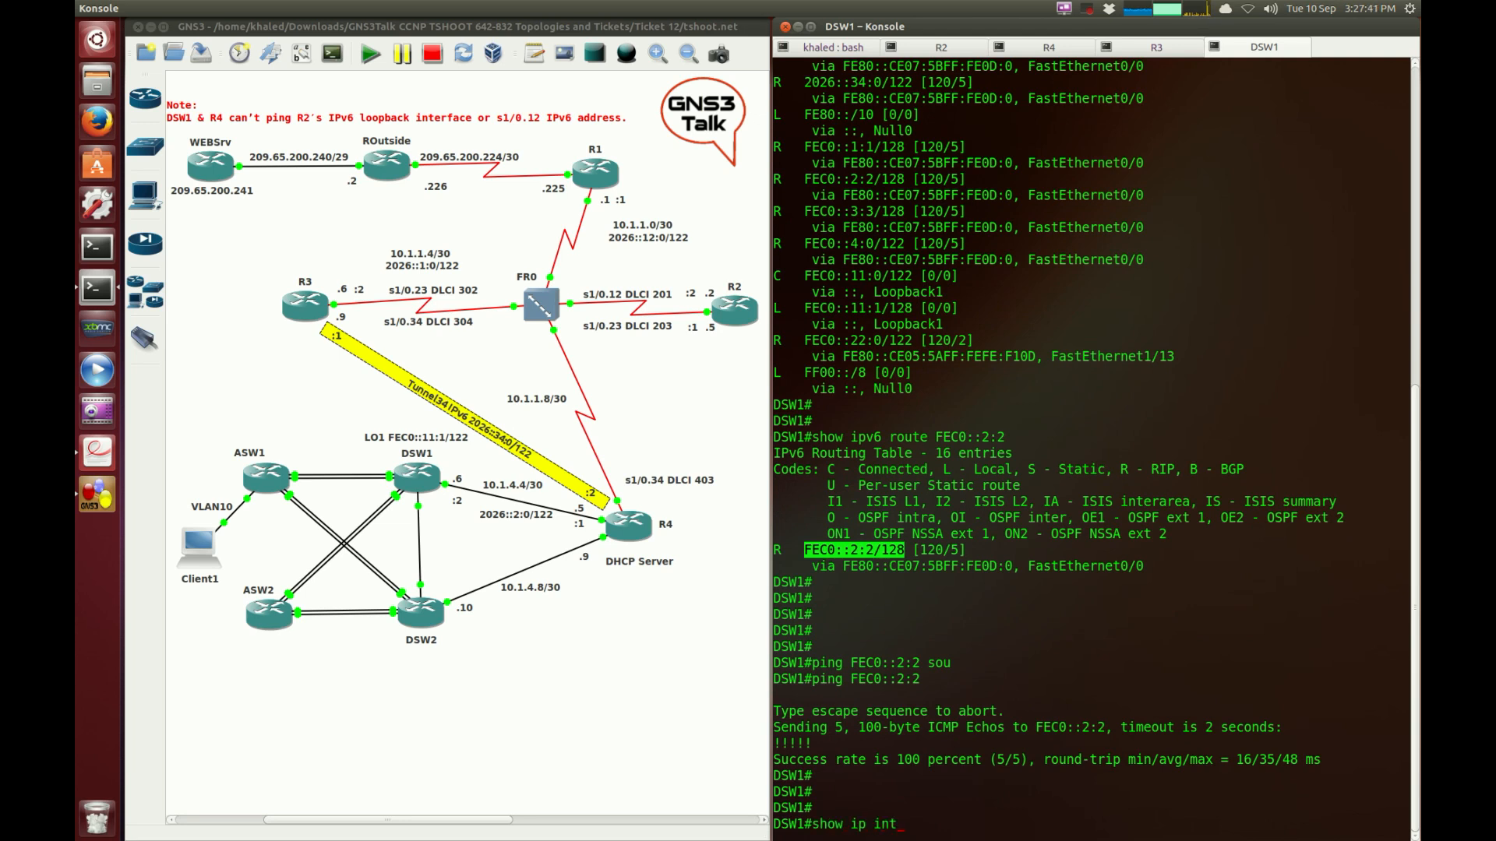
pyautogui.press('BackSpace')
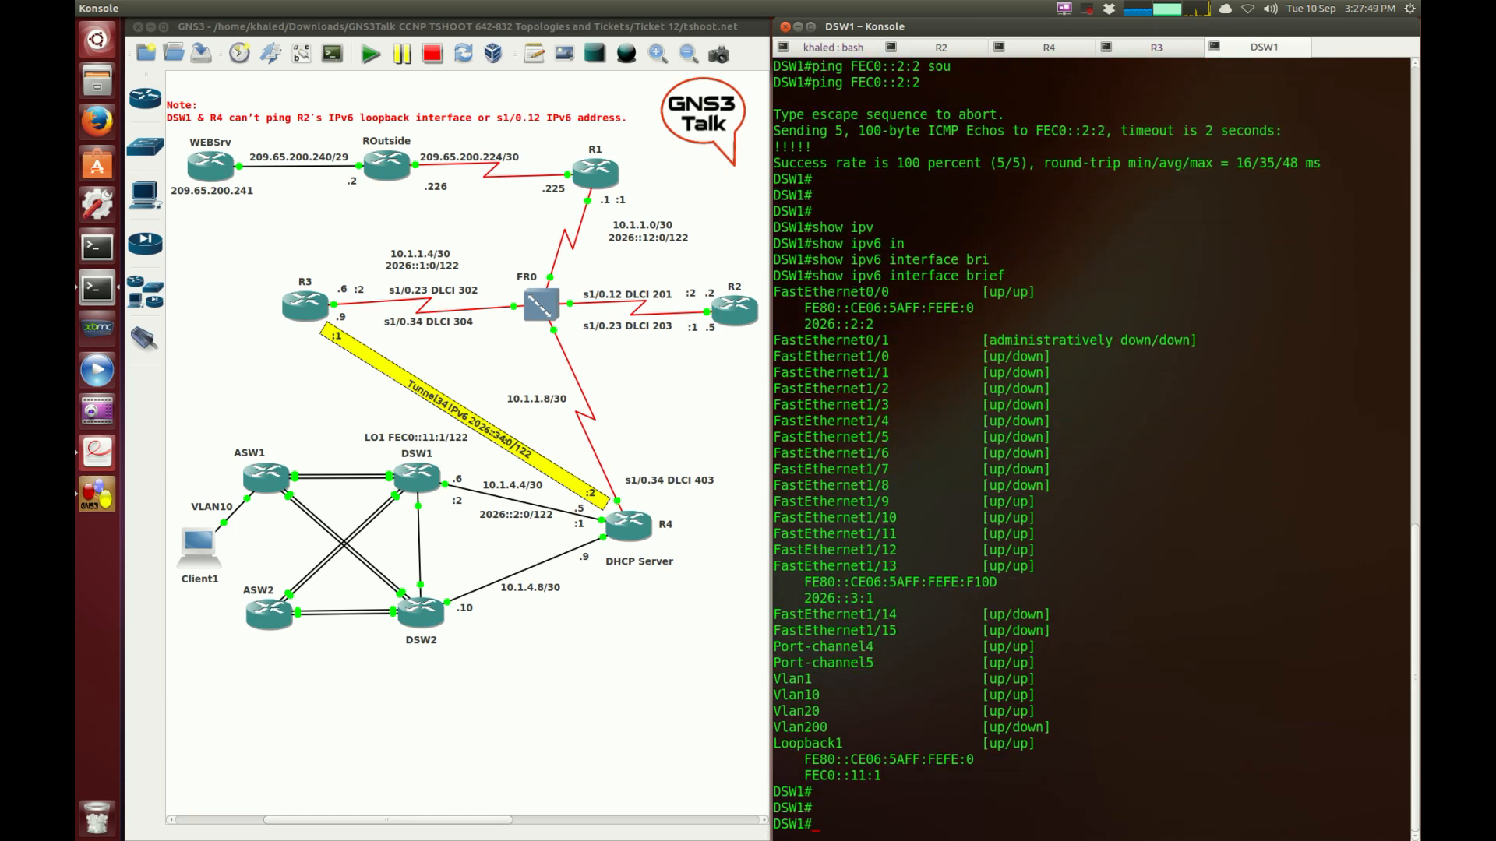
# Ping FEC0::2:2 from DSW1 sourced from its loopback FEC0::11:1, all echoes succeeding
pyautogui.write('ping')
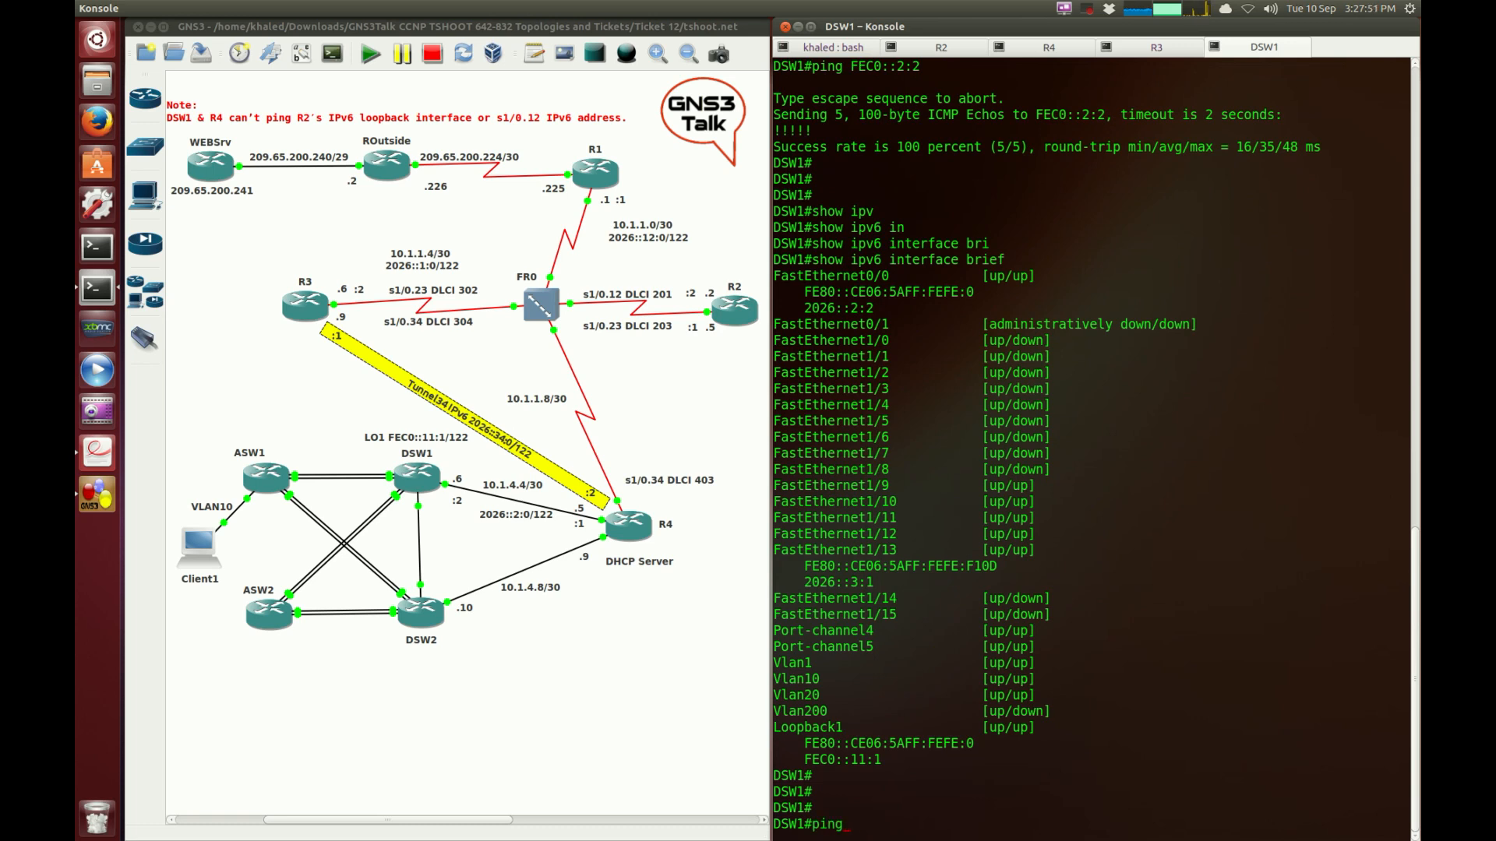
pyautogui.write('FEC0::2:2/128')
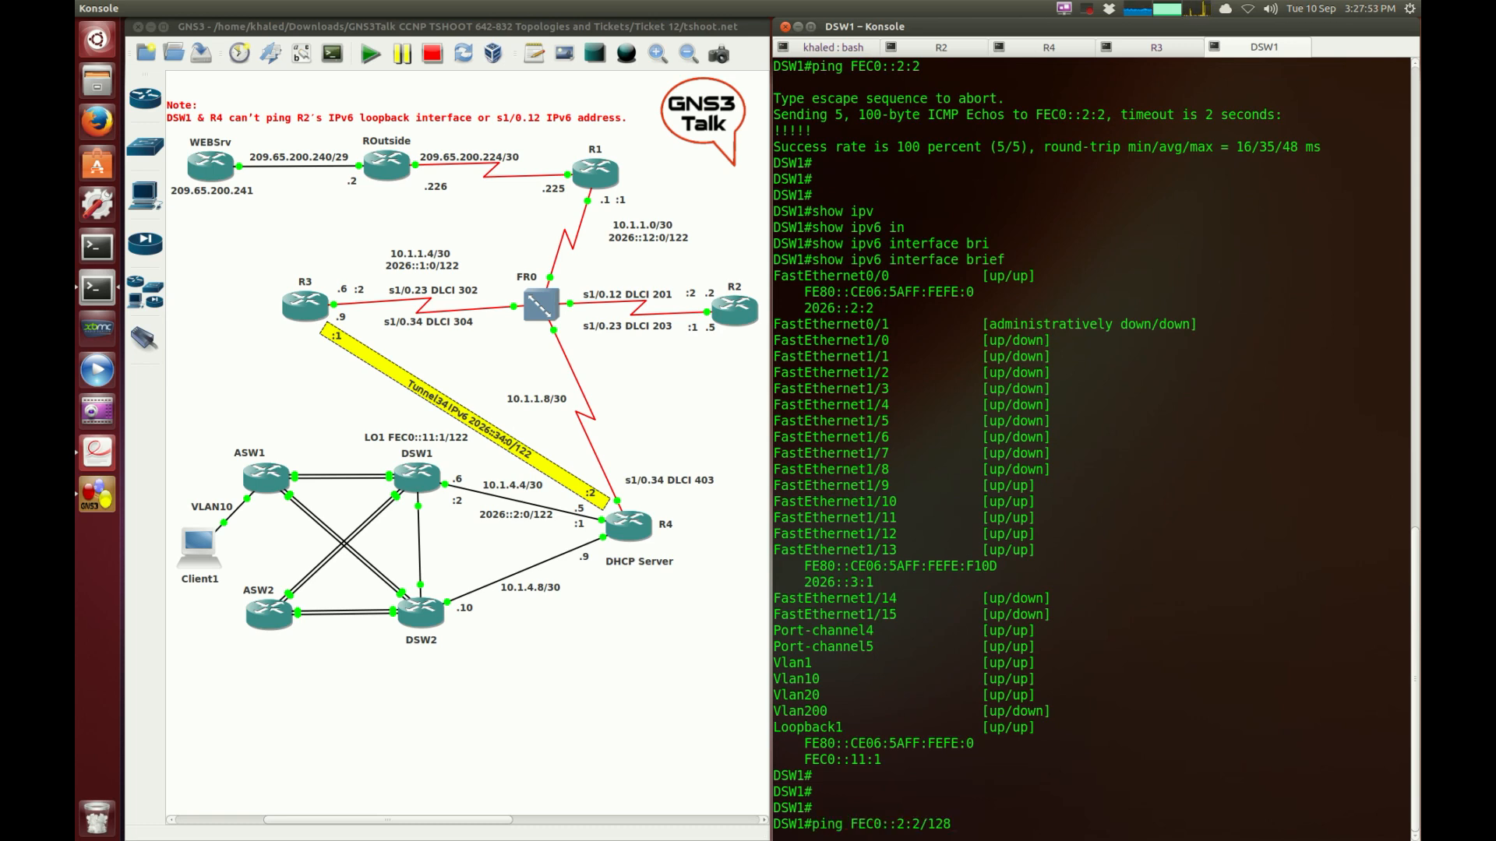
pyautogui.write('source')
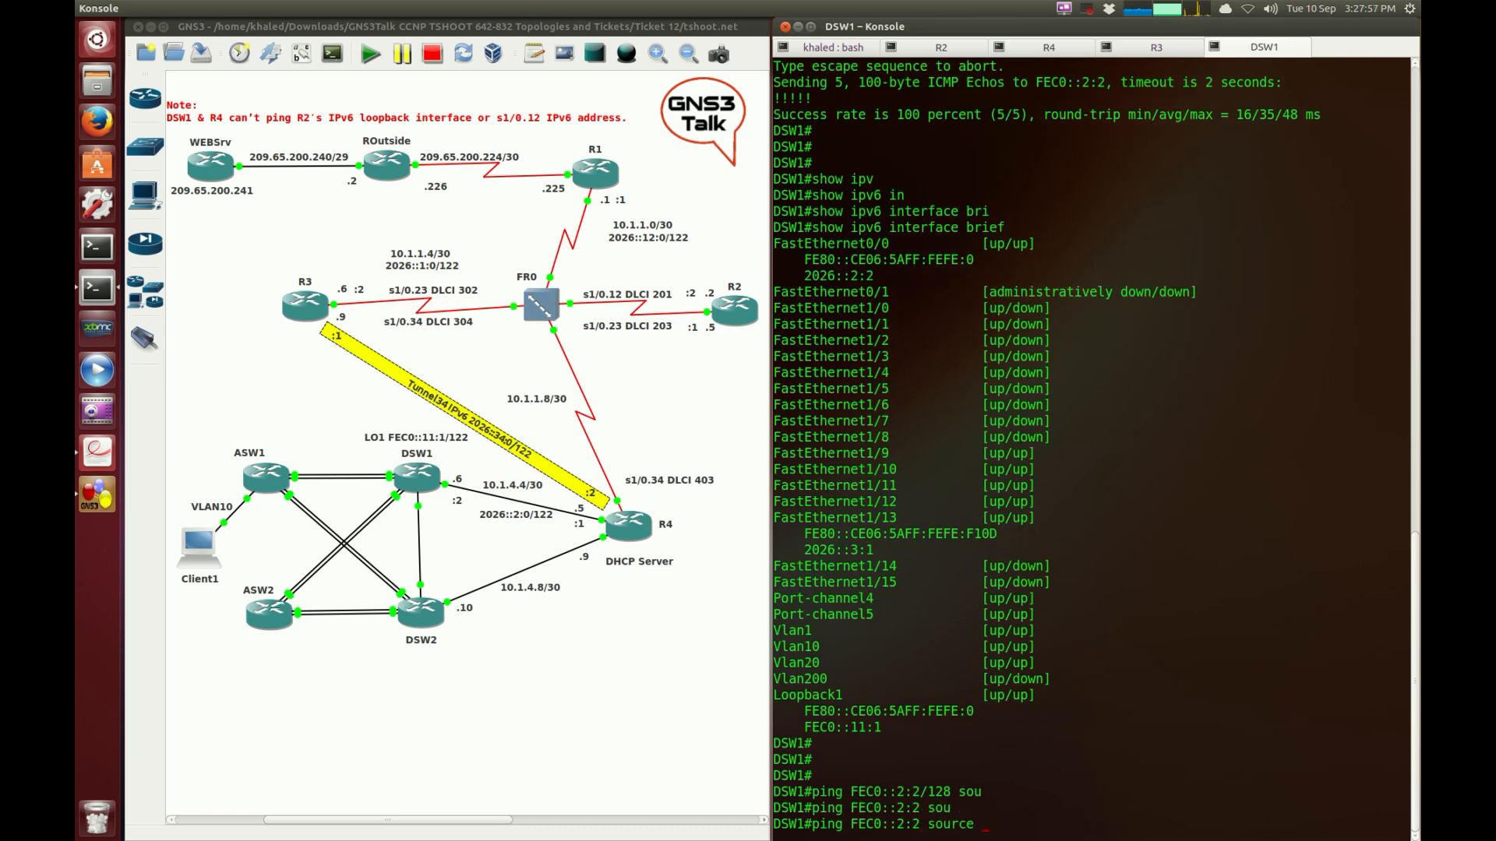
pyautogui.doubleClick(841, 726)
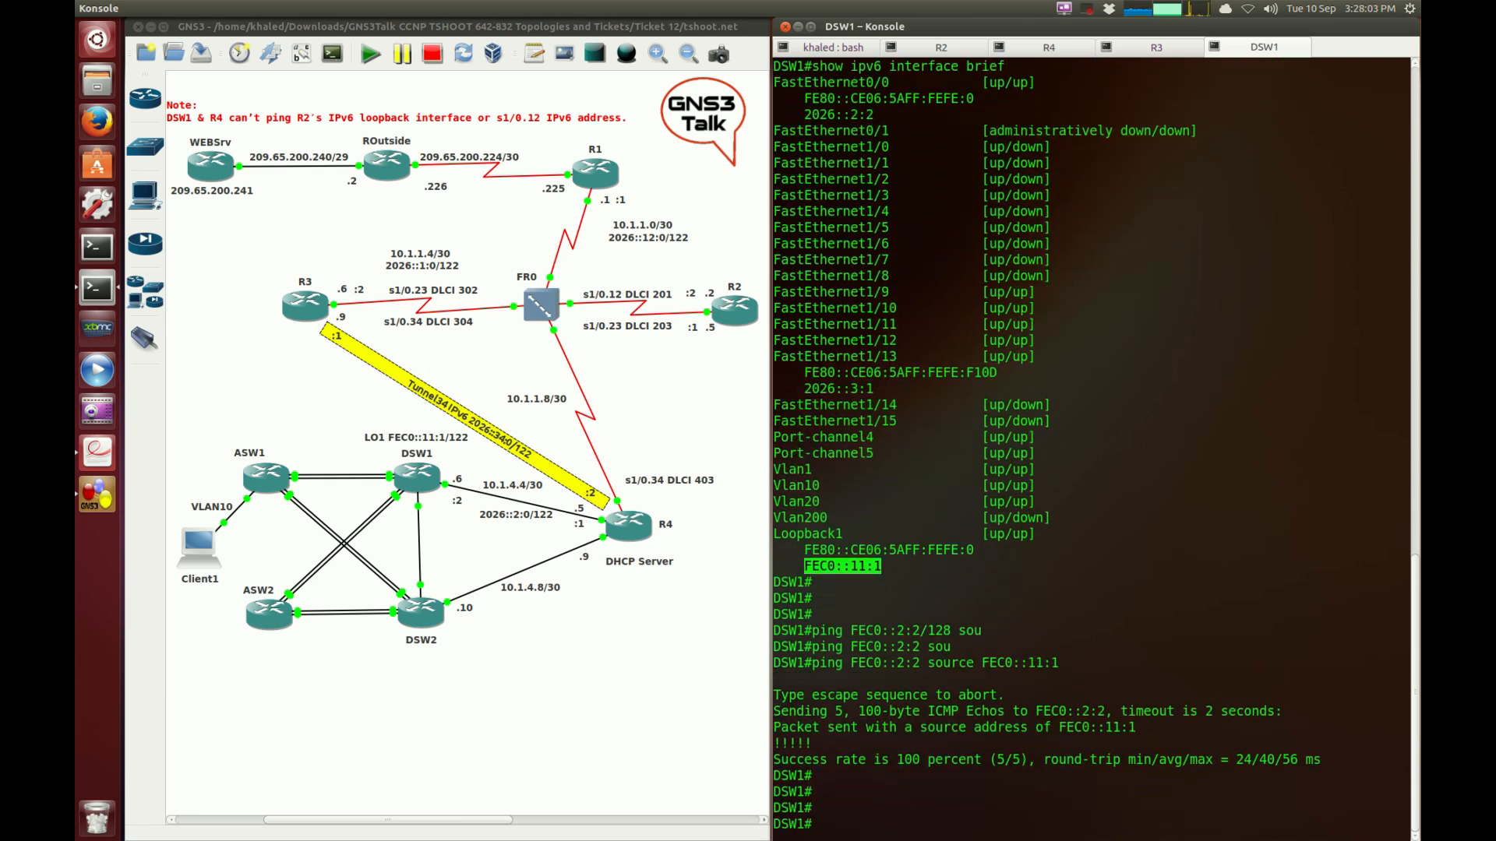
pyautogui.click(600, 689)
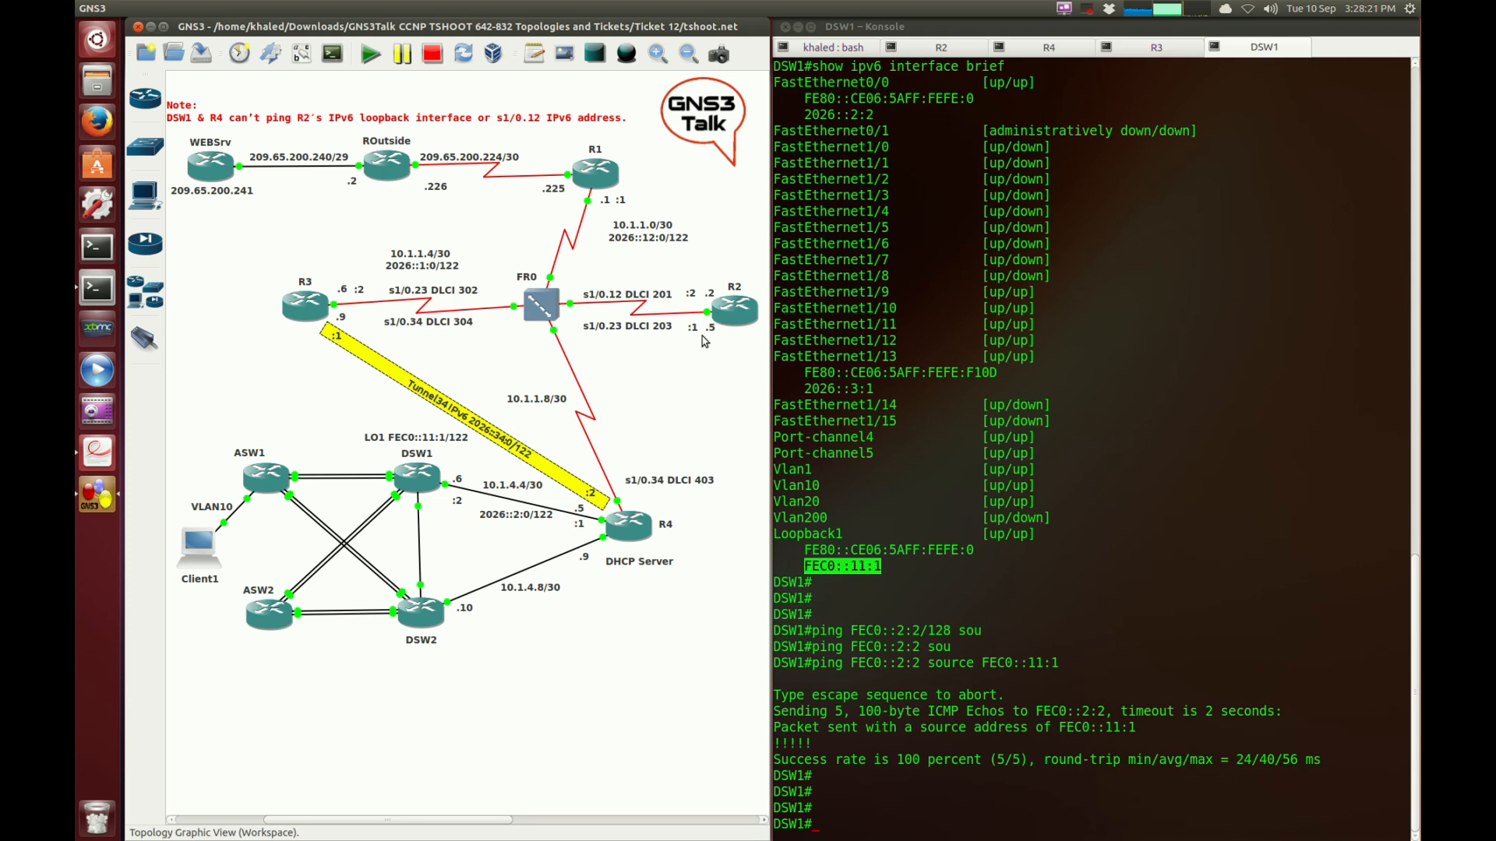
pyautogui.moveTo(901, 481)
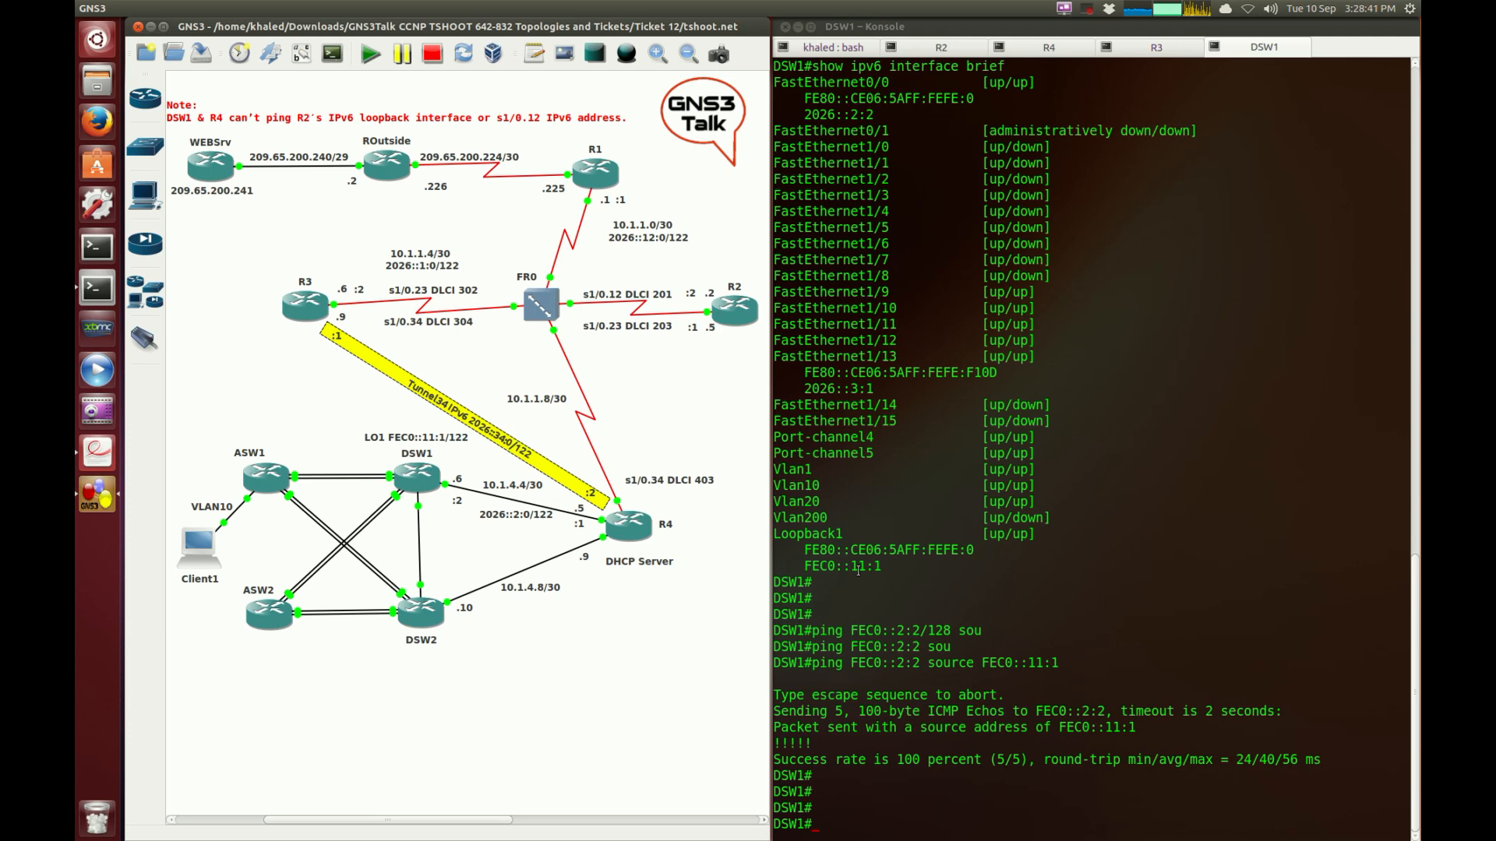
pyautogui.moveTo(749, 288)
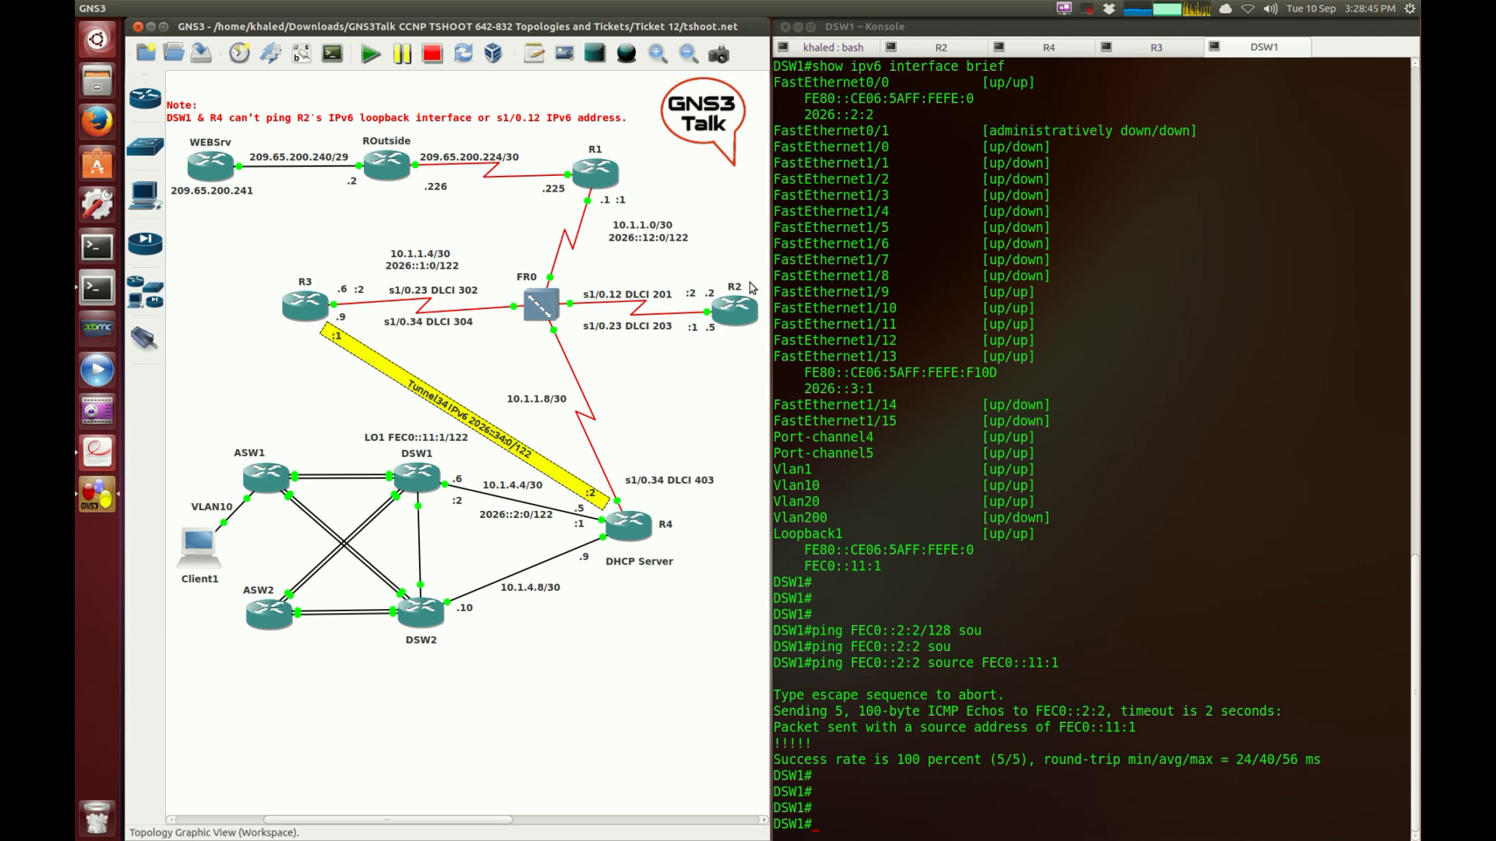
pyautogui.moveTo(676, 319)
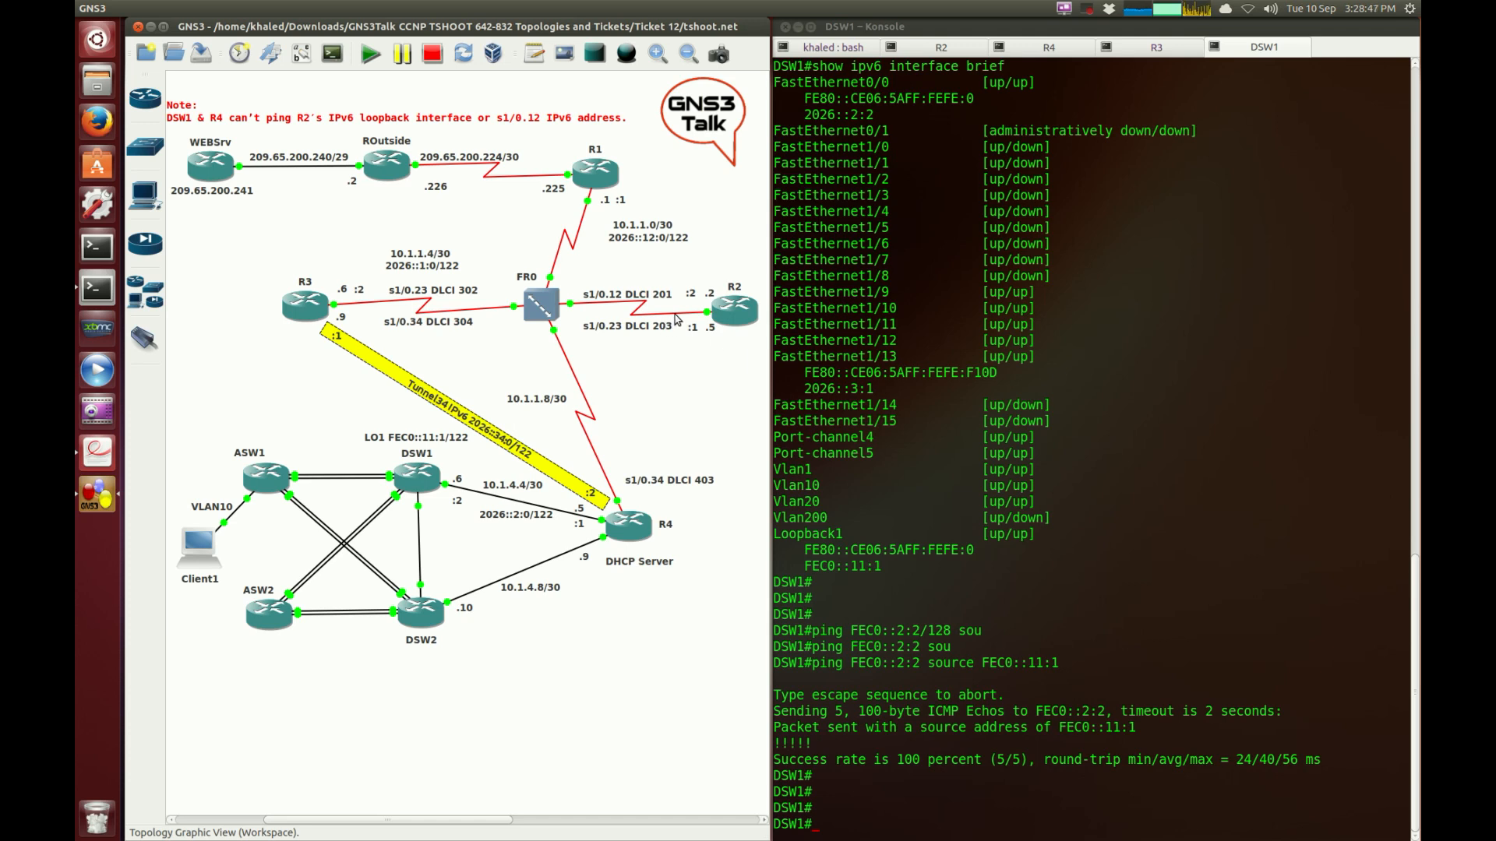
pyautogui.moveTo(675, 318)
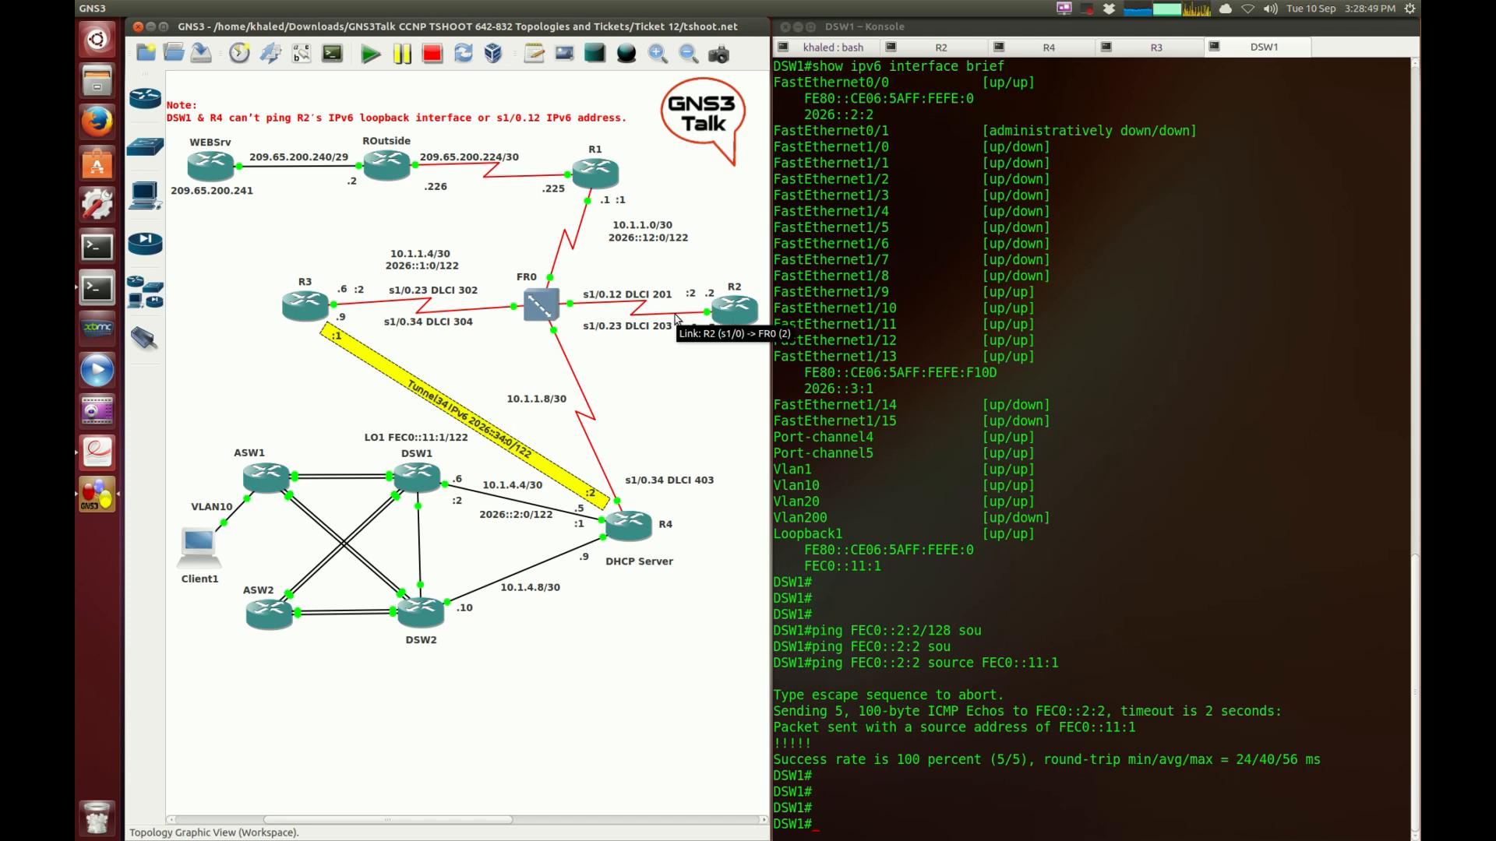
pyautogui.moveTo(256, 340)
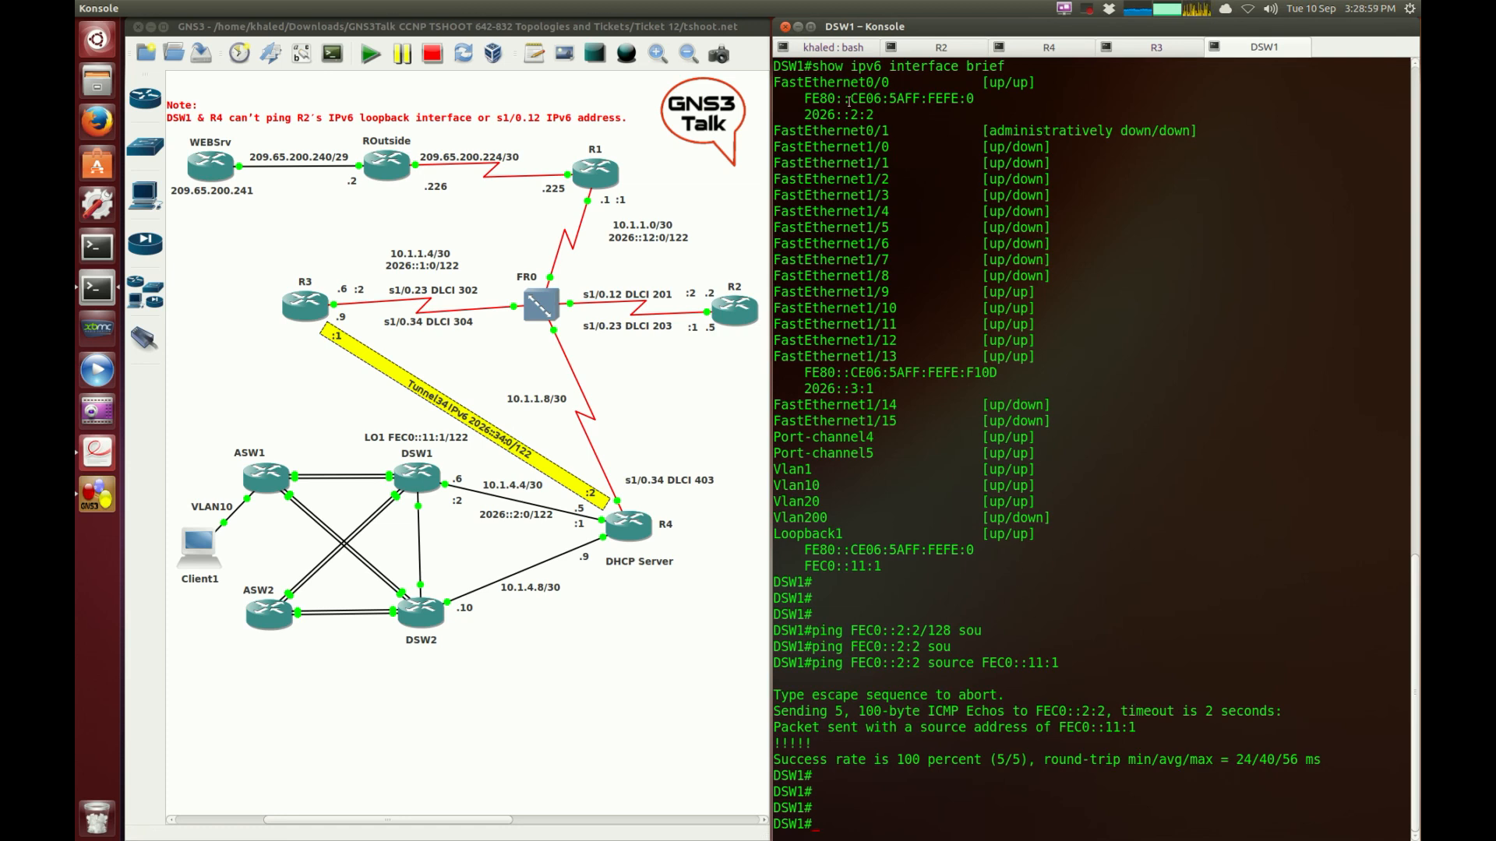
# Put away the Konsole window, leaving the GNS3 Ticket 12 topology visible
pyautogui.click(785, 26)
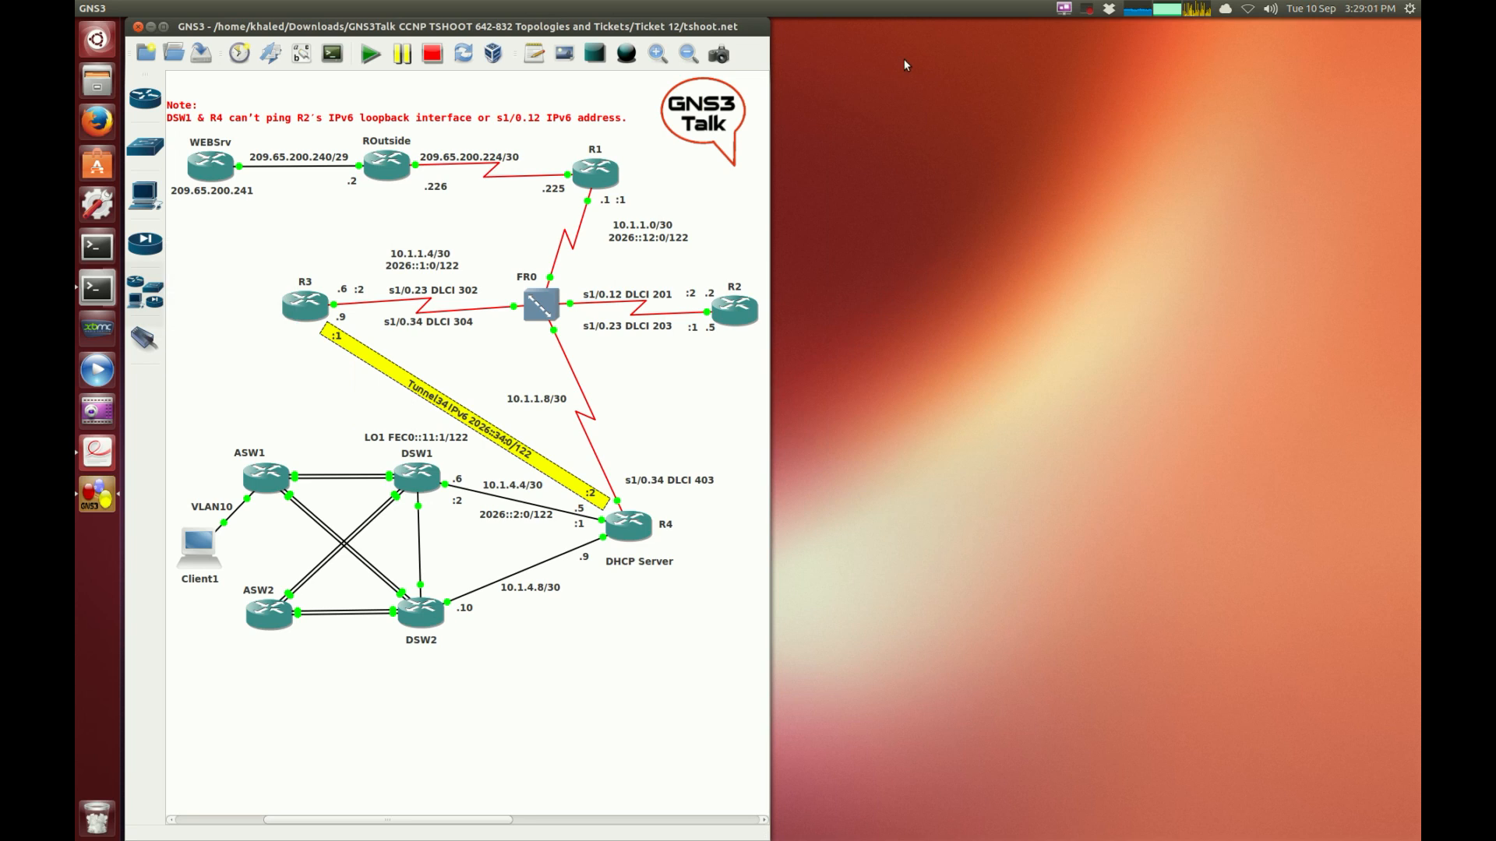